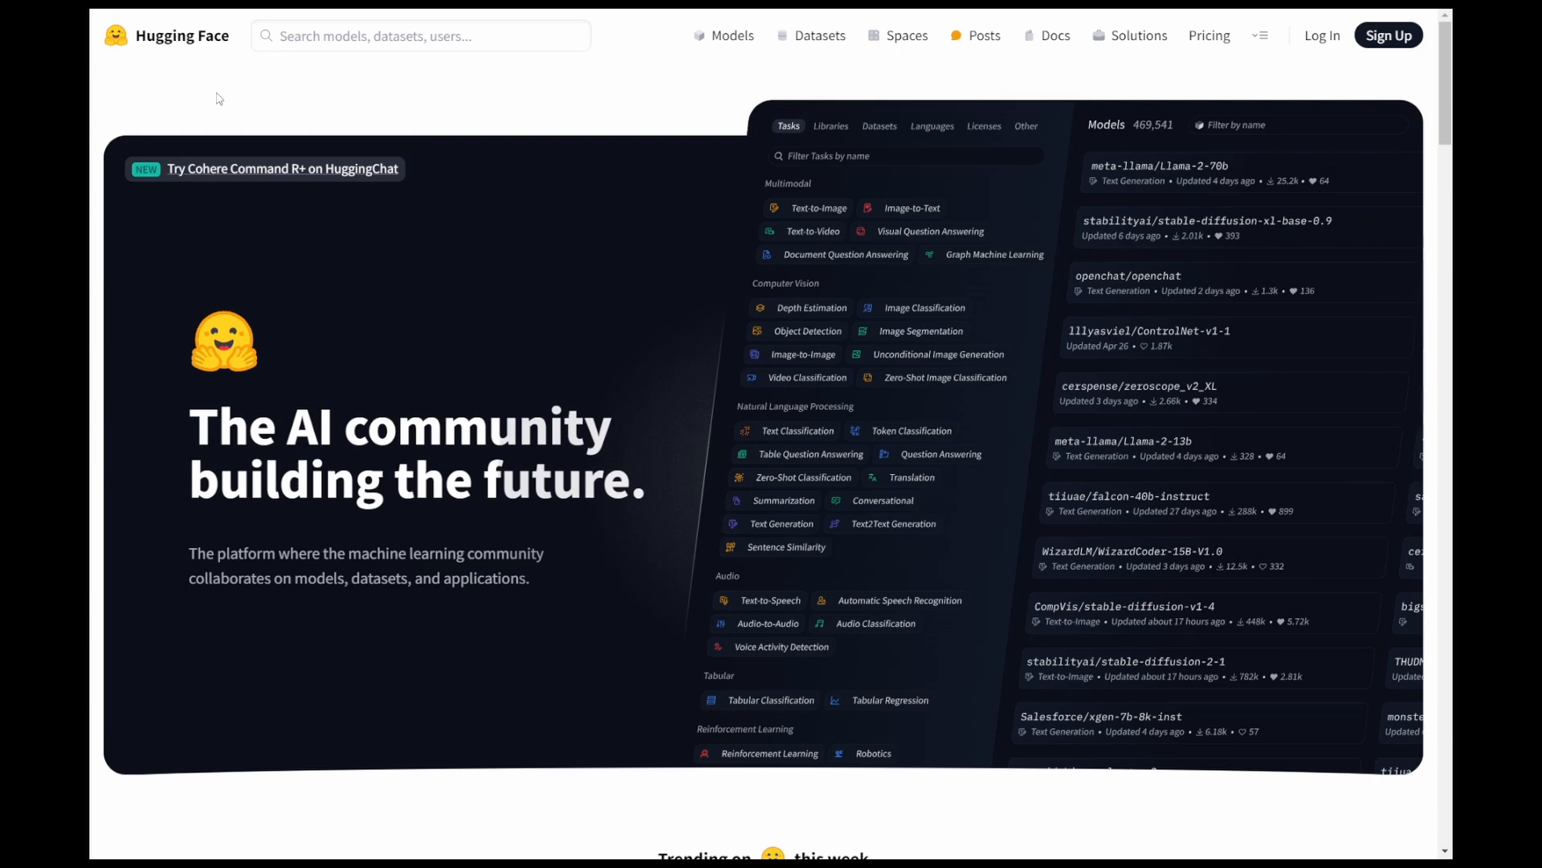
pyautogui.moveTo(191, 89)
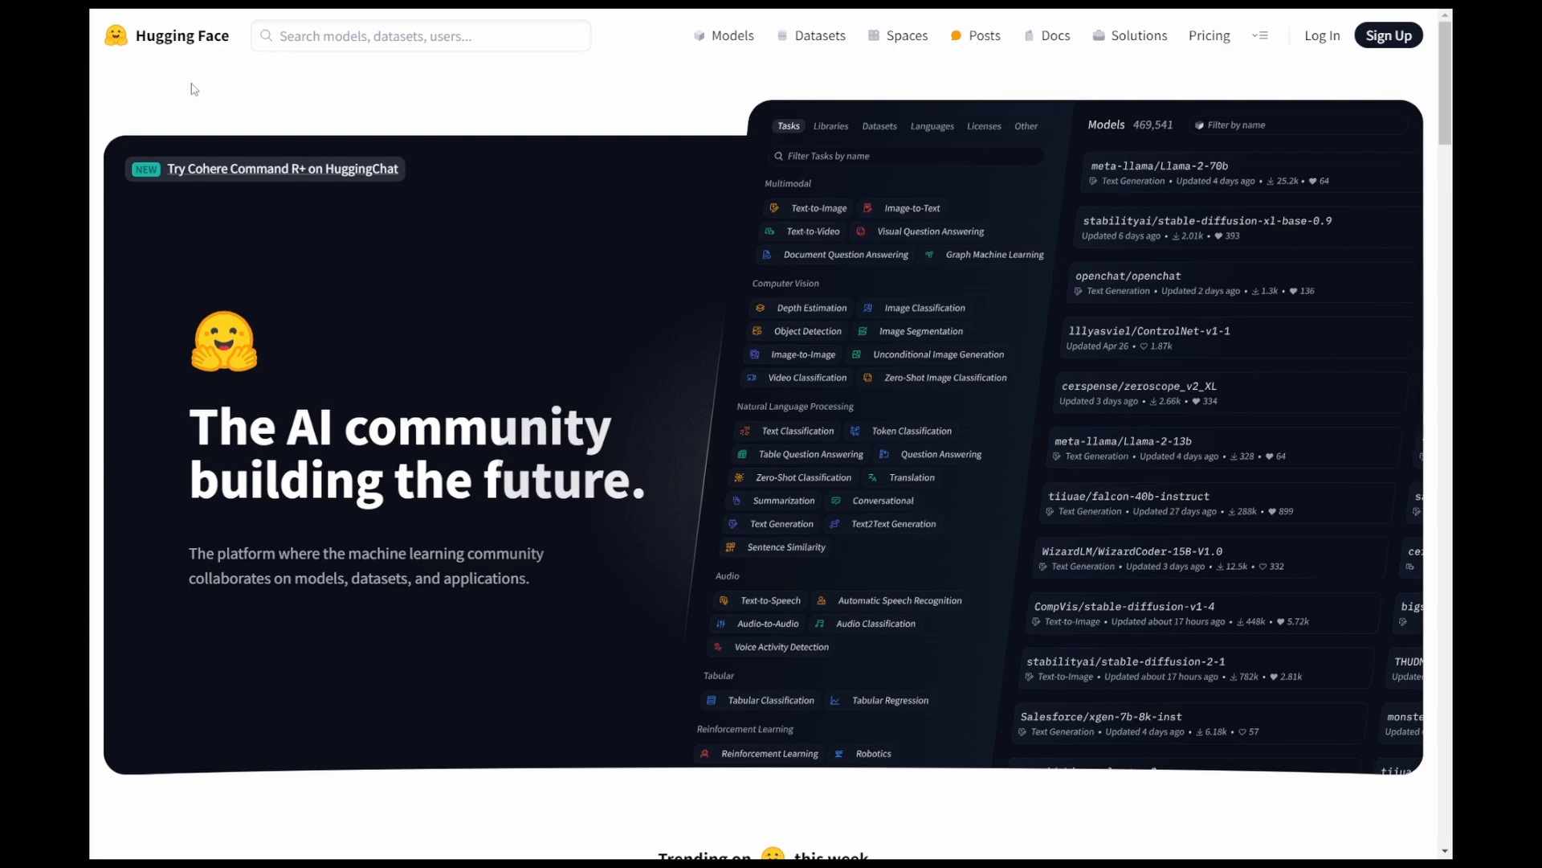
pyautogui.moveTo(462, 359)
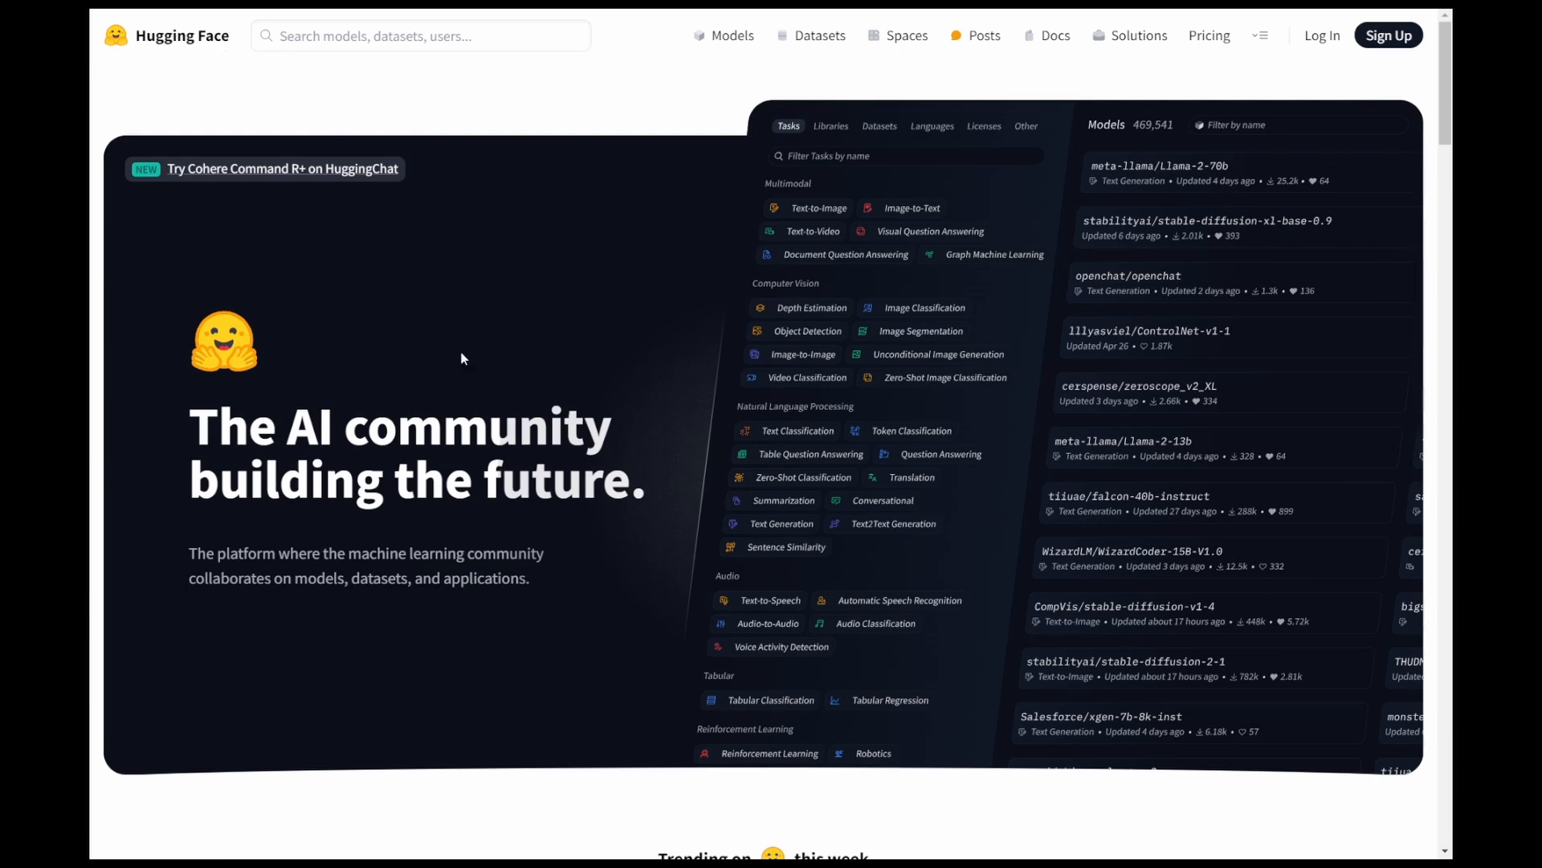
# Go from the Hugging Face homepage to the Models listing via the top navigation
pyautogui.scroll(-3)
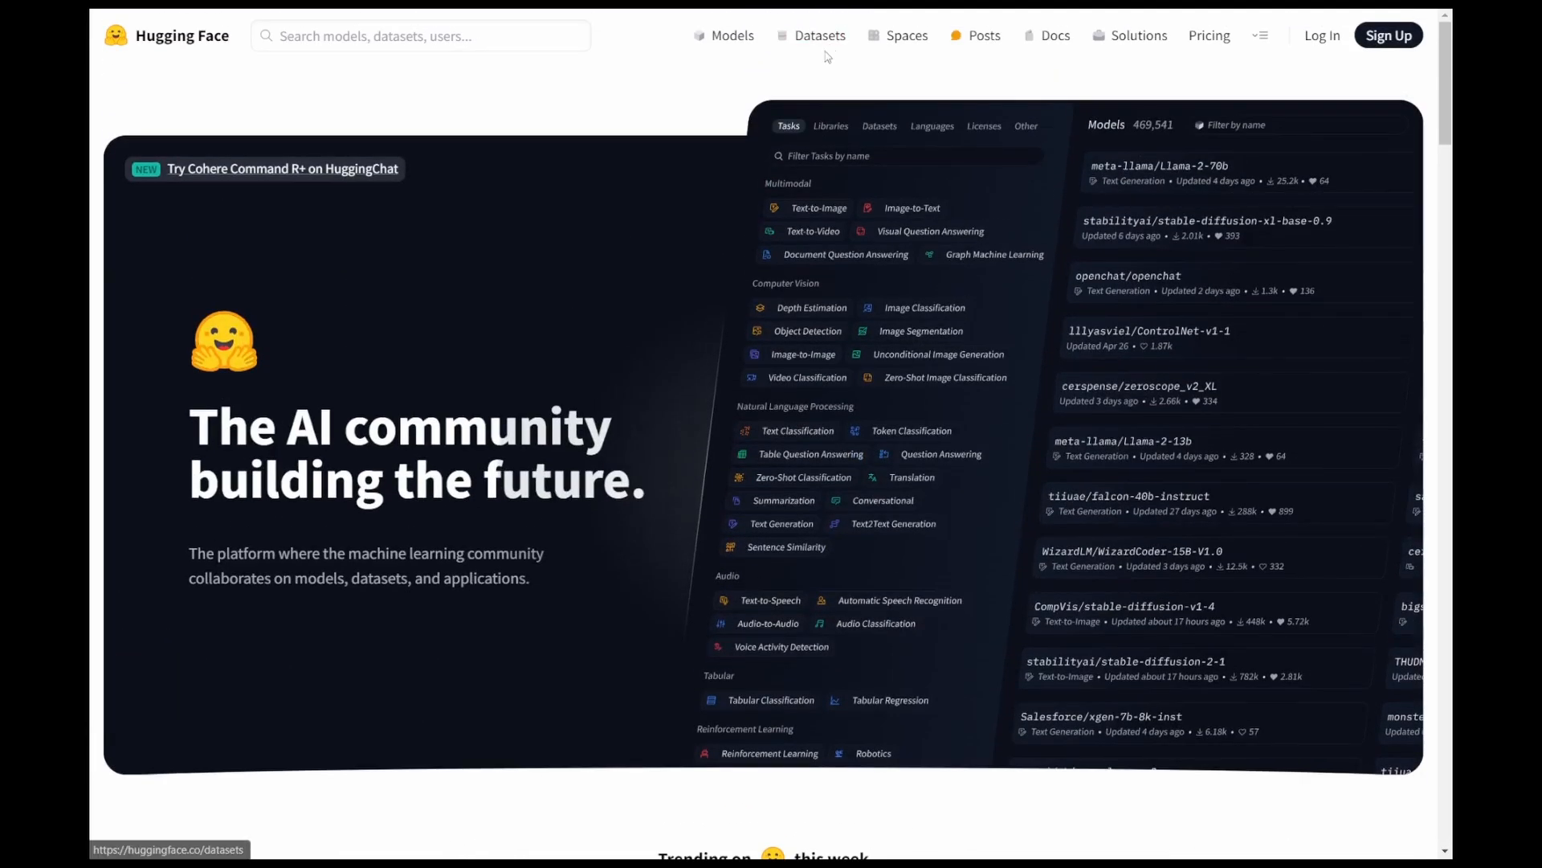
pyautogui.click(421, 35)
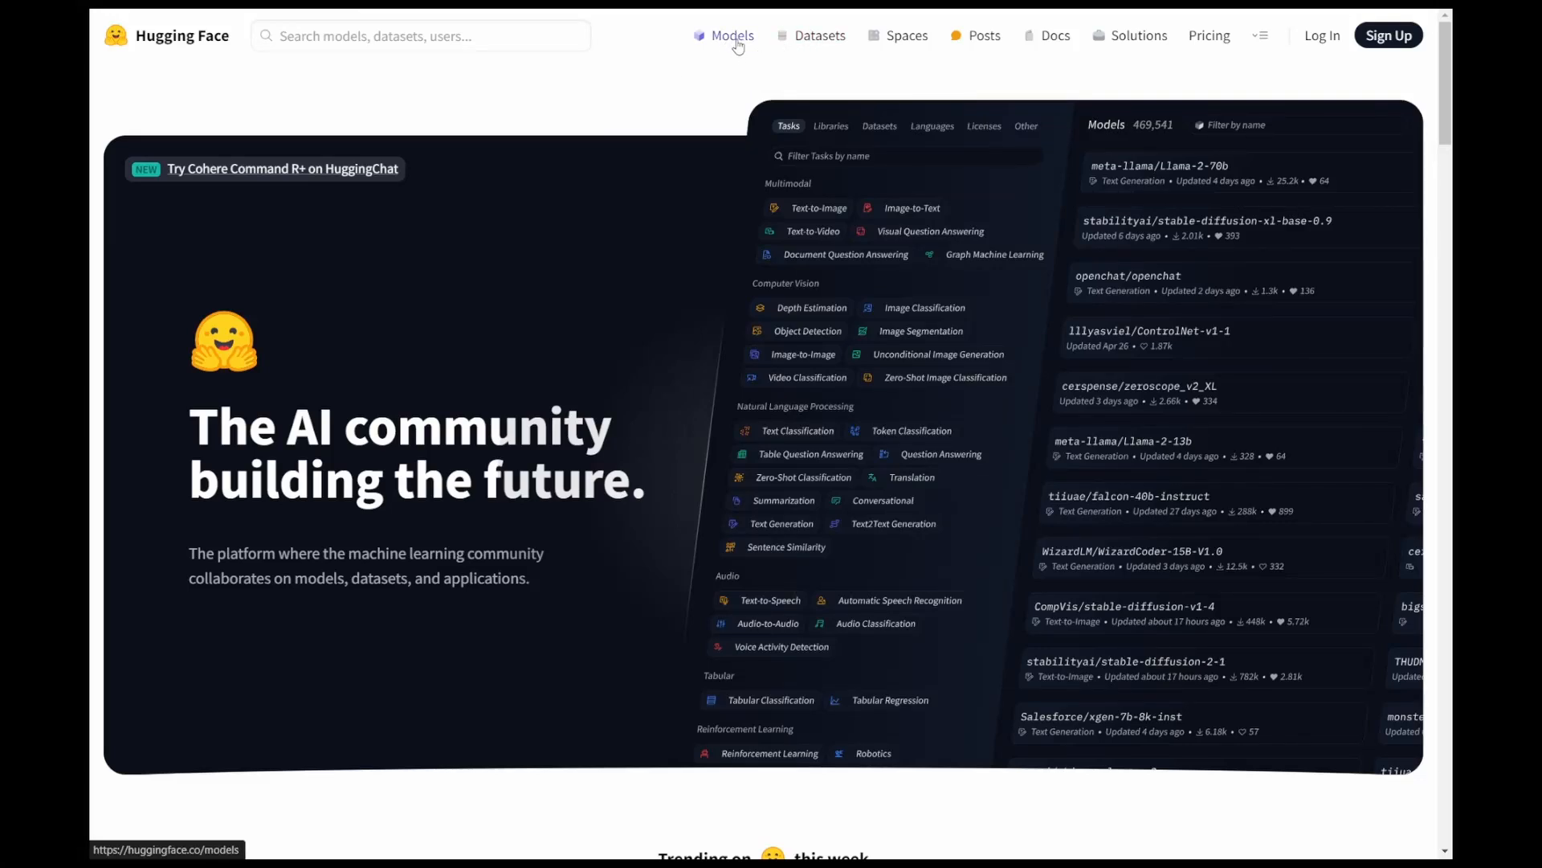
pyautogui.moveTo(808, 42)
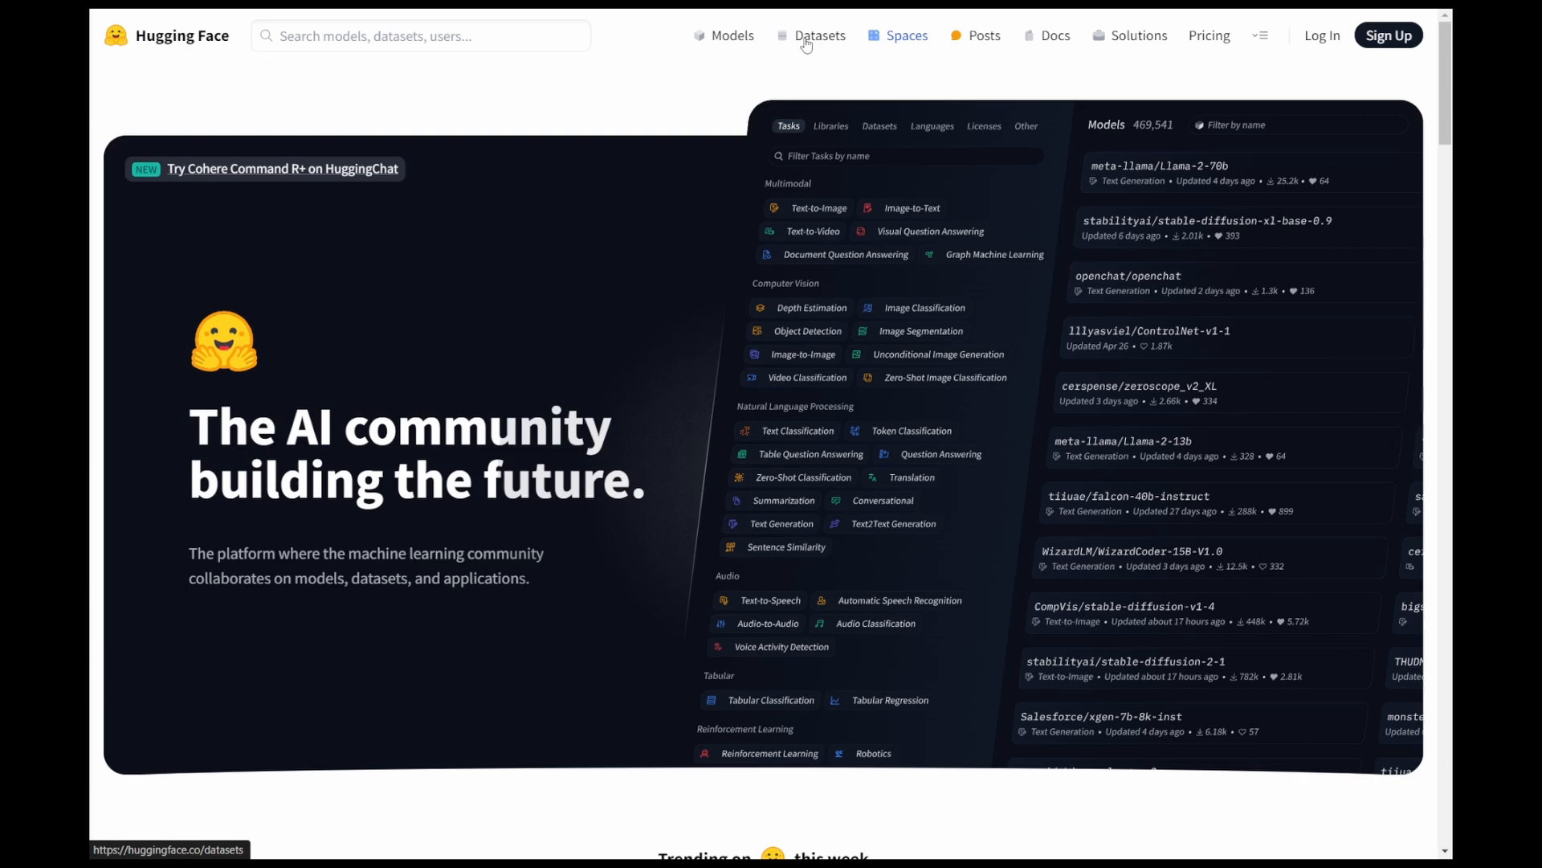
pyautogui.click(733, 35)
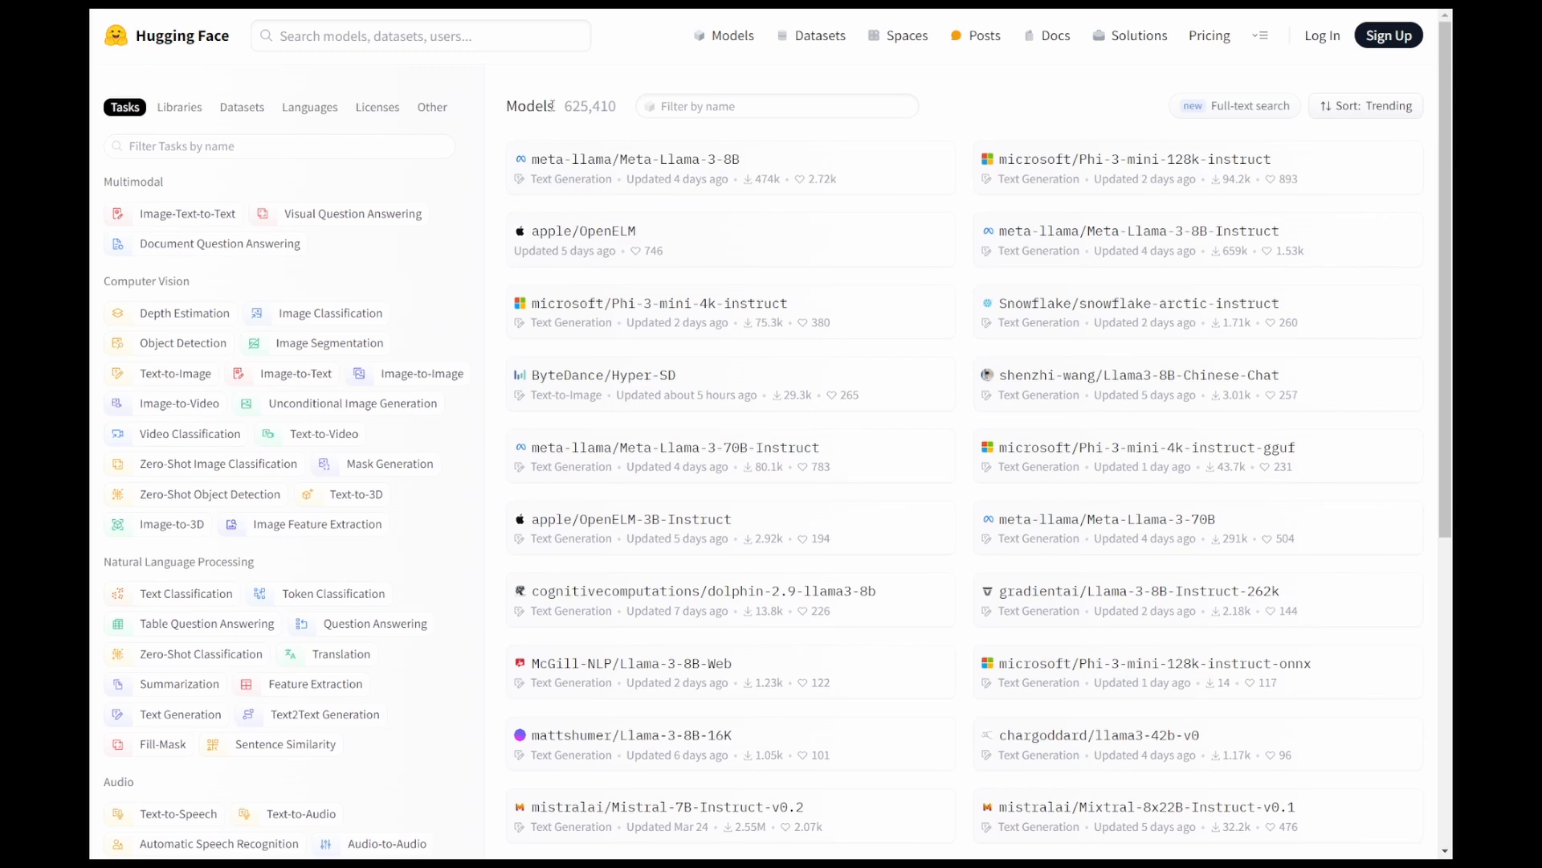
pyautogui.doubleClick(590, 106)
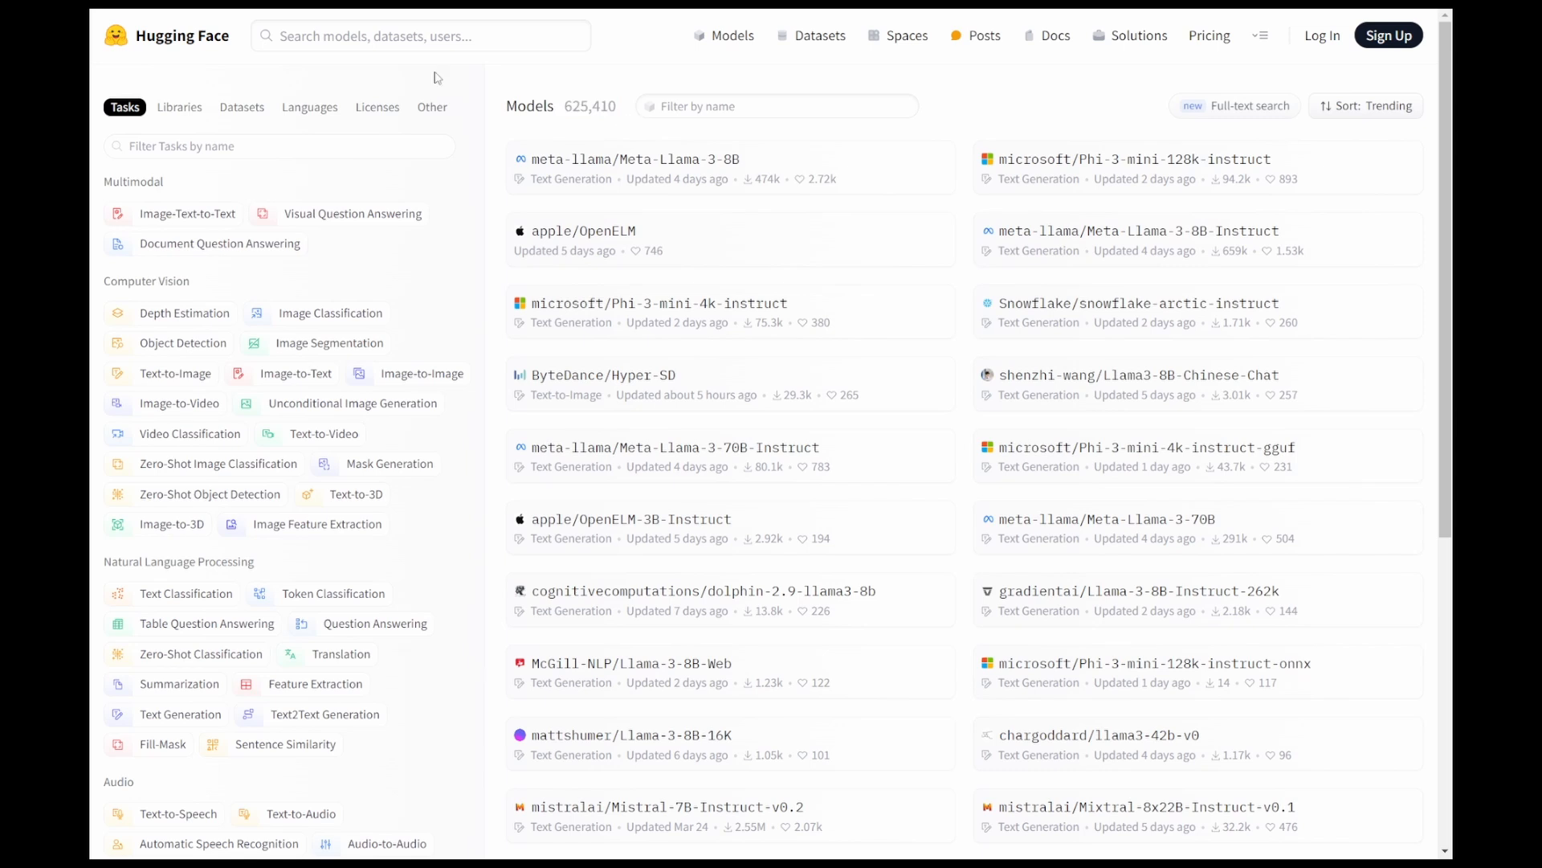
pyautogui.click(421, 35)
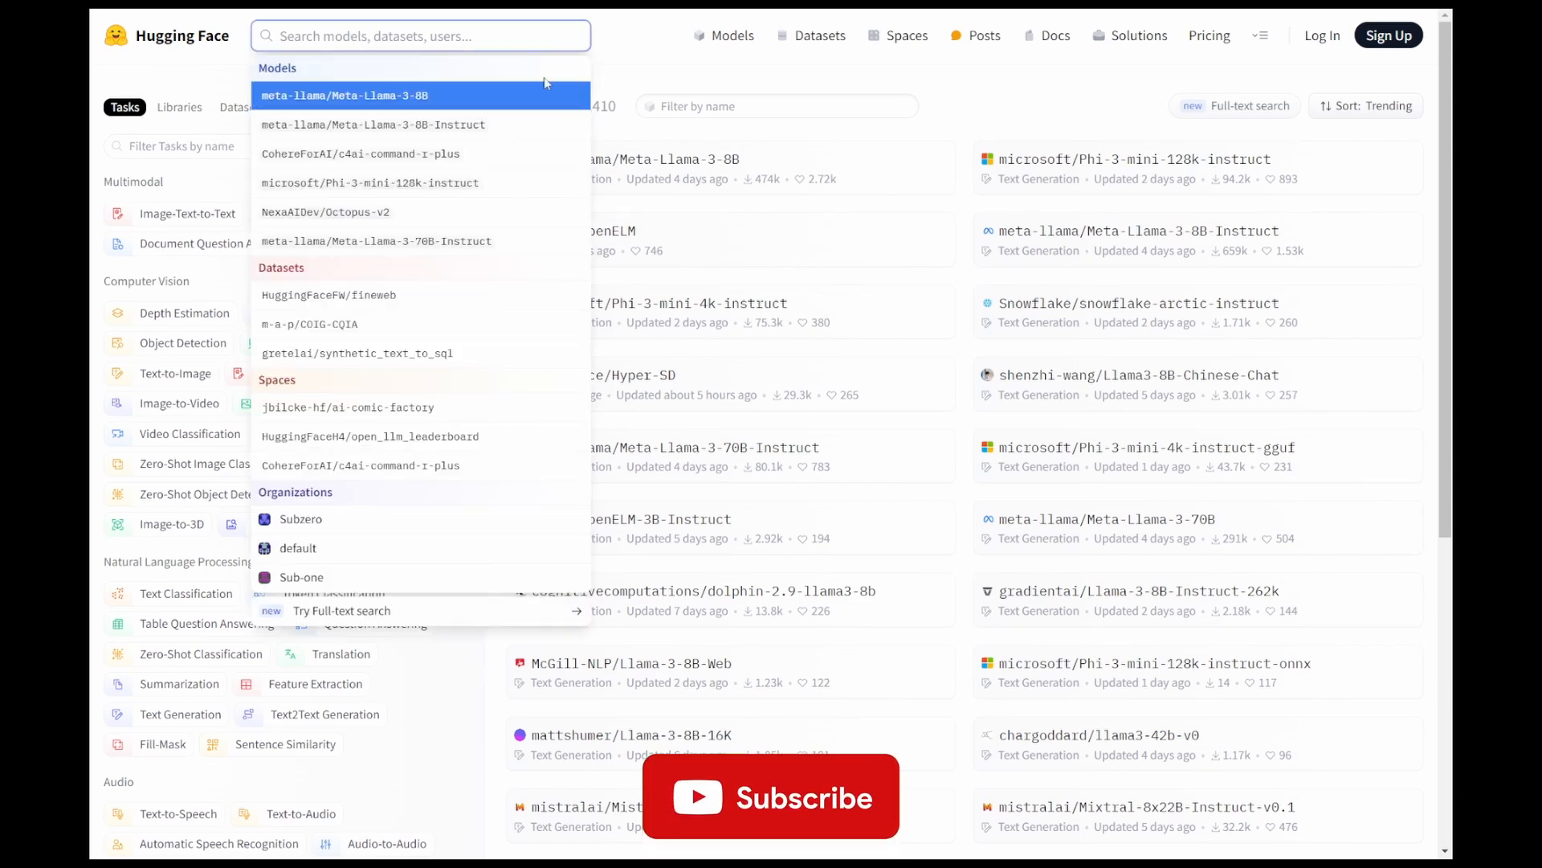
pyautogui.click(776, 106)
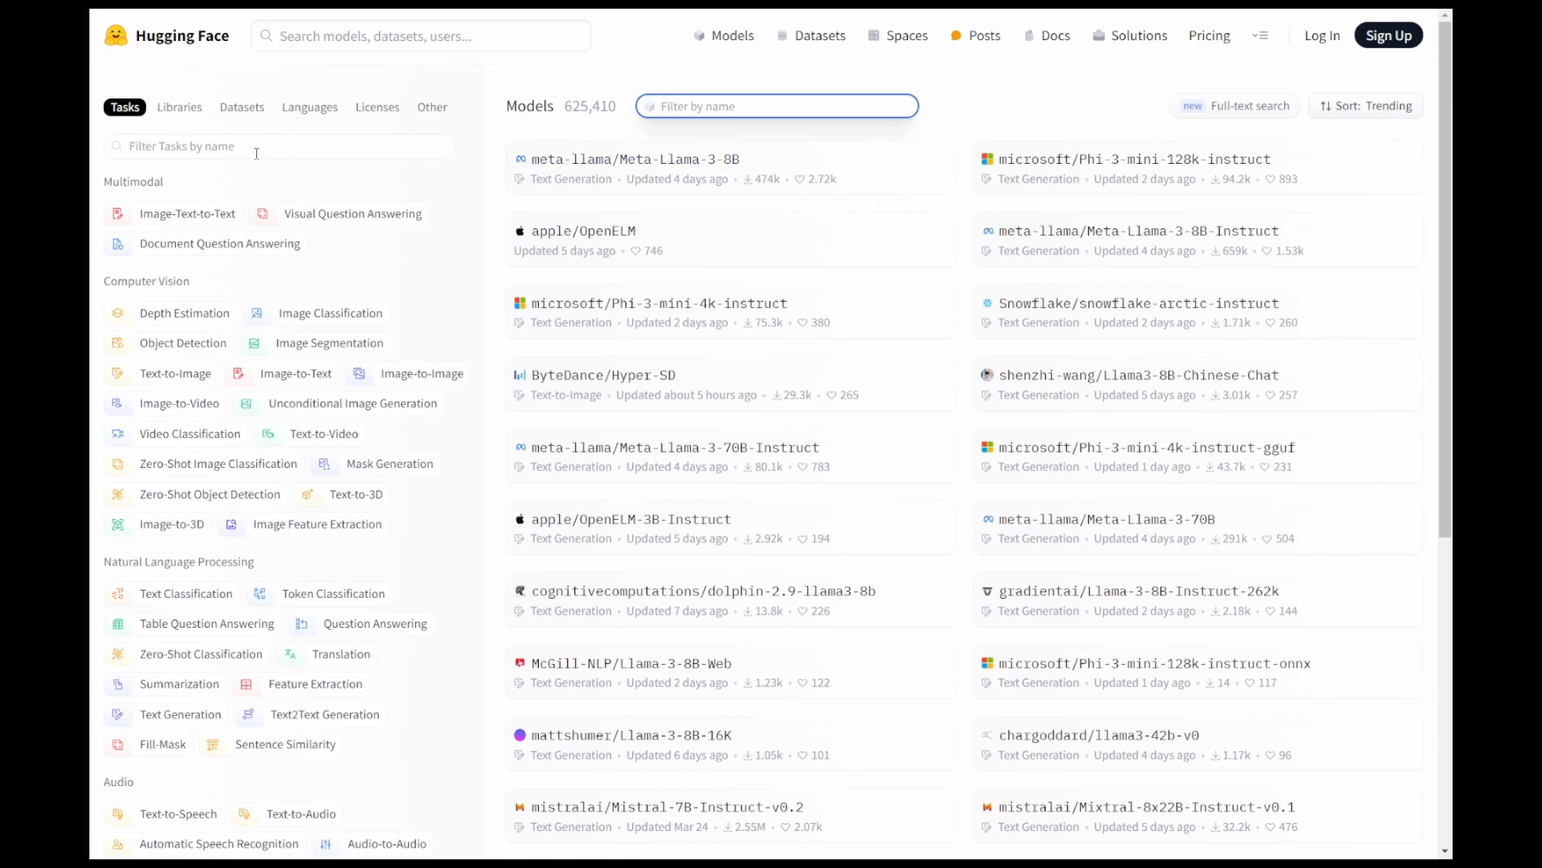
pyautogui.moveTo(501, 183)
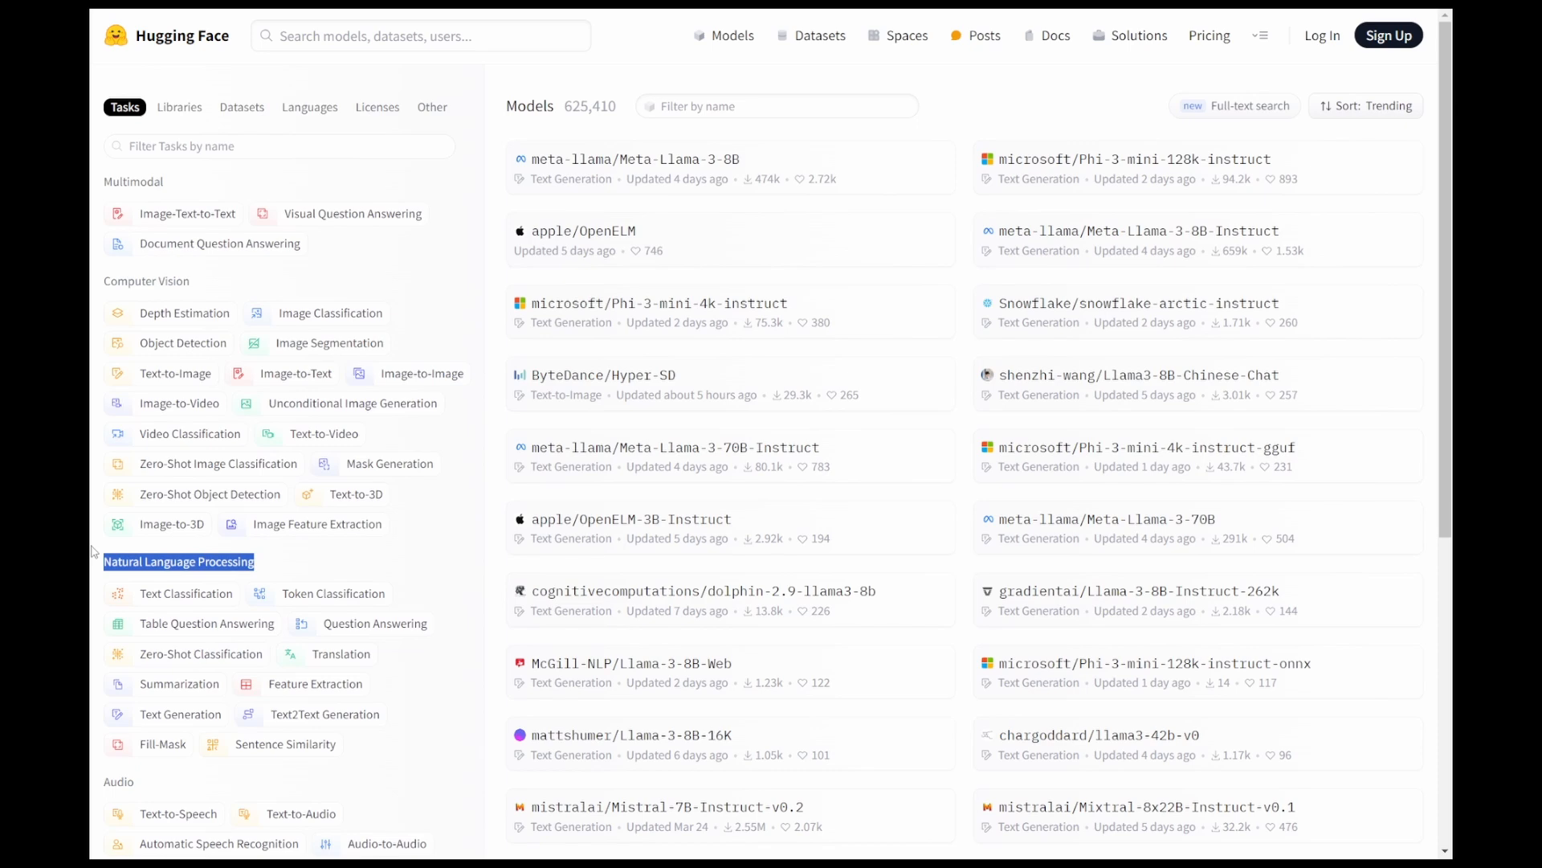
pyautogui.scroll(-3)
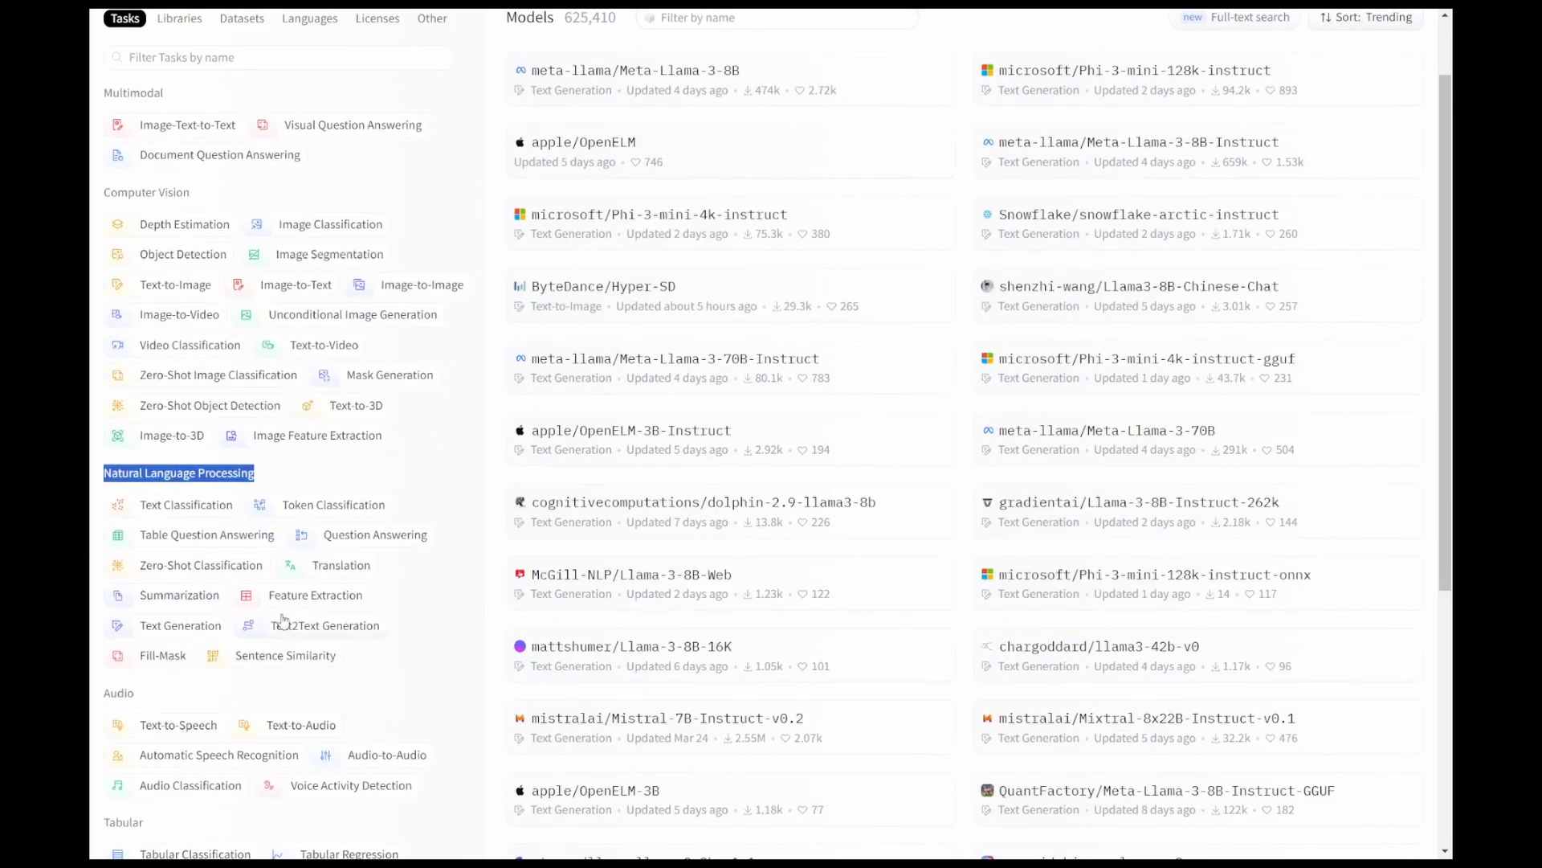
pyautogui.scroll(-3)
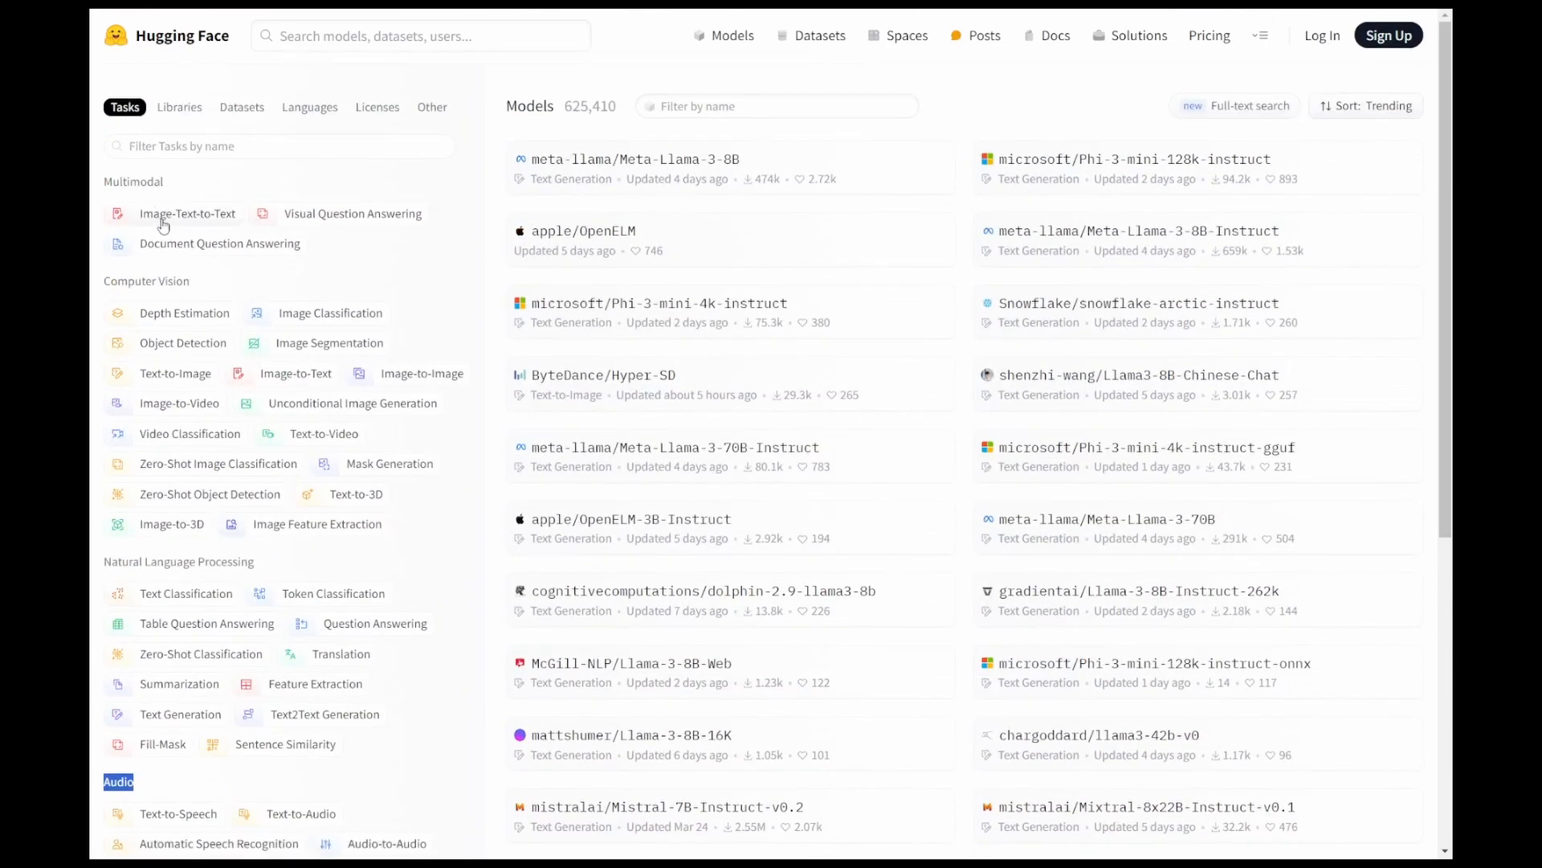
pyautogui.moveTo(186, 232)
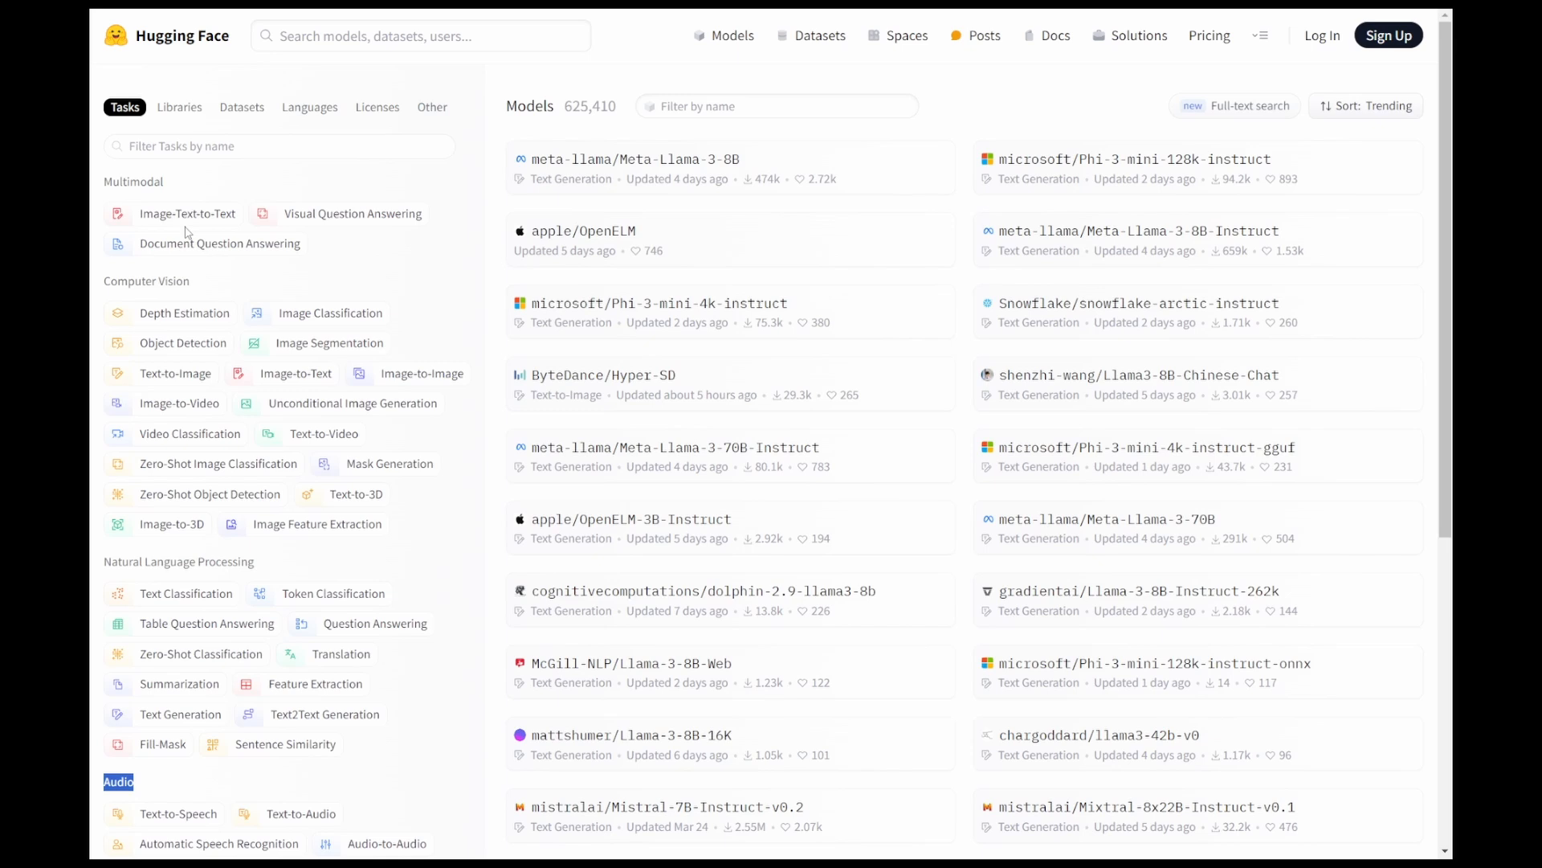
pyautogui.moveTo(379, 230)
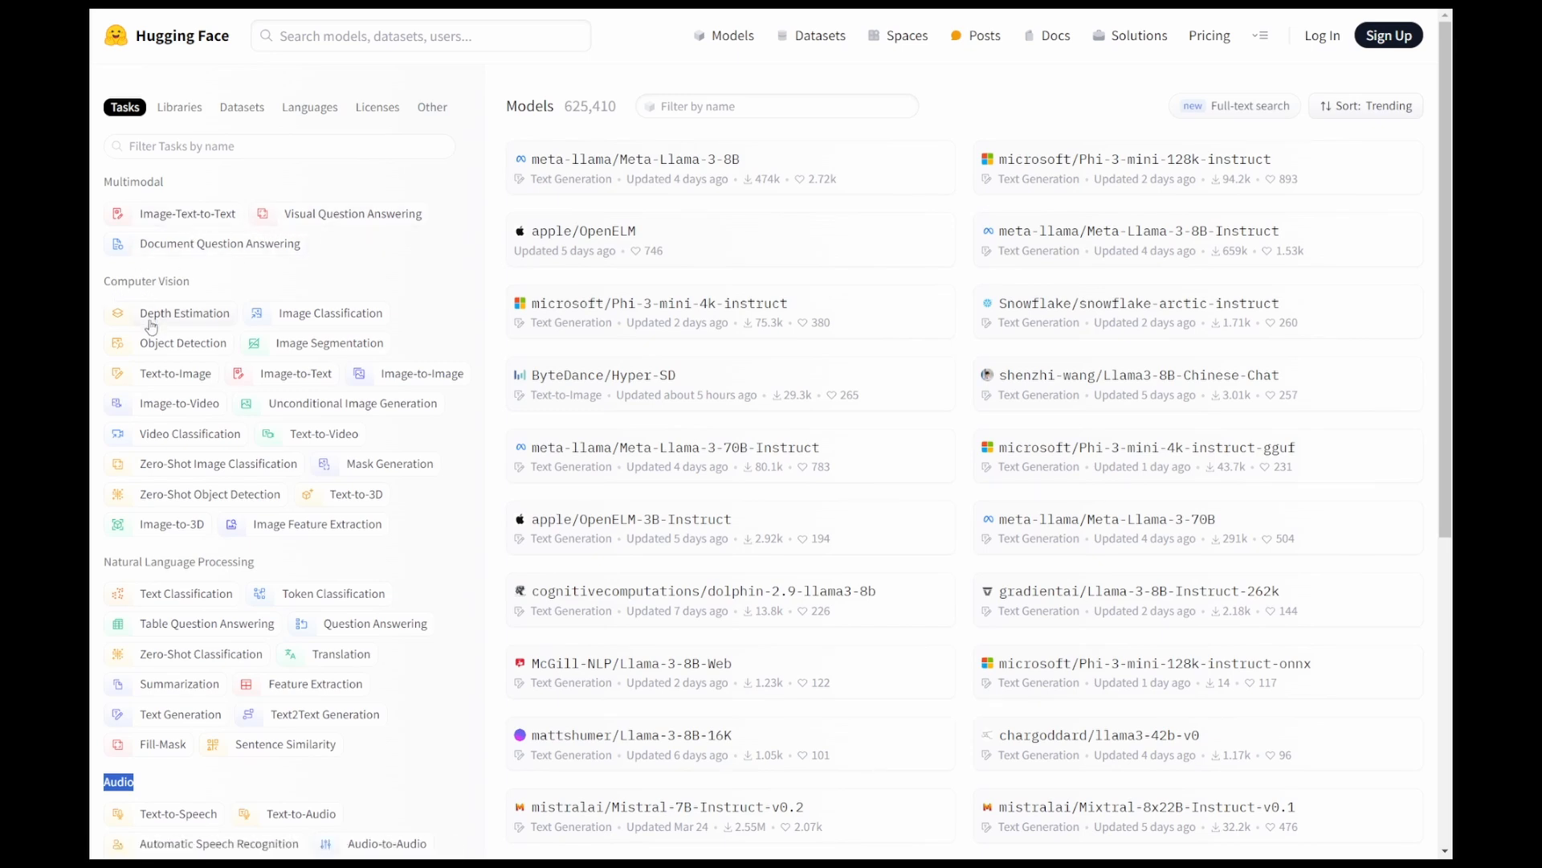
pyautogui.moveTo(296, 320)
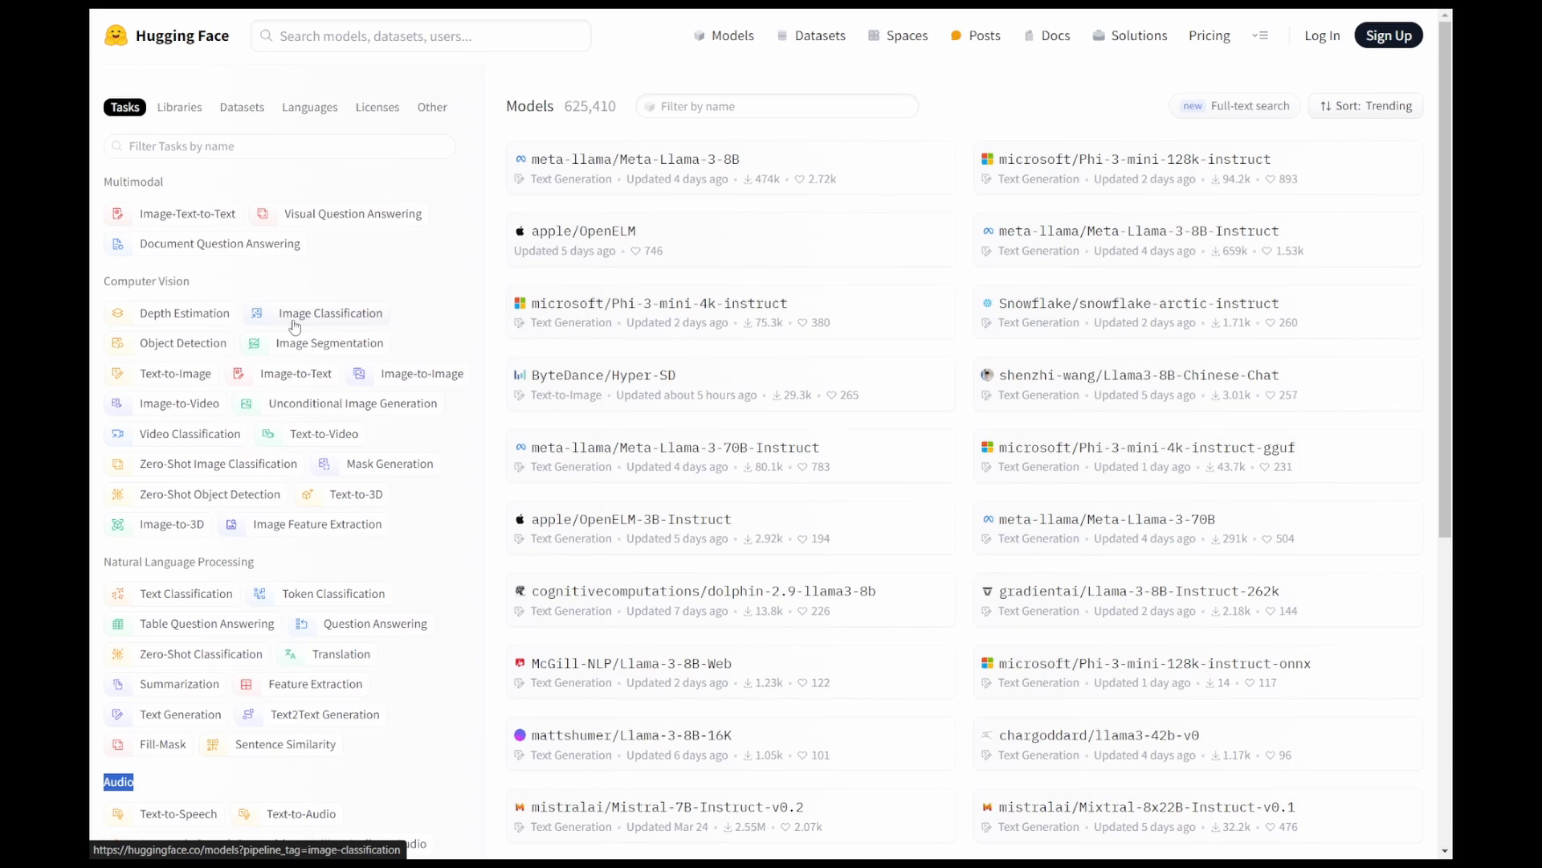
pyautogui.moveTo(318, 324)
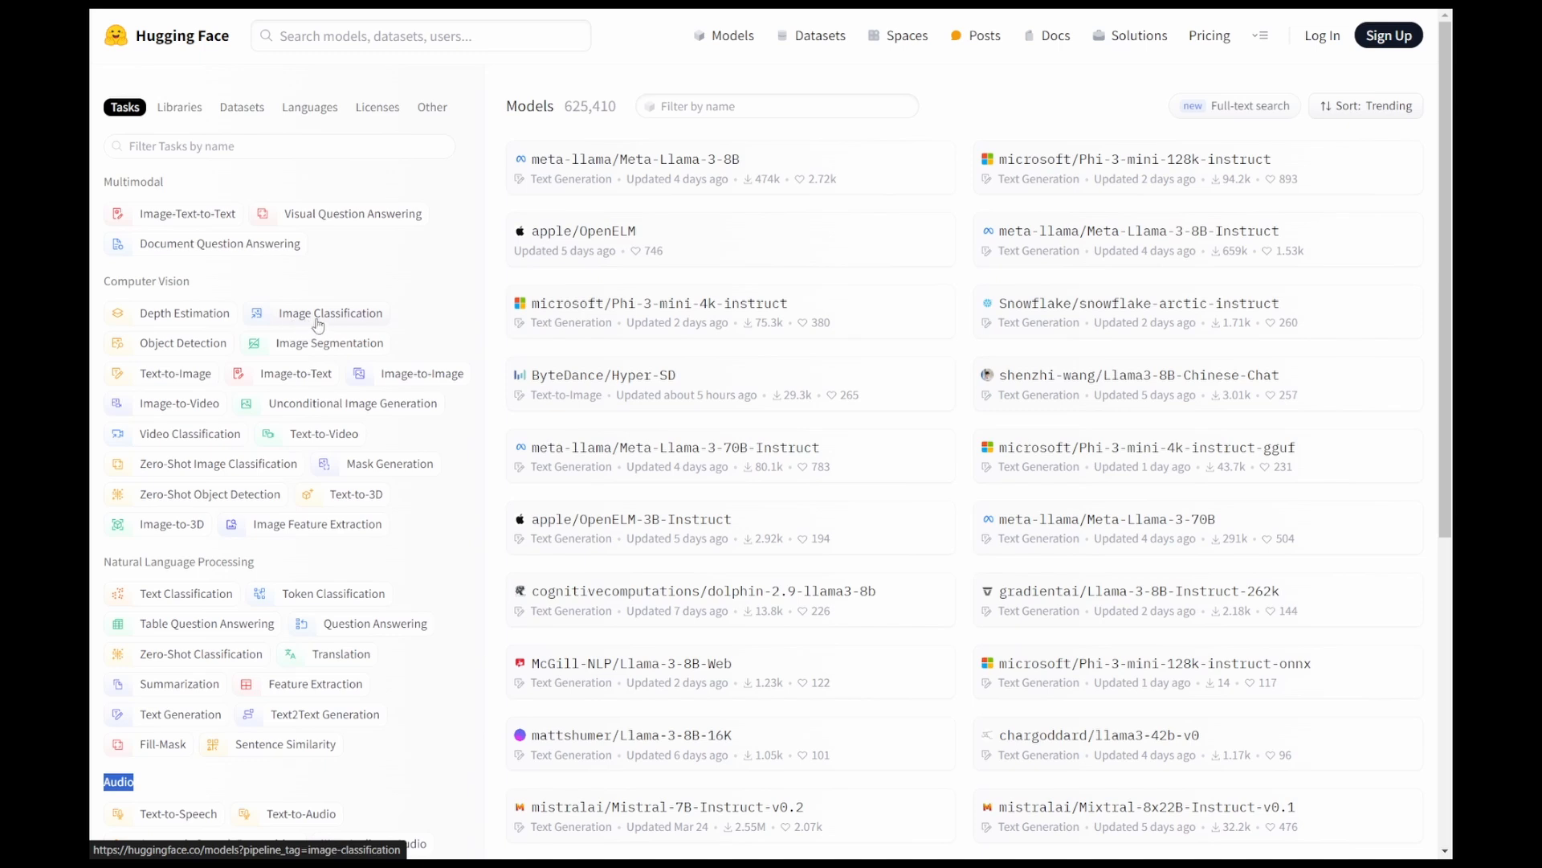
# Filter models to Image Classification (11,106 results) and sort them by most downloads
pyautogui.click(331, 312)
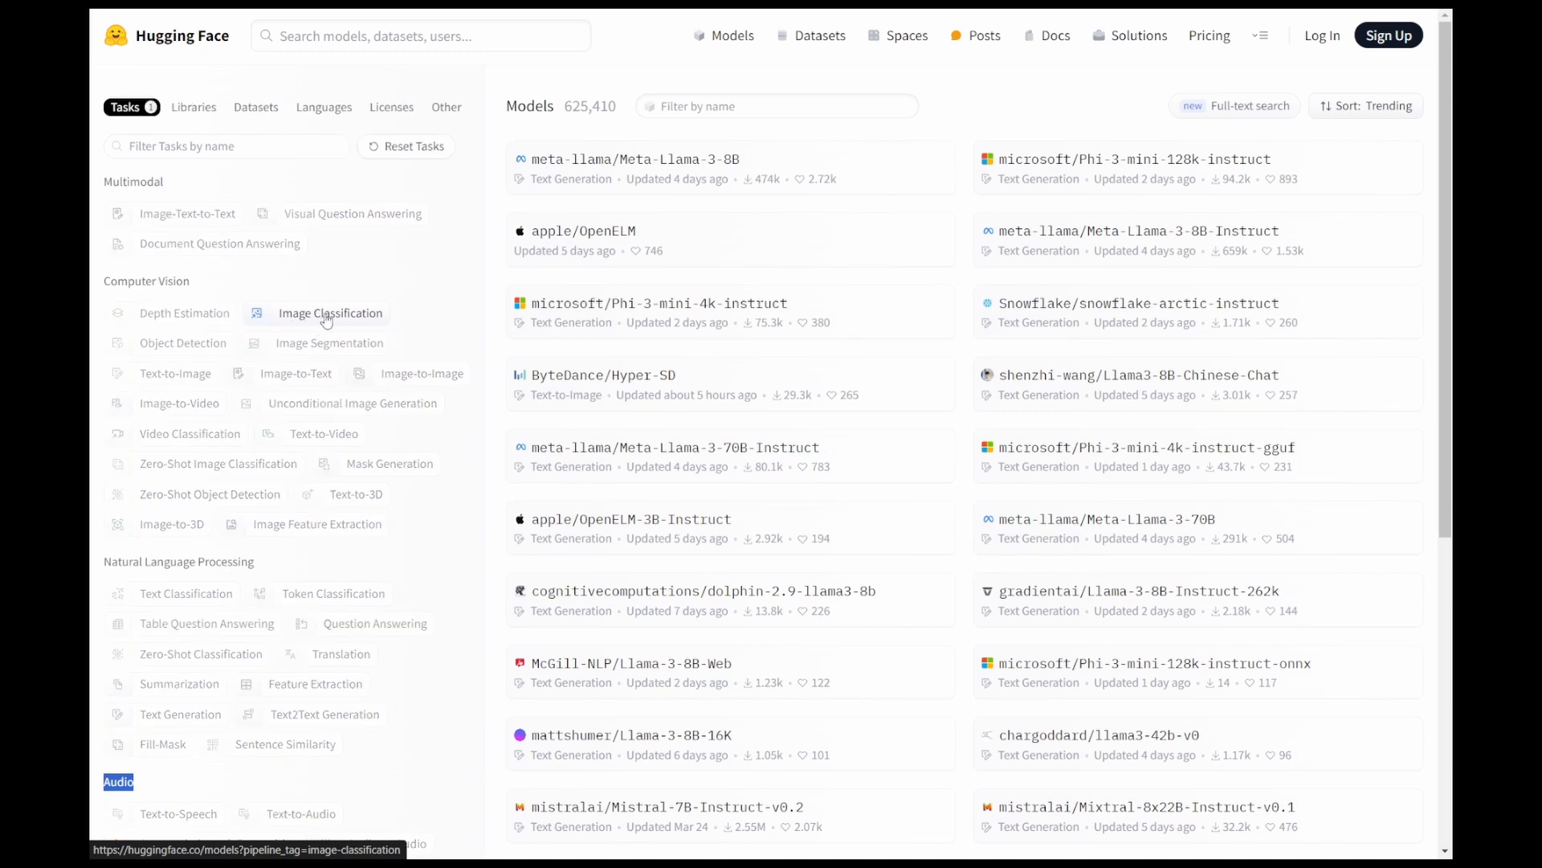
pyautogui.click(330, 312)
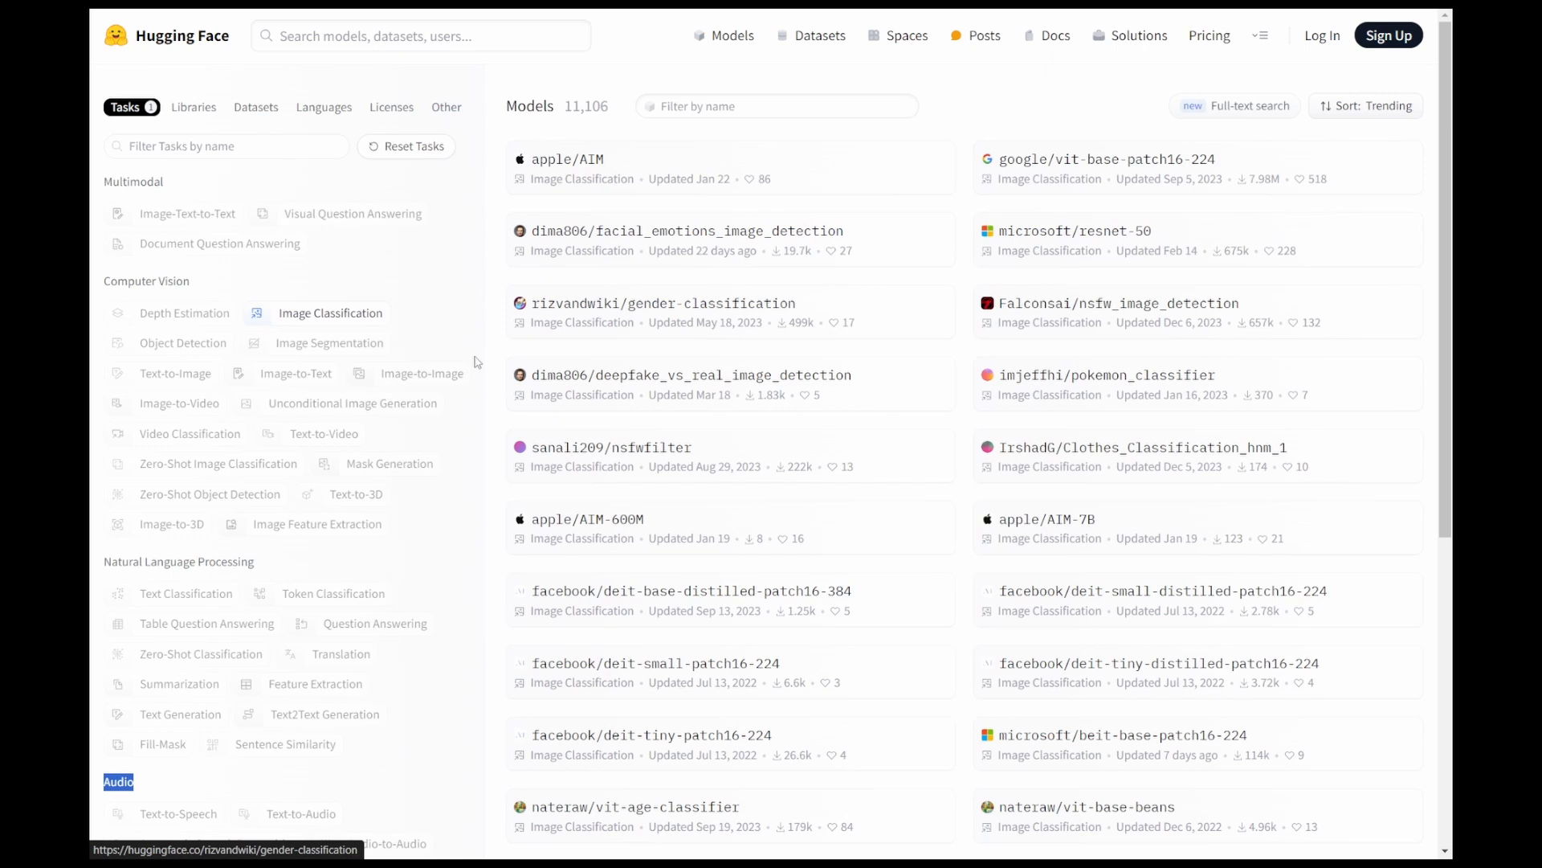
pyautogui.moveTo(672, 223)
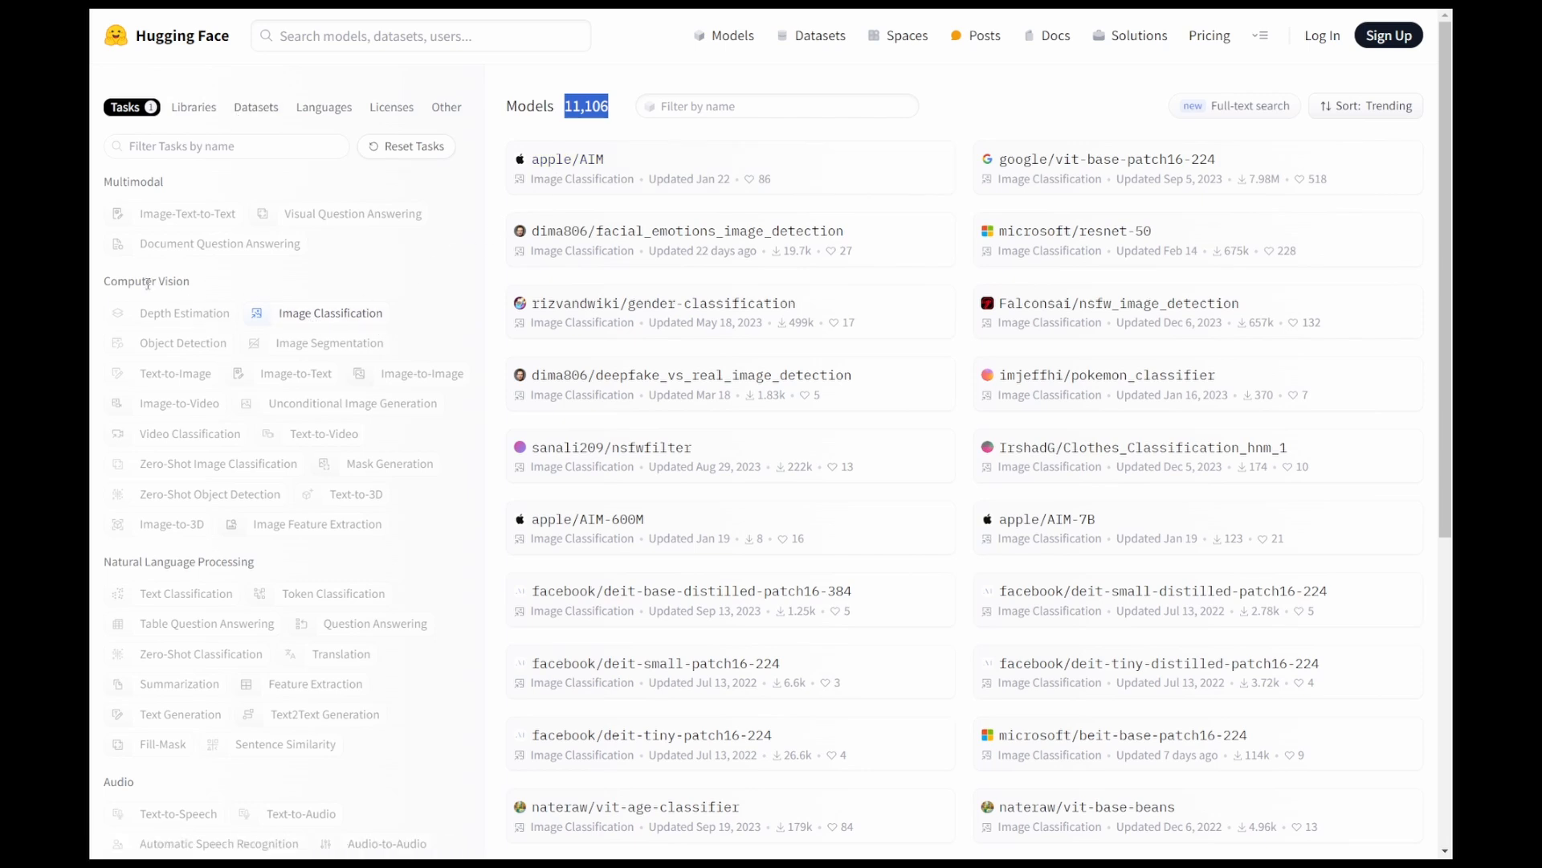
pyautogui.moveTo(346, 328)
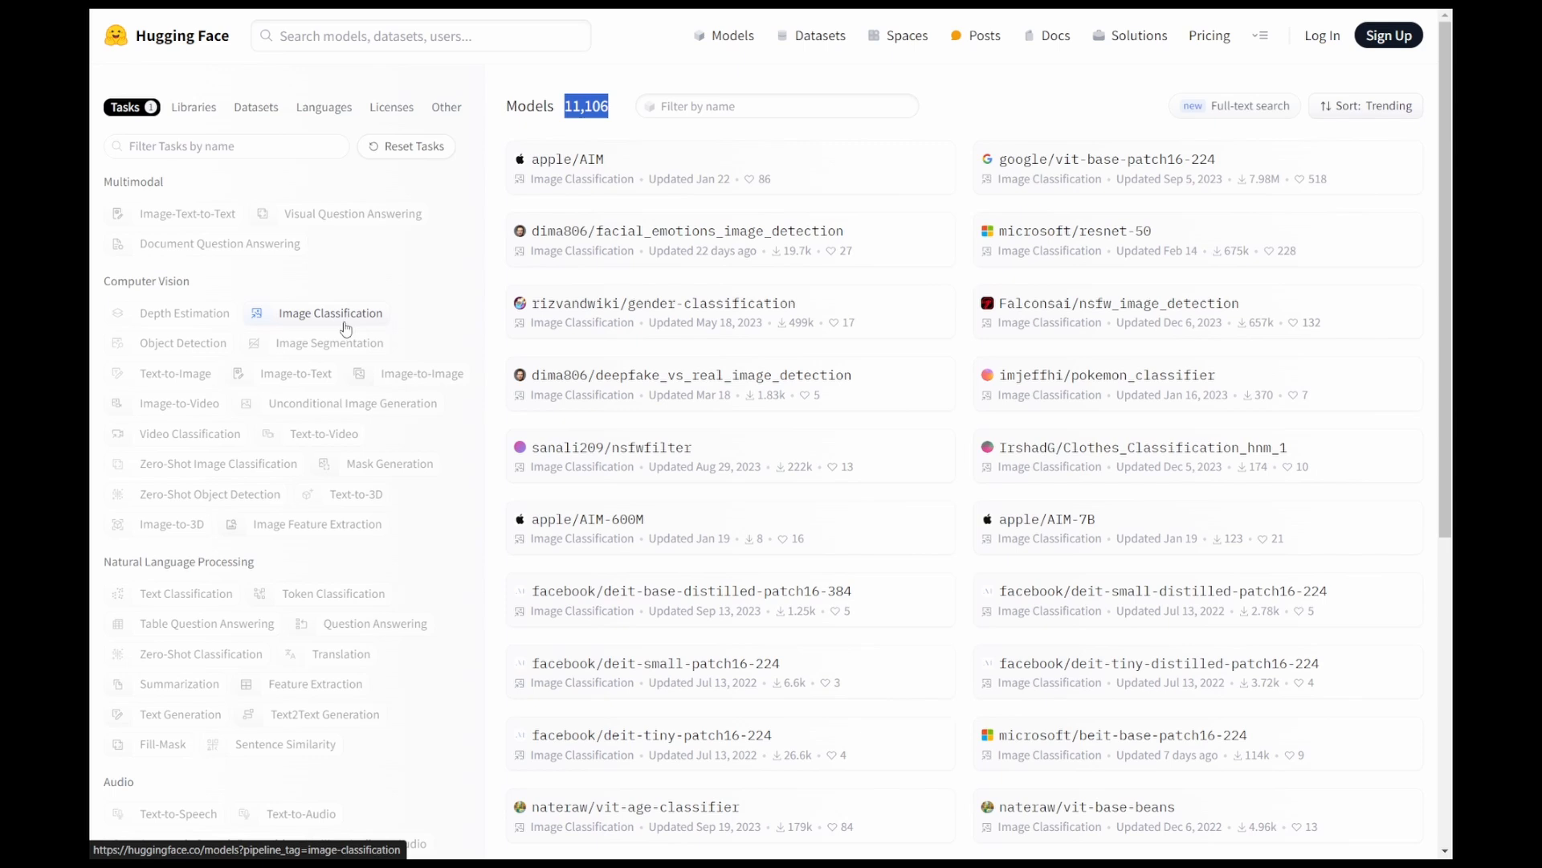
pyautogui.moveTo(1224, 161)
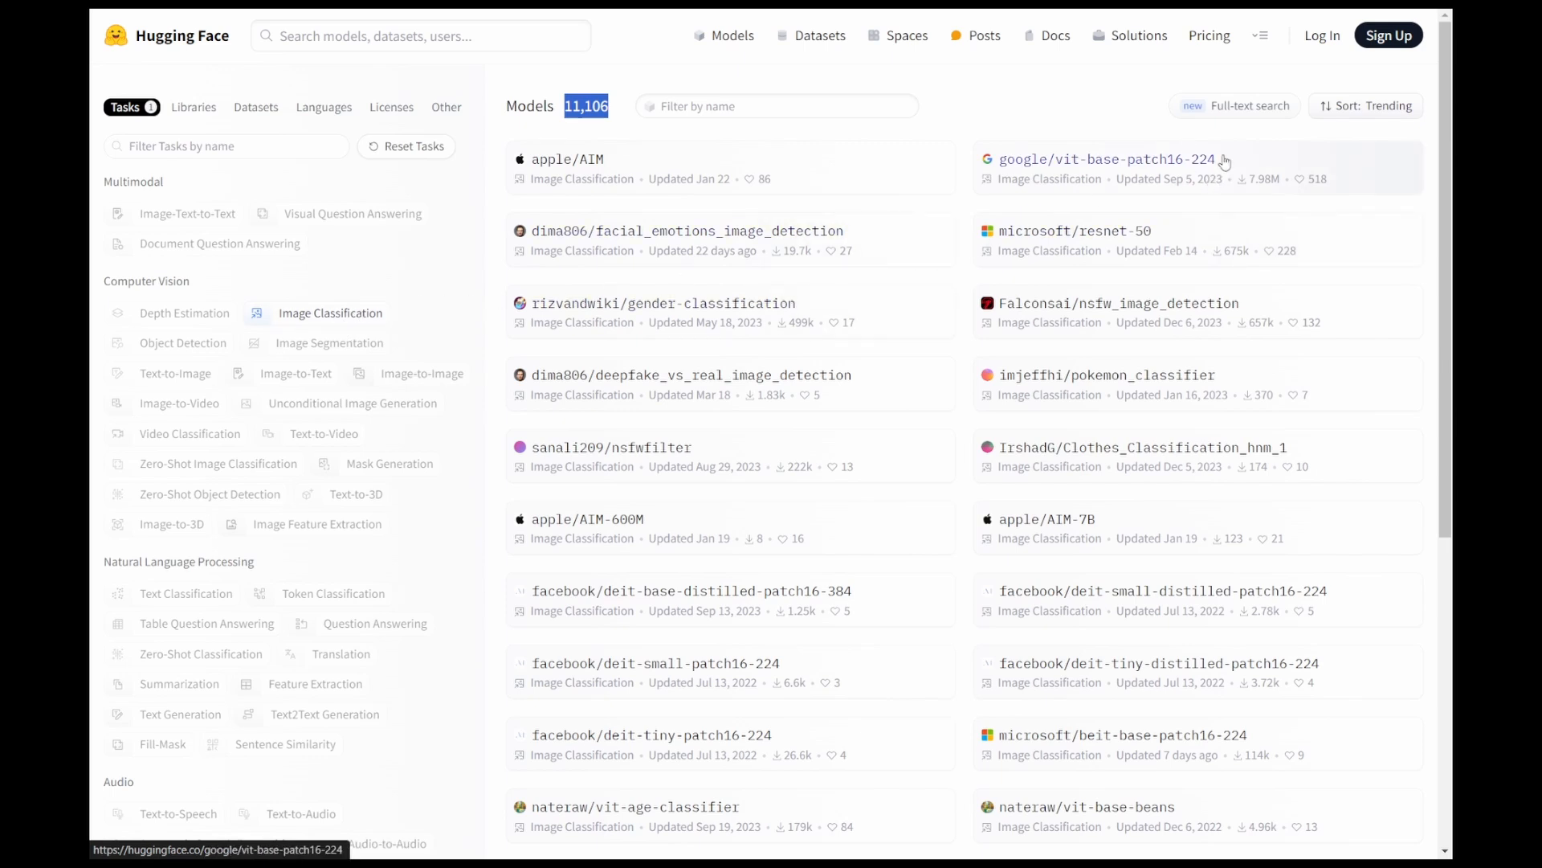
pyautogui.click(1365, 106)
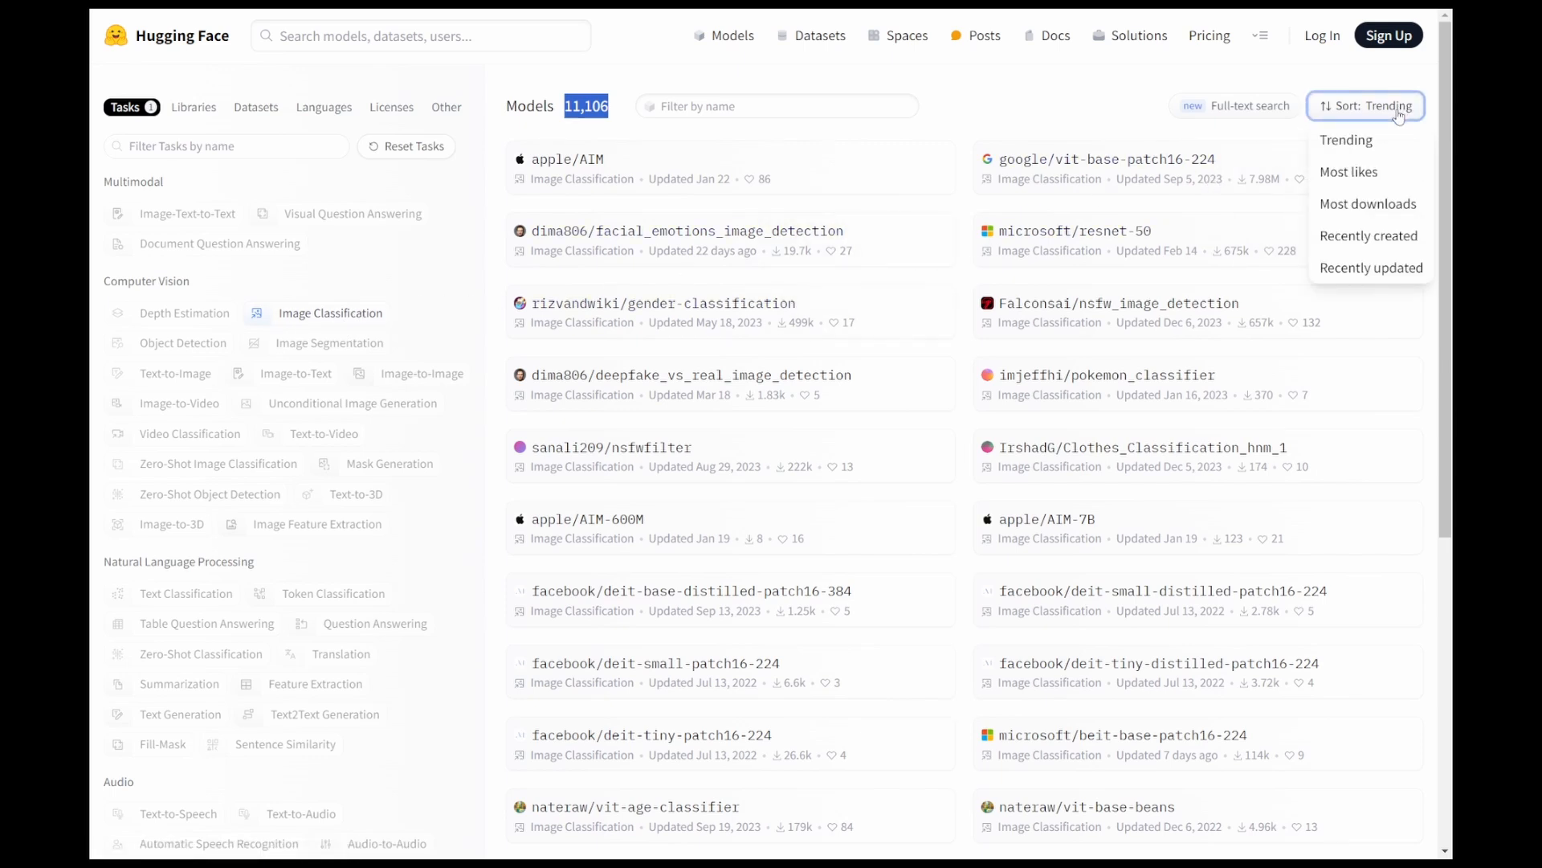
pyautogui.moveTo(1372, 186)
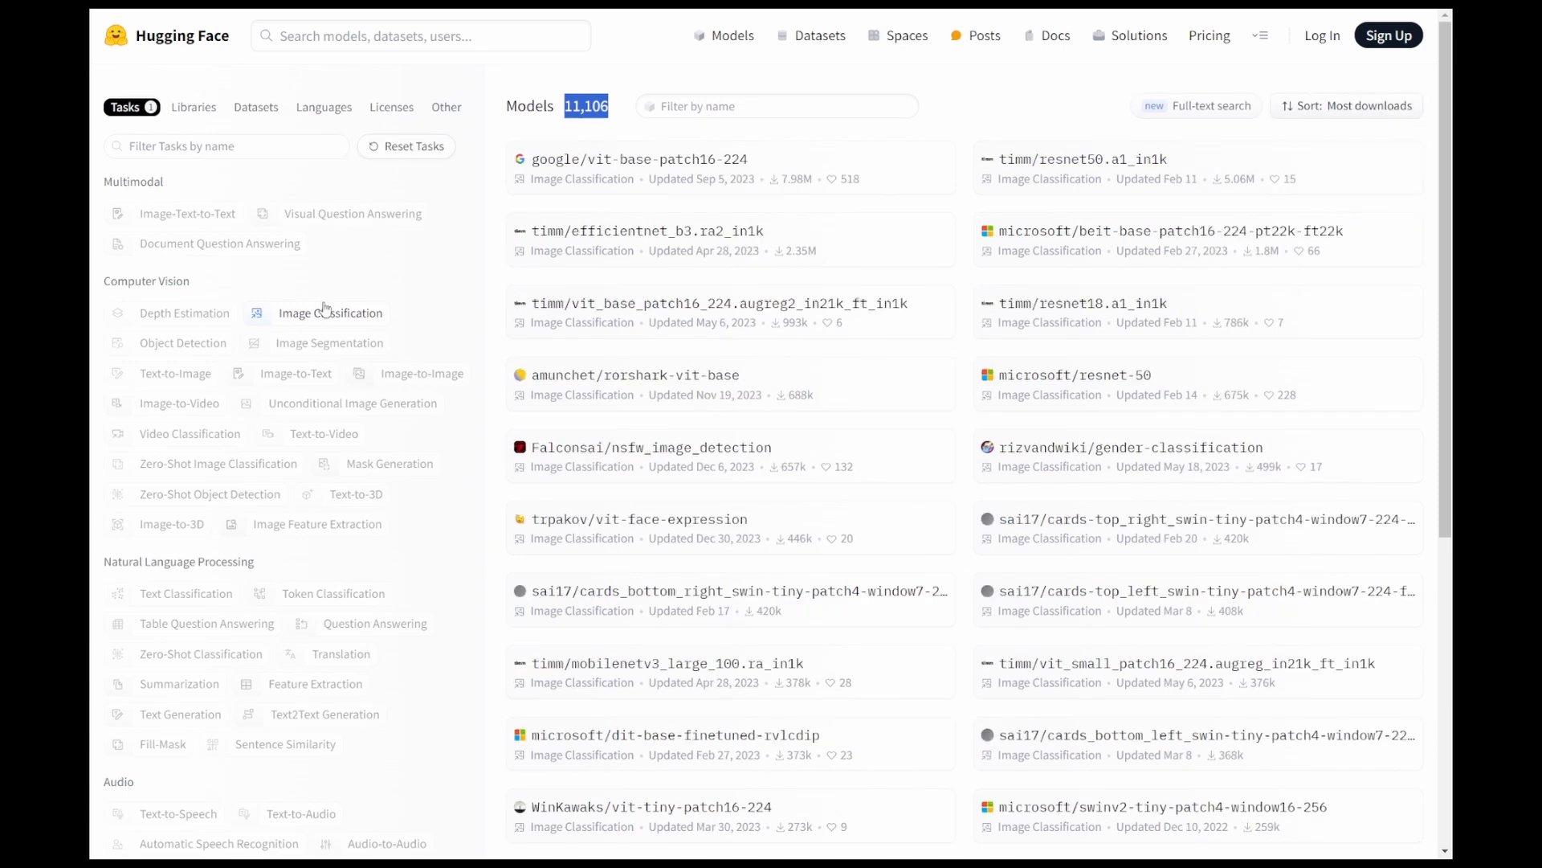
pyautogui.click(329, 311)
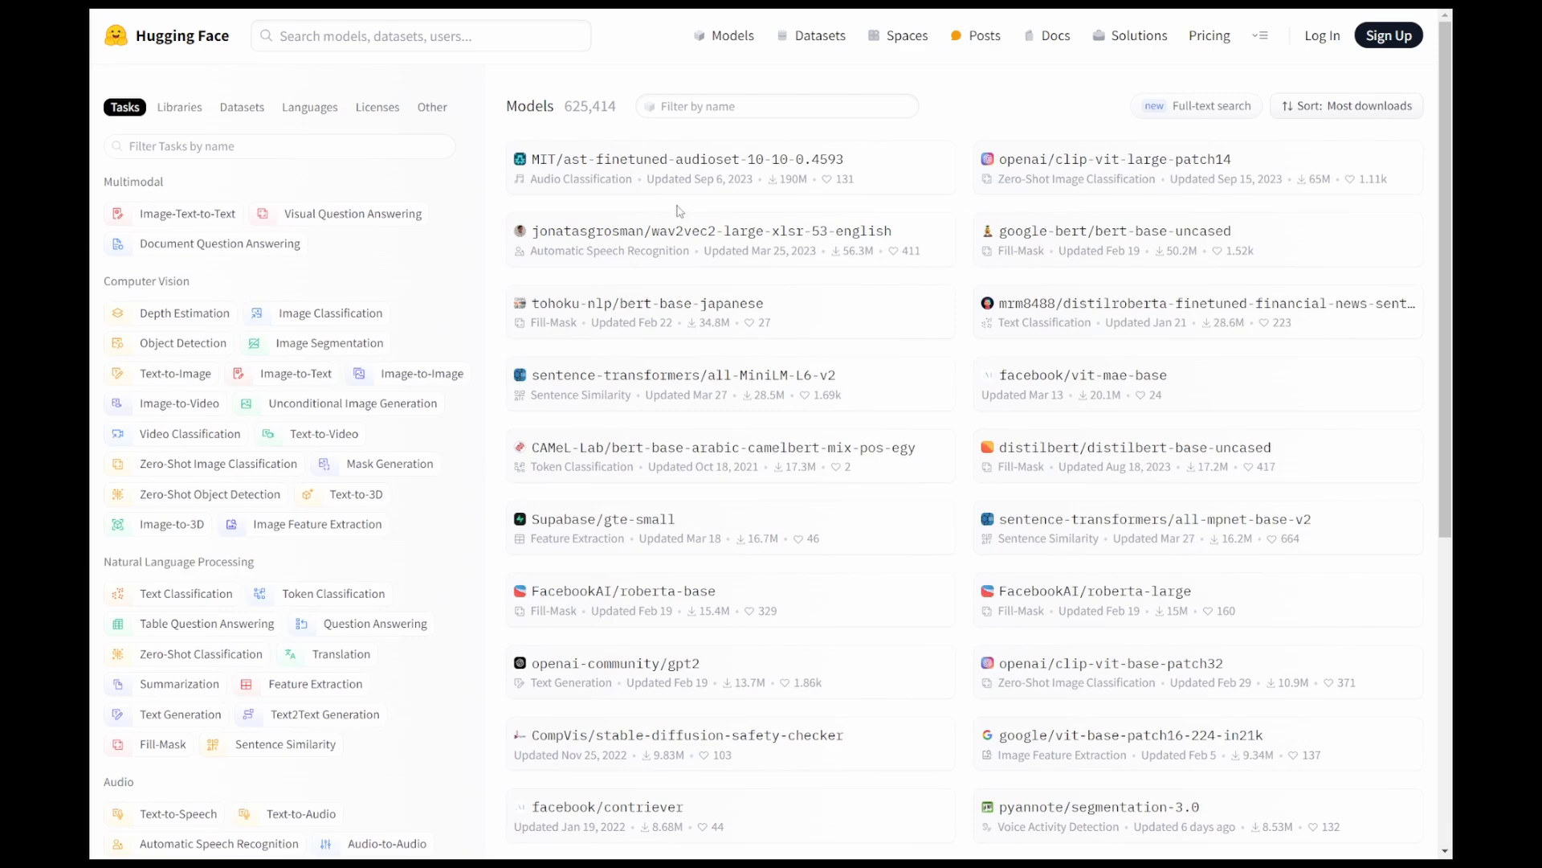
pyautogui.click(331, 311)
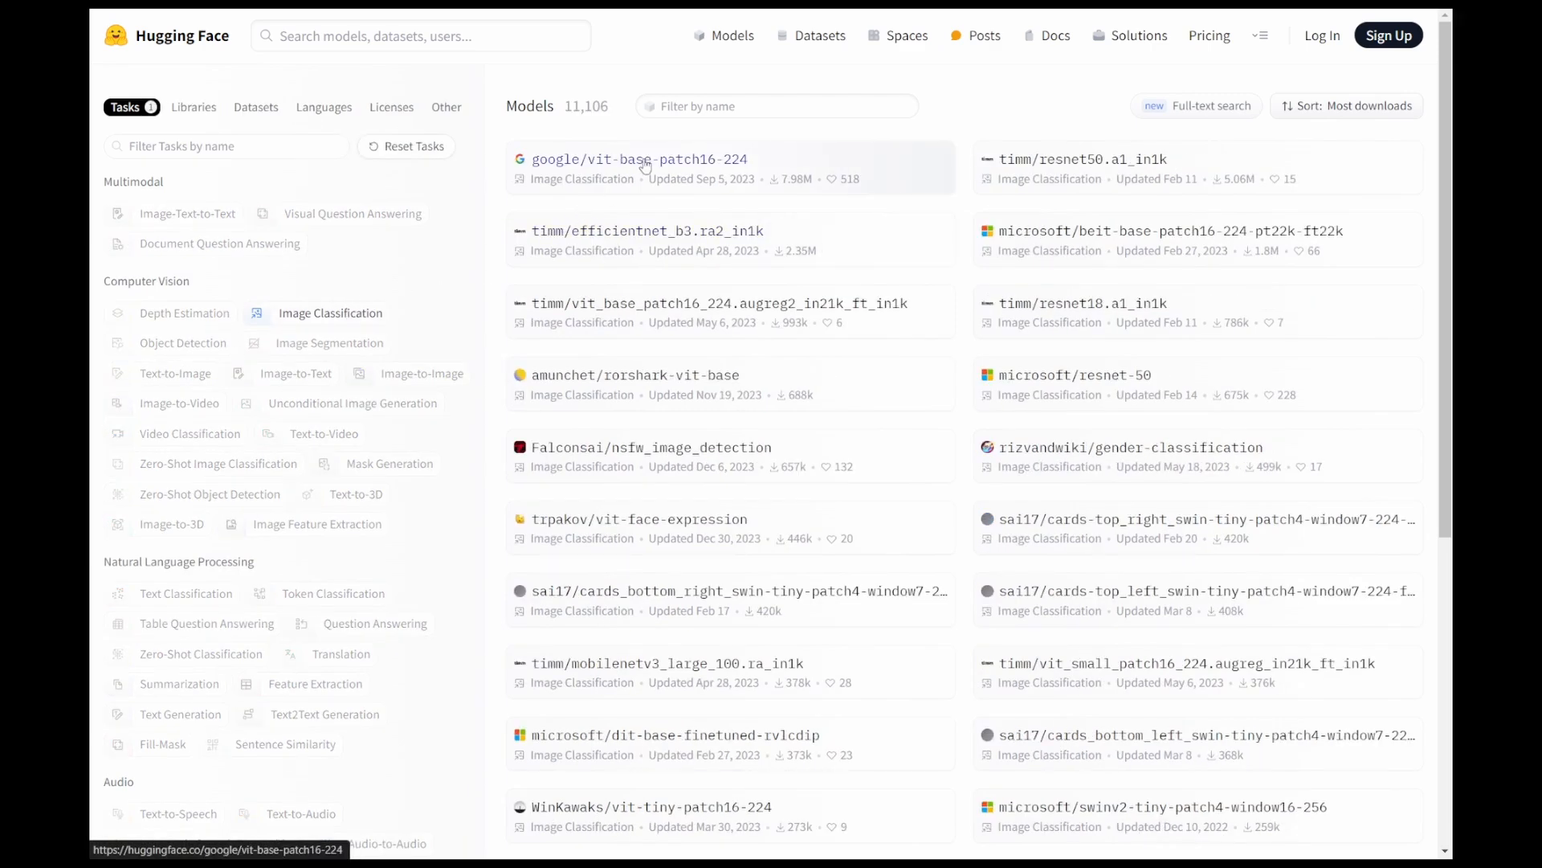
pyautogui.moveTo(649, 171)
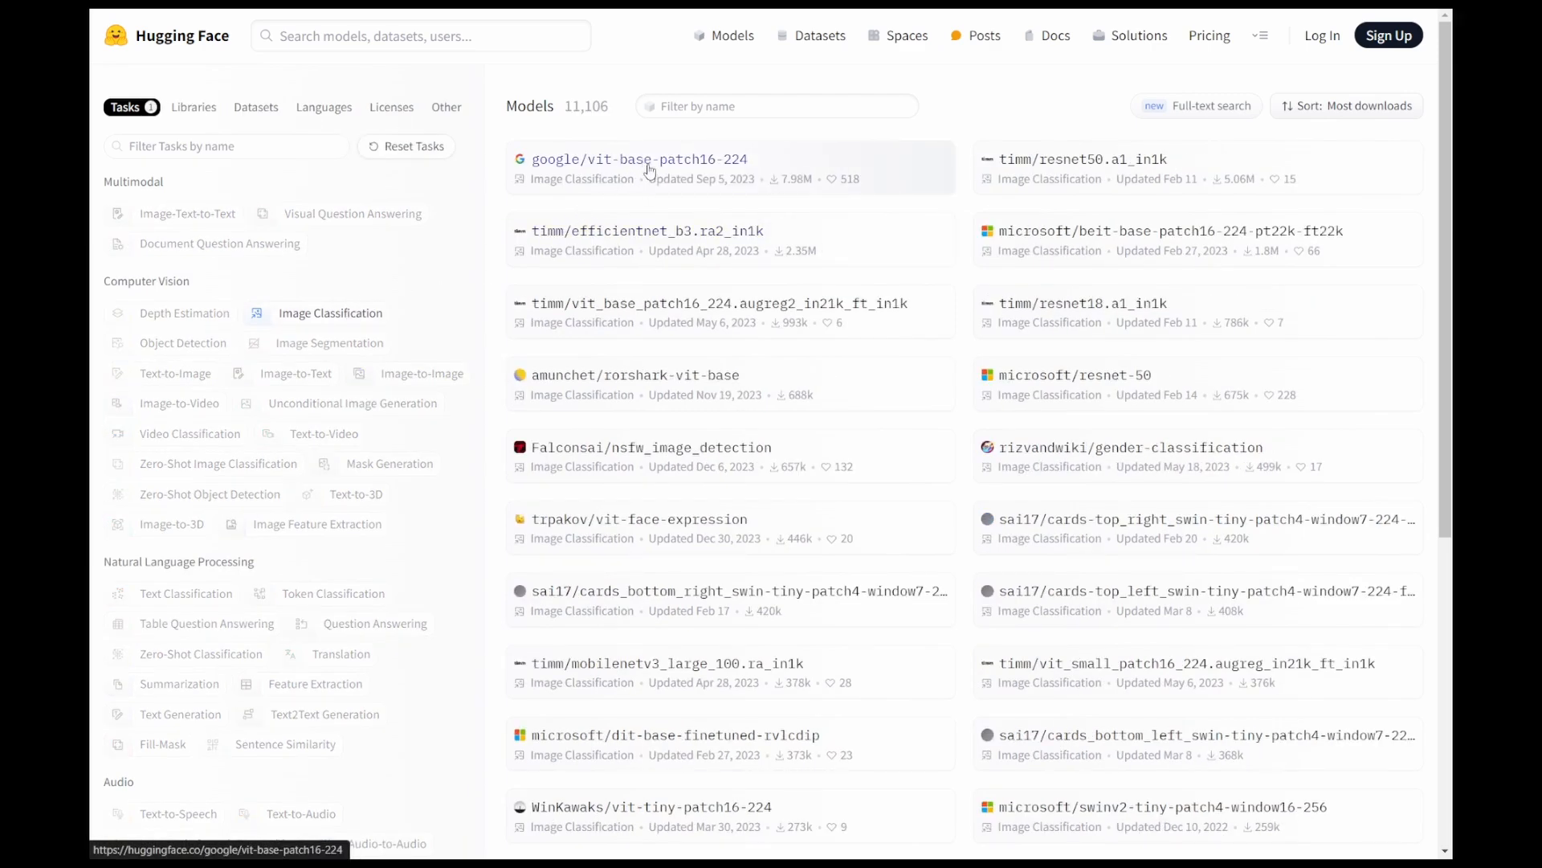
pyautogui.click(639, 157)
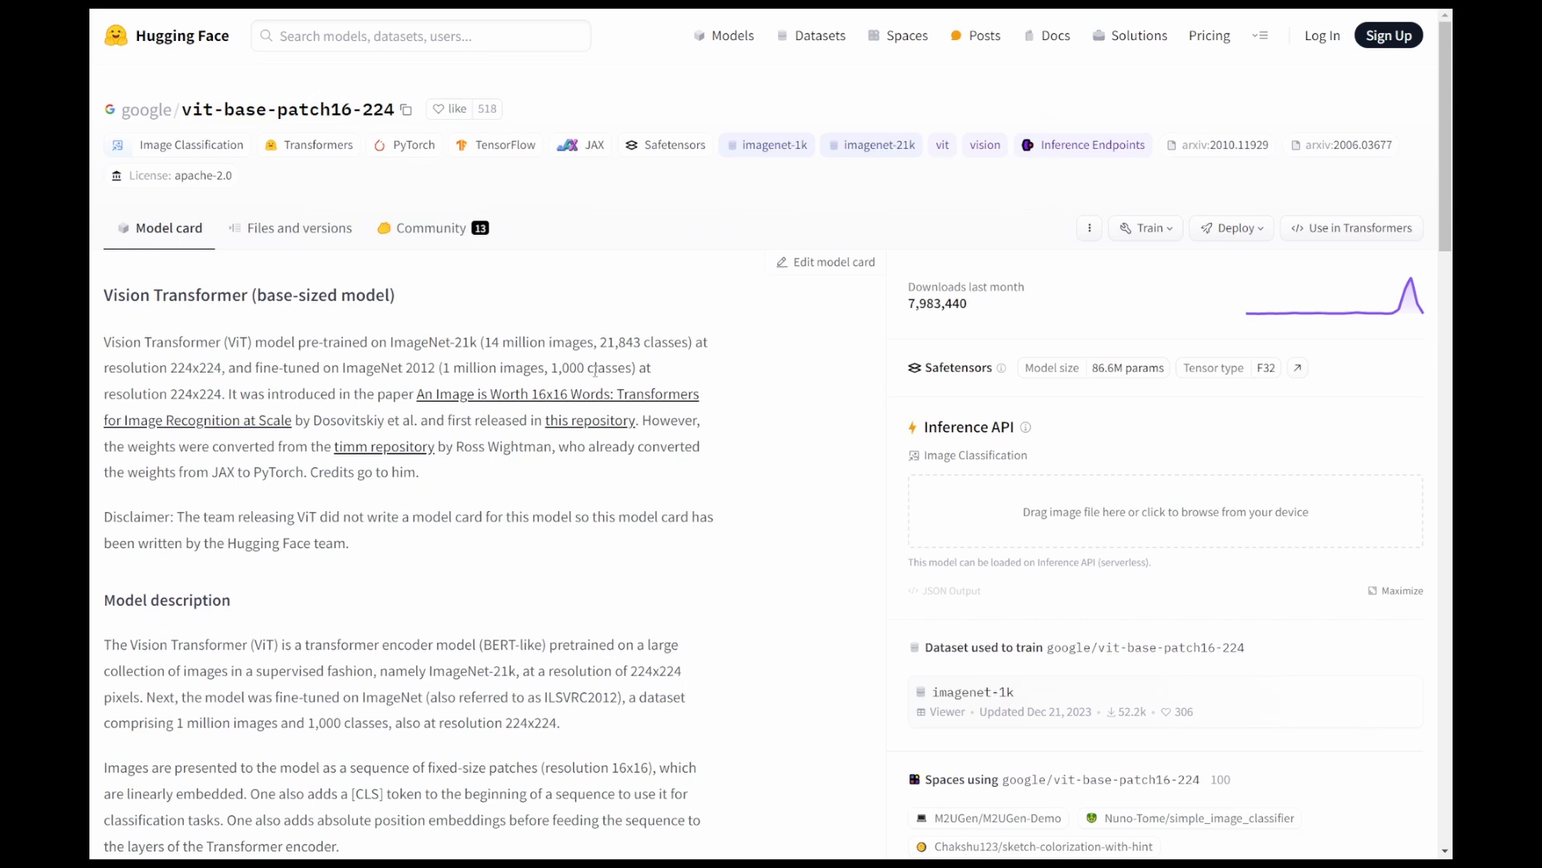
pyautogui.moveTo(771, 737)
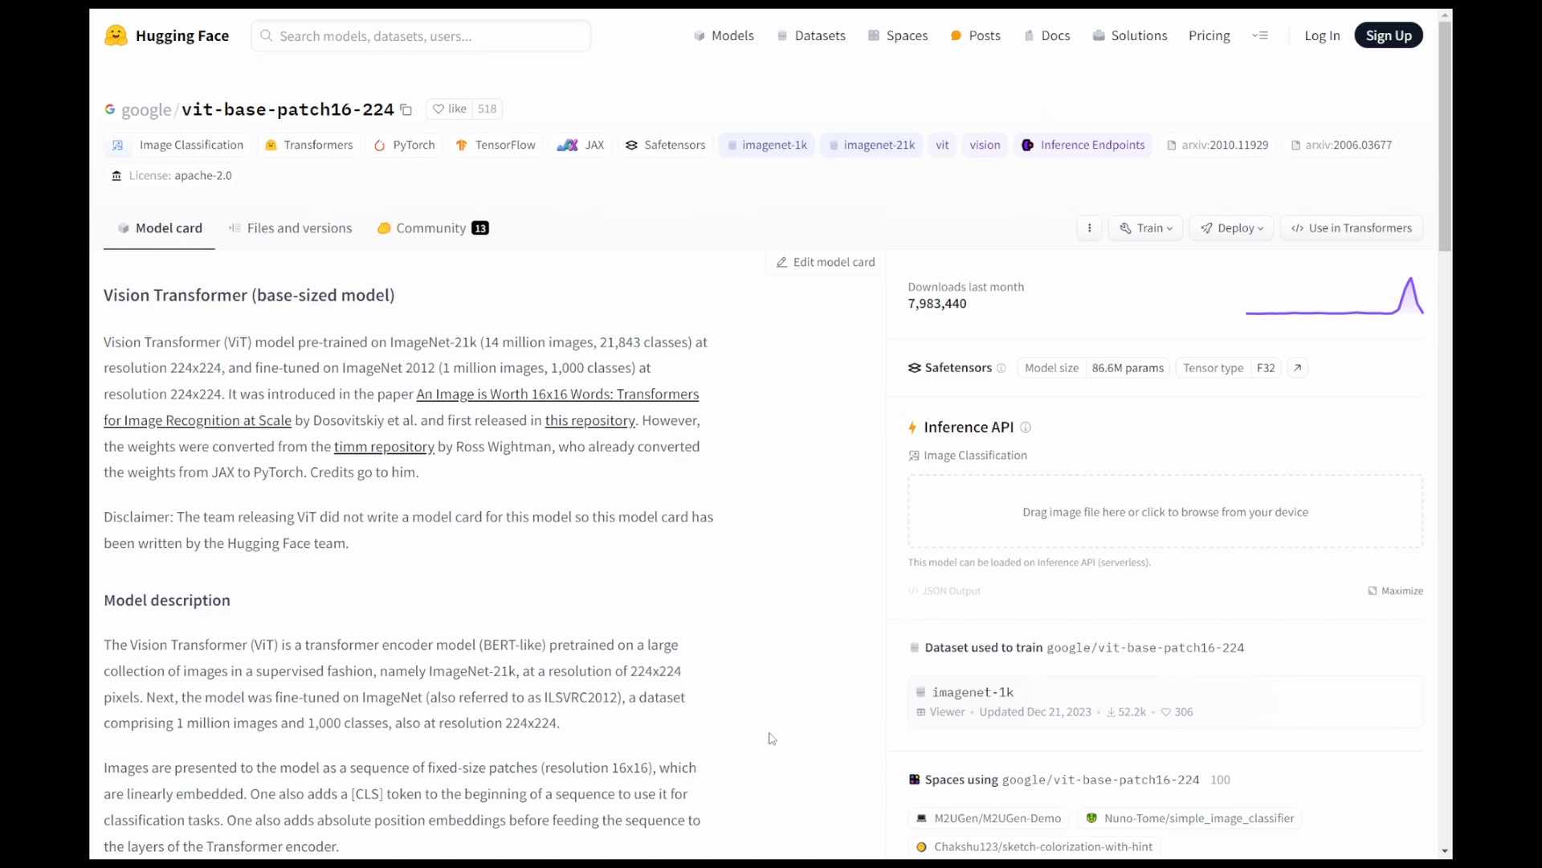
pyautogui.moveTo(463, 218)
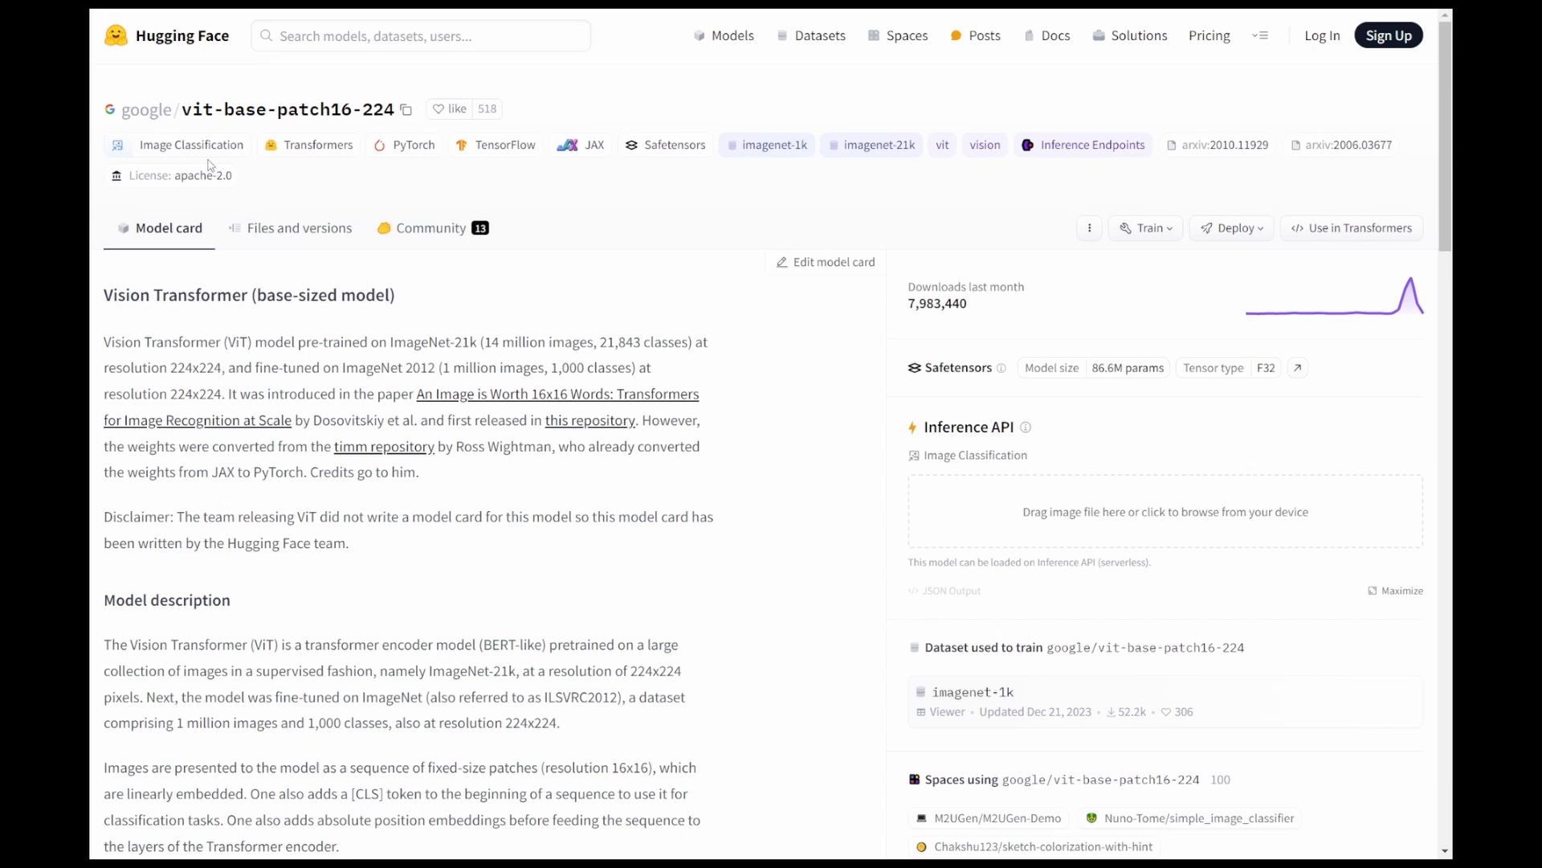
pyautogui.moveTo(322, 166)
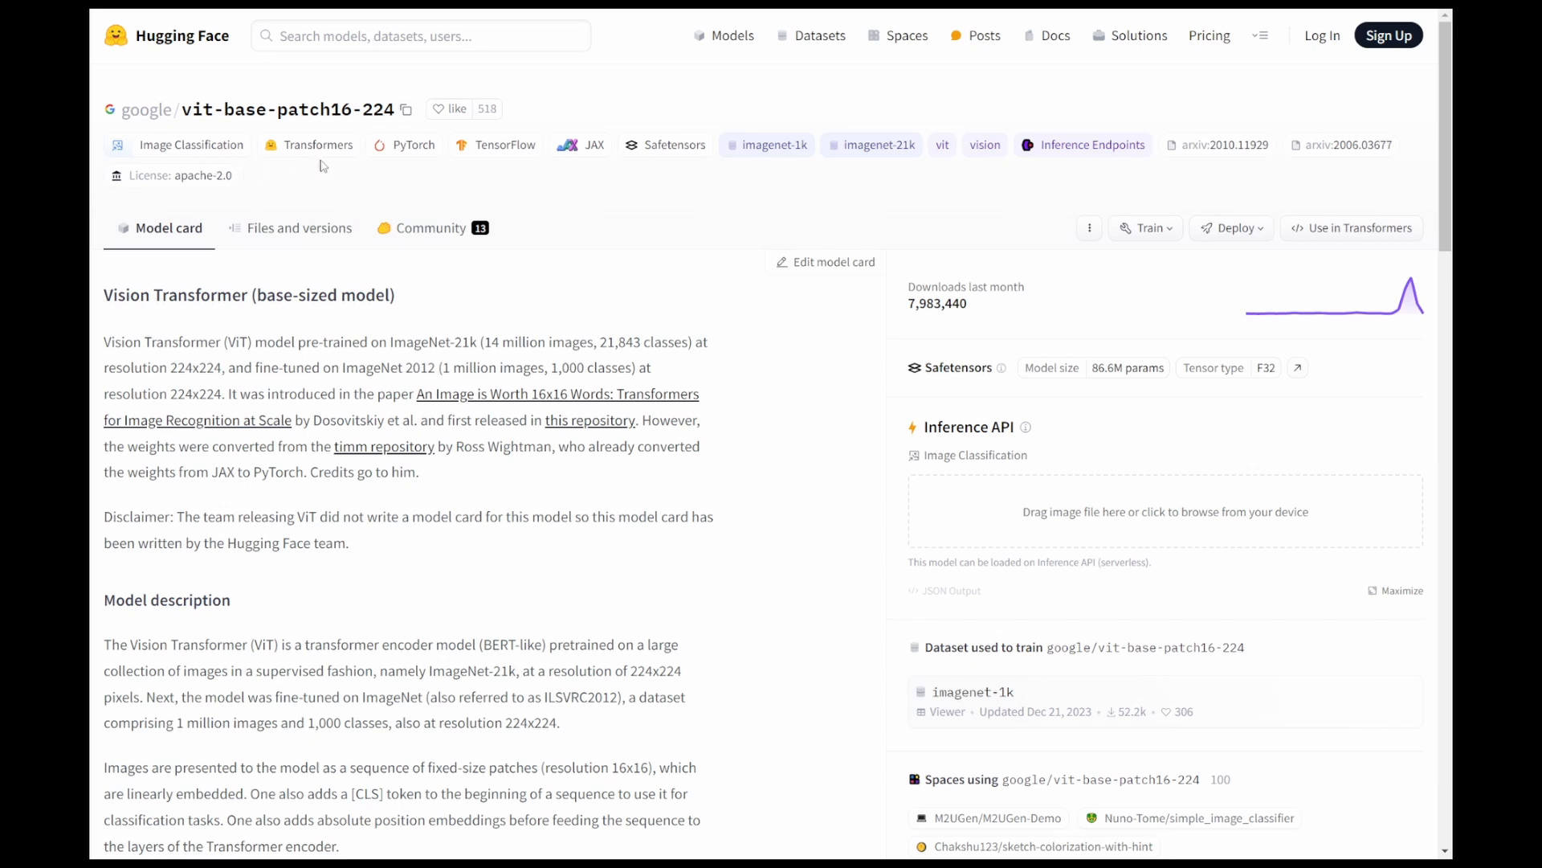
pyautogui.moveTo(506, 159)
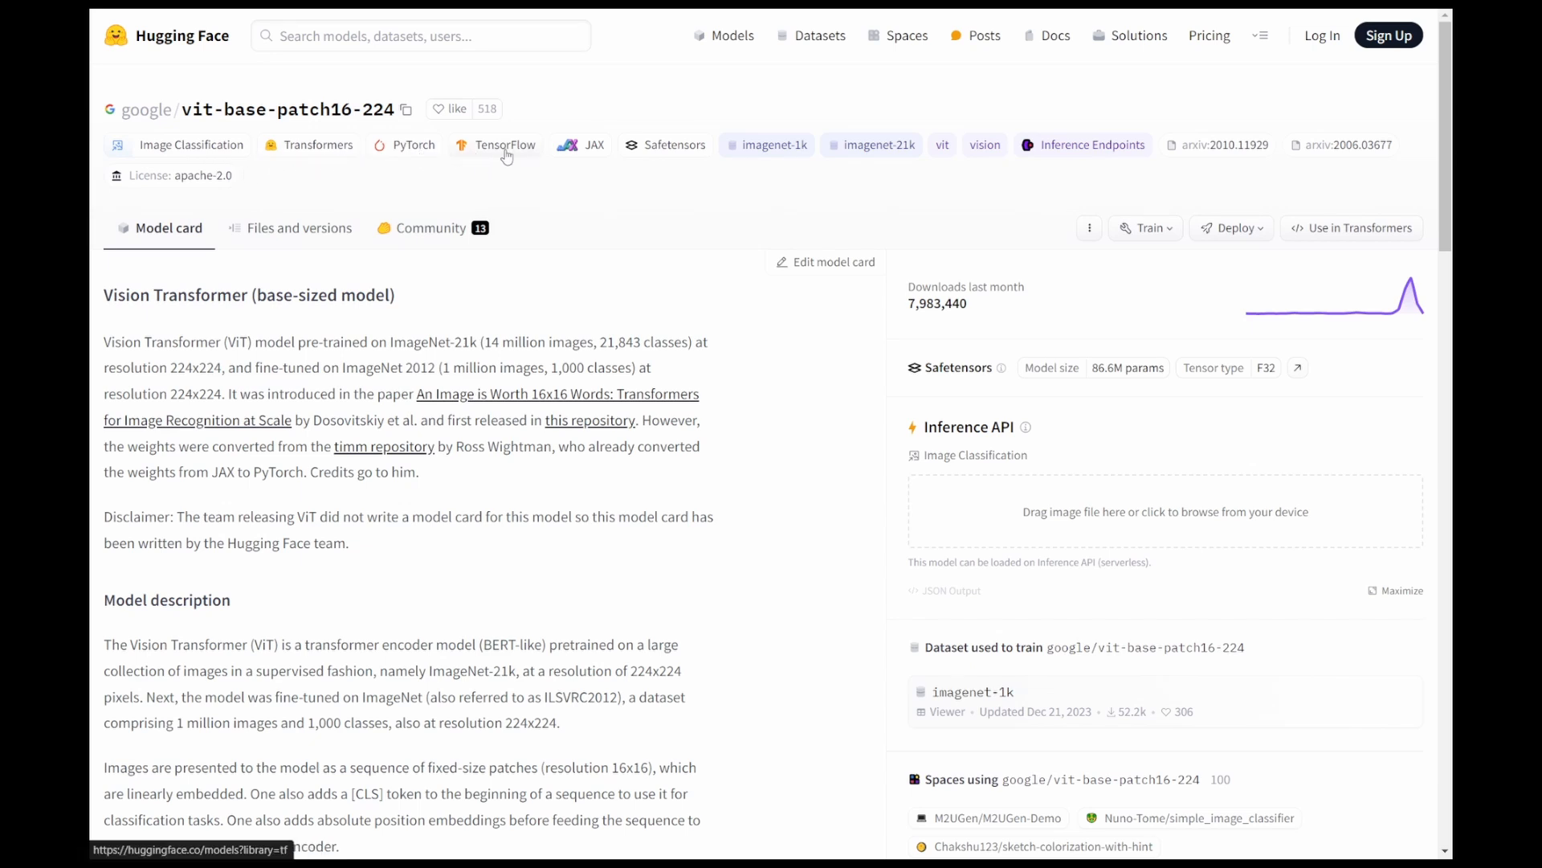
pyautogui.moveTo(1005, 307)
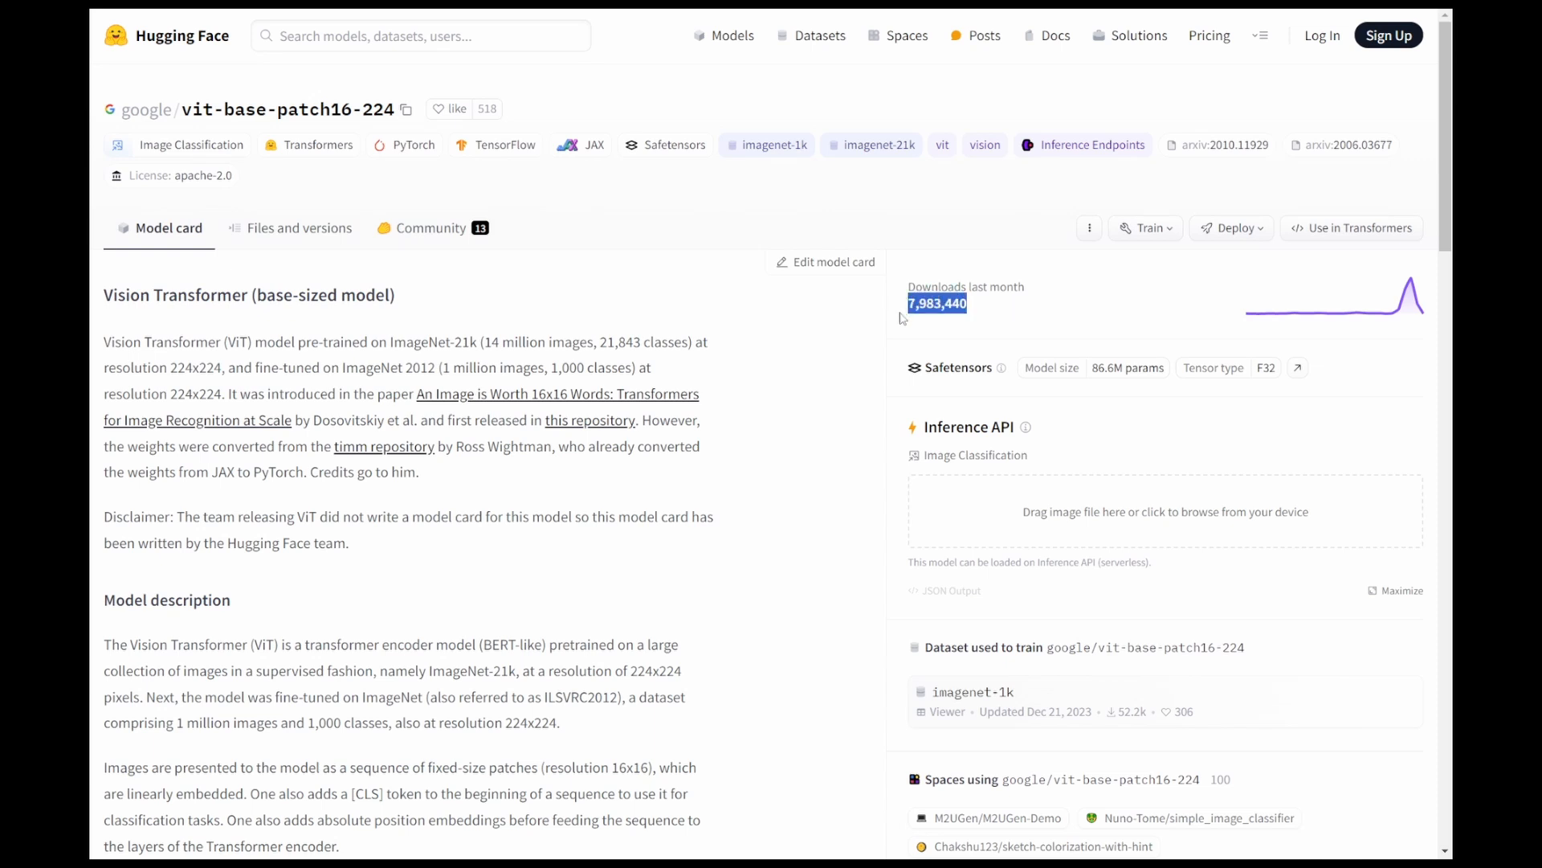
pyautogui.click(755, 431)
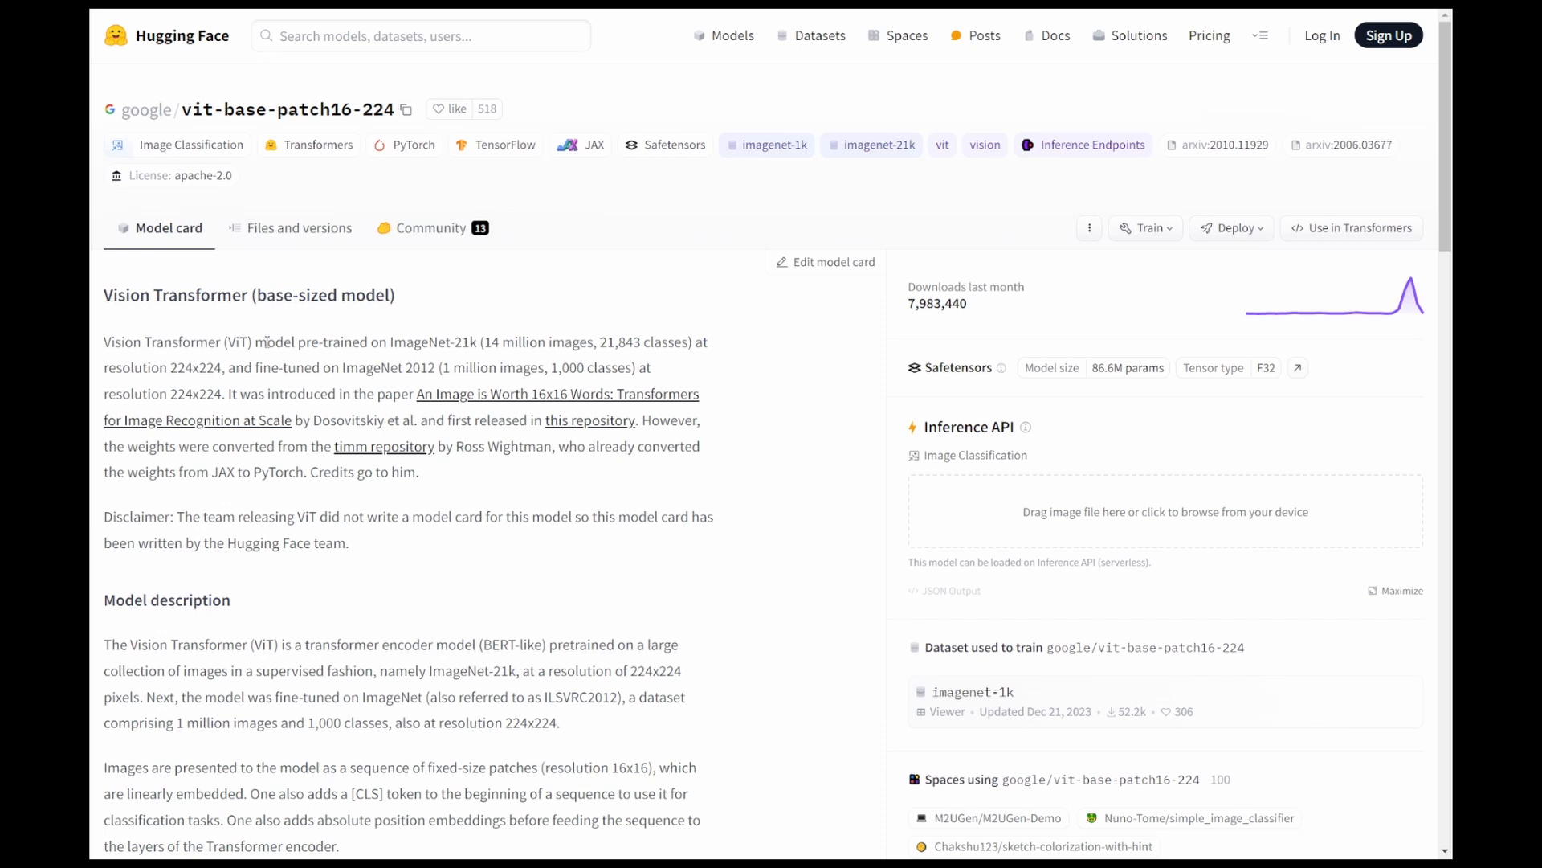
pyautogui.moveTo(344, 363)
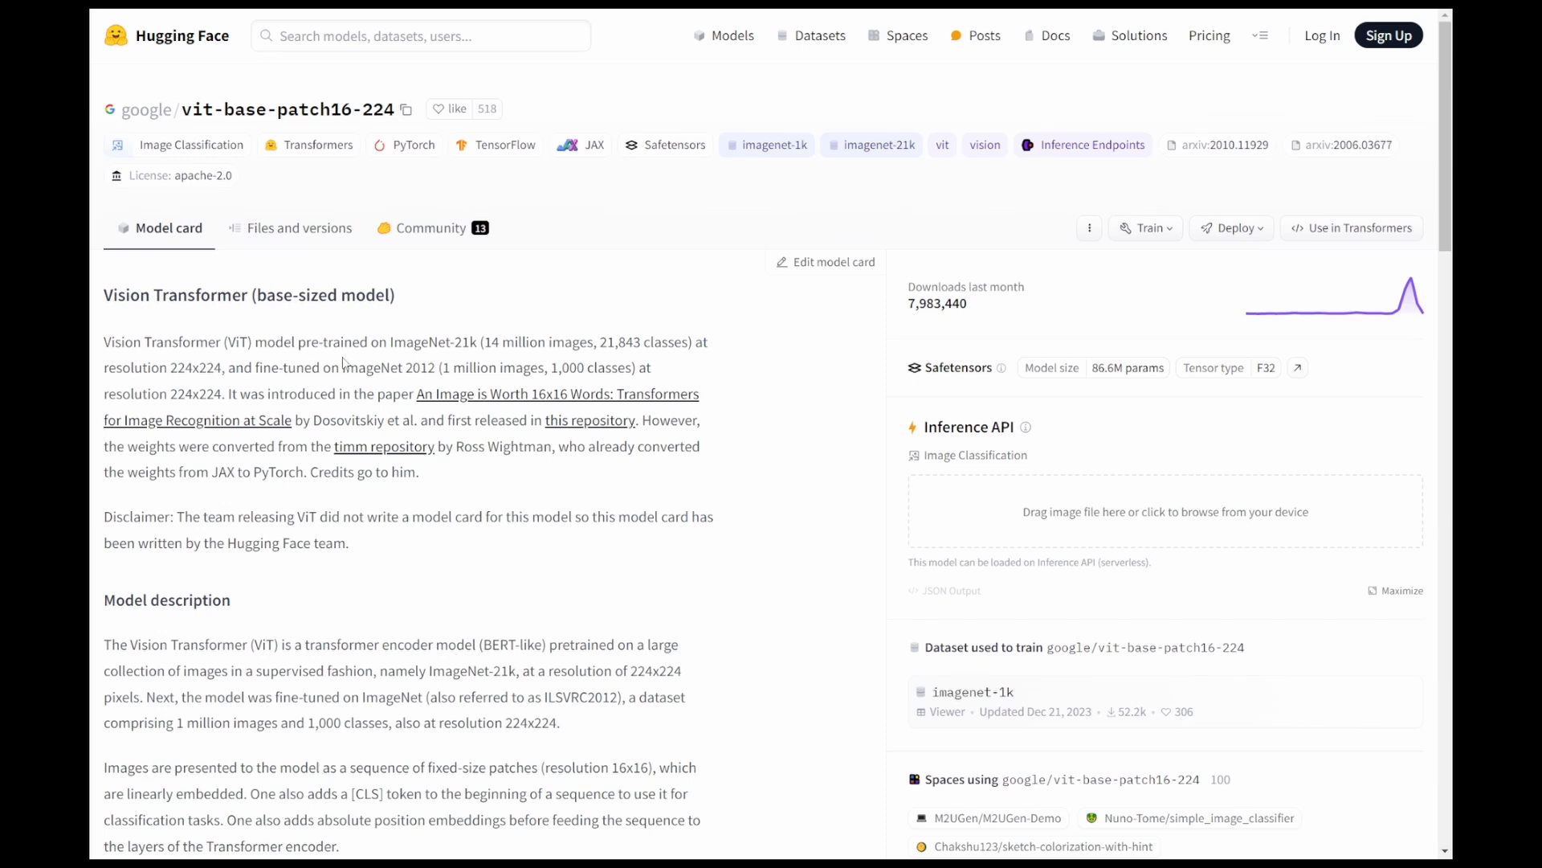
pyautogui.moveTo(471, 360)
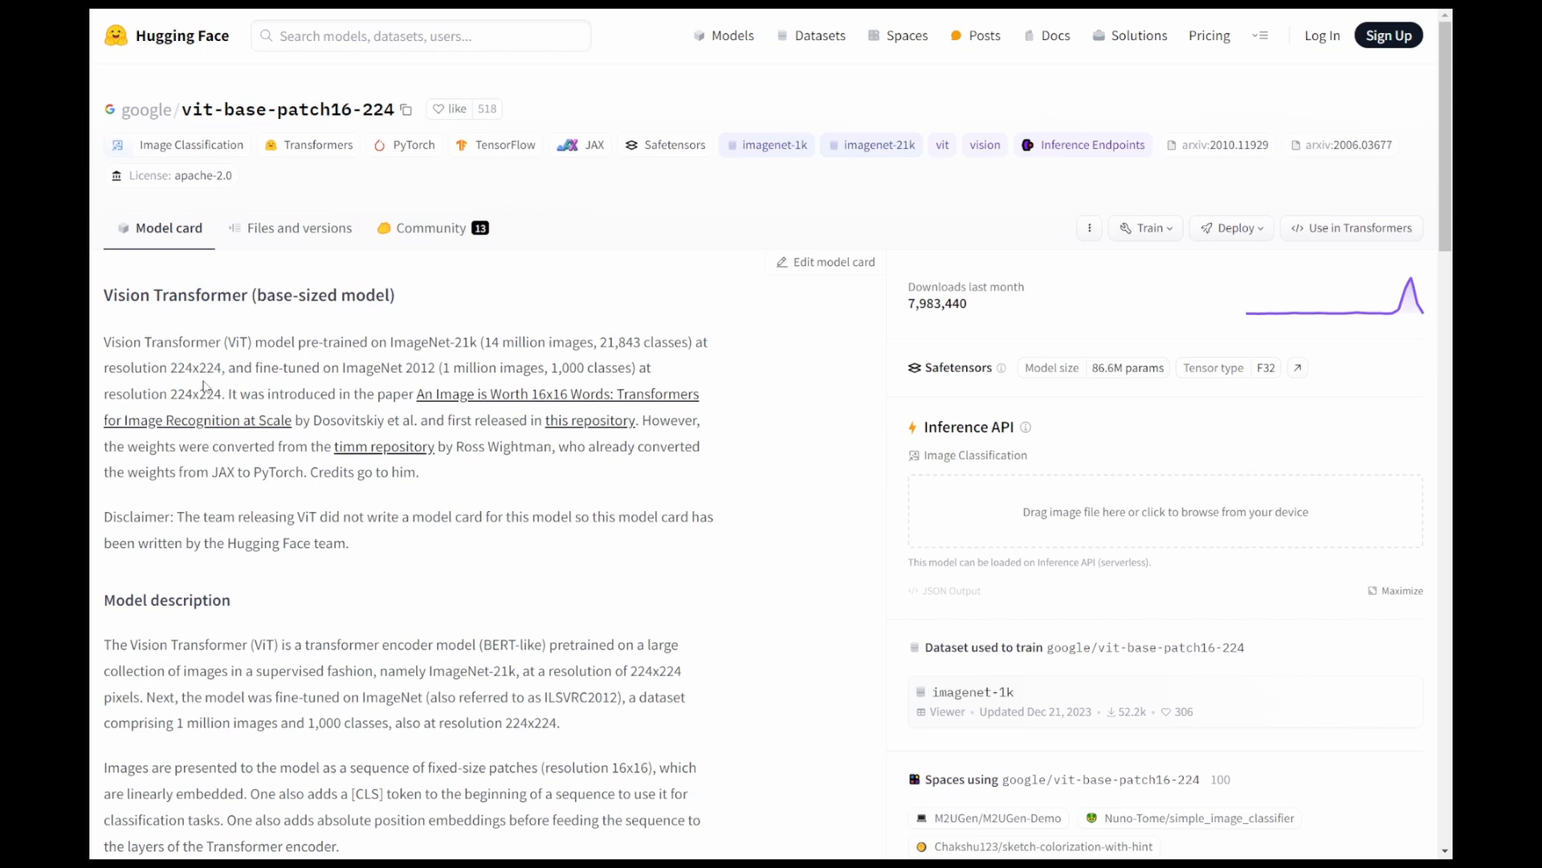
pyautogui.moveTo(269, 368)
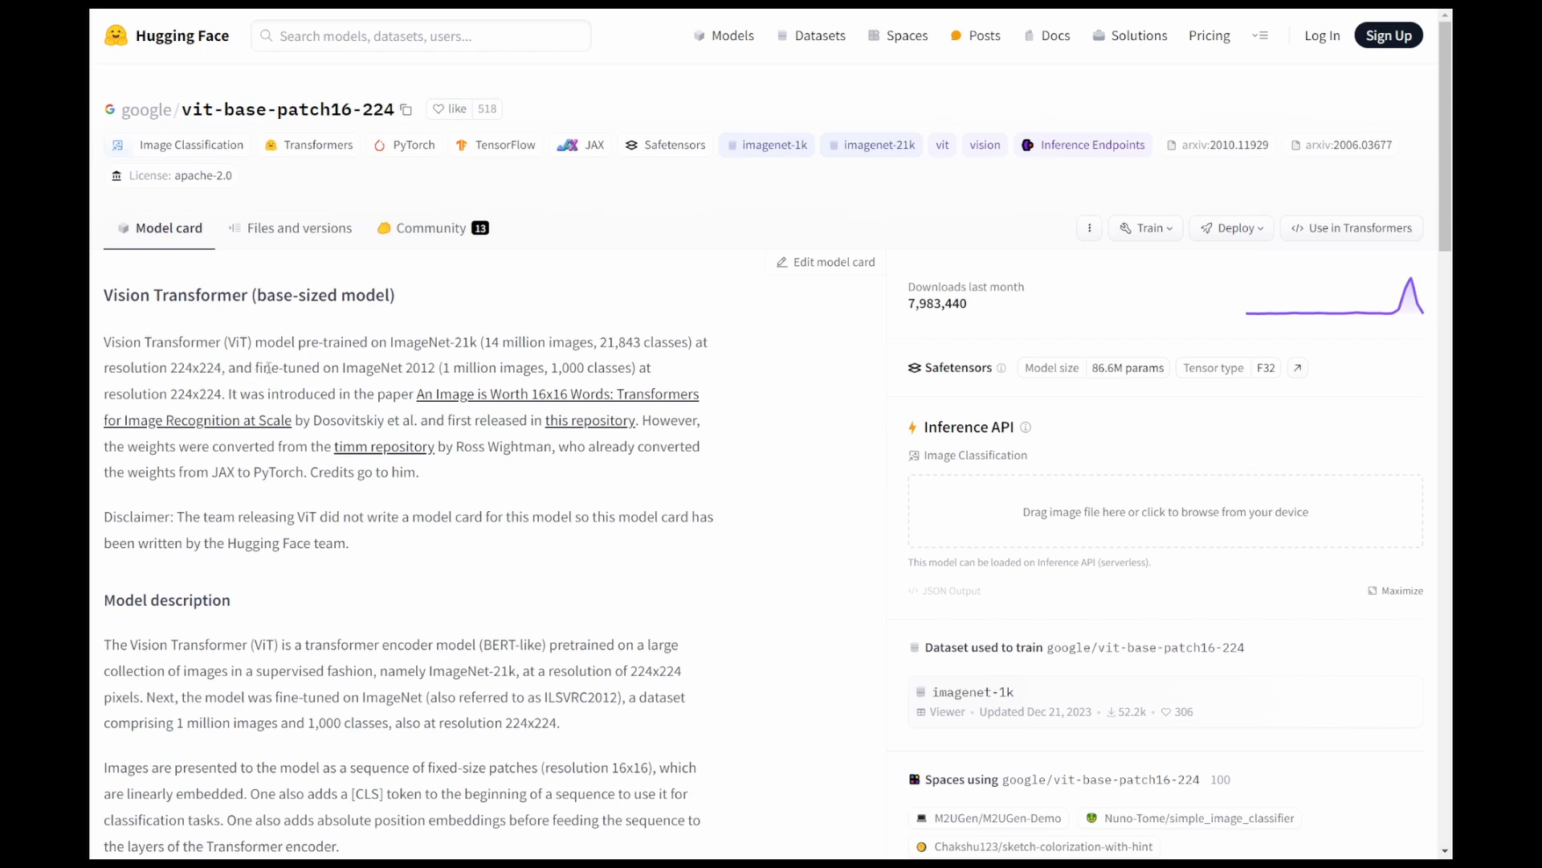
pyautogui.moveTo(460, 383)
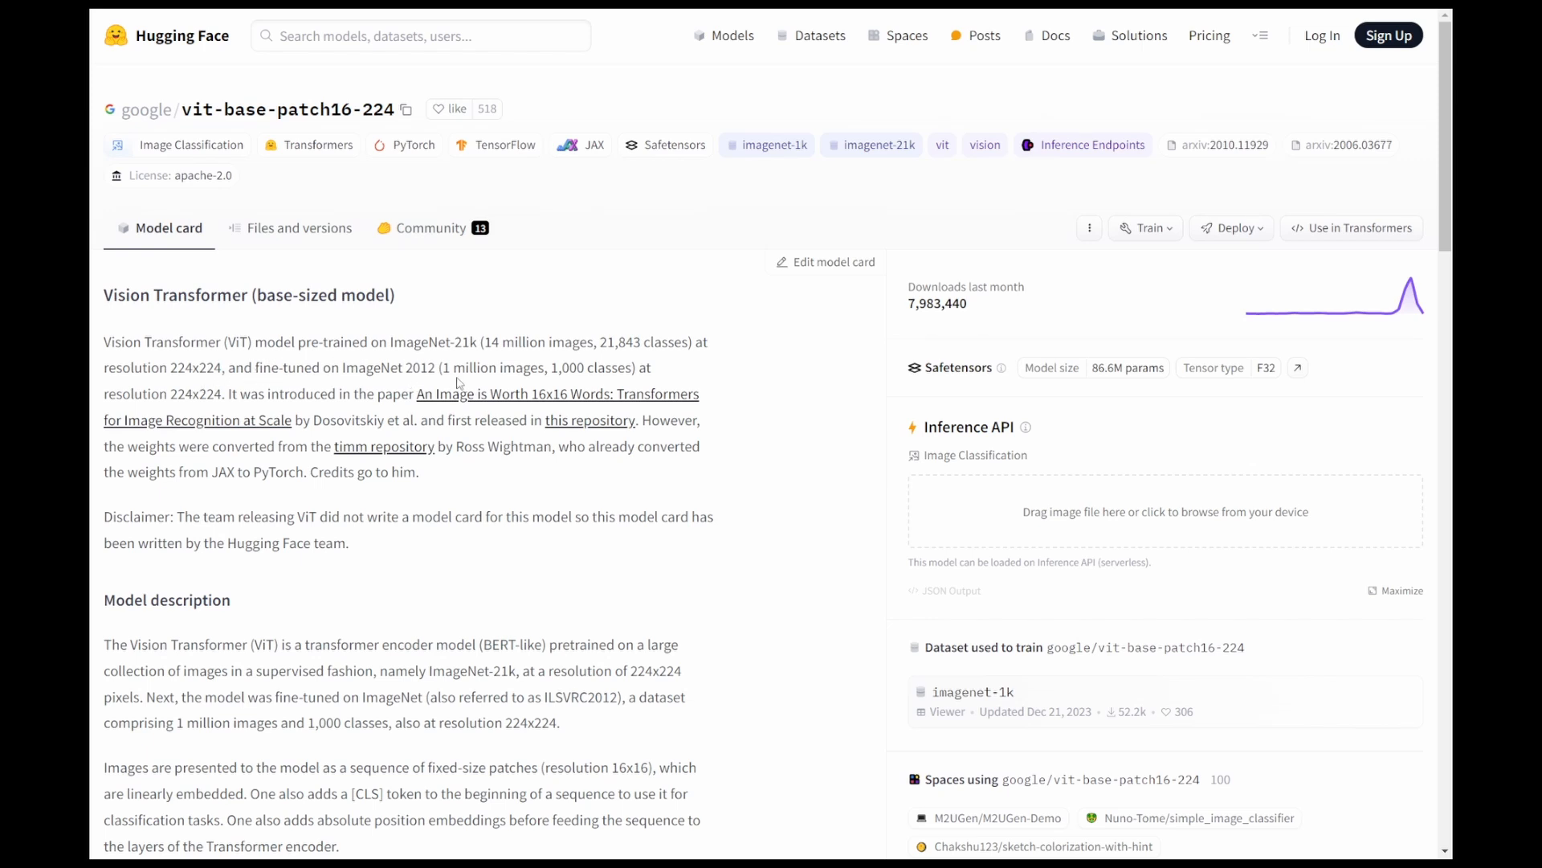
pyautogui.moveTo(473, 501)
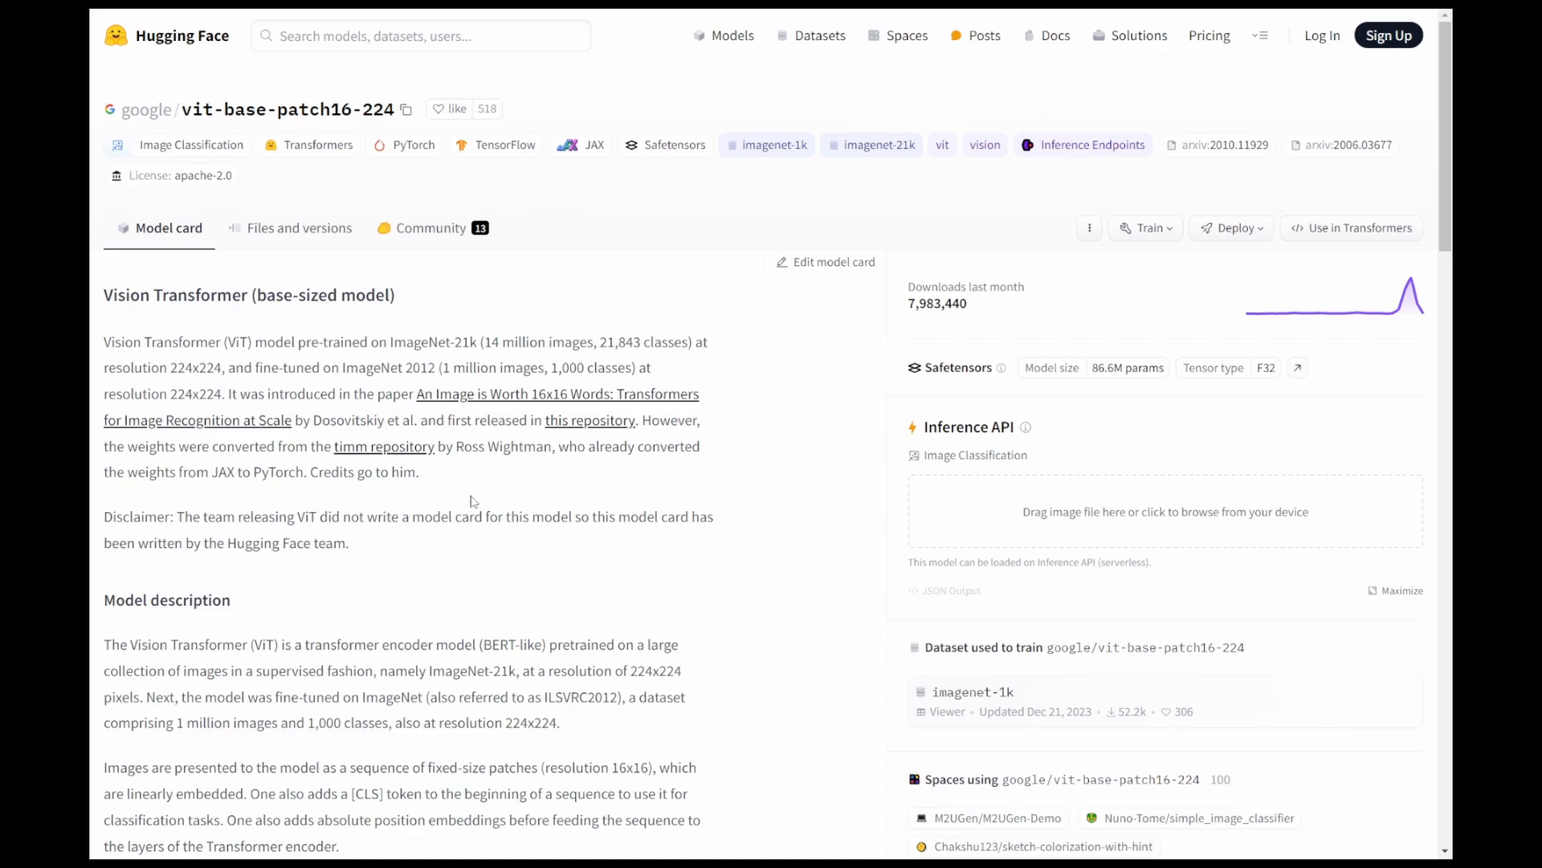
pyautogui.scroll(-3)
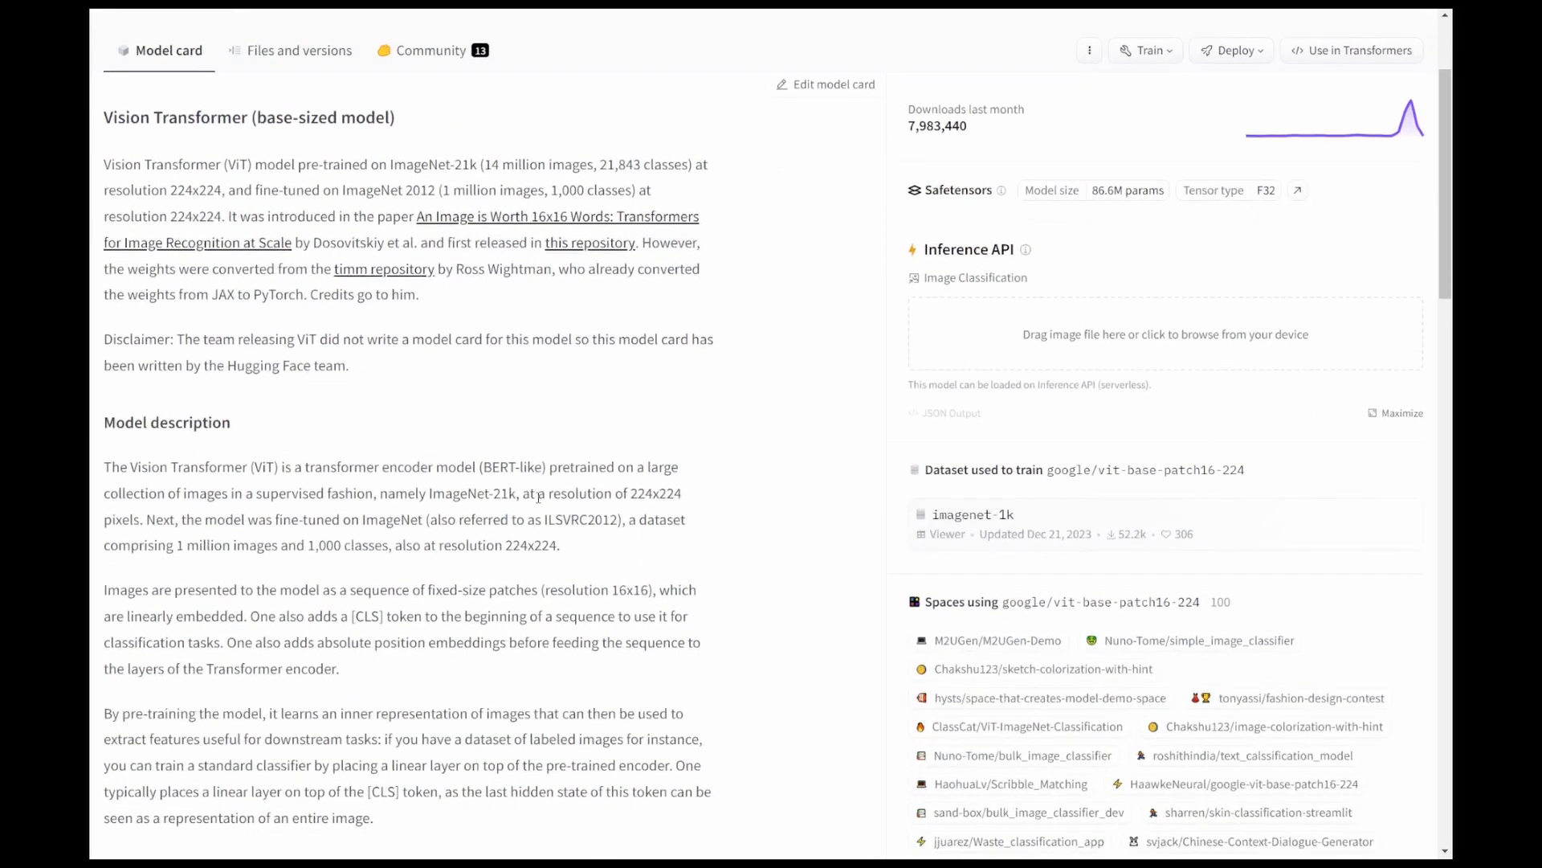
pyautogui.scroll(-3)
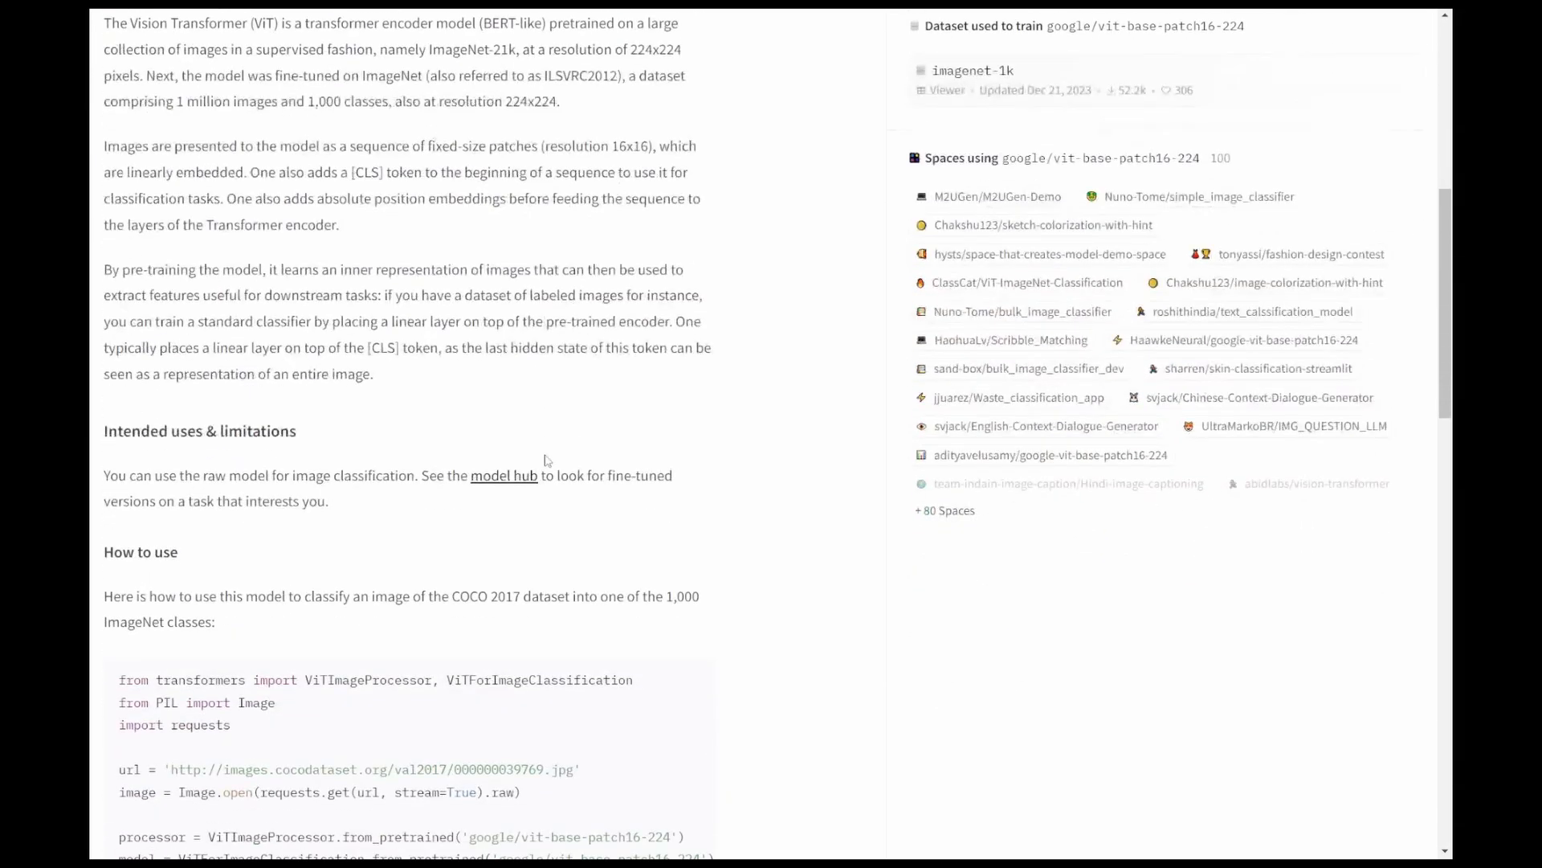
pyautogui.scroll(-3)
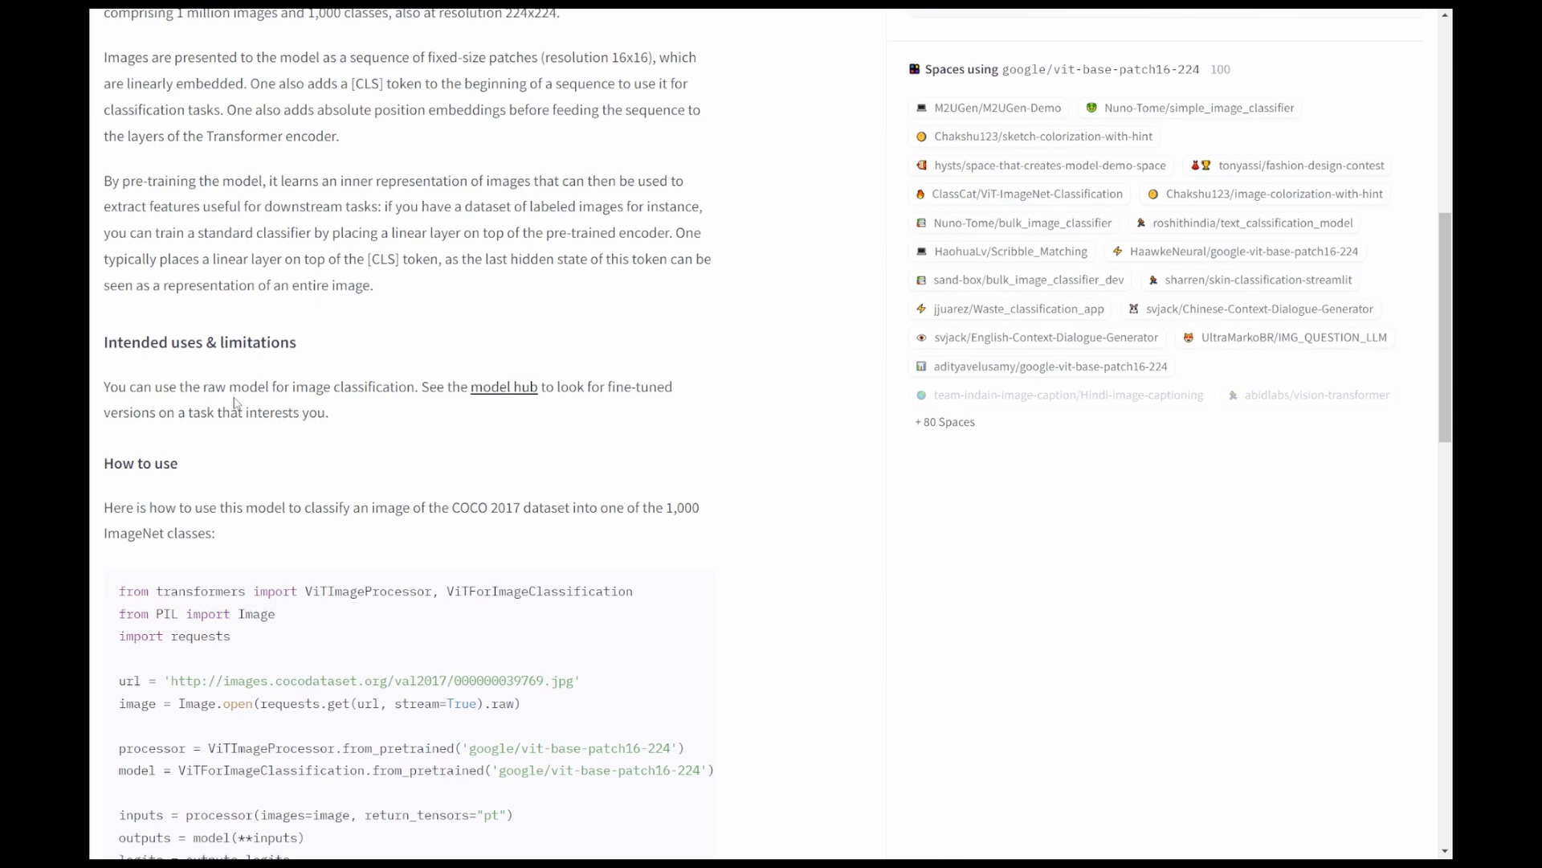
pyautogui.scroll(-3)
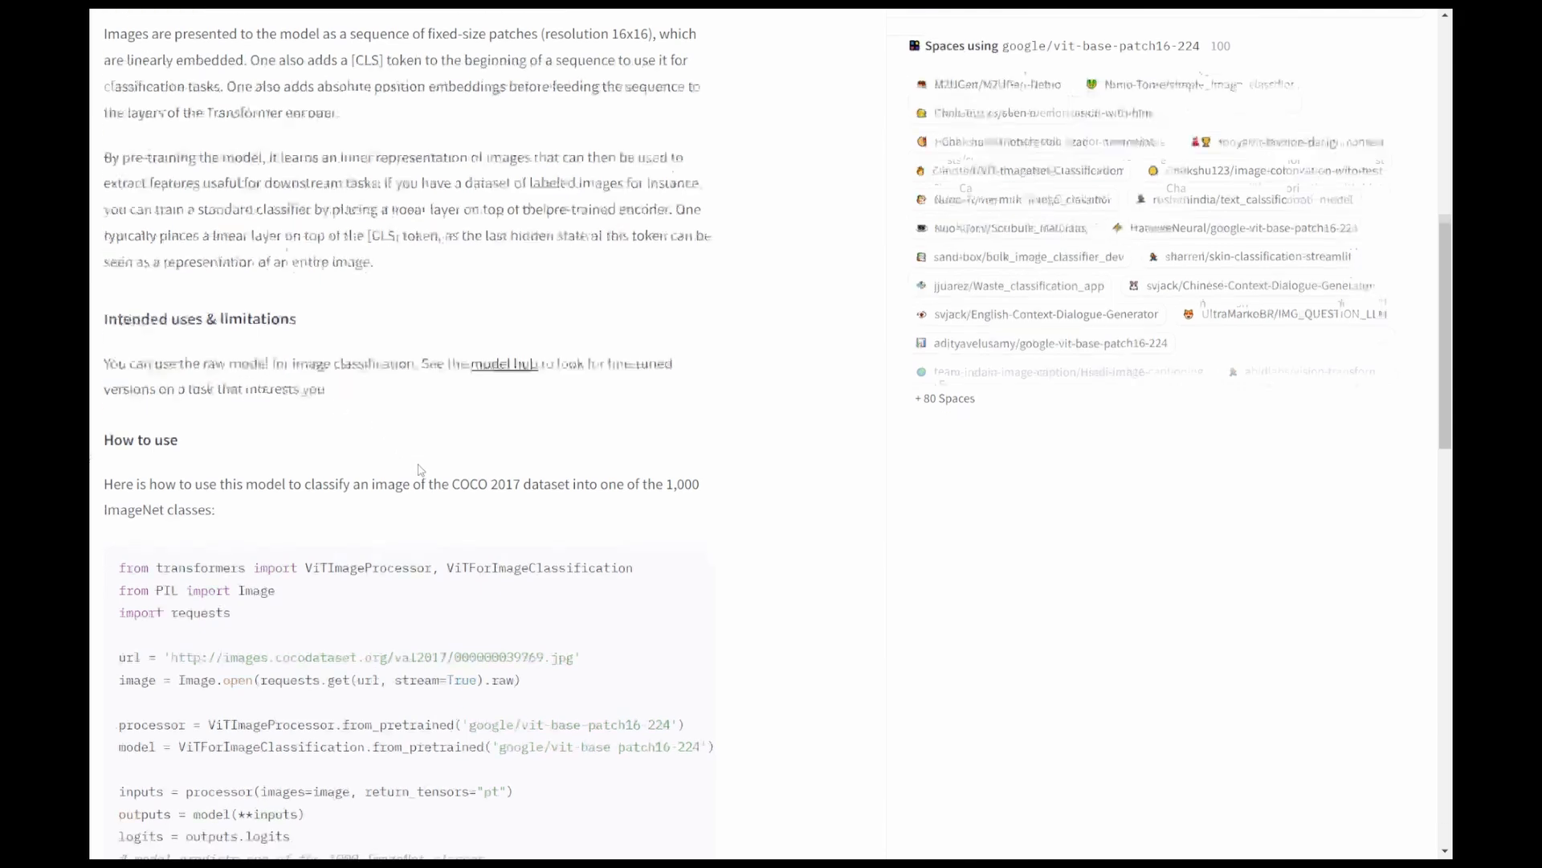
pyautogui.scroll(-3)
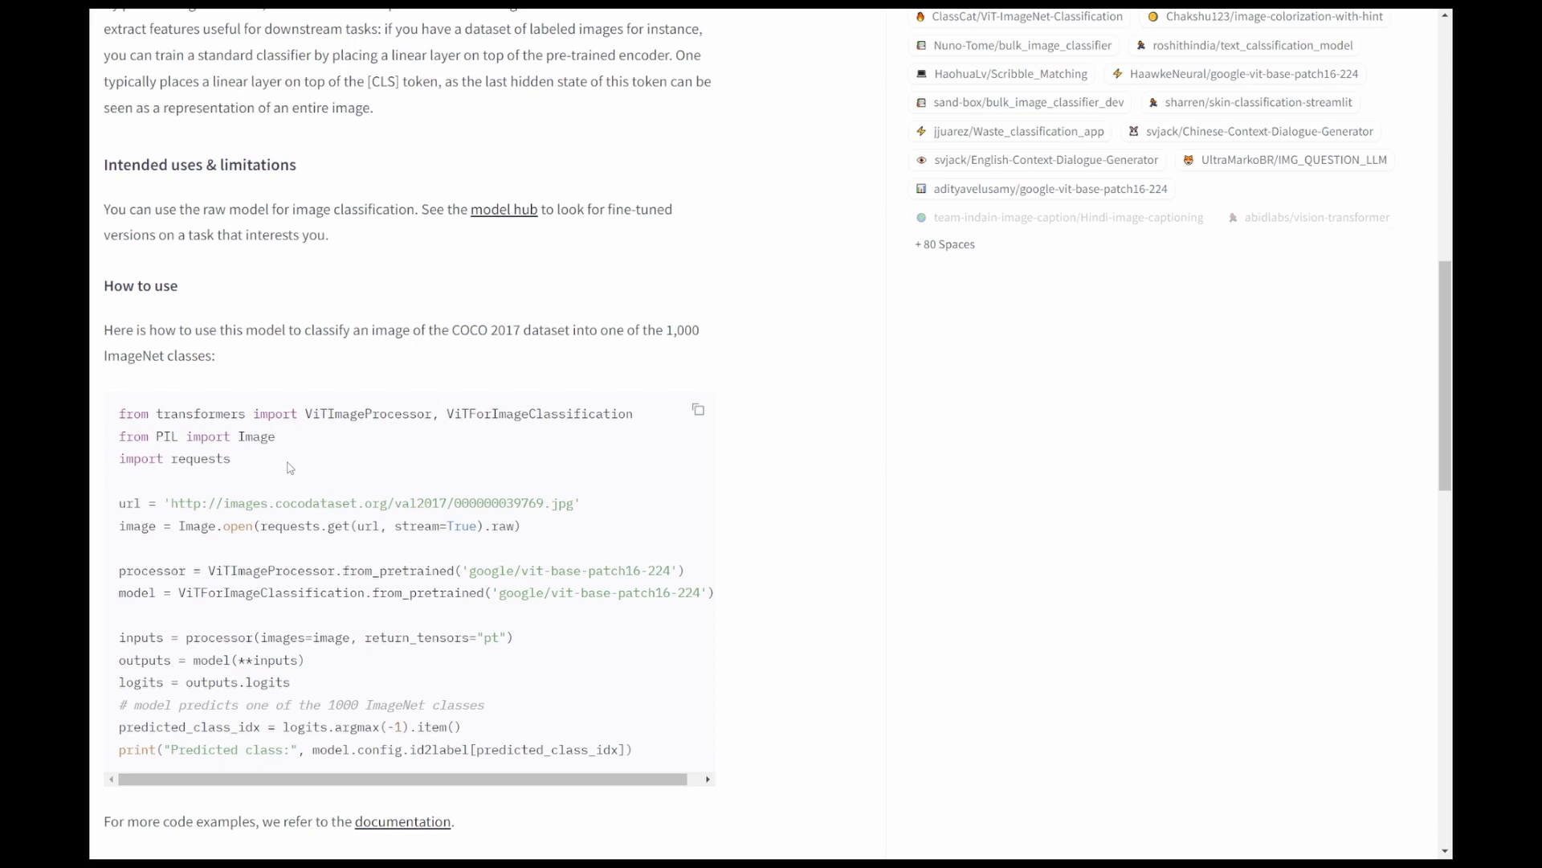
pyautogui.moveTo(305, 450)
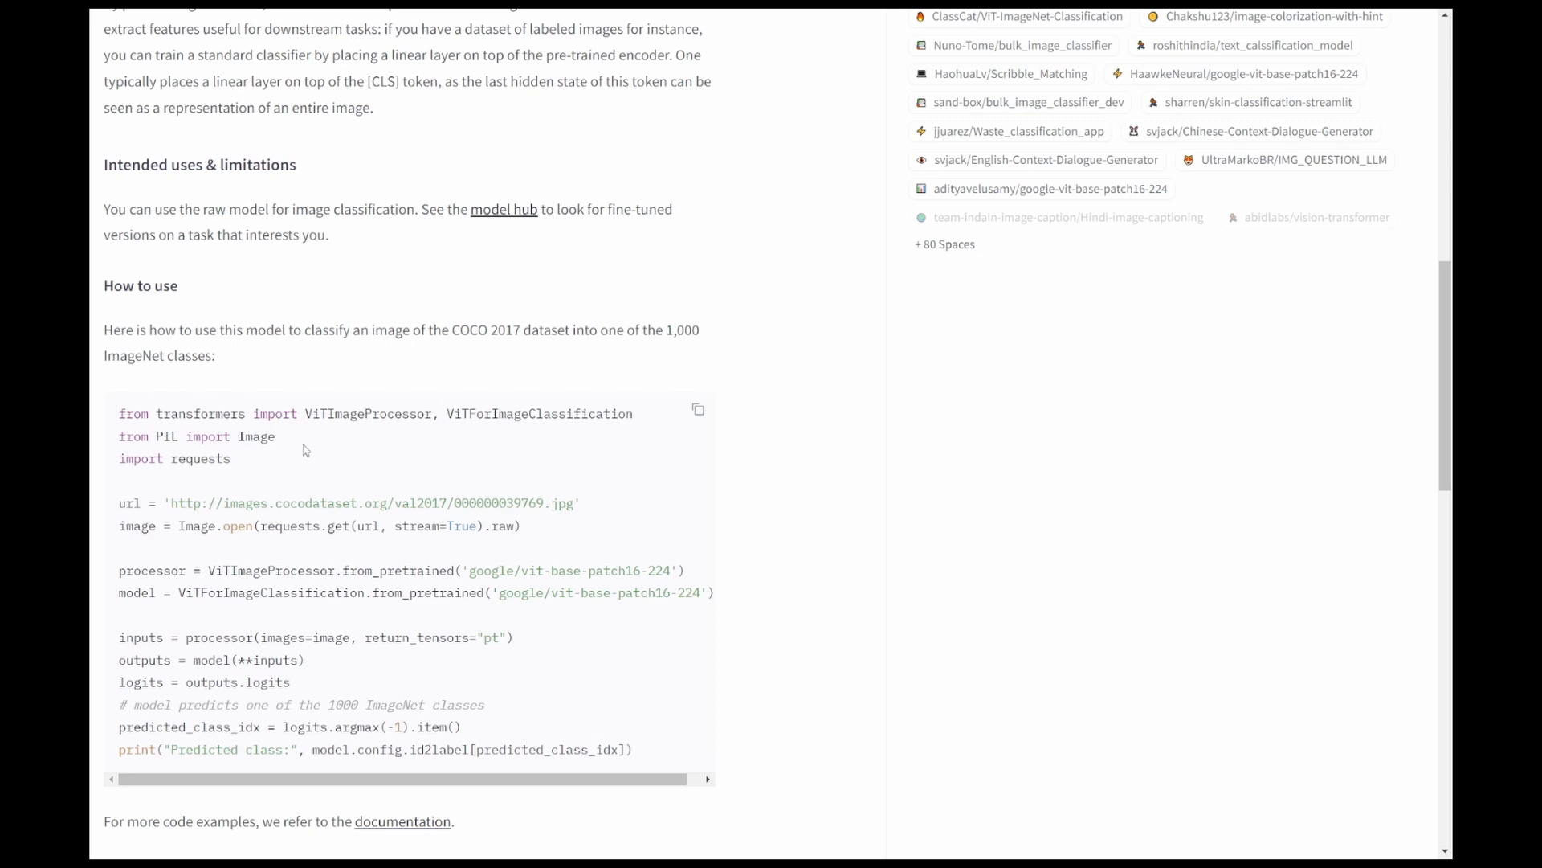
pyautogui.scroll(-3)
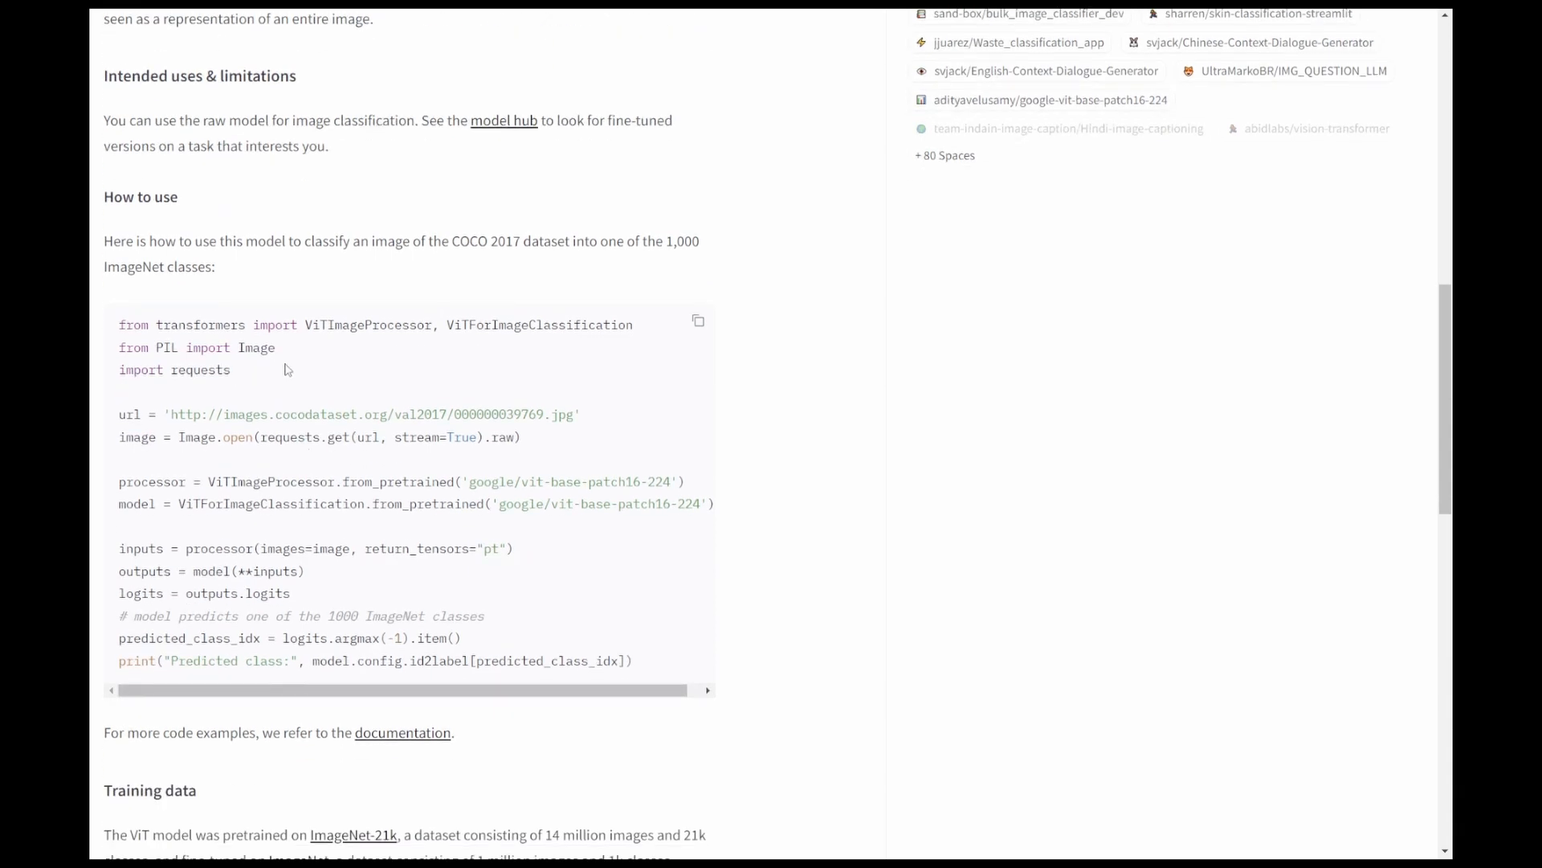
pyautogui.scroll(-3)
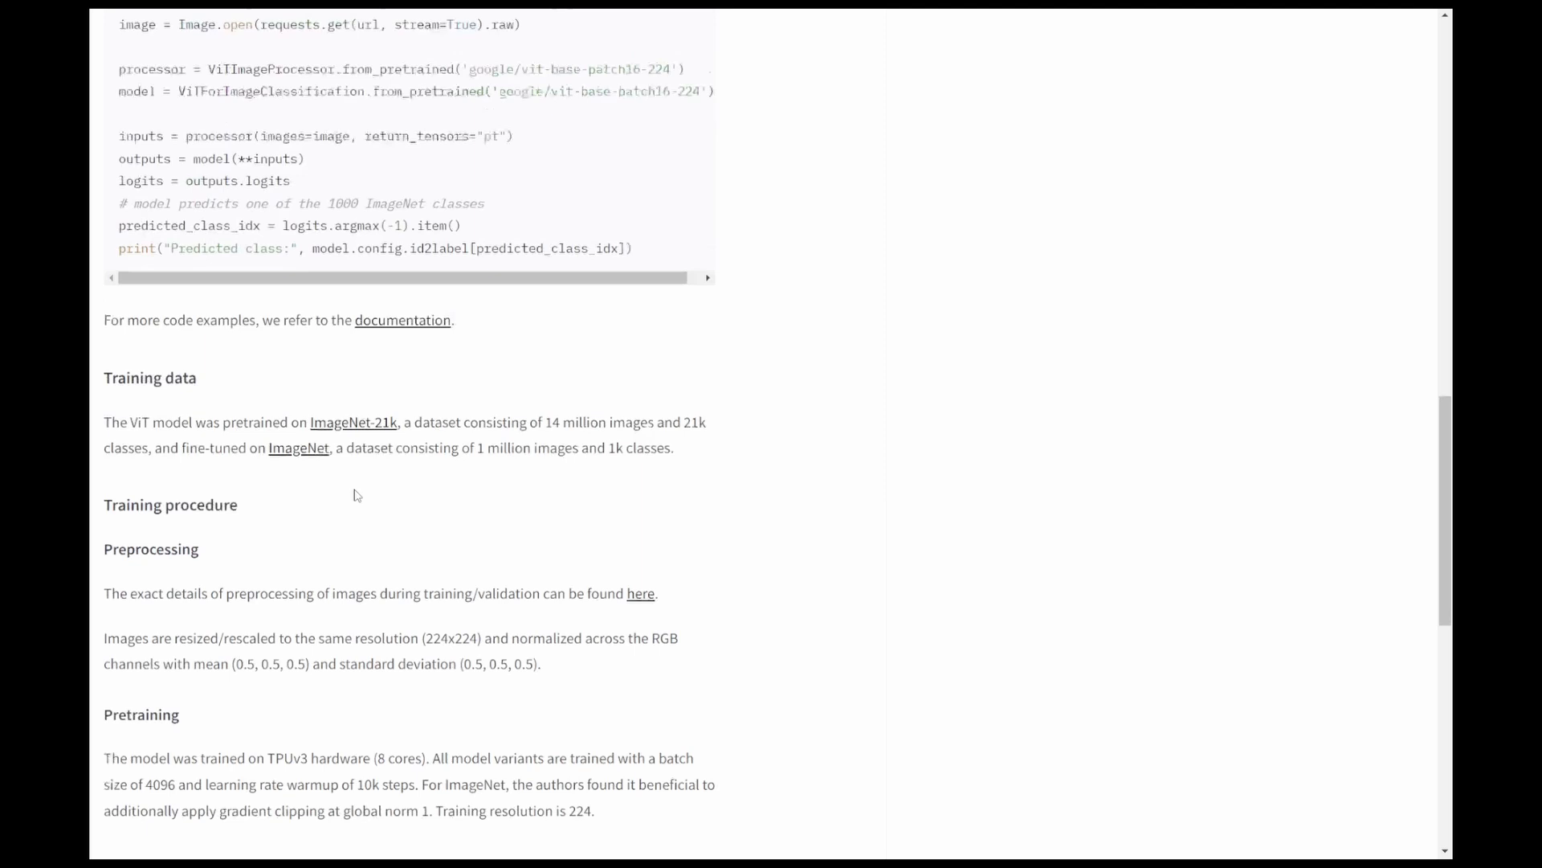
pyautogui.scroll(-3)
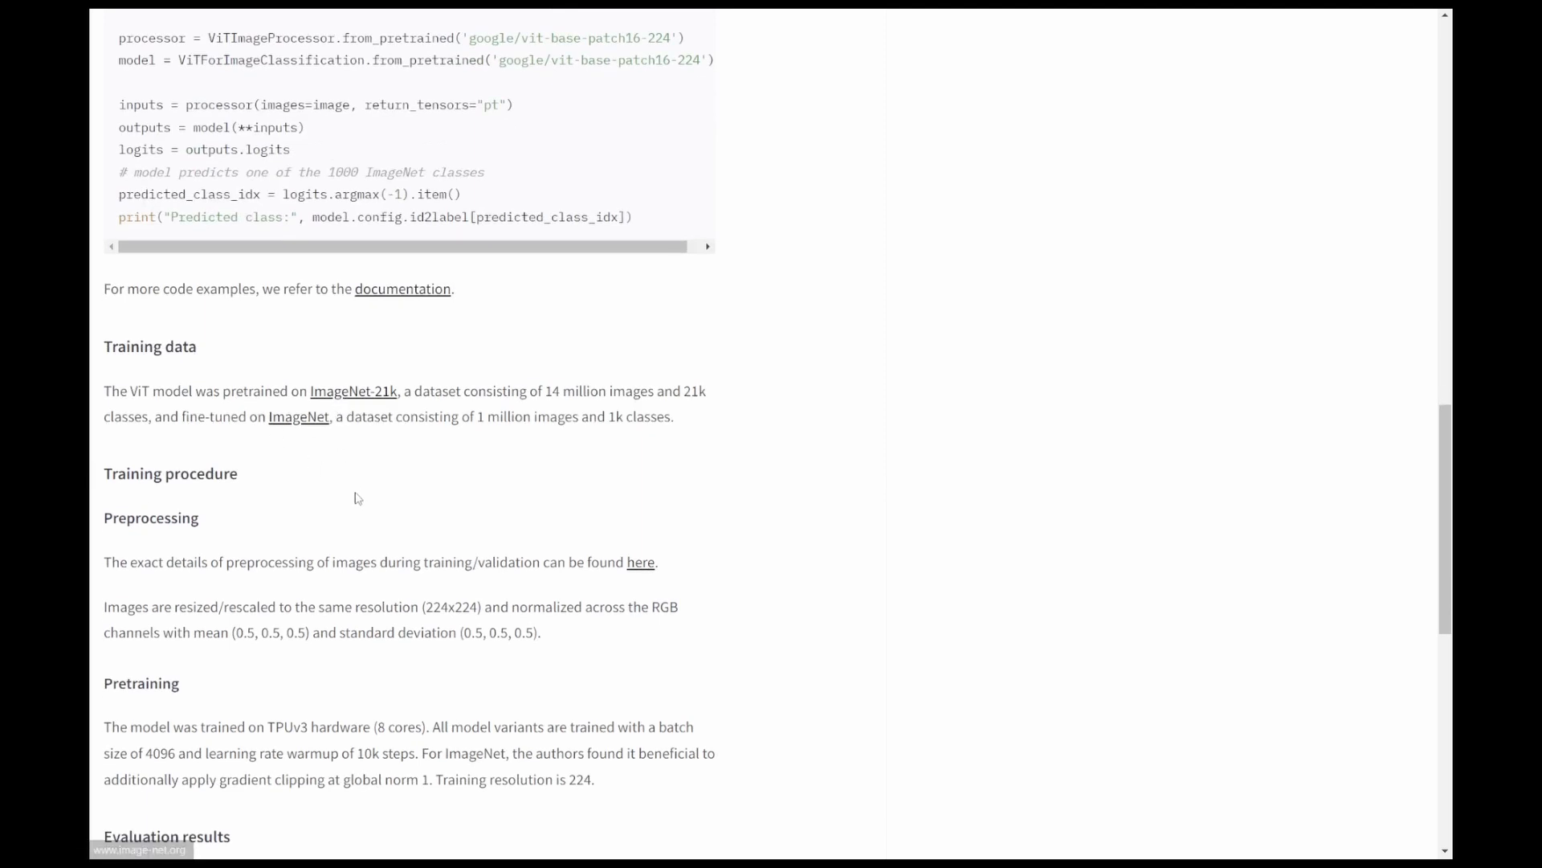
pyautogui.scroll(-3)
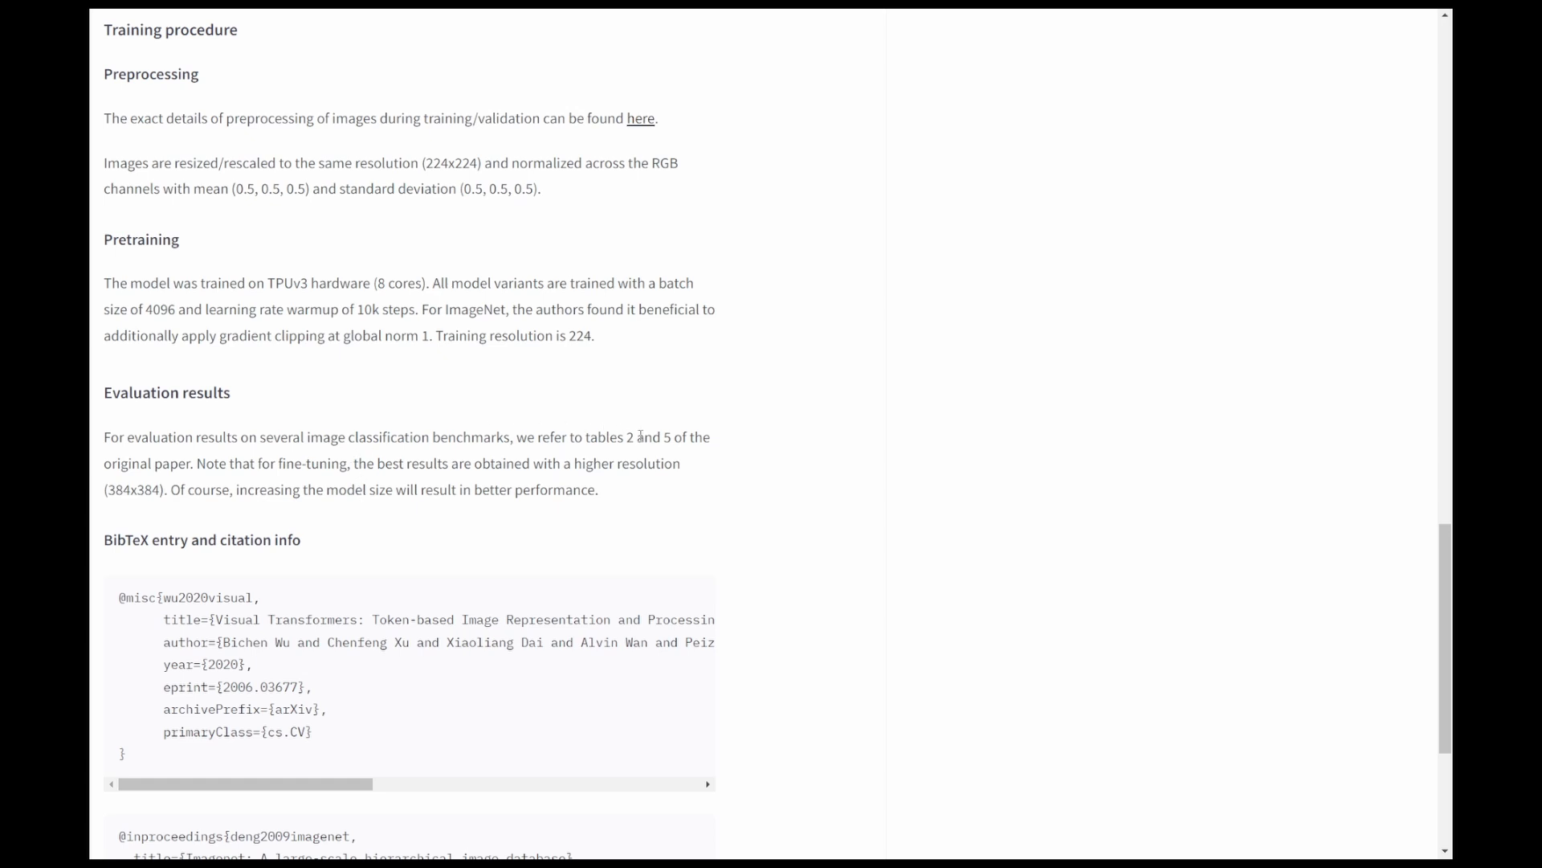
pyautogui.scroll(-3)
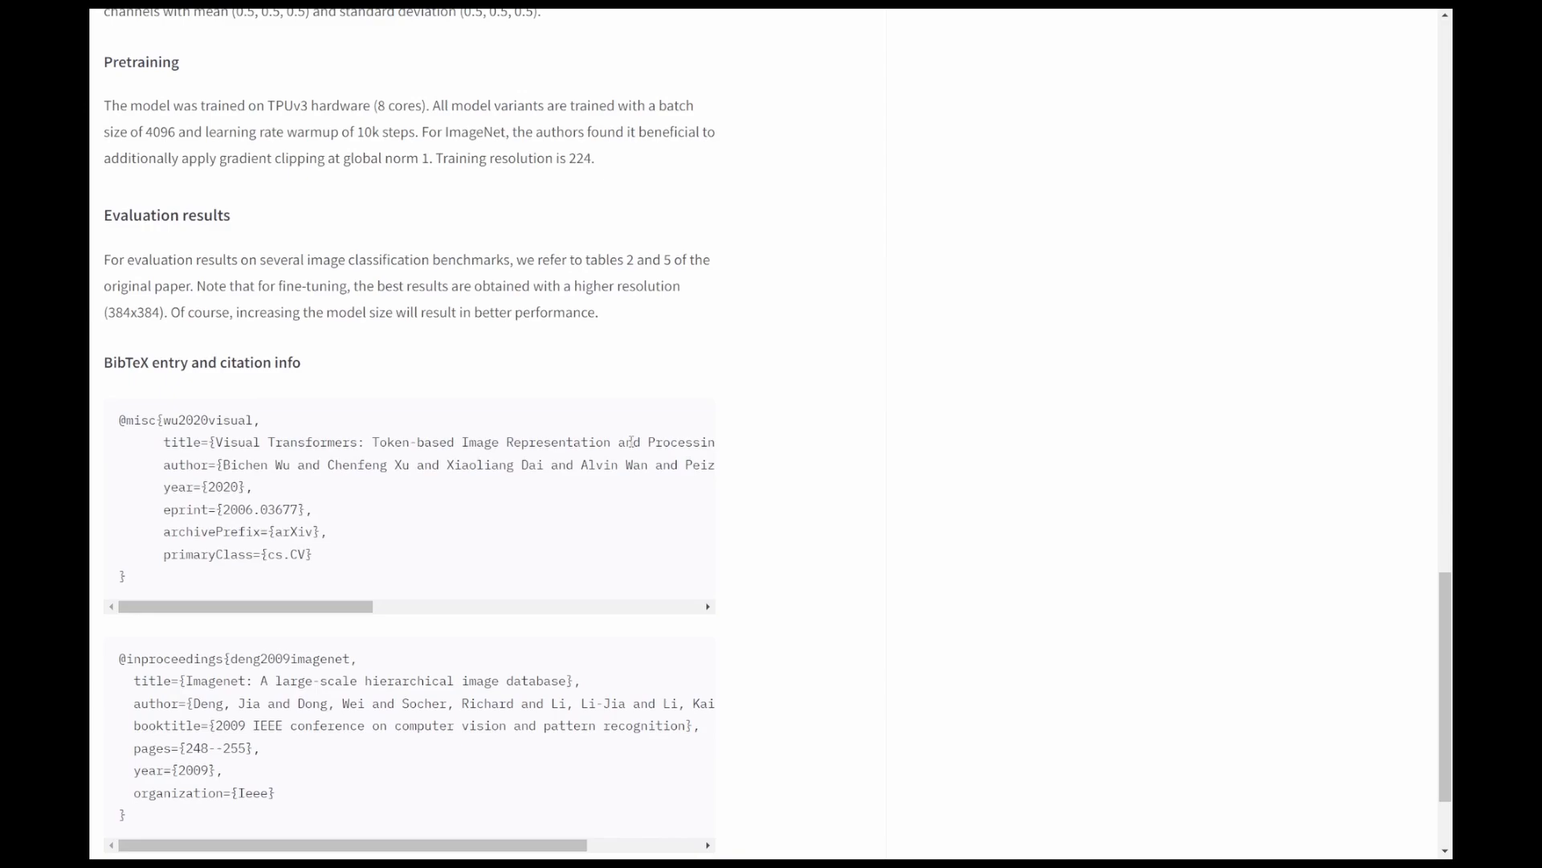
pyautogui.scroll(3)
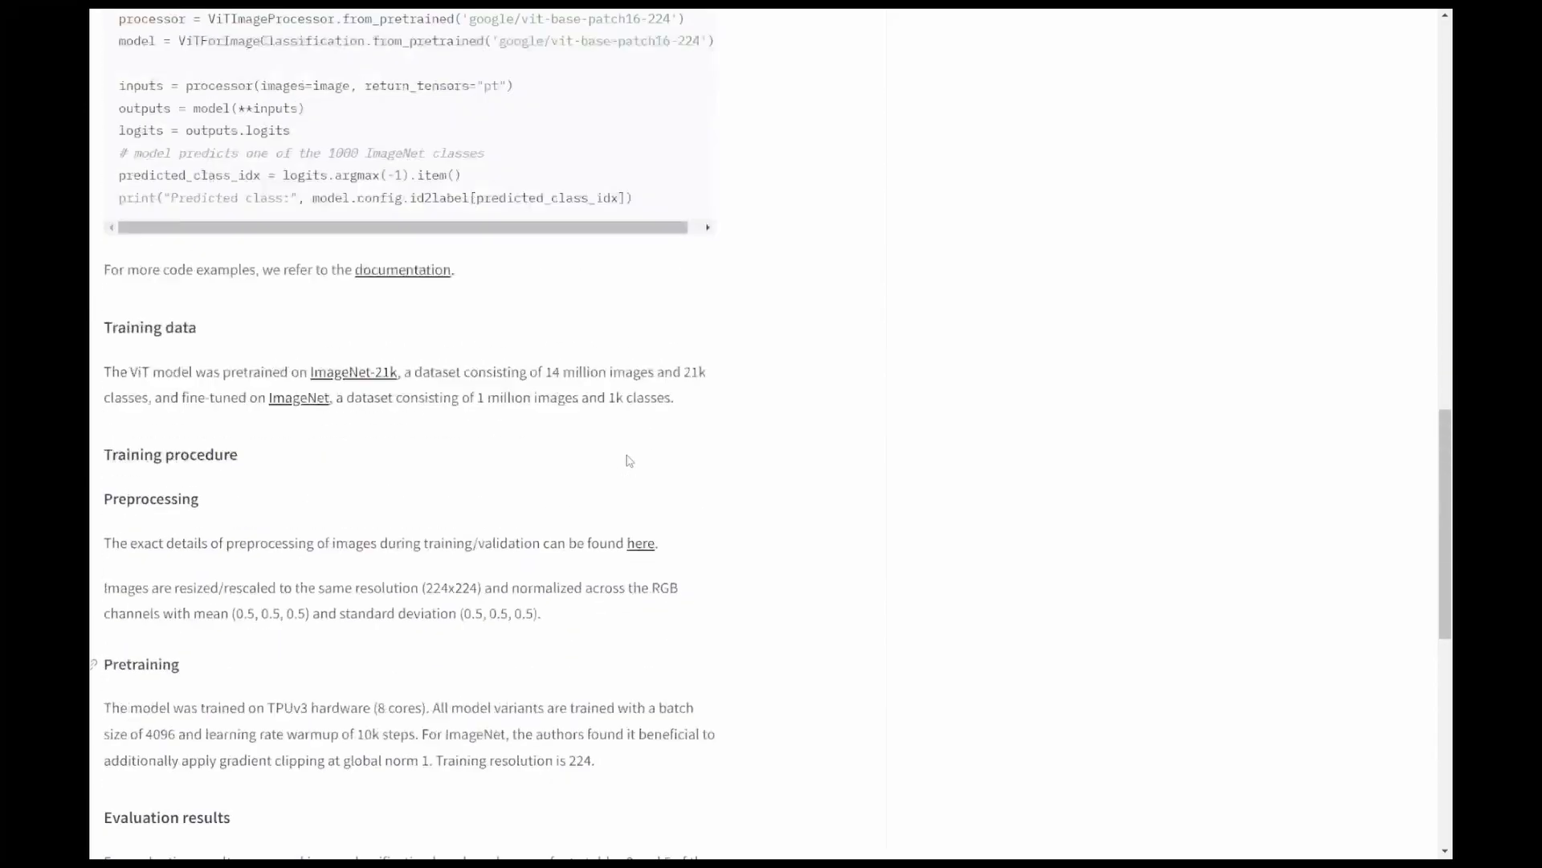
pyautogui.scroll(3)
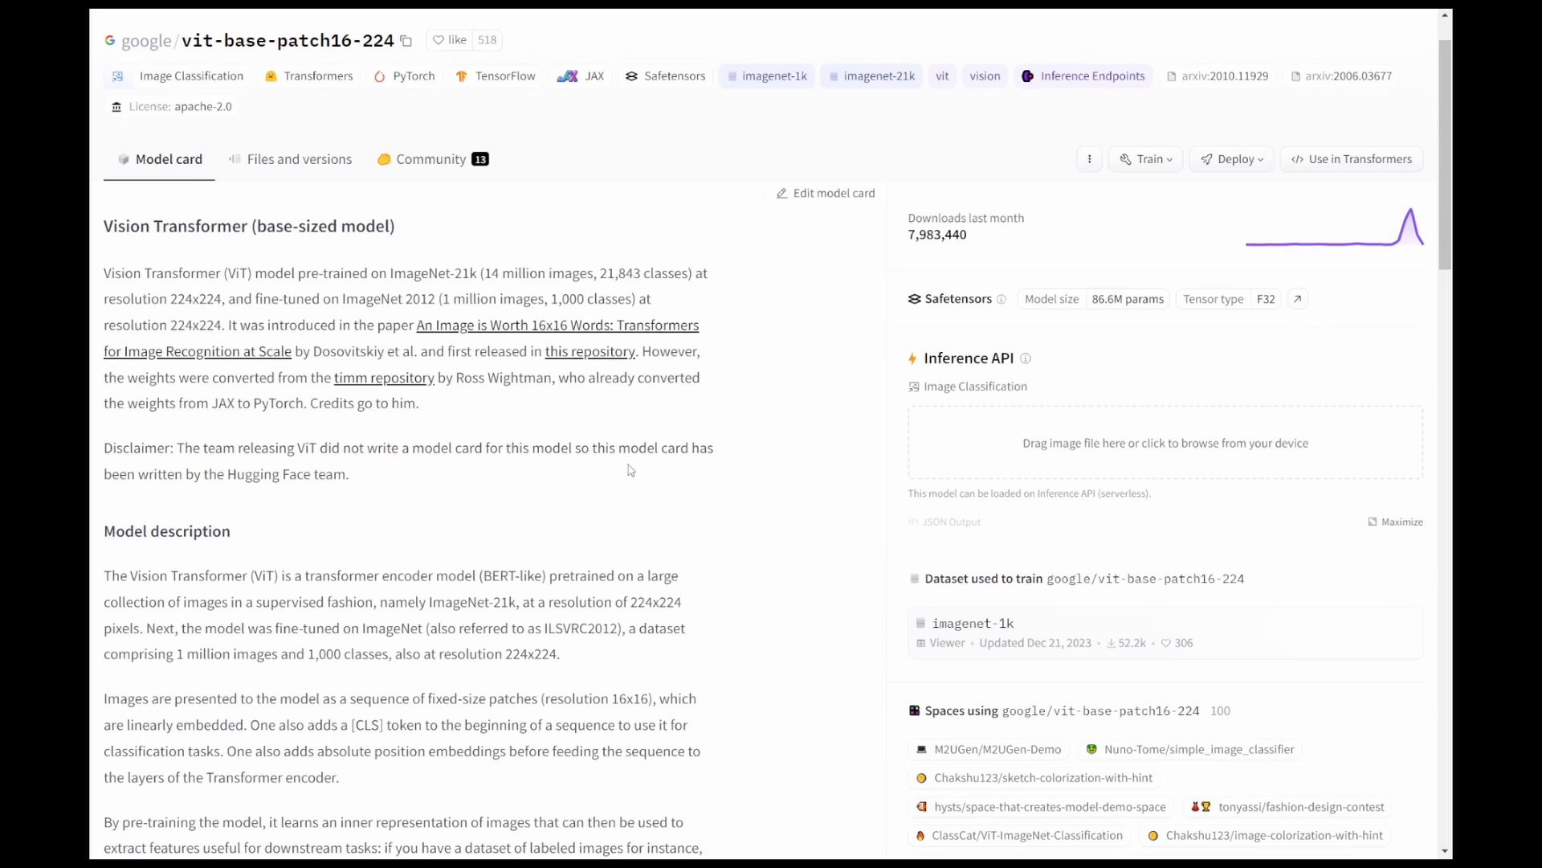
pyautogui.moveTo(794, 307)
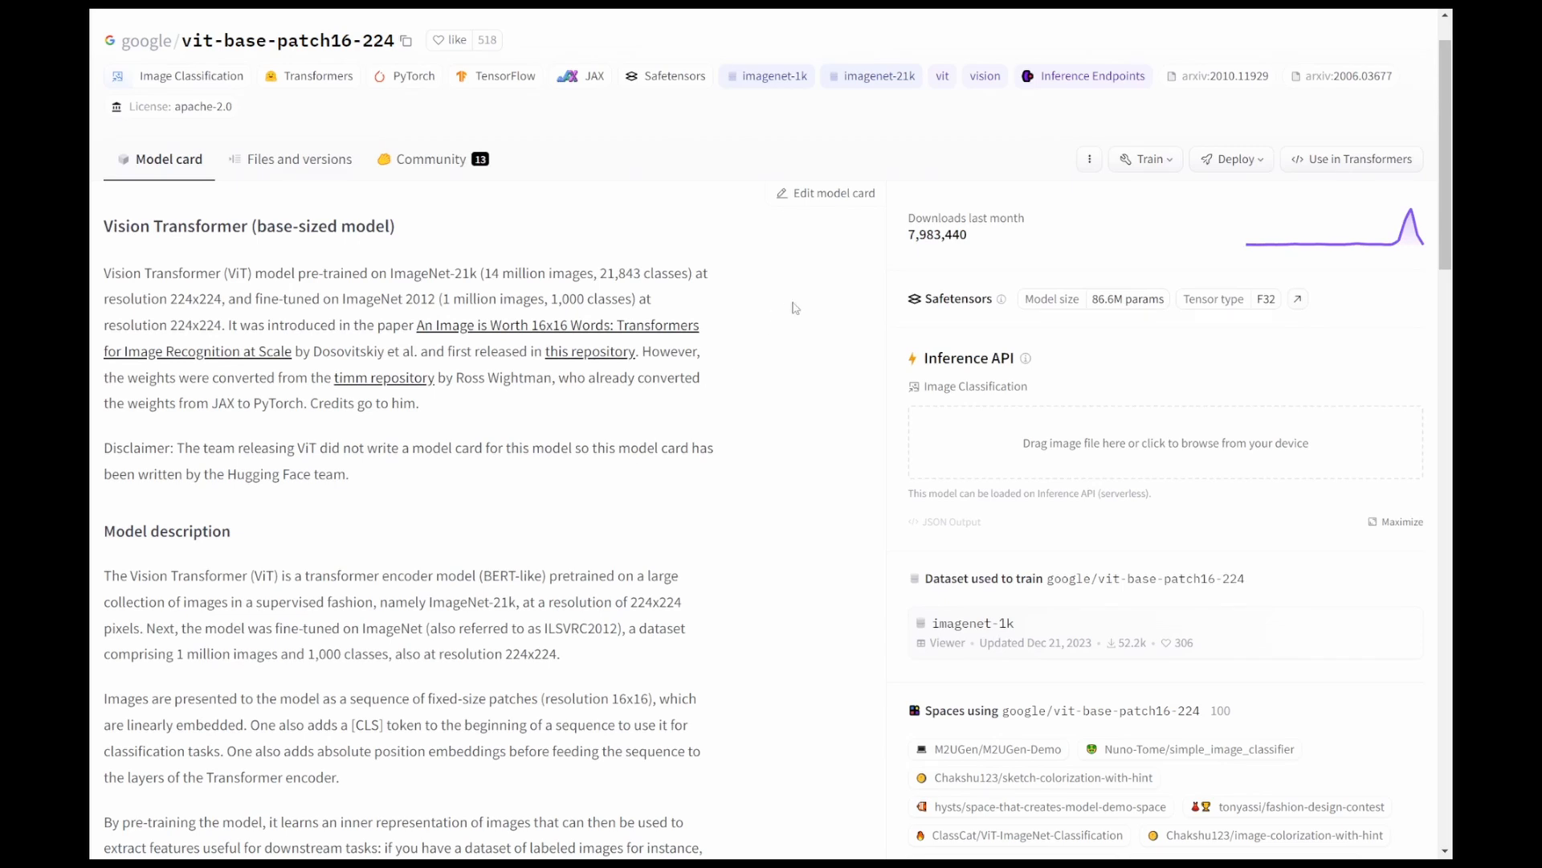
pyautogui.moveTo(836, 224)
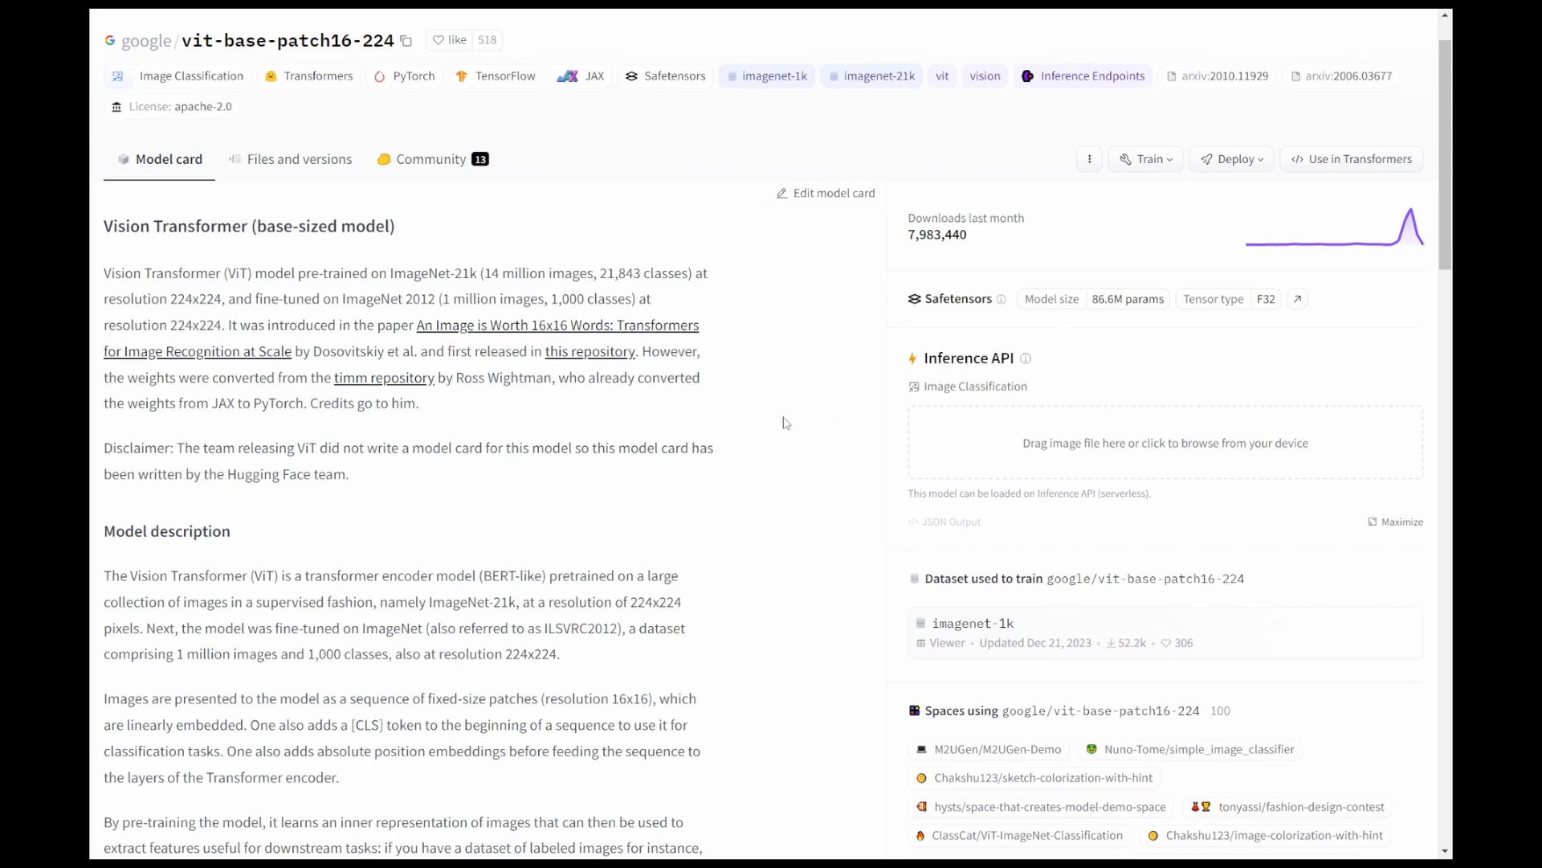
pyautogui.moveTo(1054, 450)
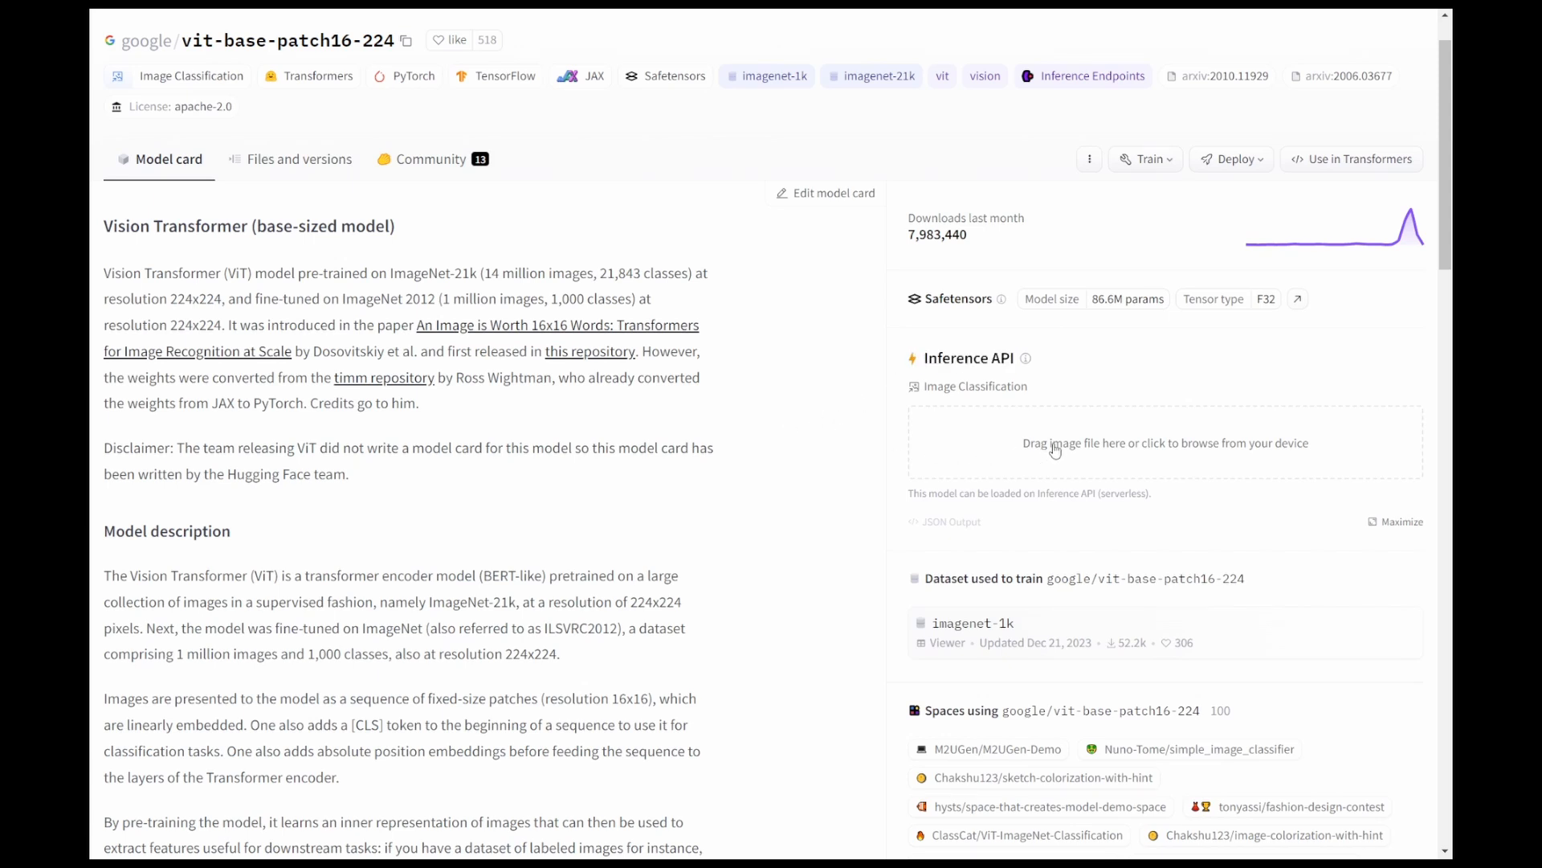
pyautogui.moveTo(1039, 588)
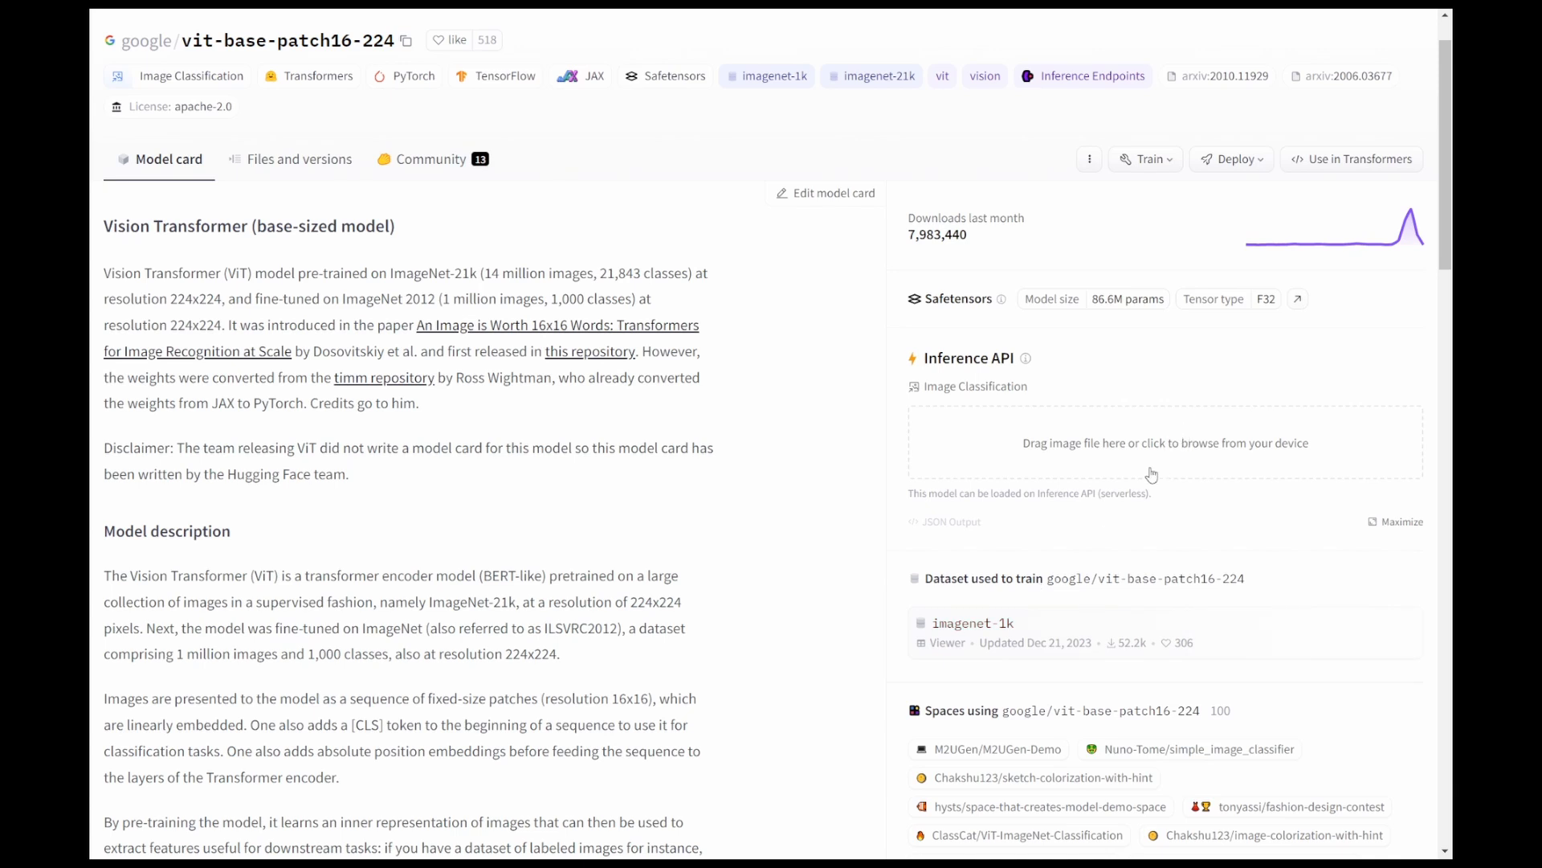
pyautogui.moveTo(1170, 444)
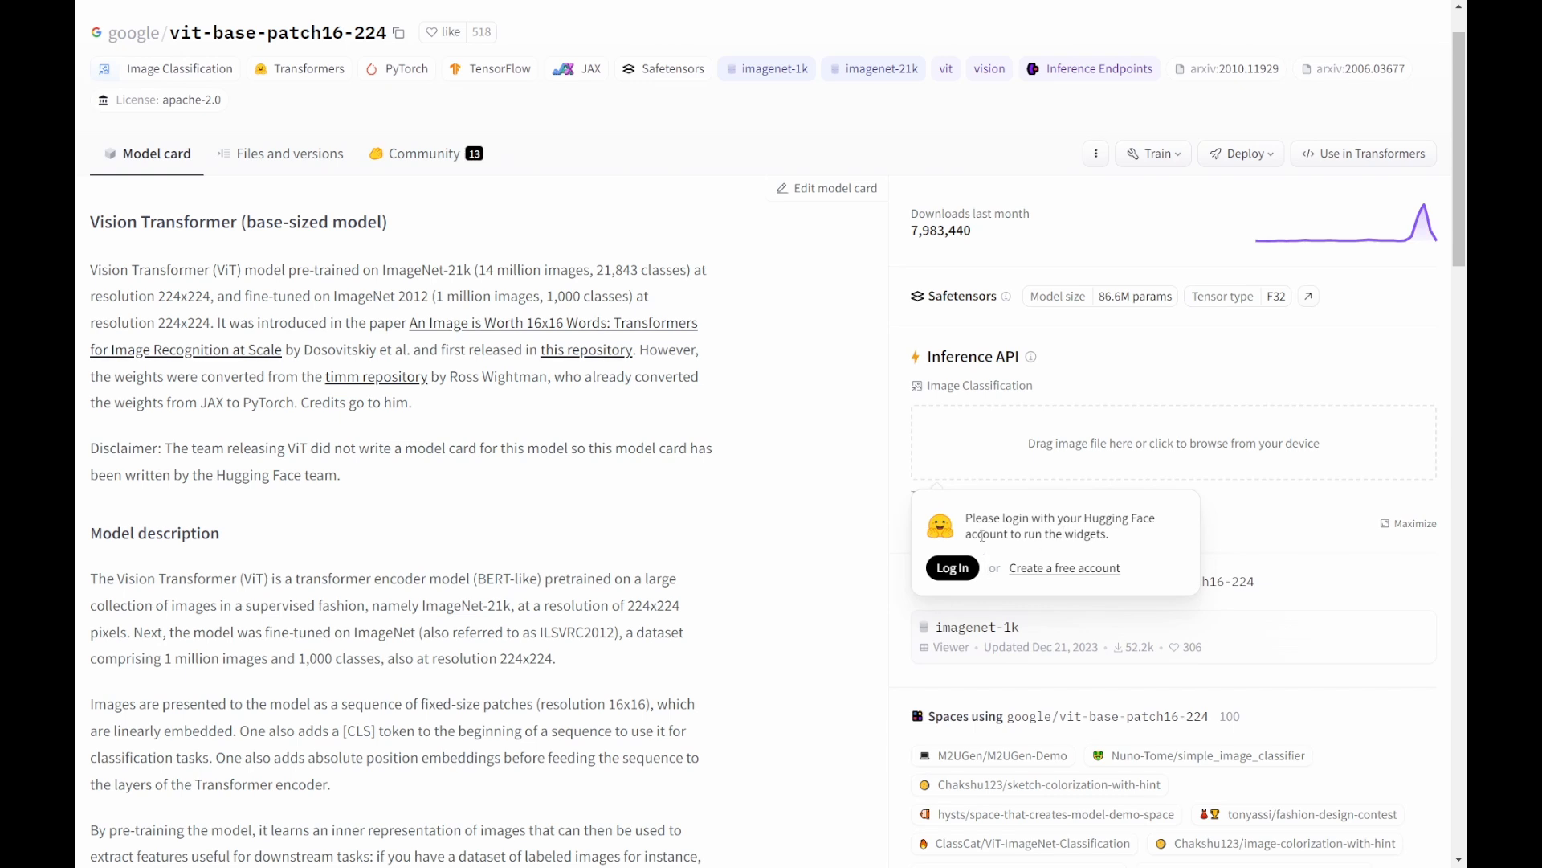
pyautogui.moveTo(1118, 544)
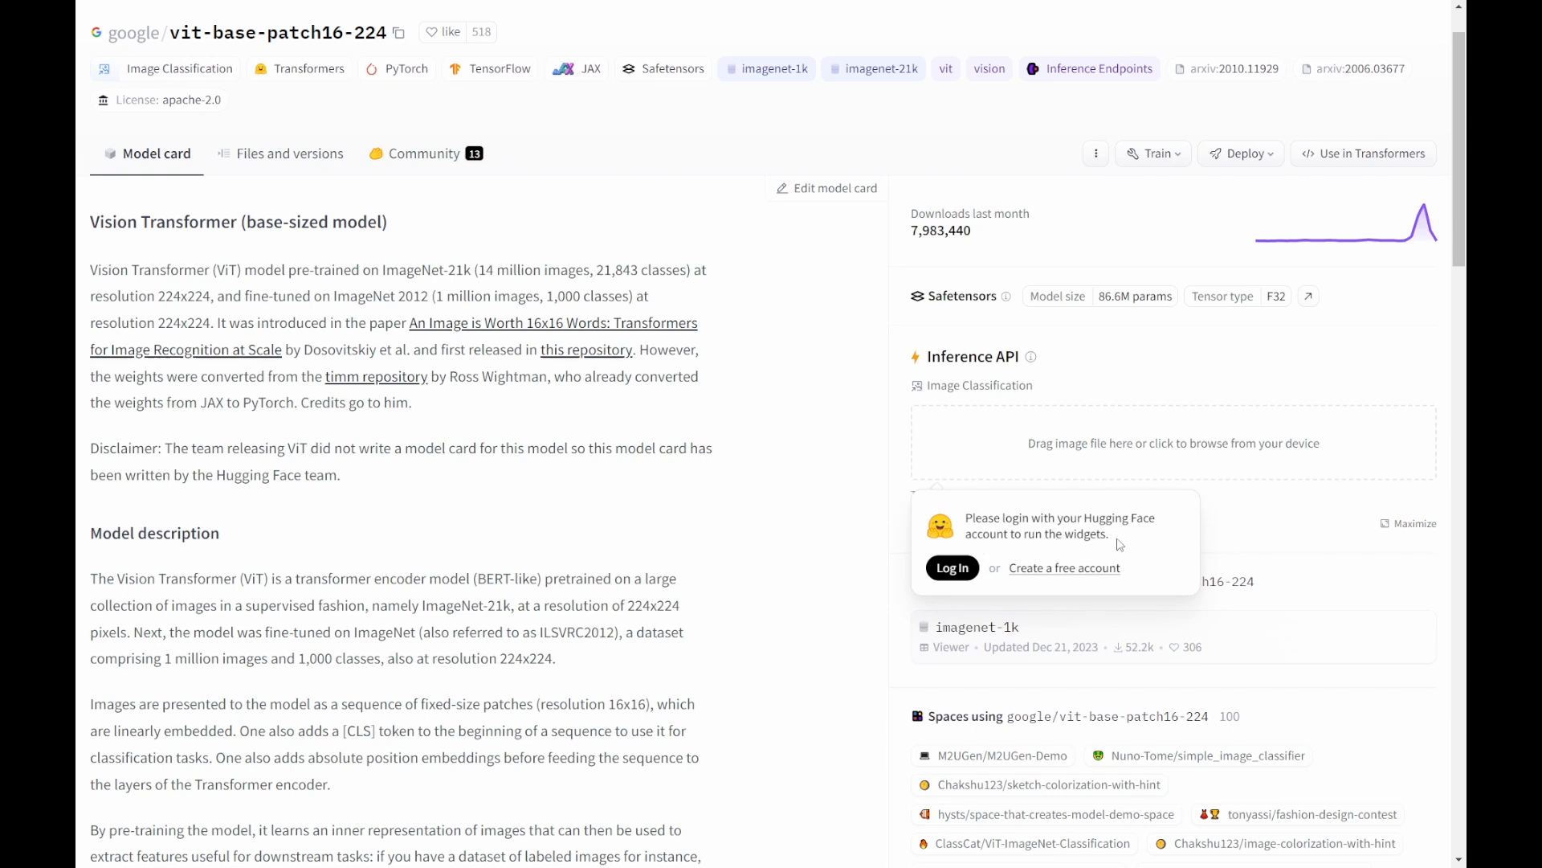
pyautogui.moveTo(1057, 450)
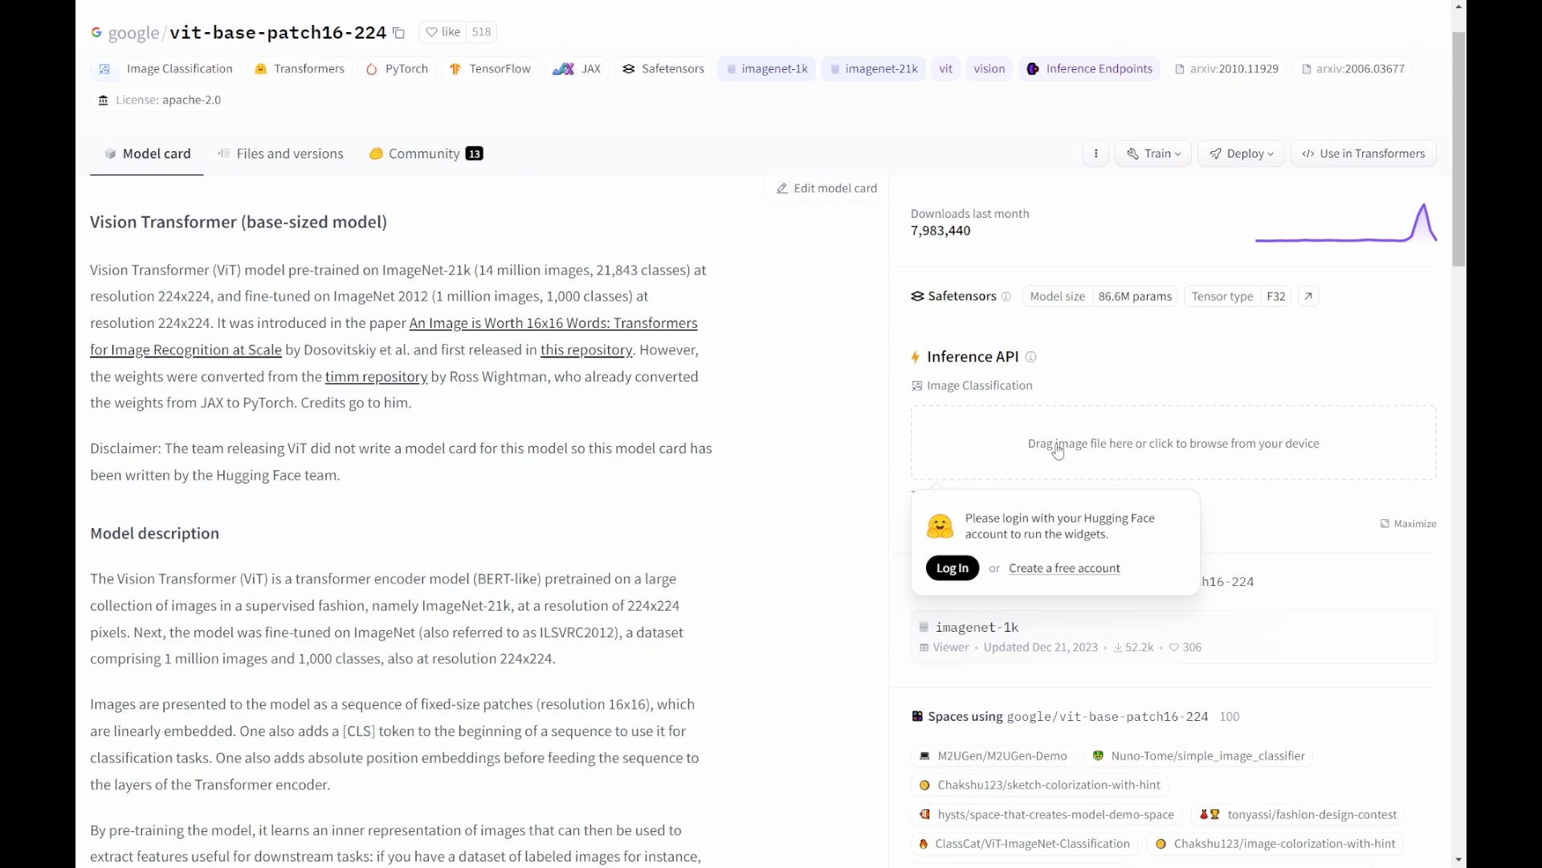
pyautogui.moveTo(1152, 460)
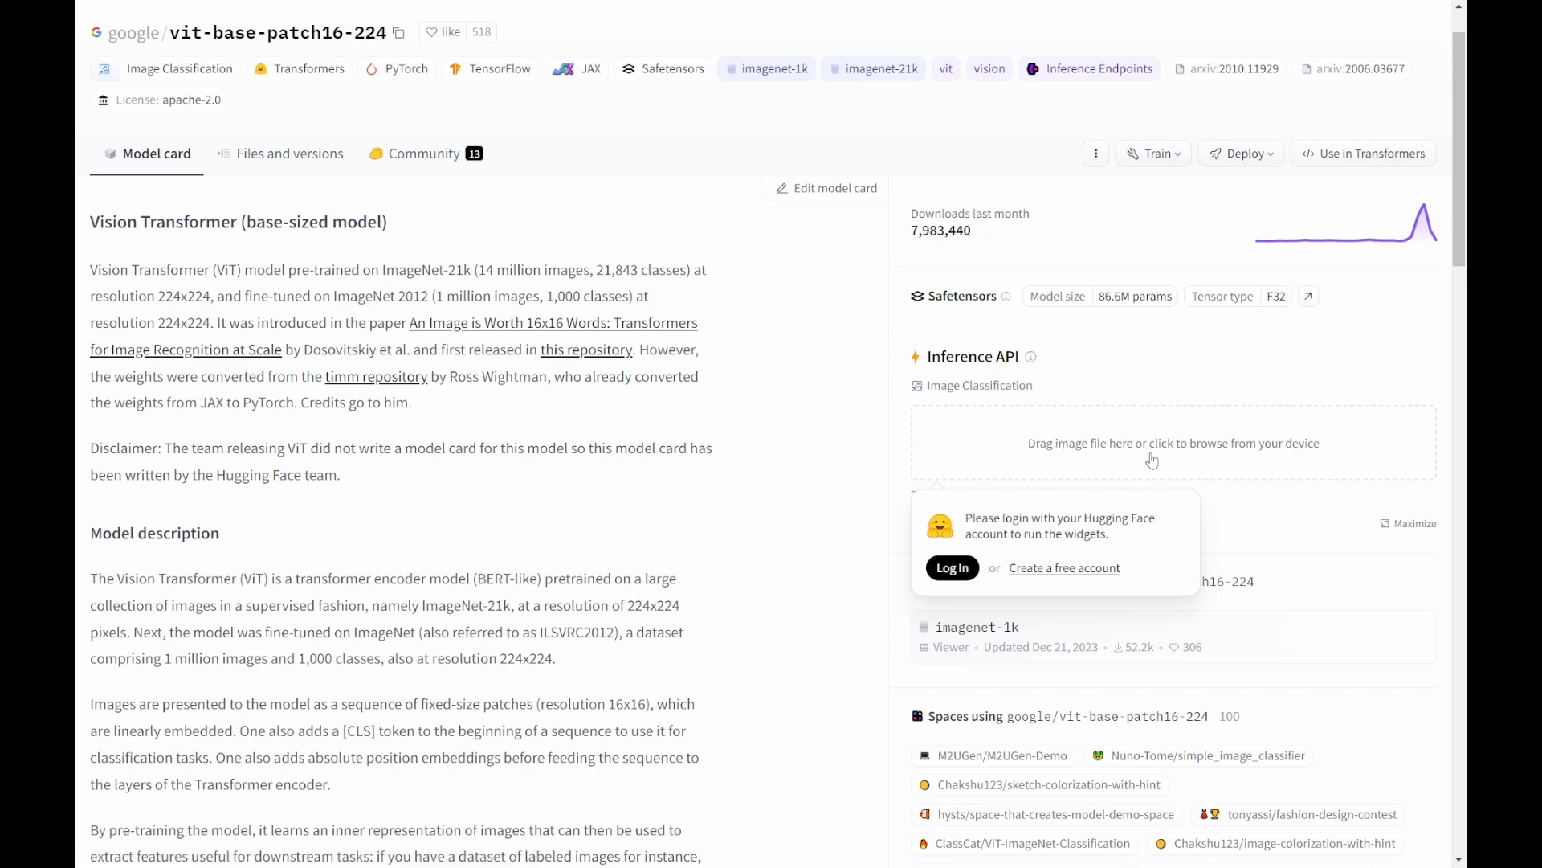
pyautogui.moveTo(1147, 459)
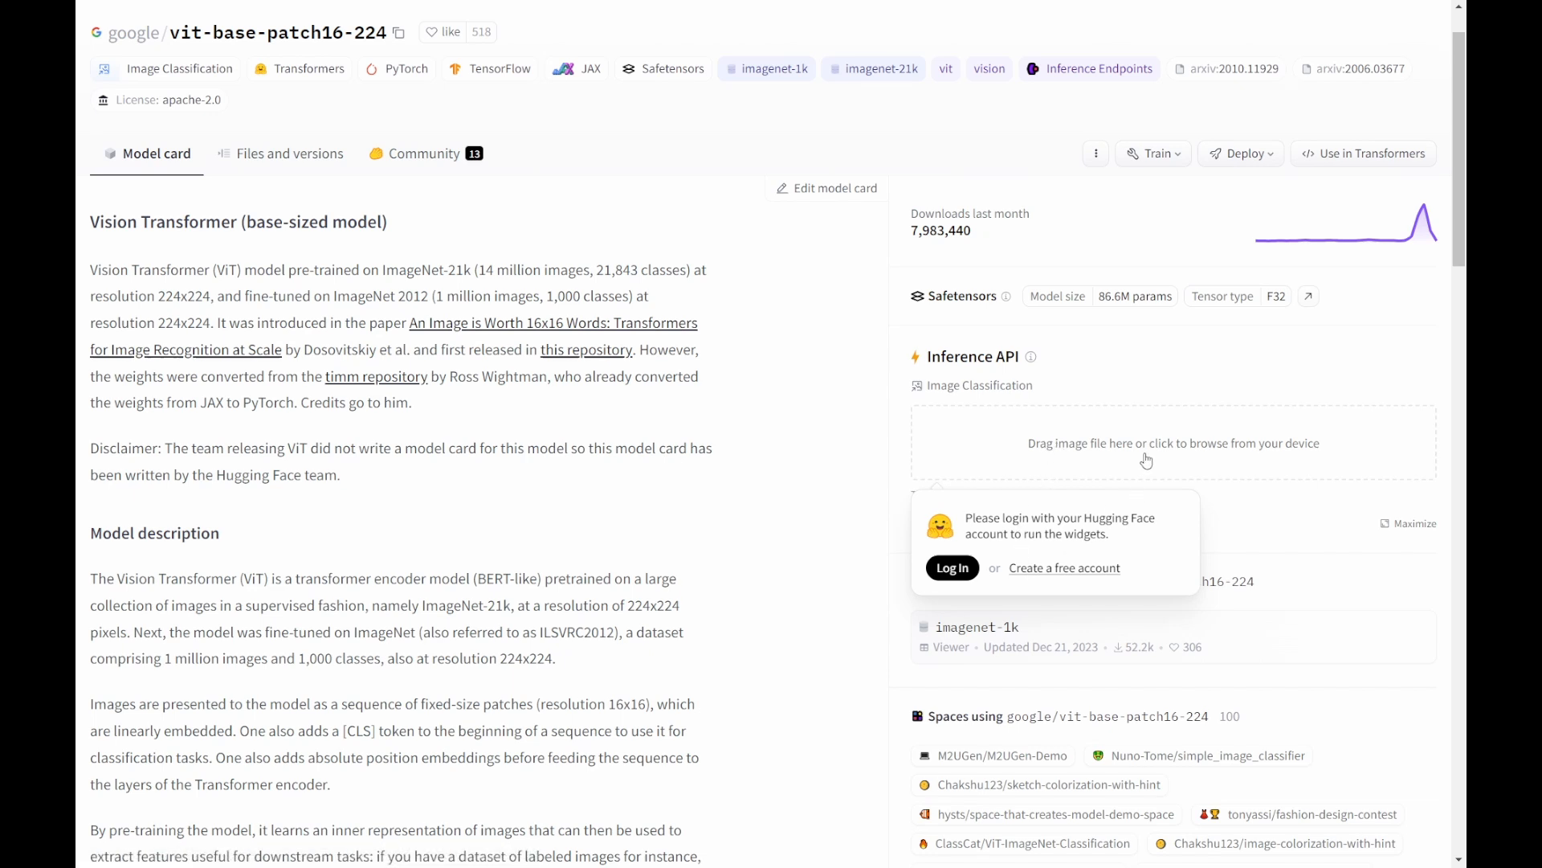
pyautogui.moveTo(1130, 509)
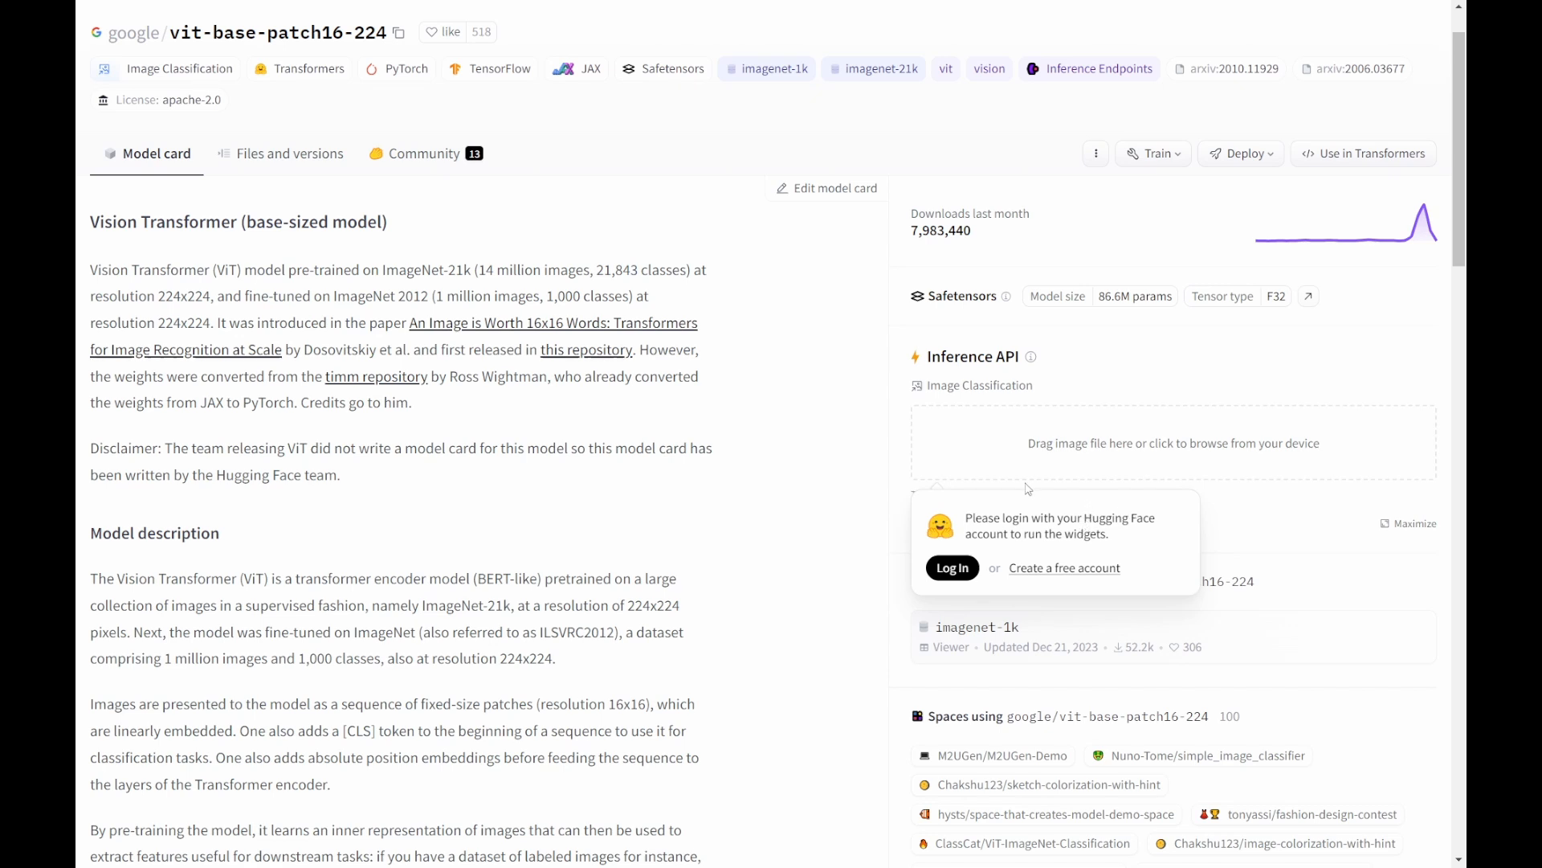
pyautogui.moveTo(1070, 673)
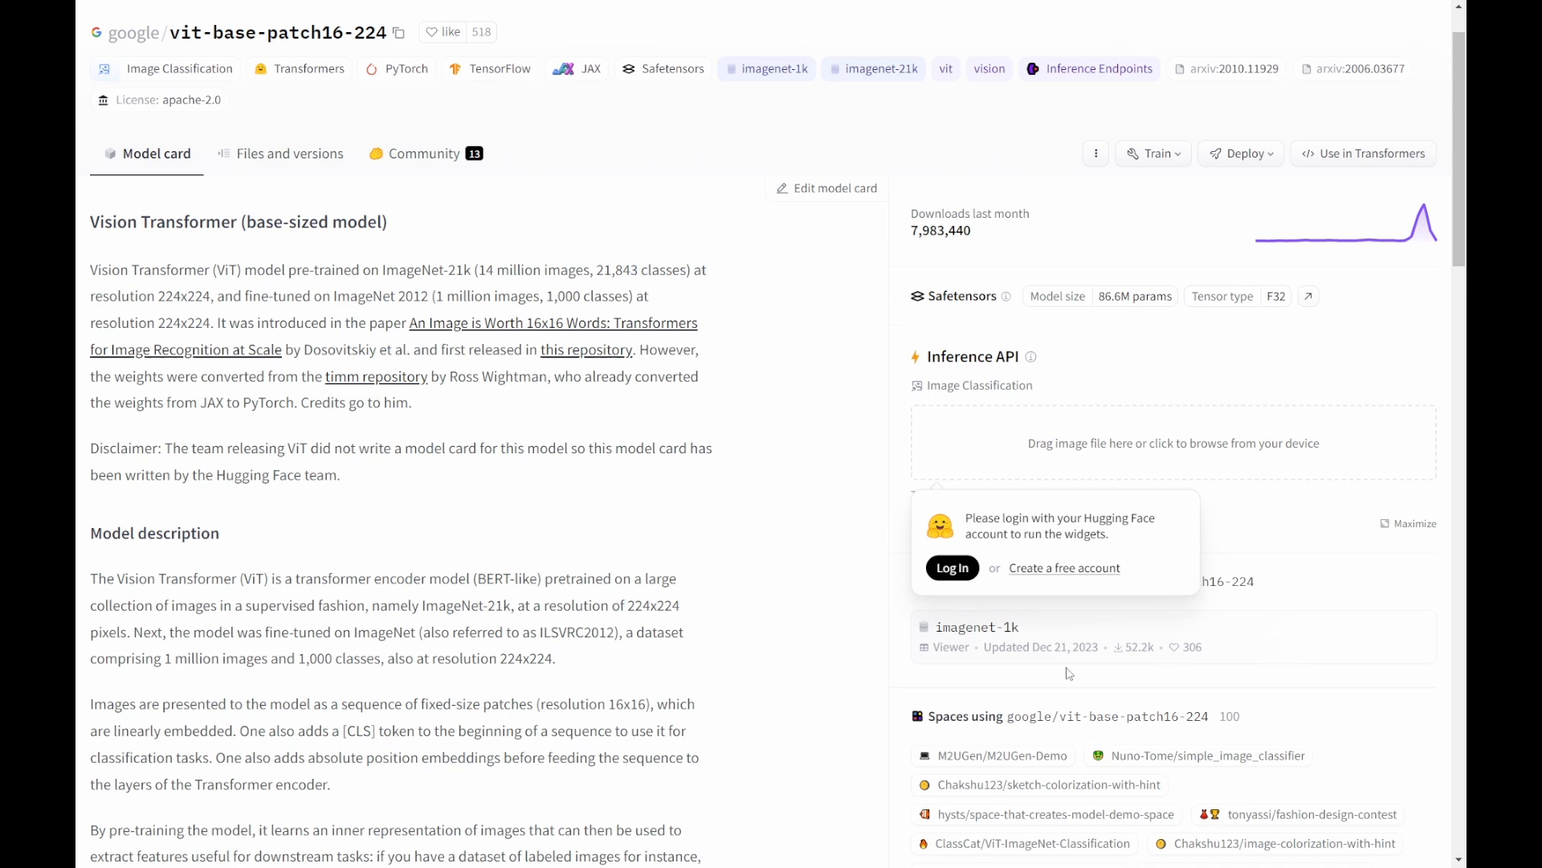
pyautogui.moveTo(1093, 503)
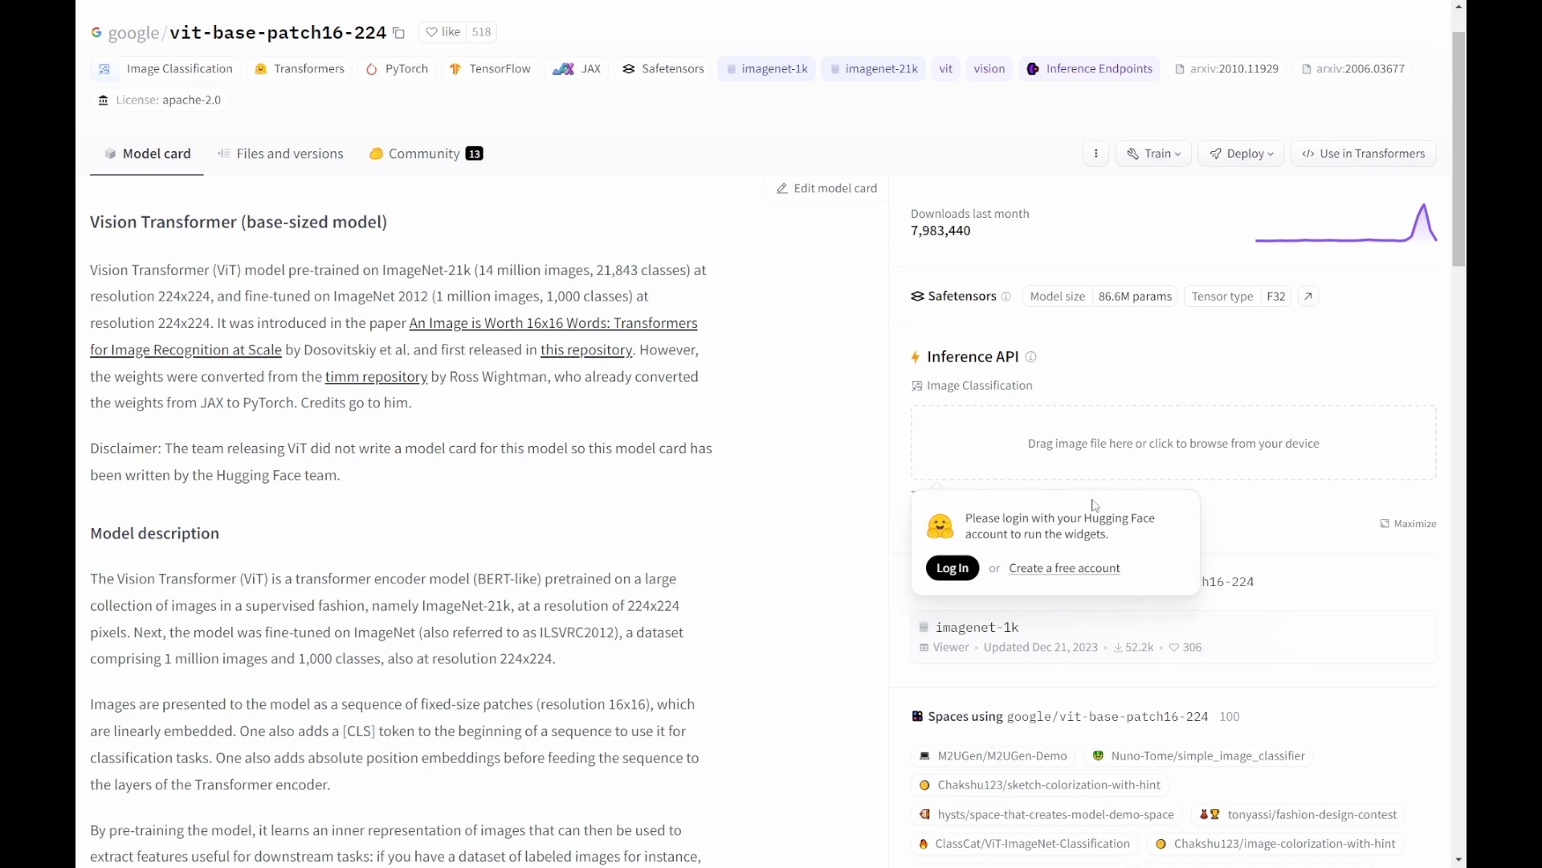
pyautogui.moveTo(1244, 704)
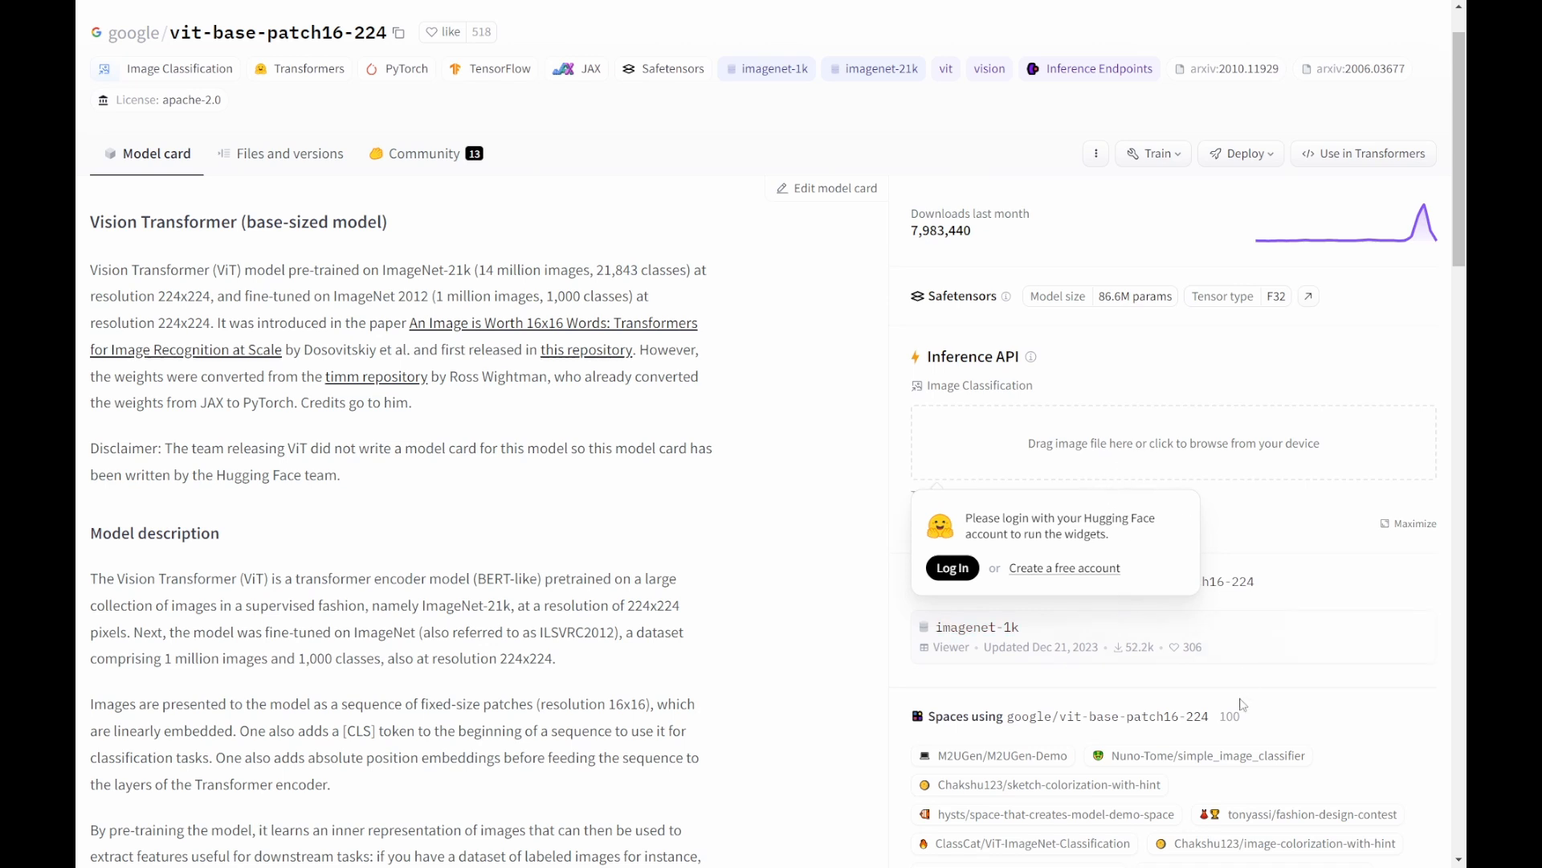
pyautogui.moveTo(363, 207)
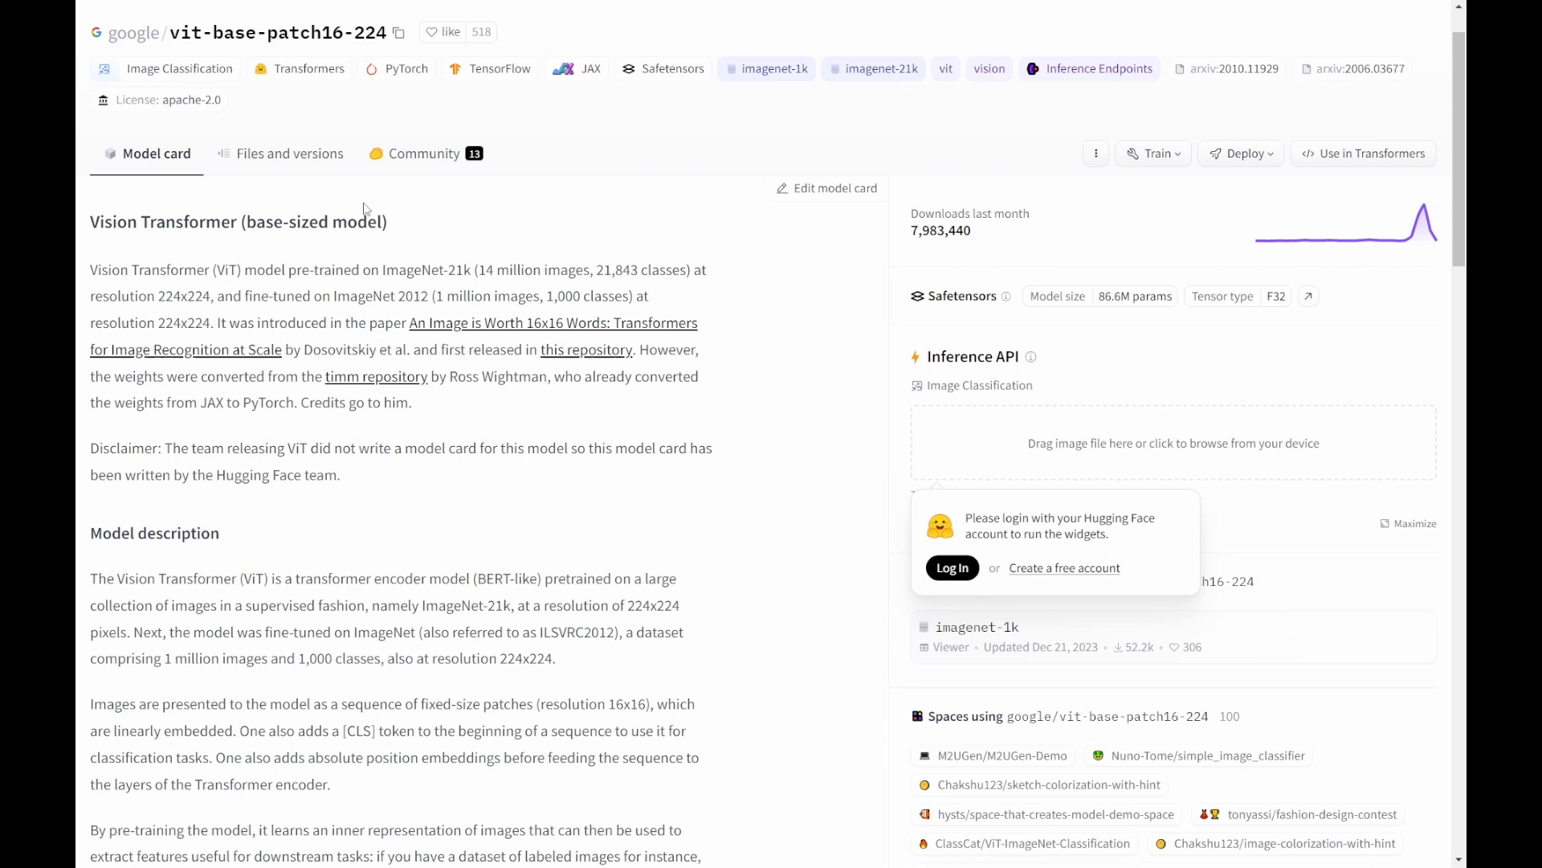
pyautogui.moveTo(1106, 408)
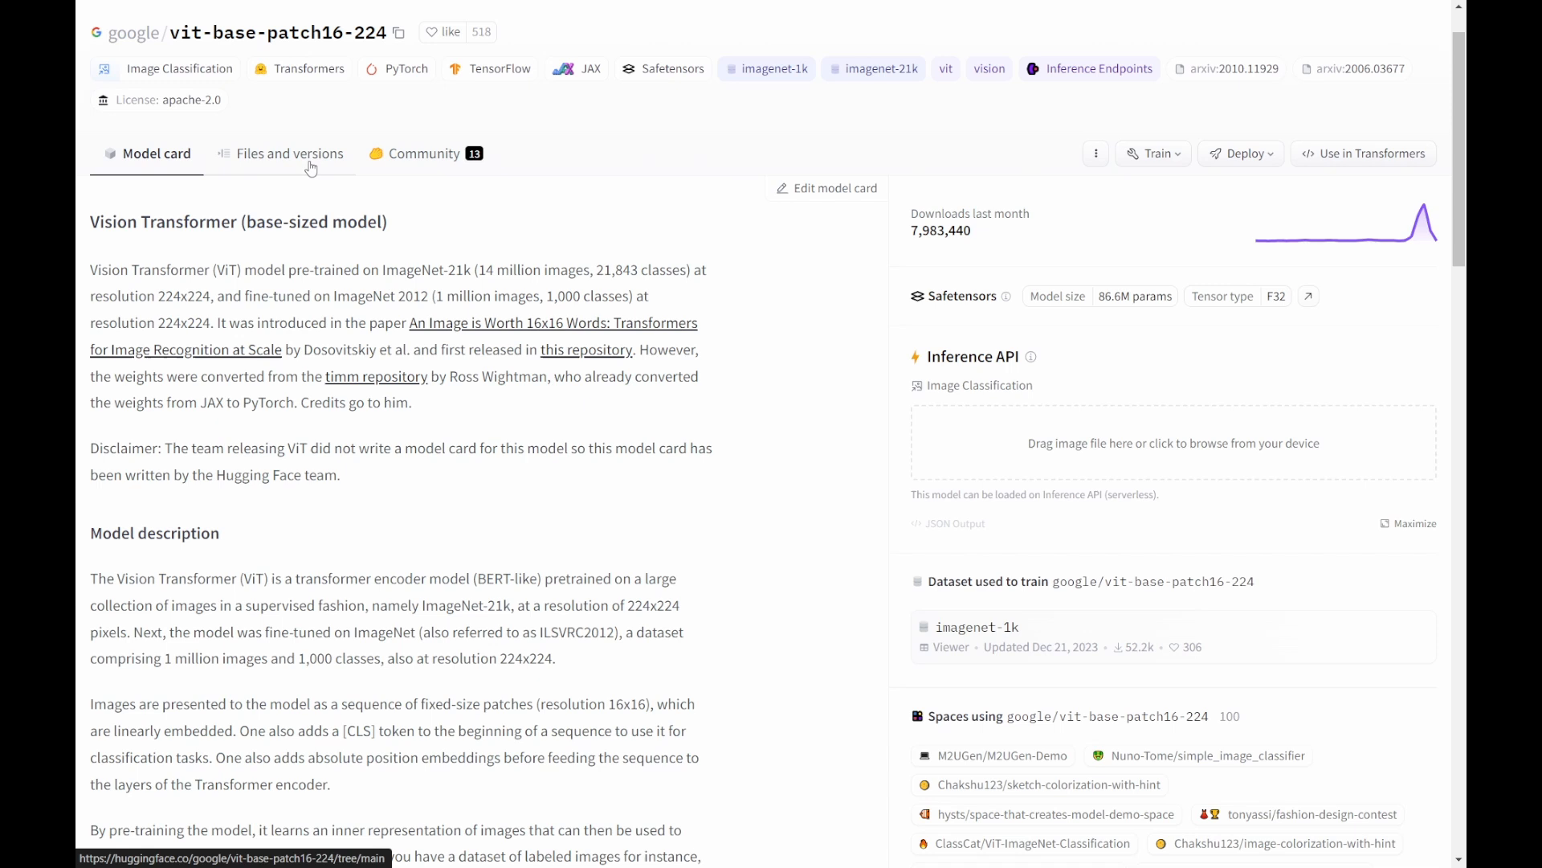
# View the Files and versions listing of google/vit-base-patch16-224, nine files across 20 commits
pyautogui.click(289, 155)
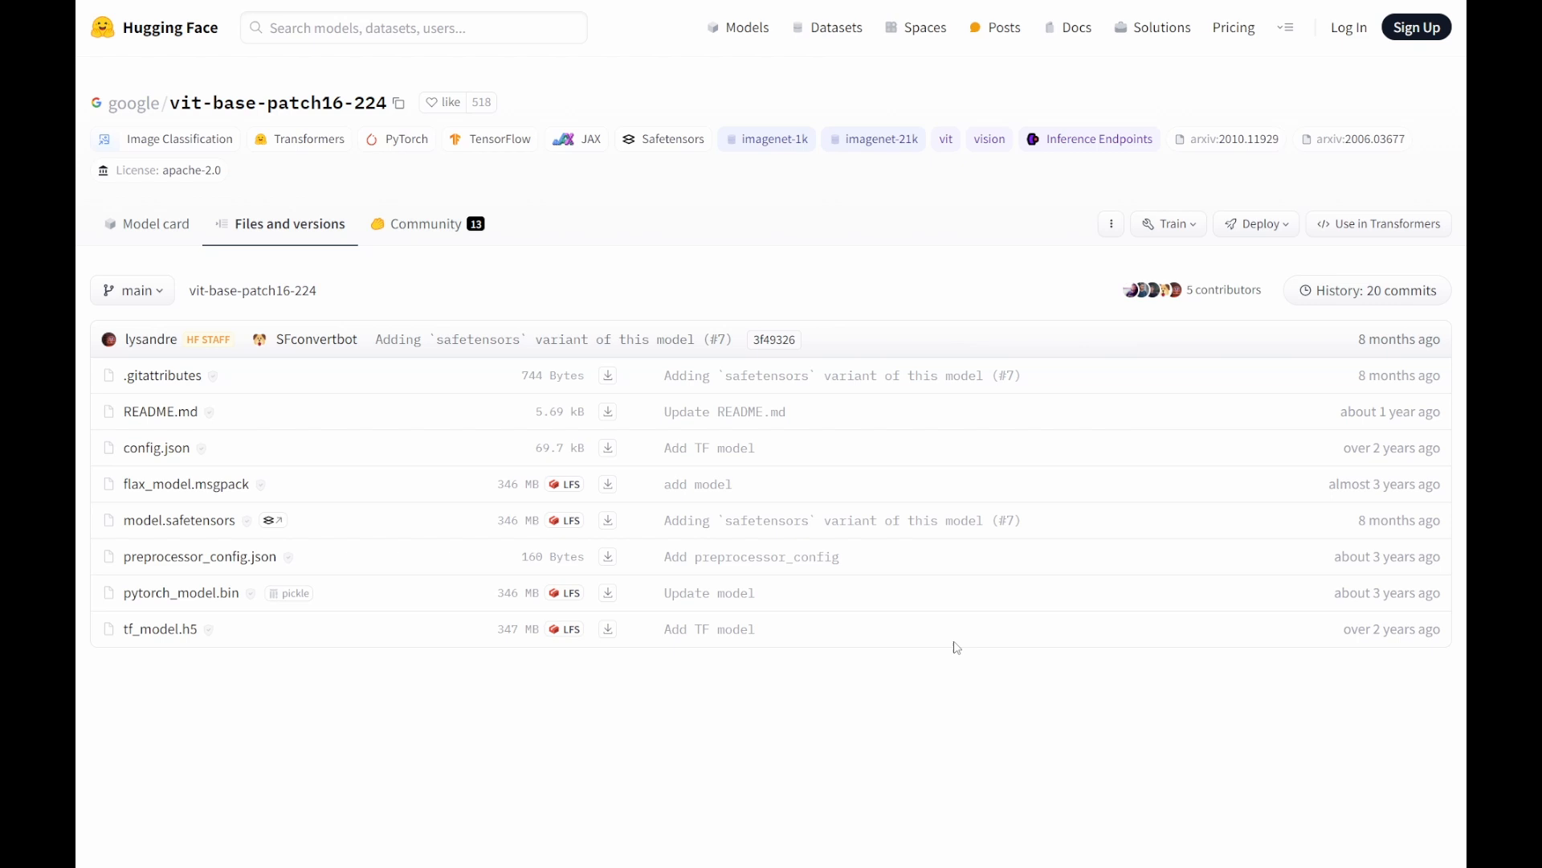
pyautogui.moveTo(624, 293)
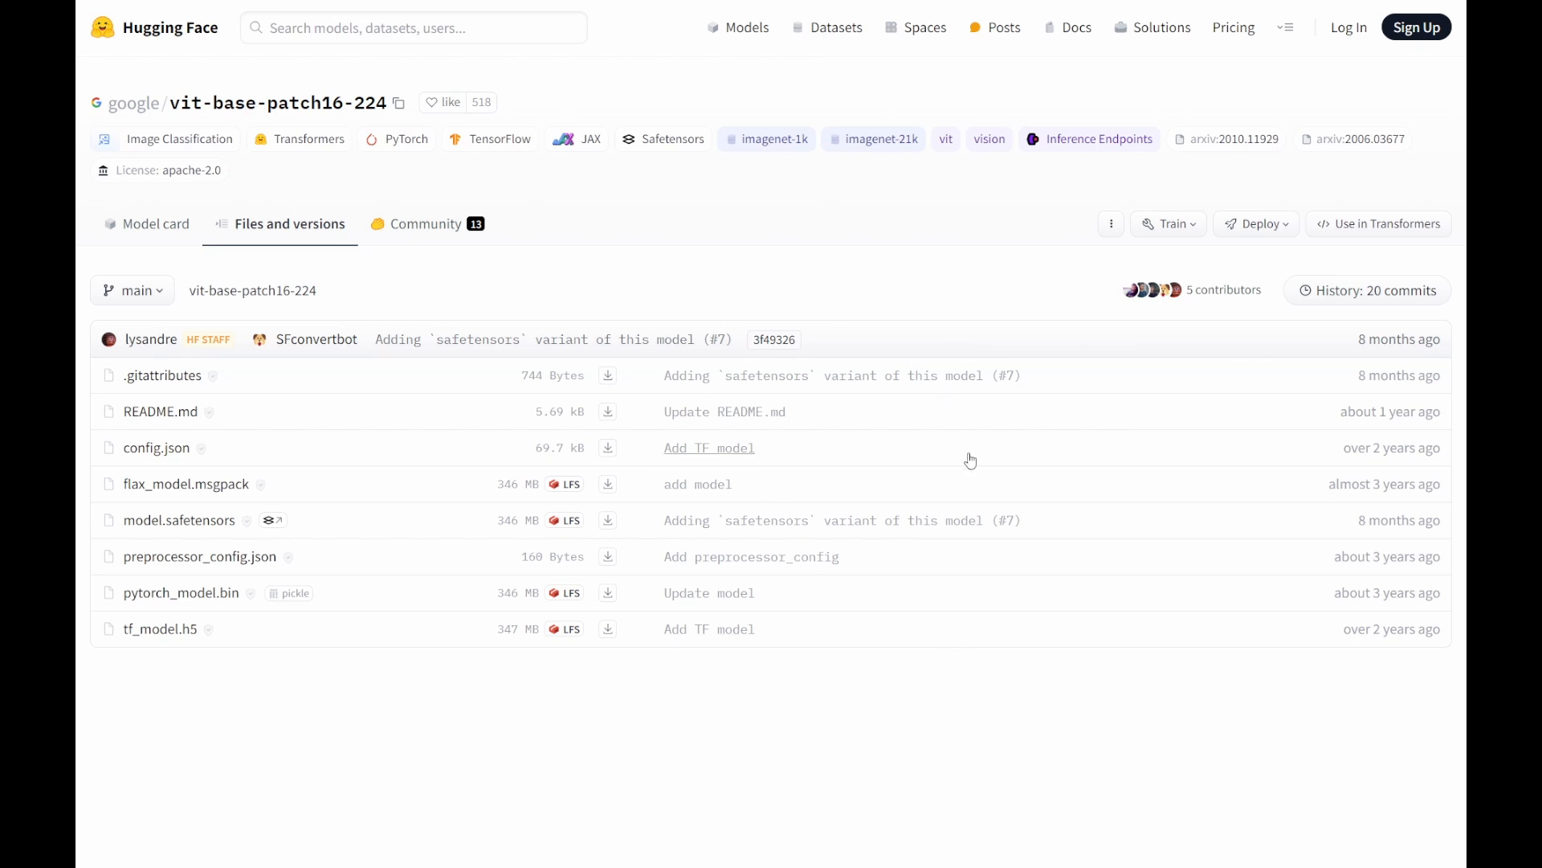
pyautogui.moveTo(970, 460)
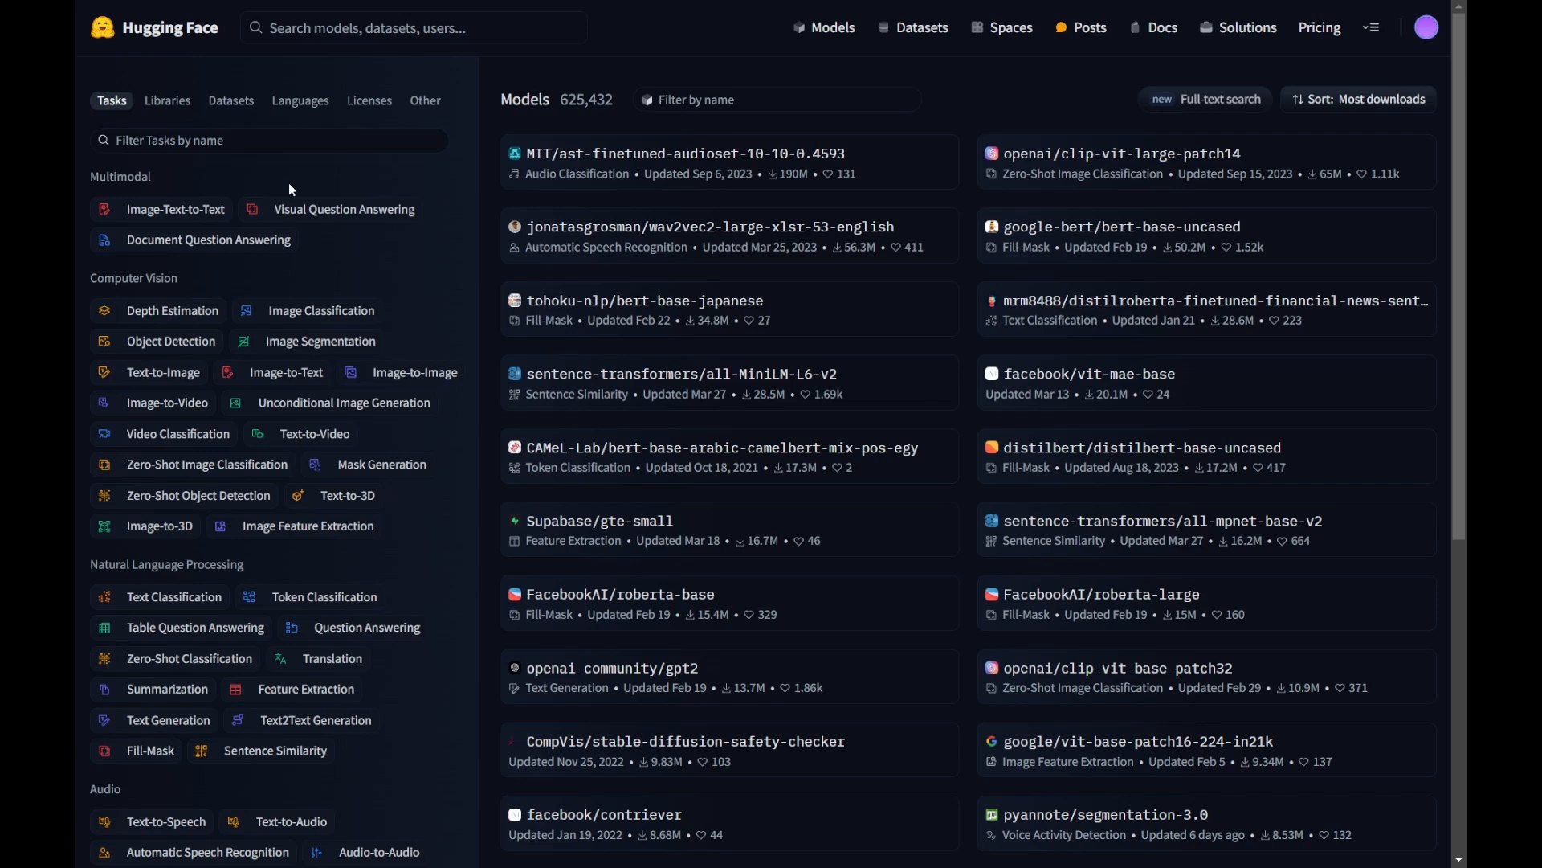
pyautogui.moveTo(344, 315)
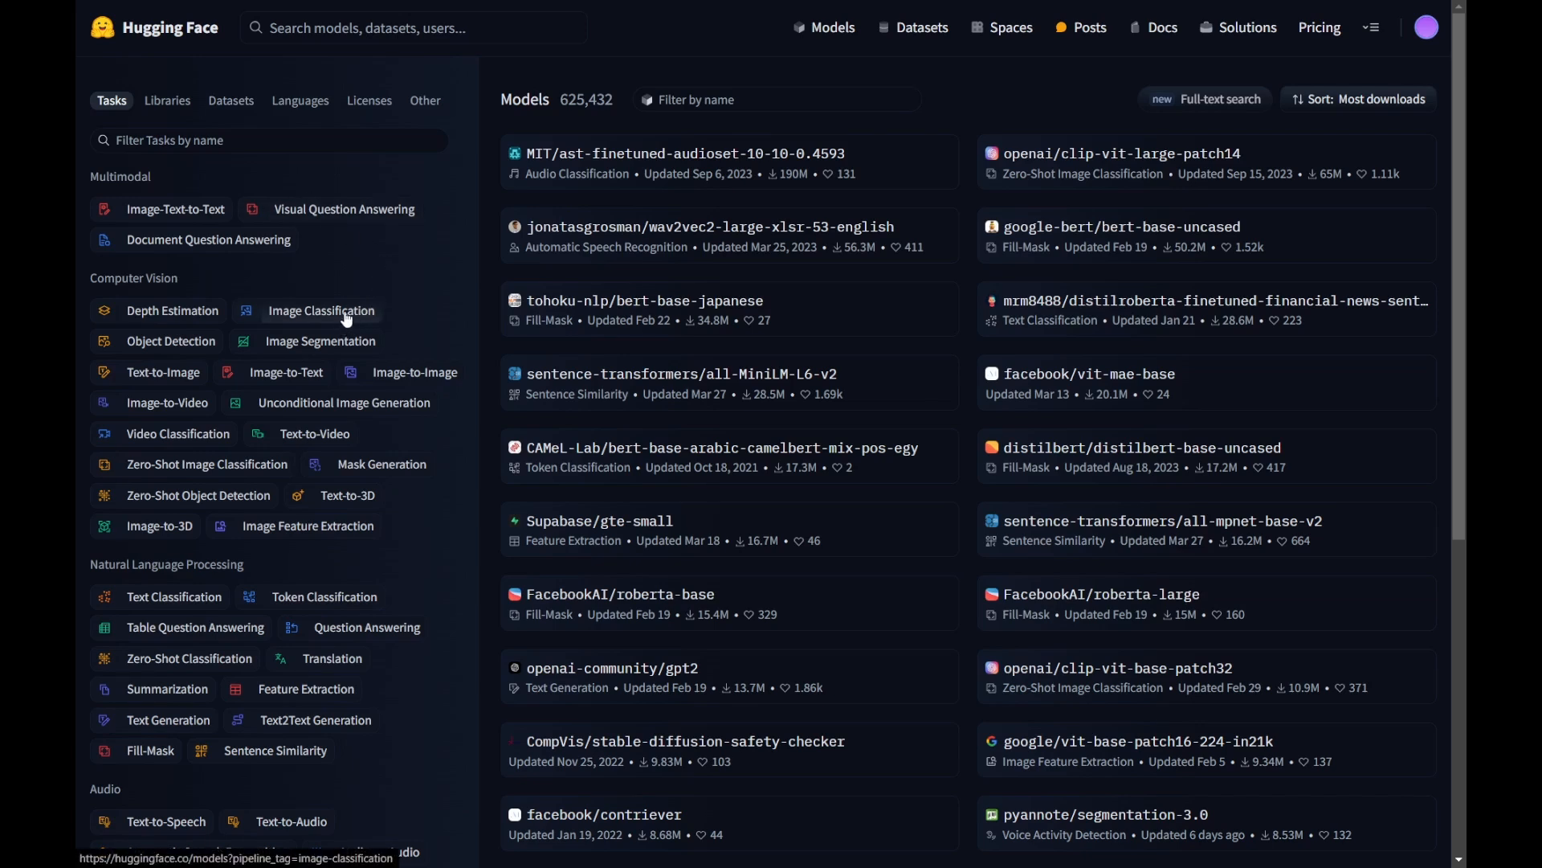
pyautogui.moveTo(357, 312)
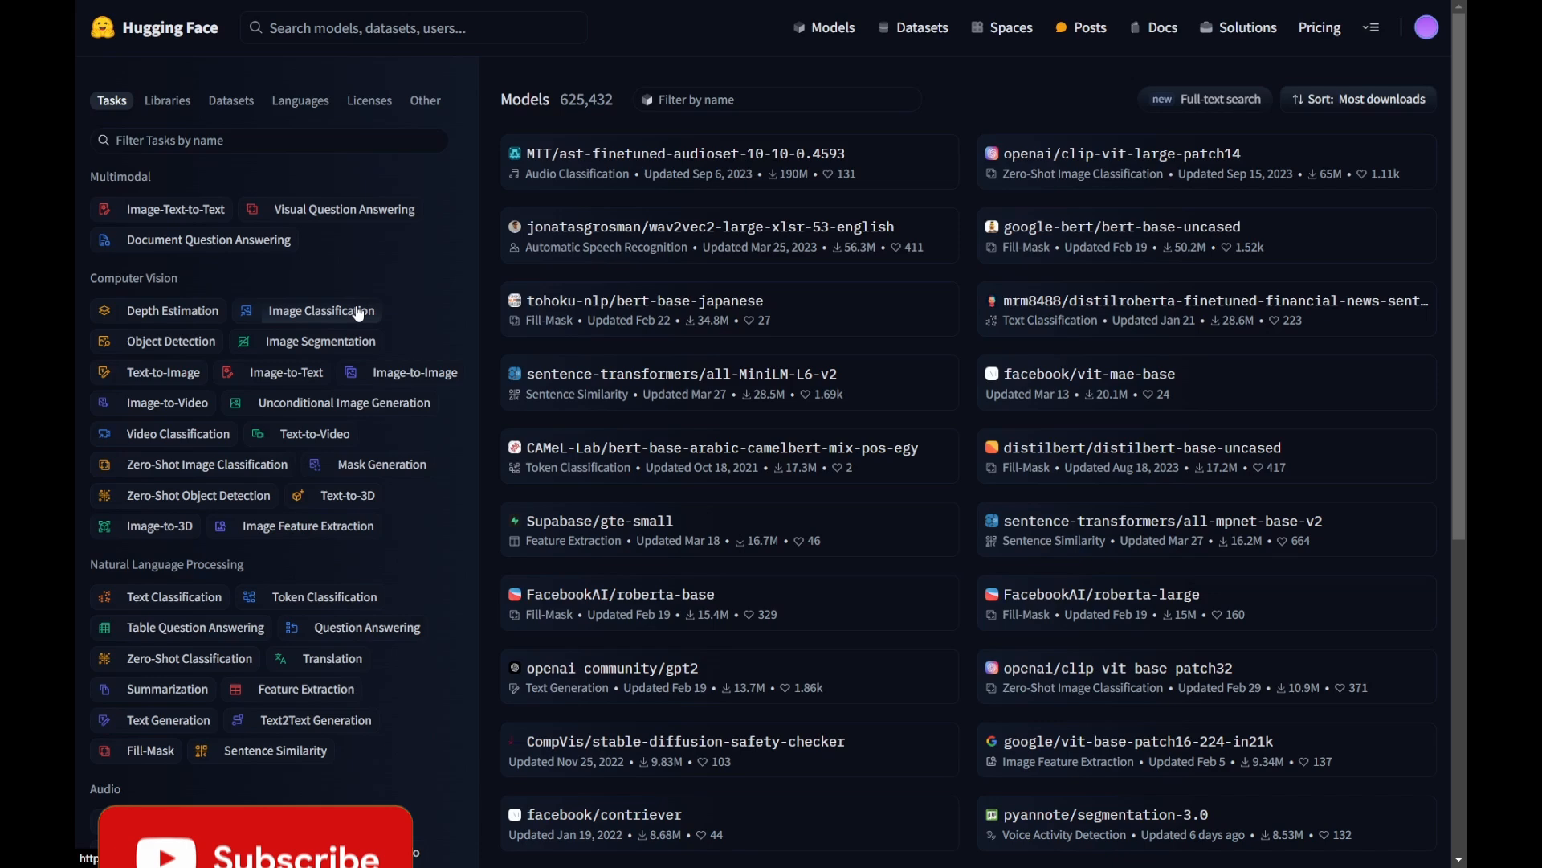
# Filter models to Image Classification and reopen the google/vit-base-patch16-224 model card
pyautogui.click(319, 312)
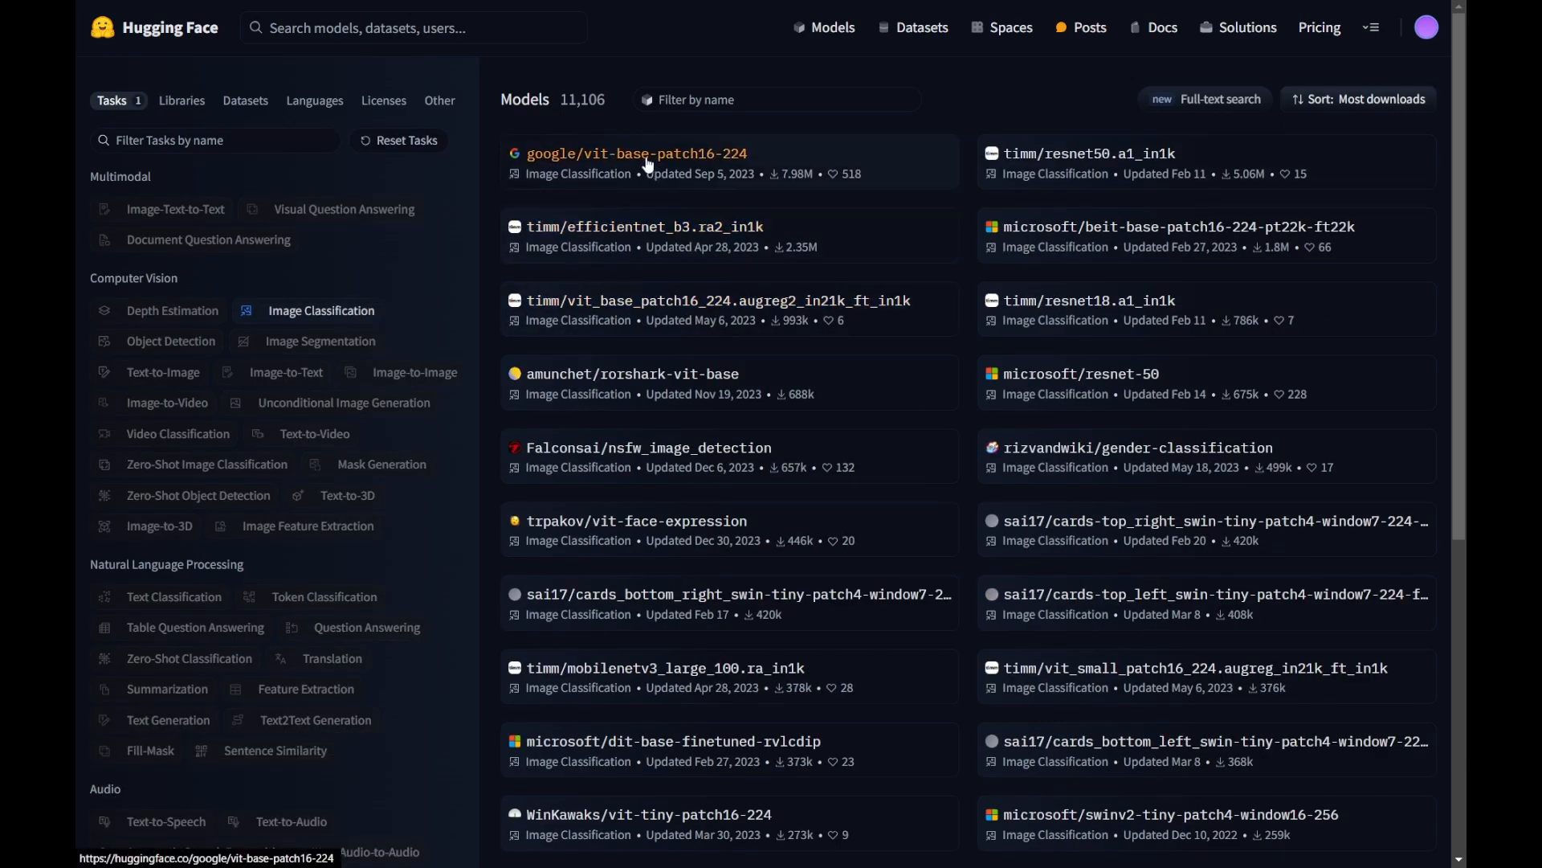
pyautogui.click(633, 154)
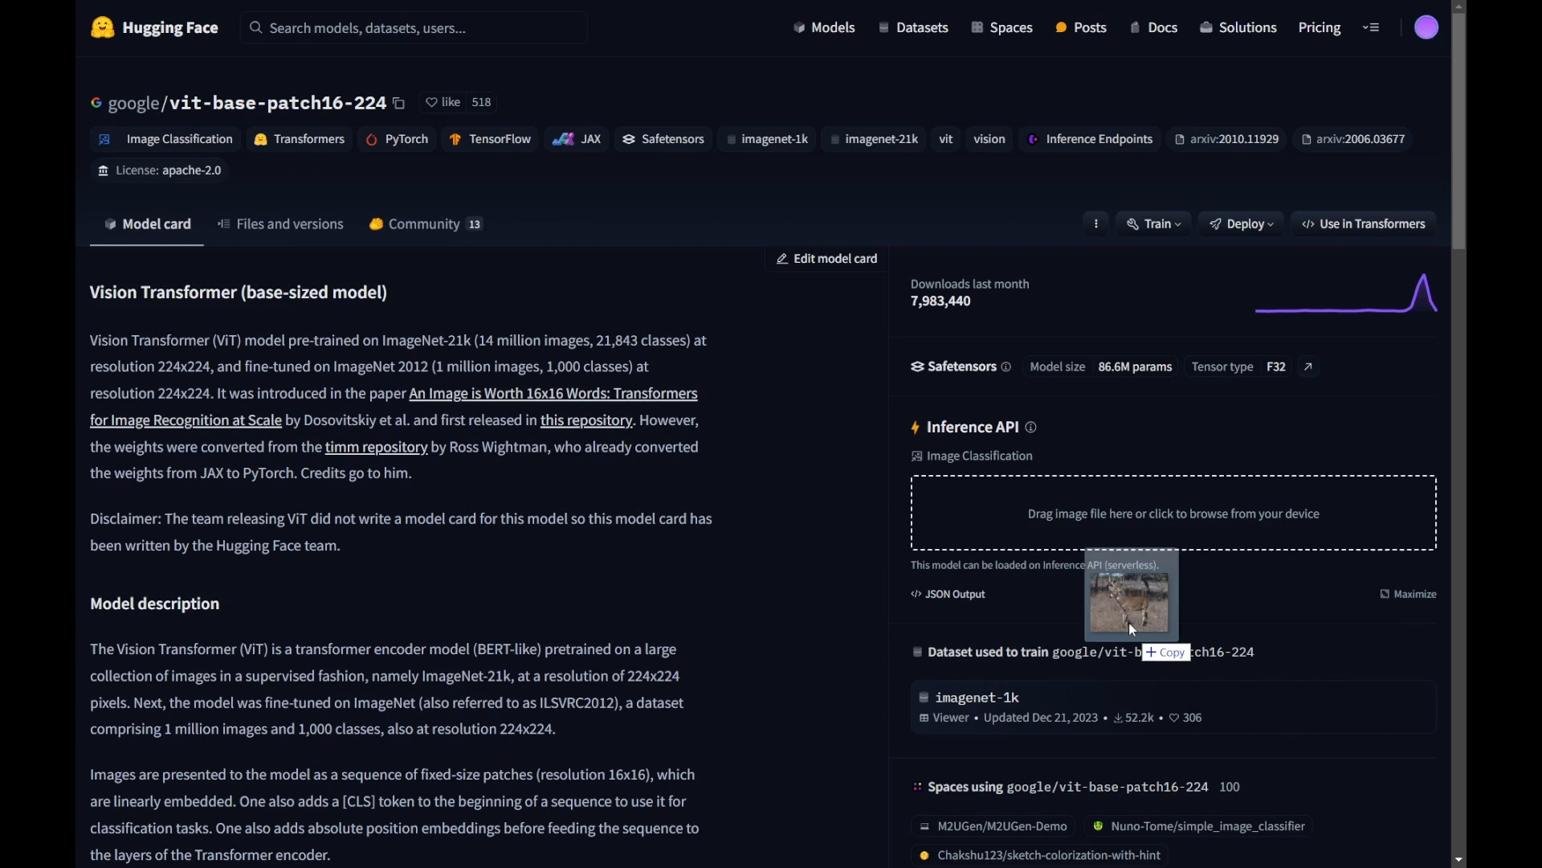
# Run a deer photo through the inference widget, getting impala 0.158, then gazelle and hartebeest
pyautogui.click(1131, 601)
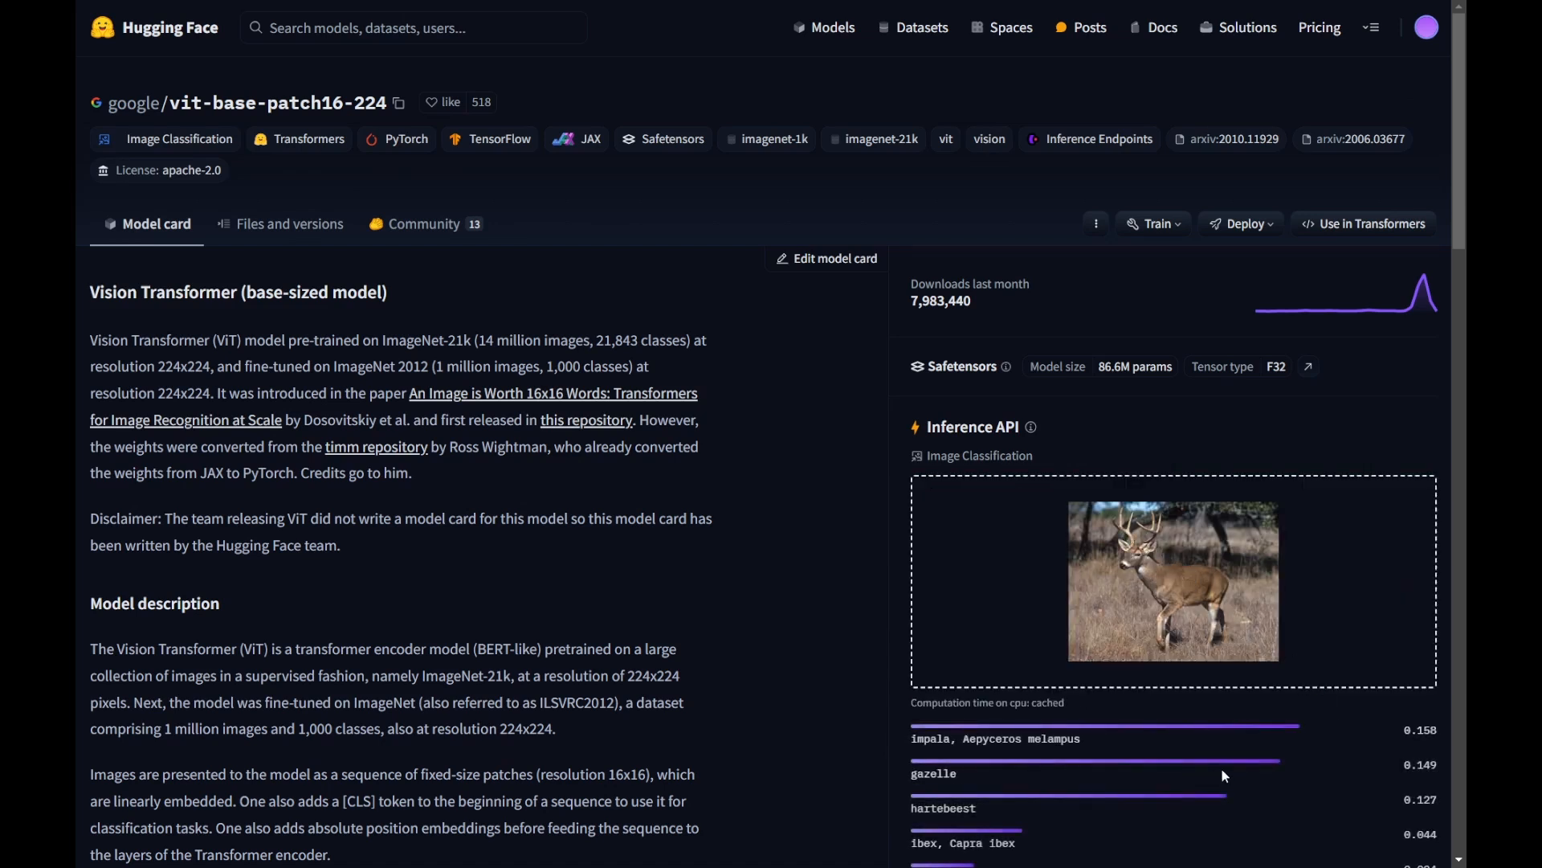
pyautogui.moveTo(1044, 469)
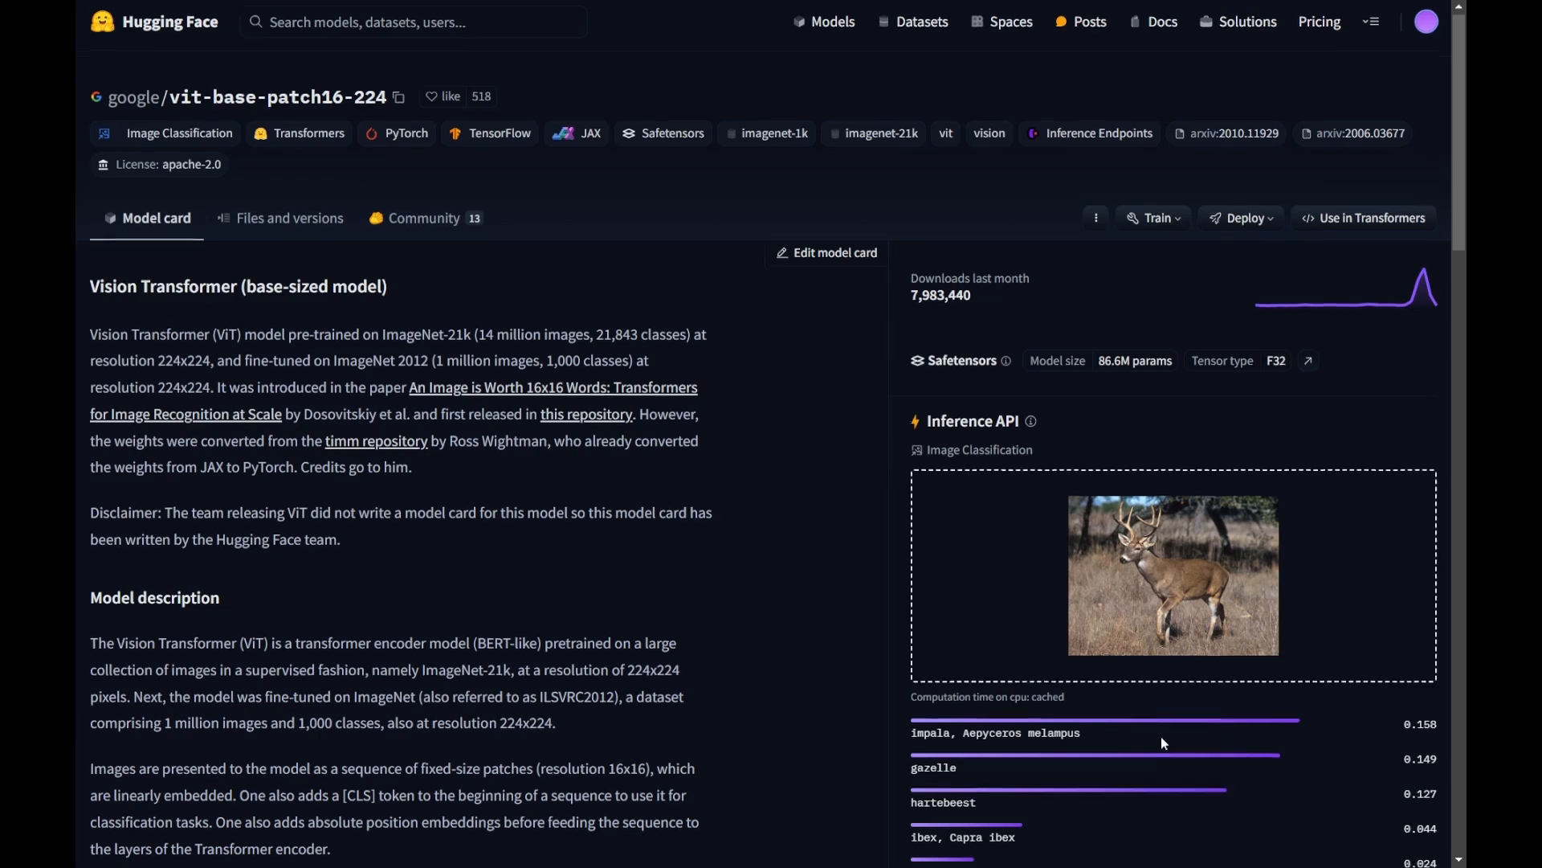
pyautogui.scroll(-3)
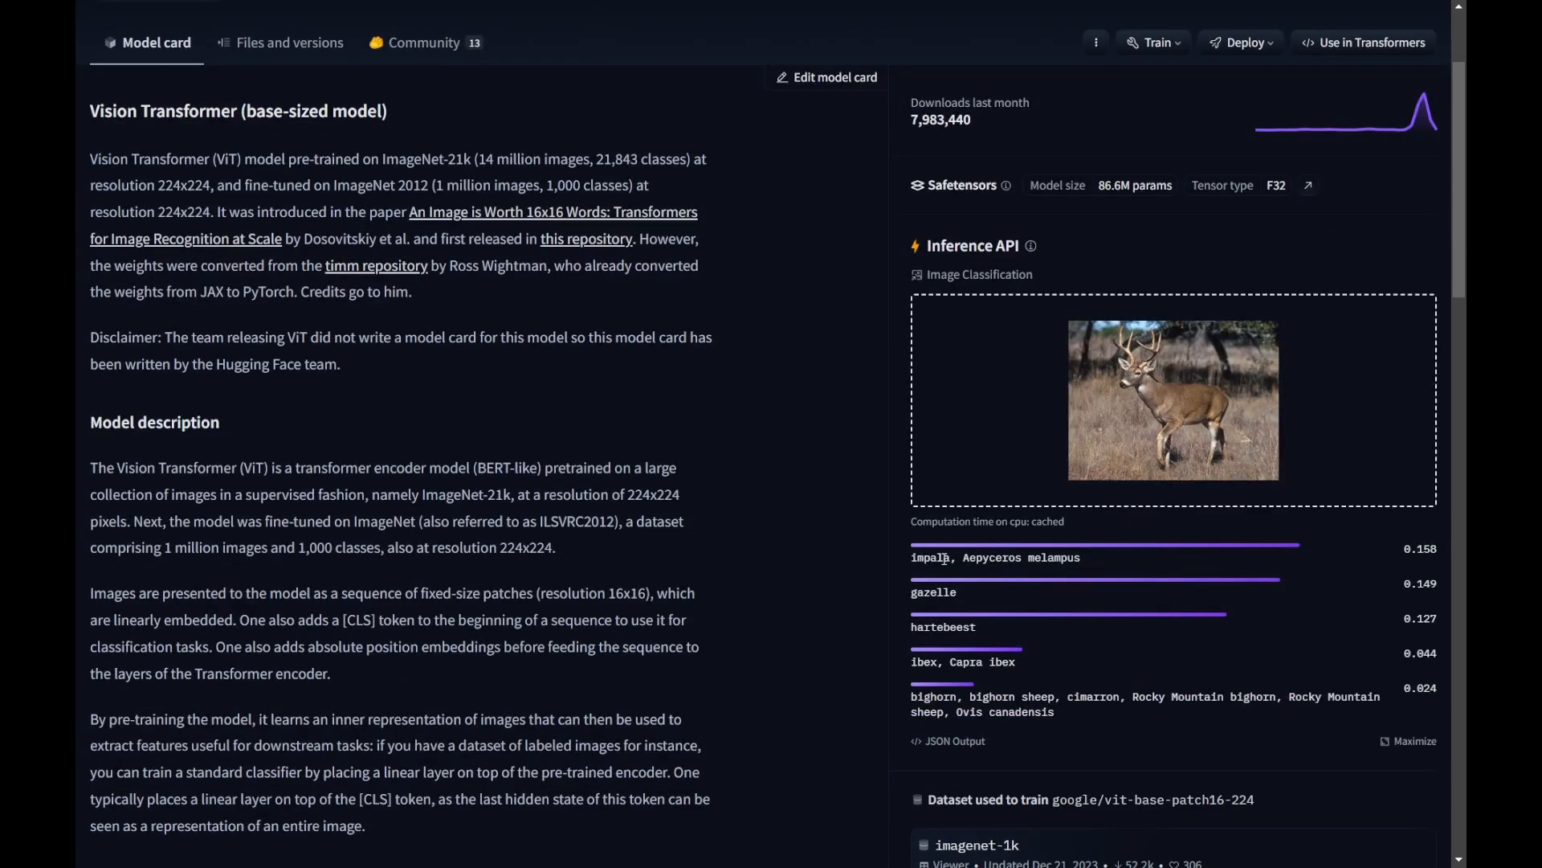
pyautogui.scroll(3)
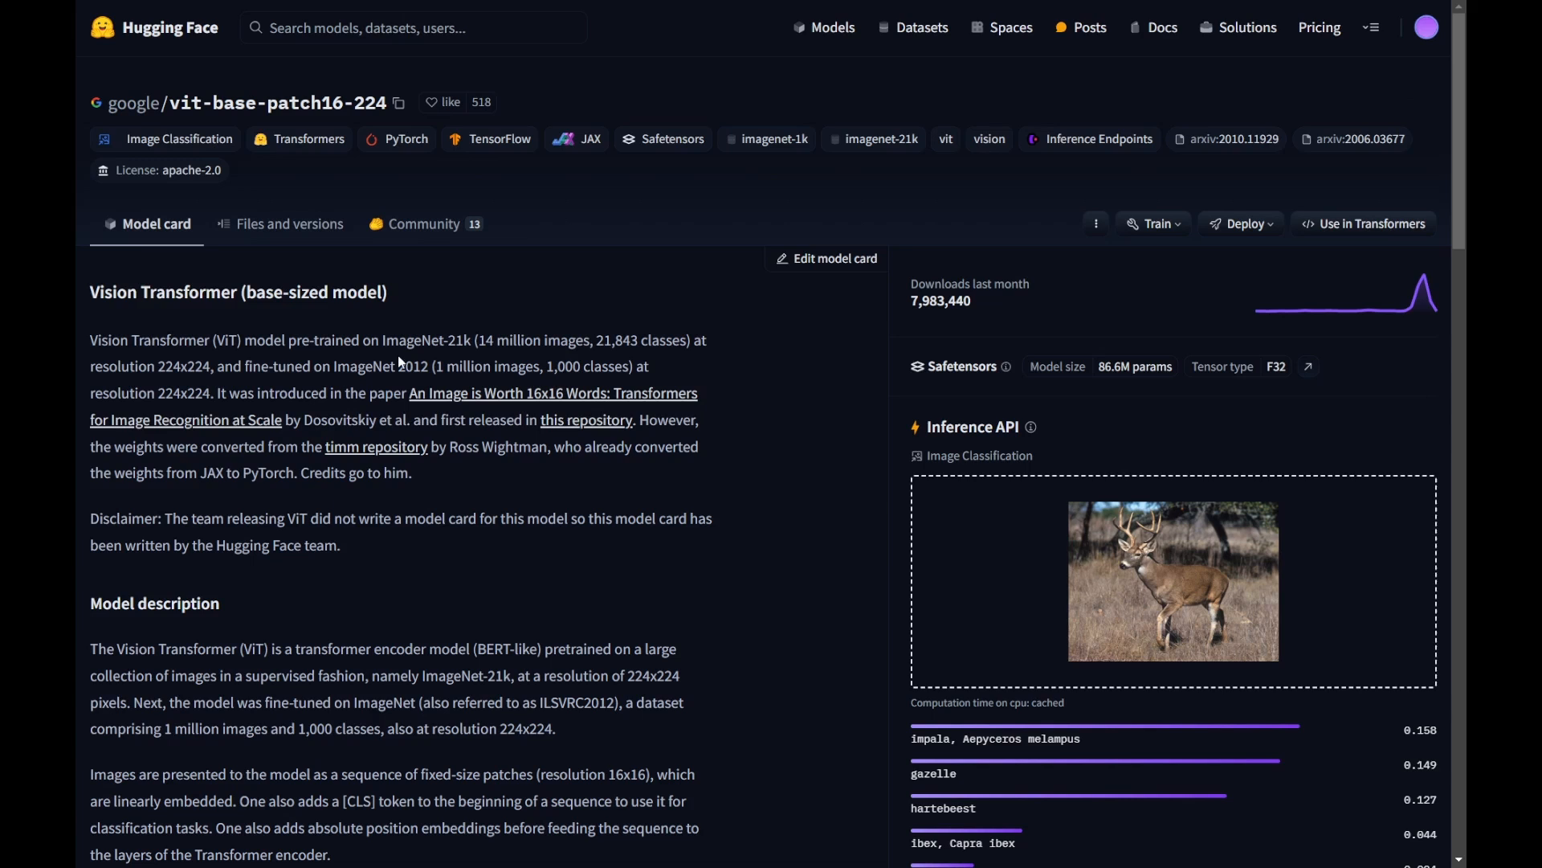
pyautogui.moveTo(629, 274)
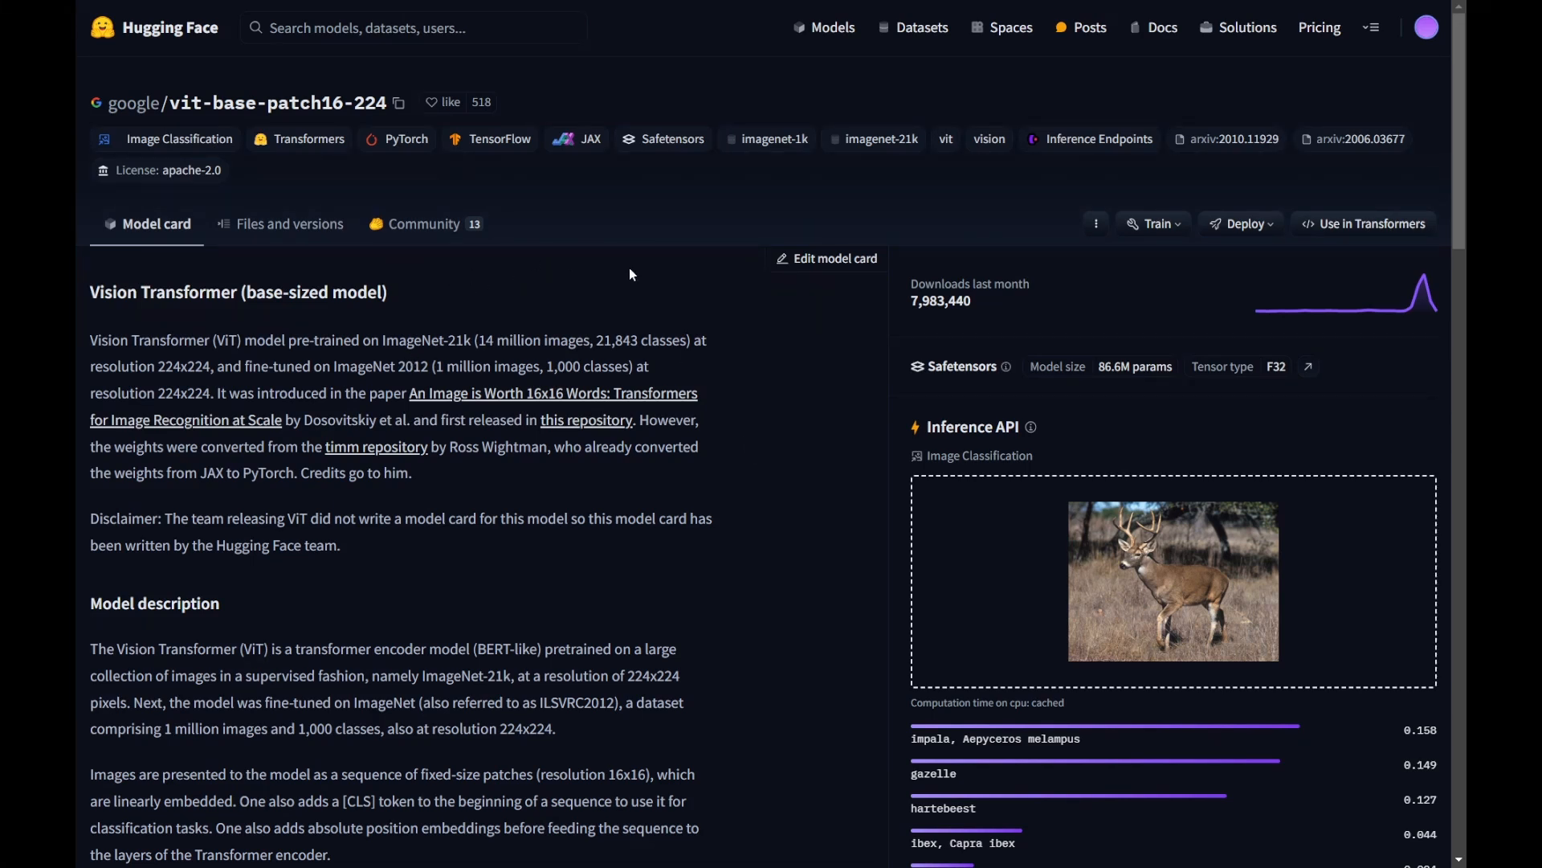
pyautogui.moveTo(444, 232)
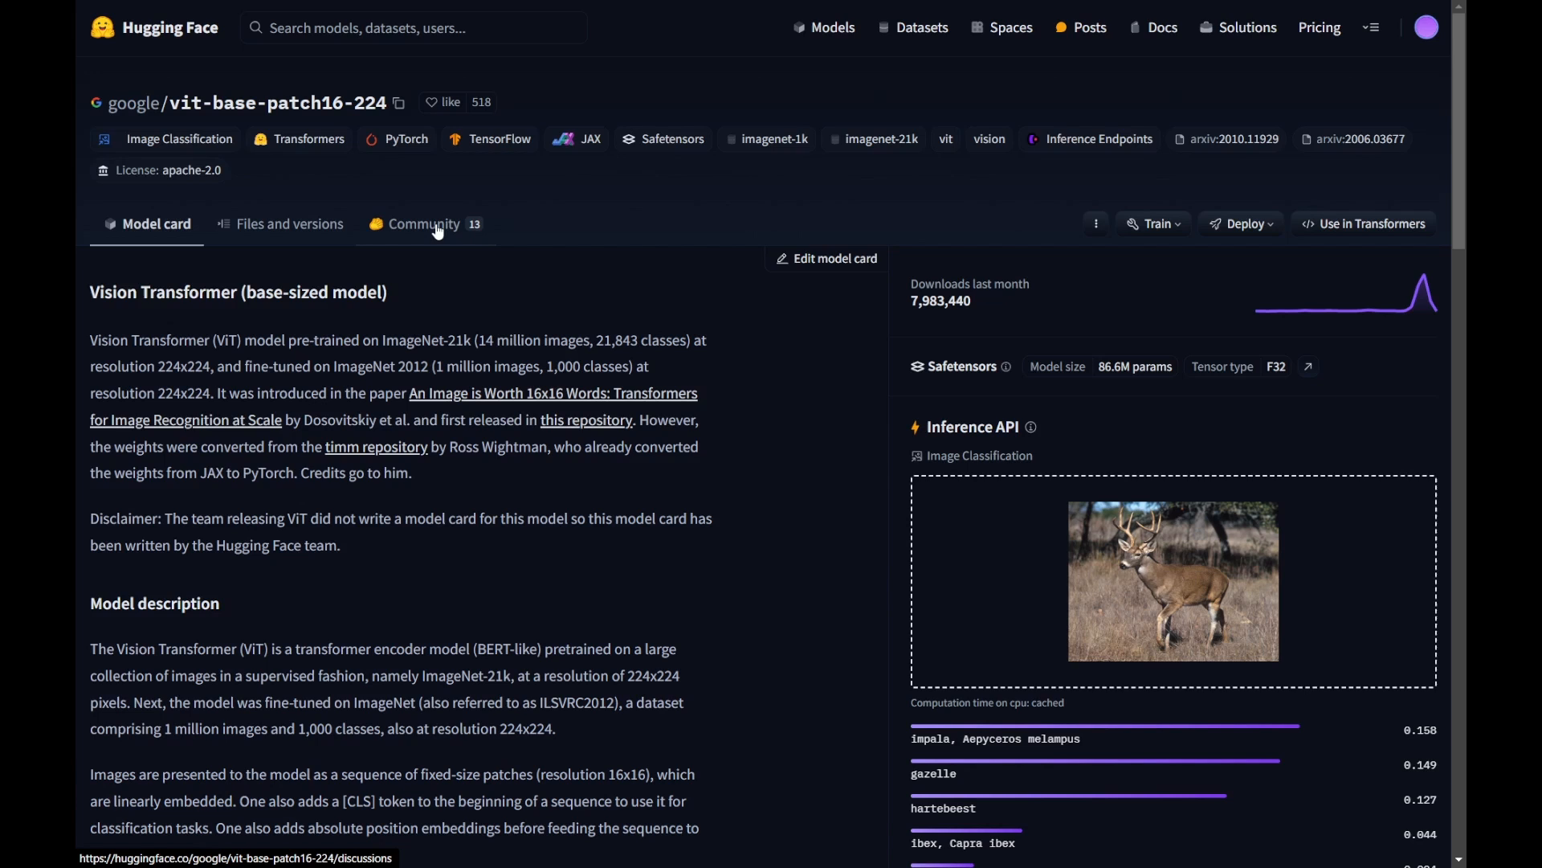
# View the model's community discussions, then move on to the Datasets catalogue
pyautogui.click(424, 223)
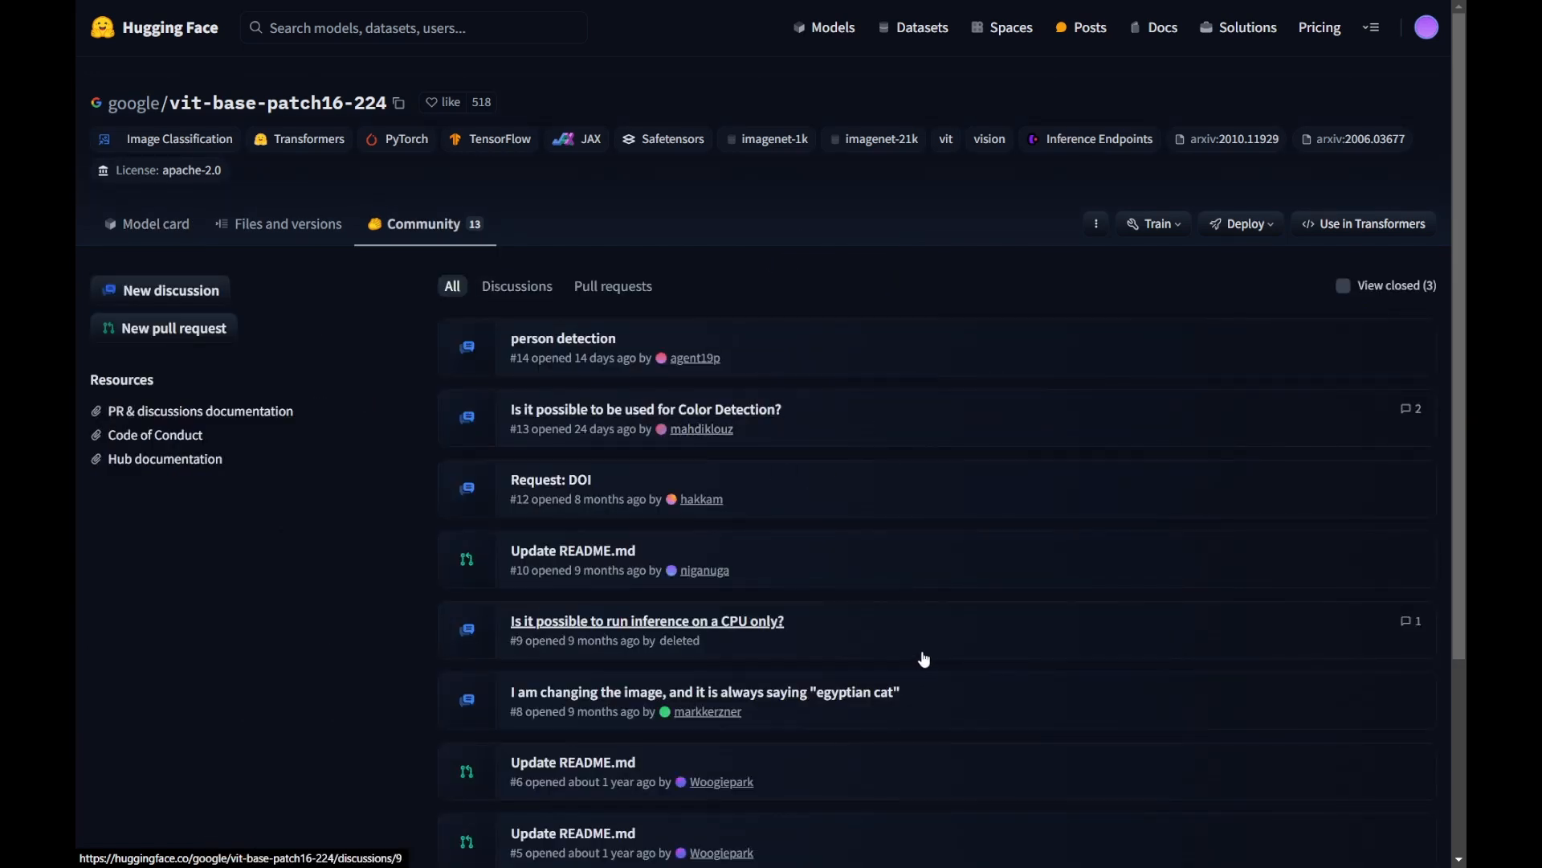
pyautogui.moveTo(941, 627)
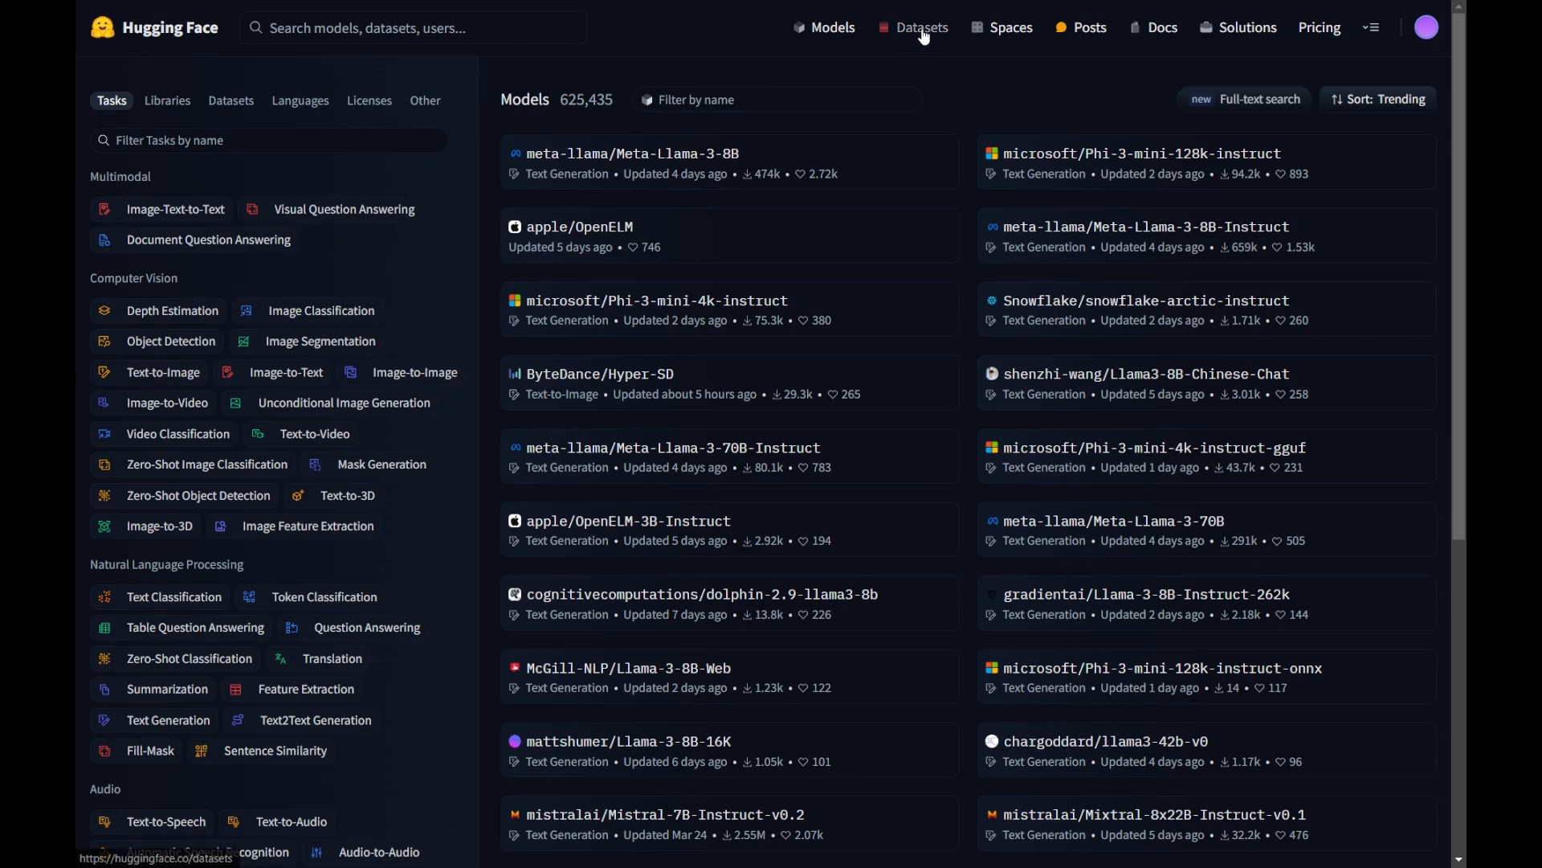
pyautogui.click(921, 27)
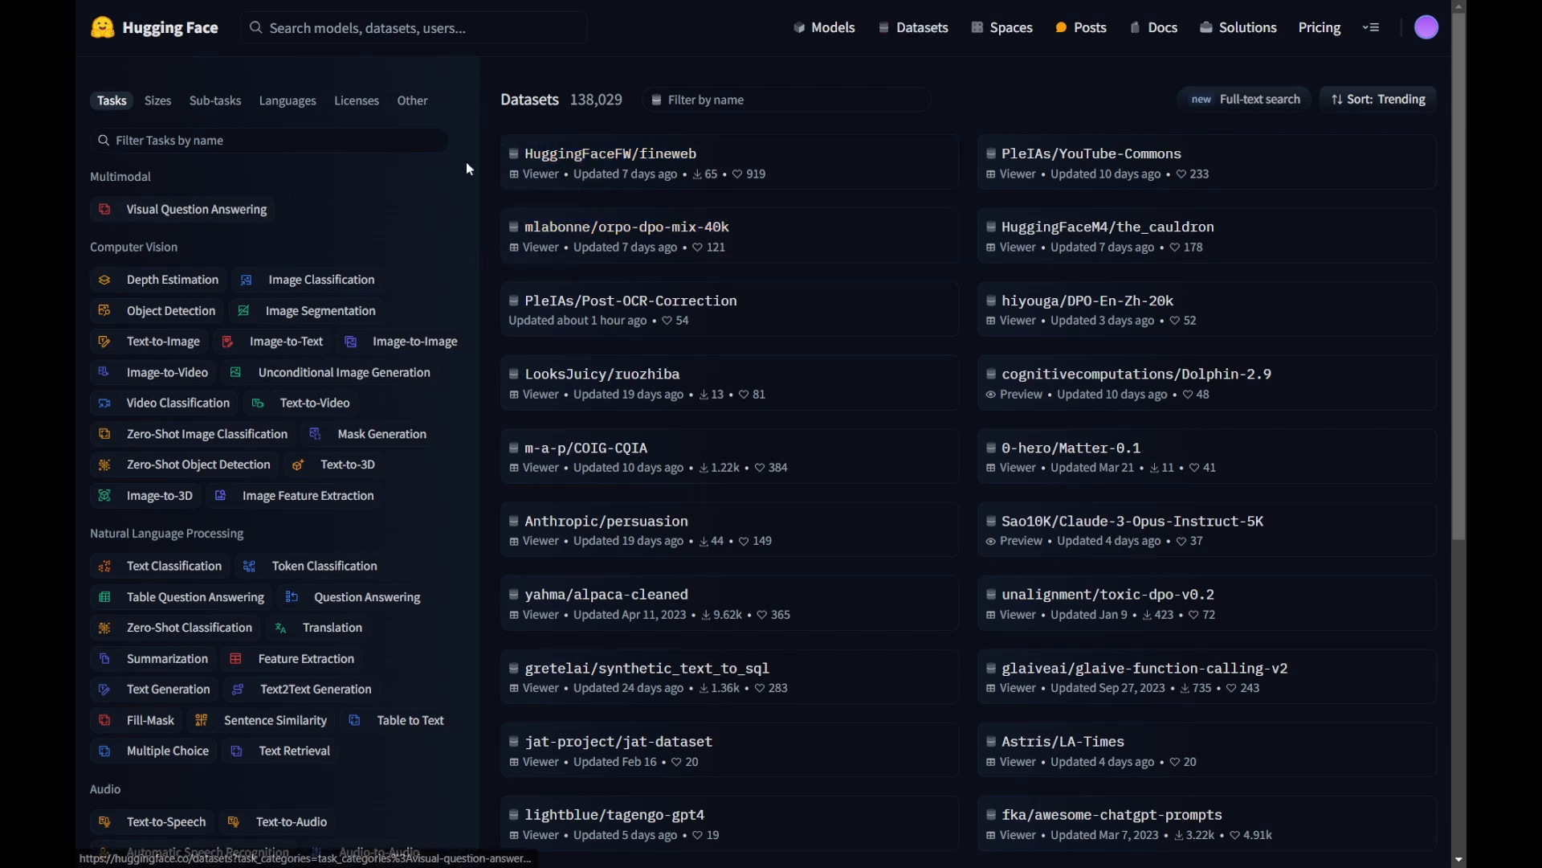
pyautogui.moveTo(228, 193)
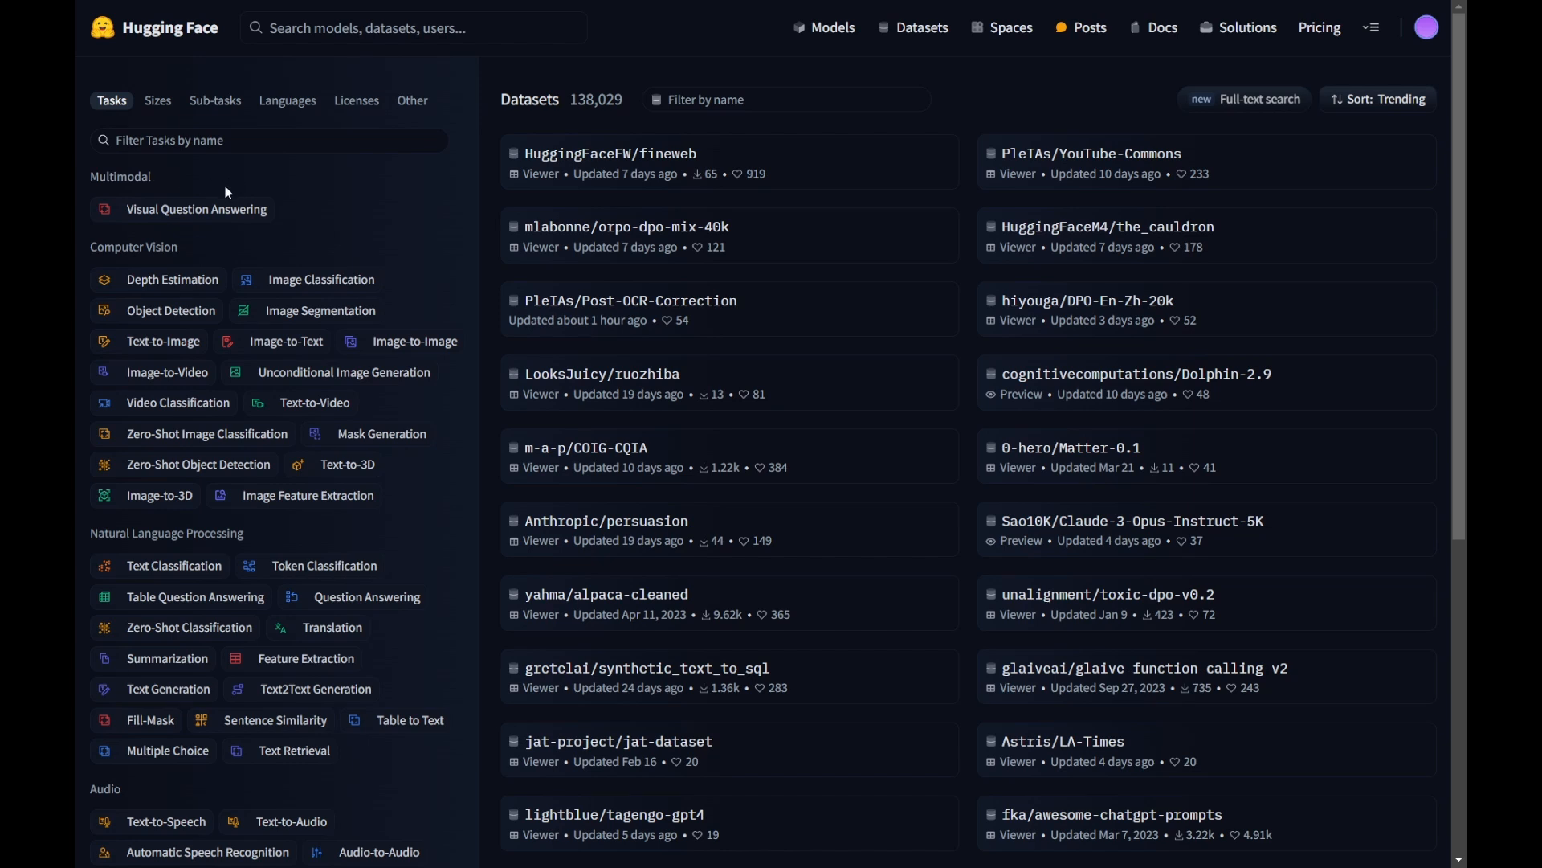
pyautogui.moveTo(164, 252)
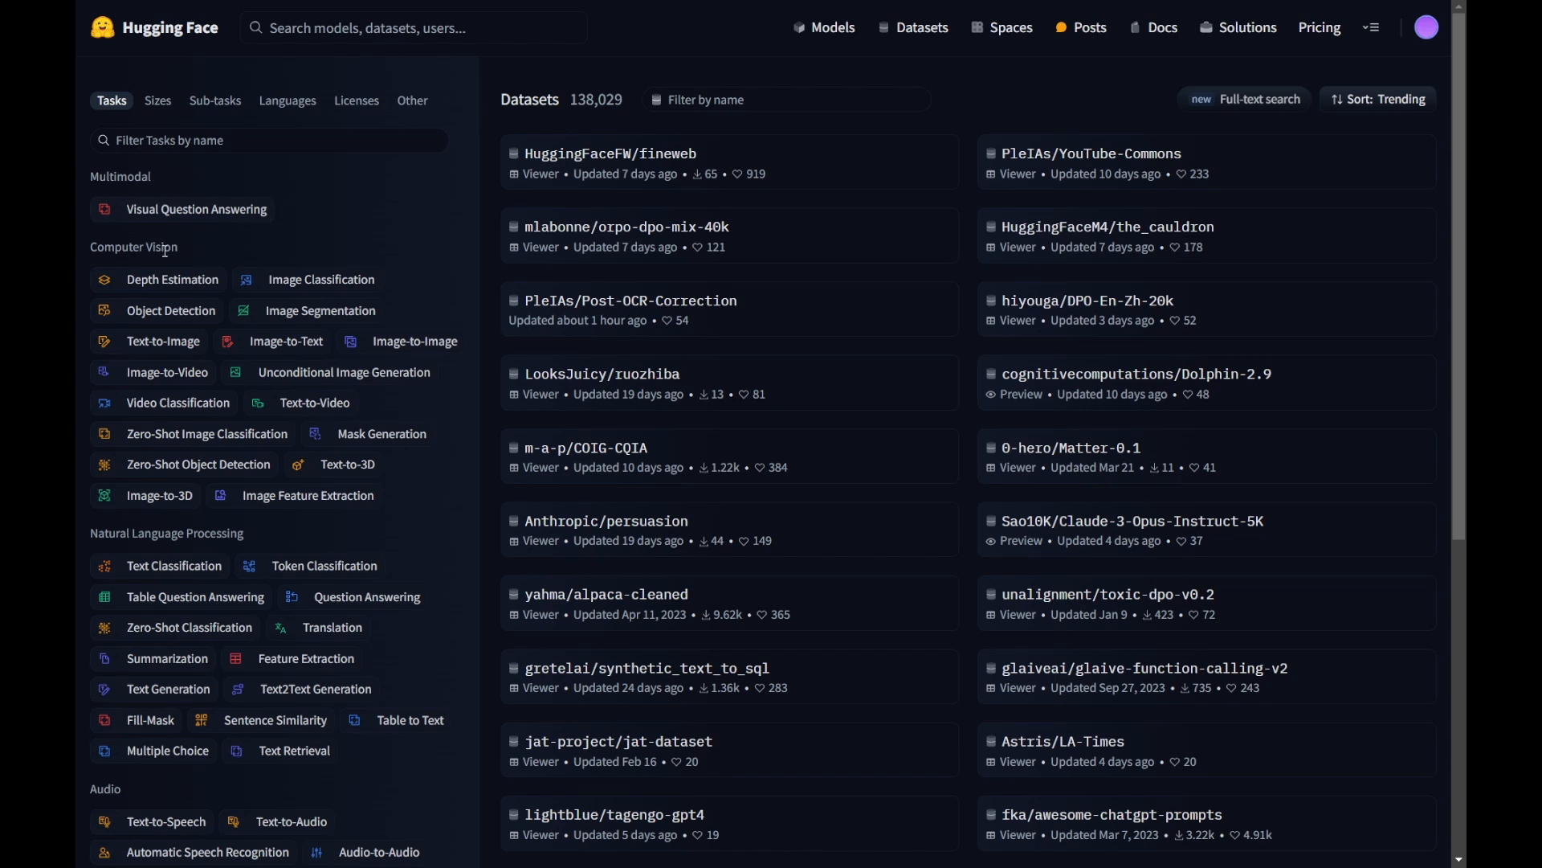
pyautogui.moveTo(180, 604)
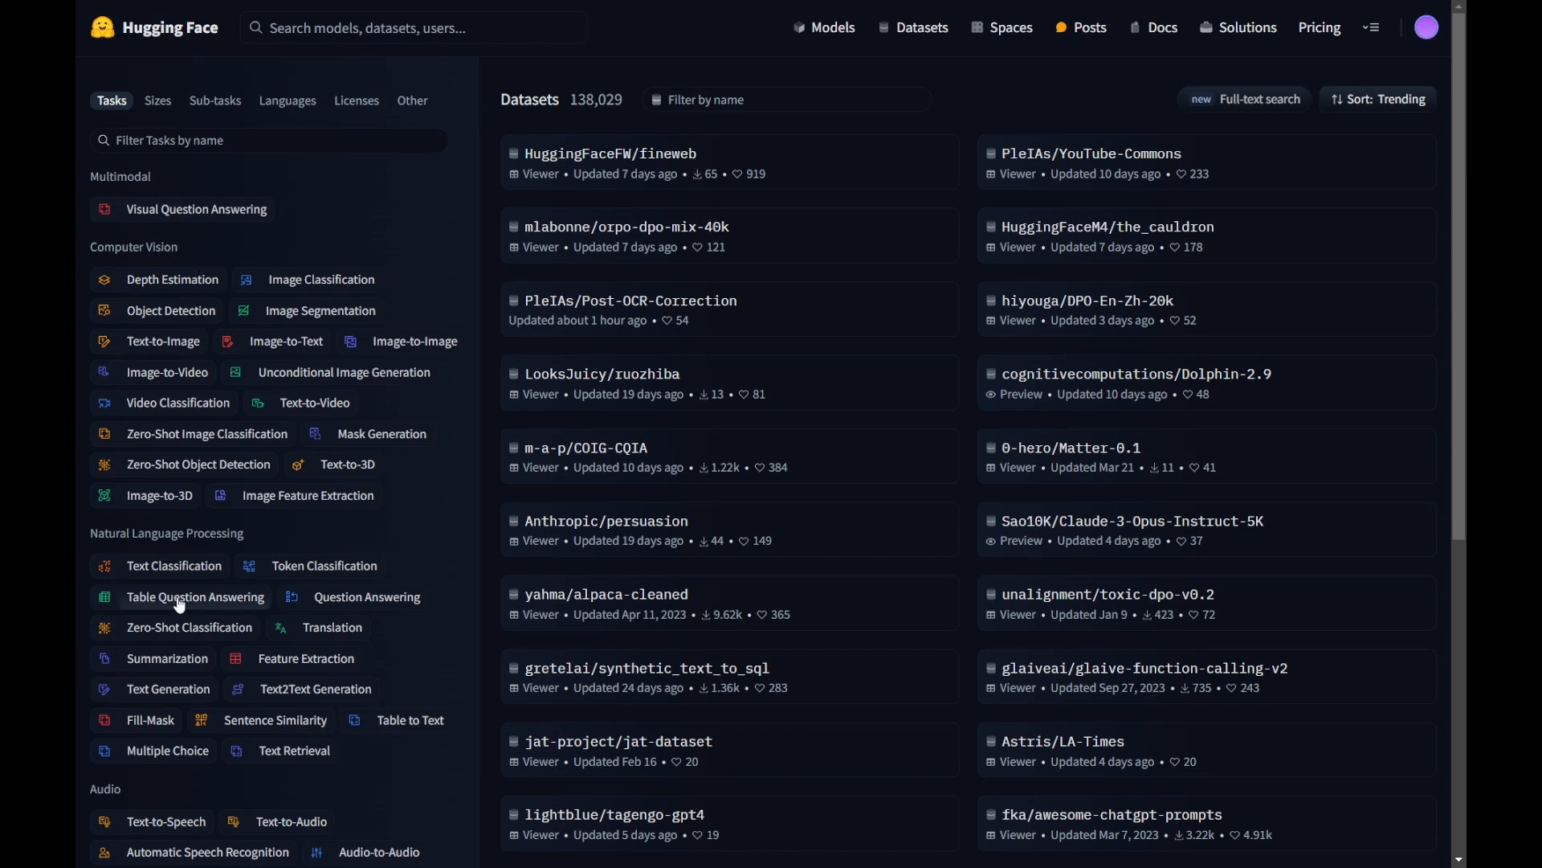
pyautogui.moveTo(221, 794)
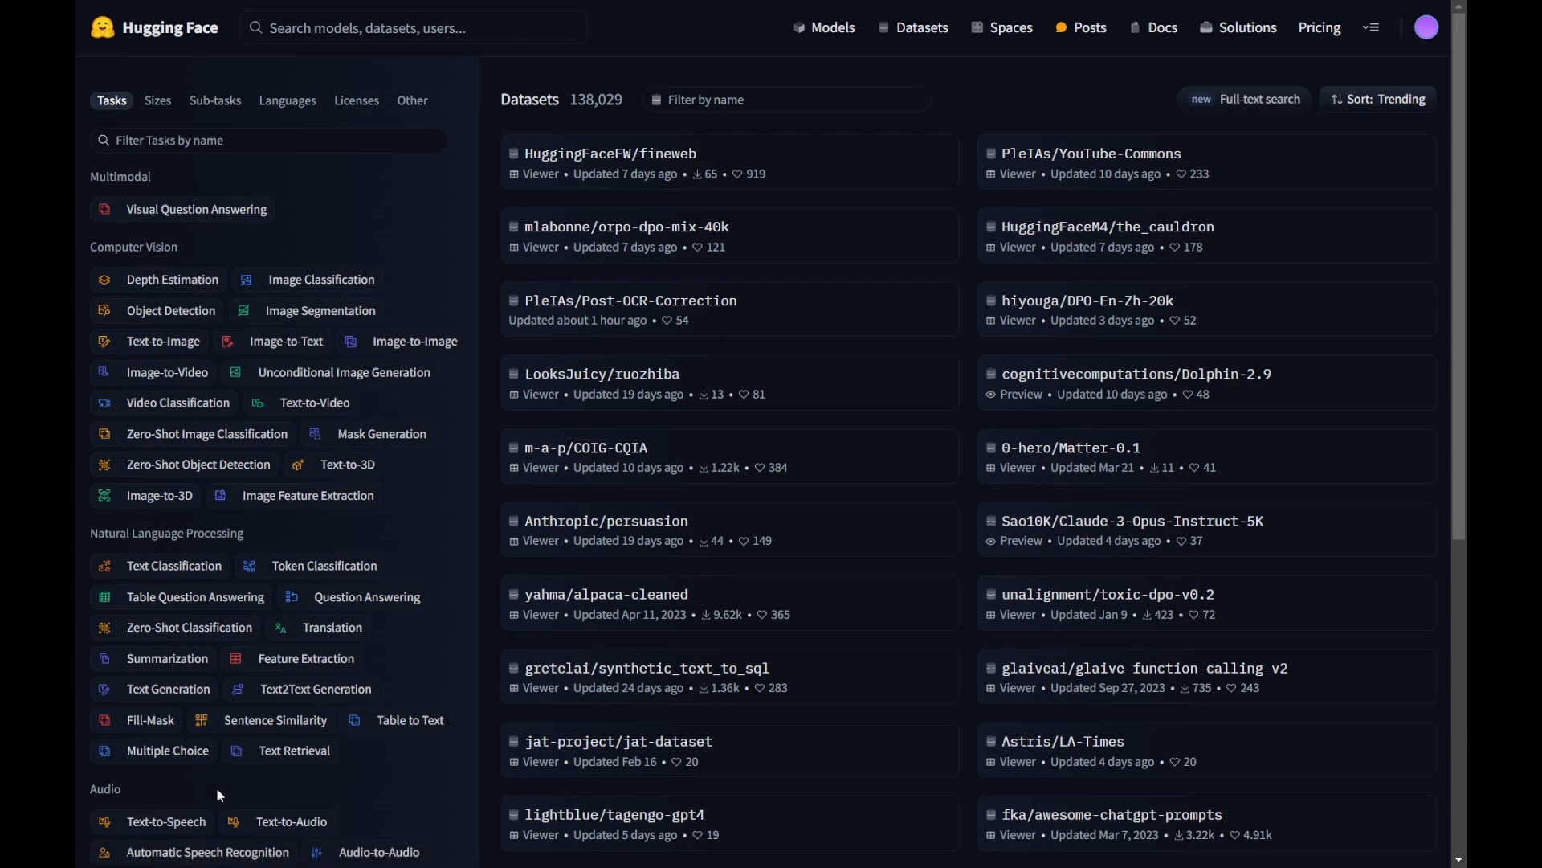
pyautogui.scroll(-3)
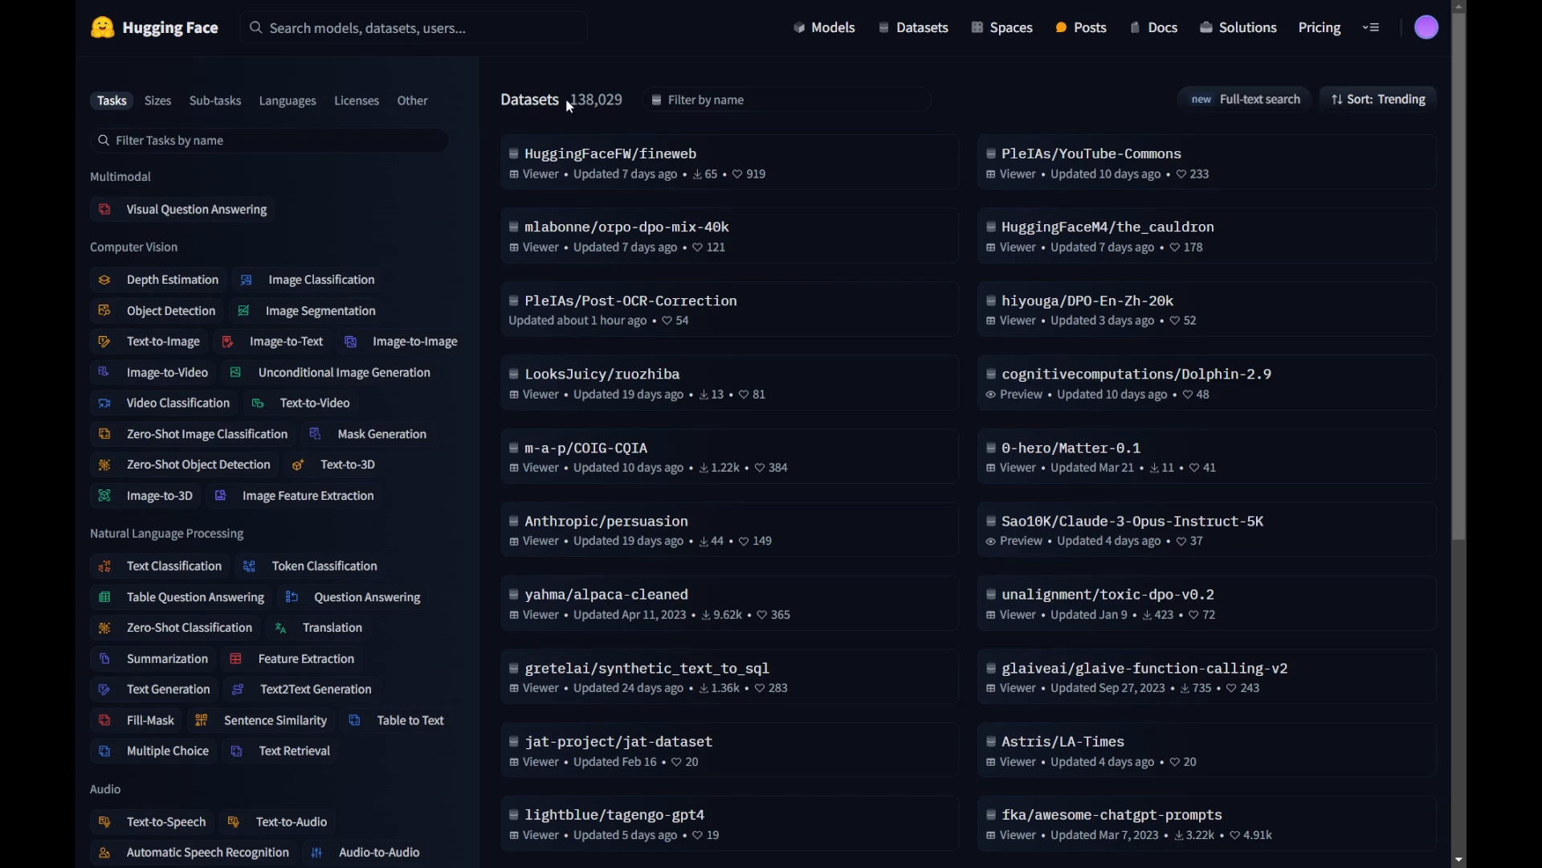
pyautogui.moveTo(575, 119)
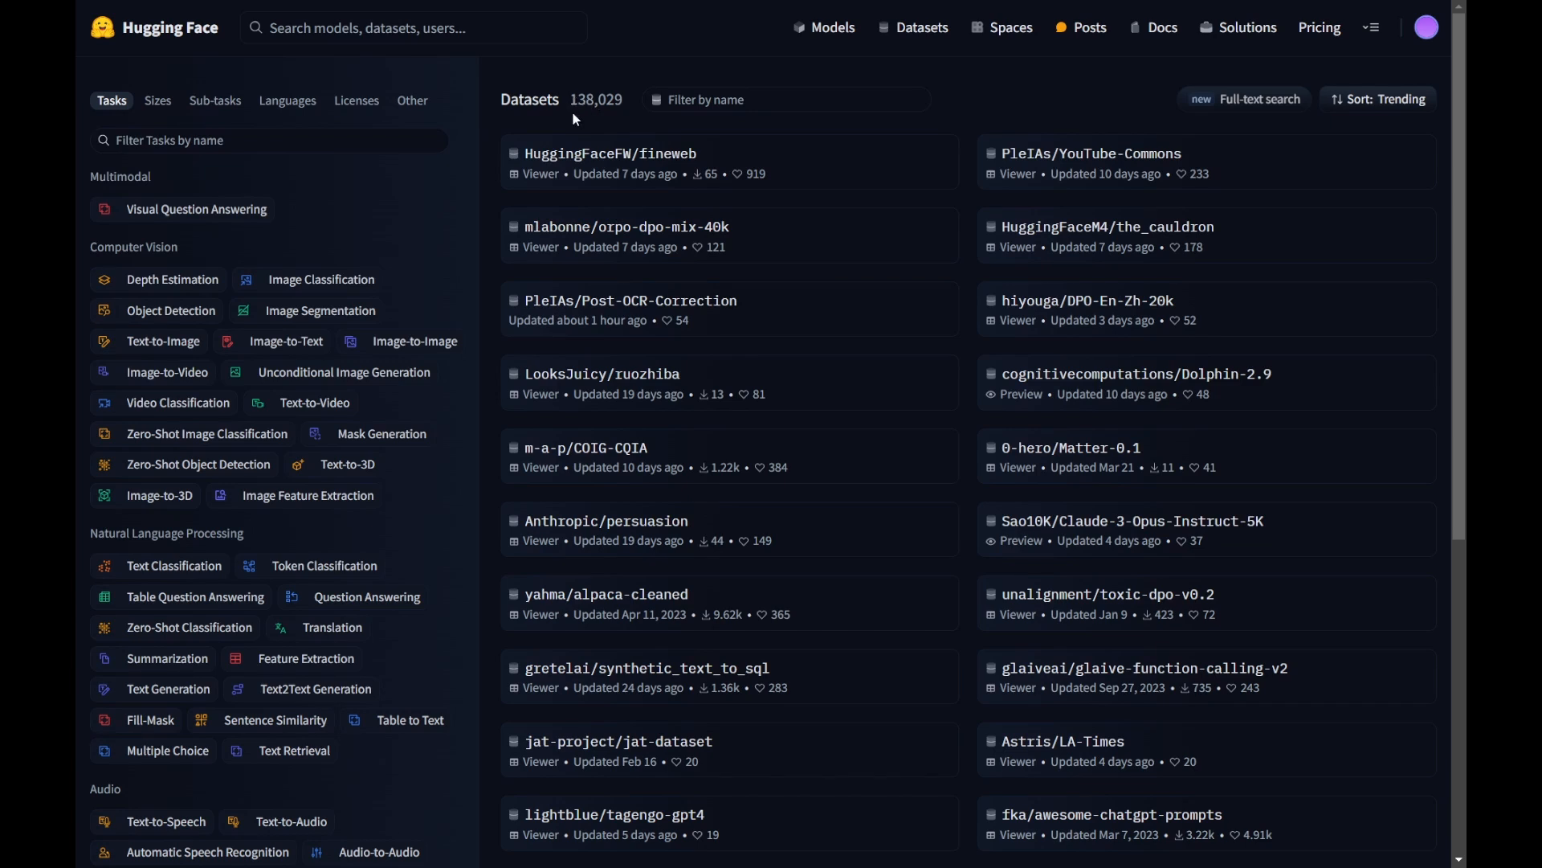
pyautogui.moveTo(579, 104)
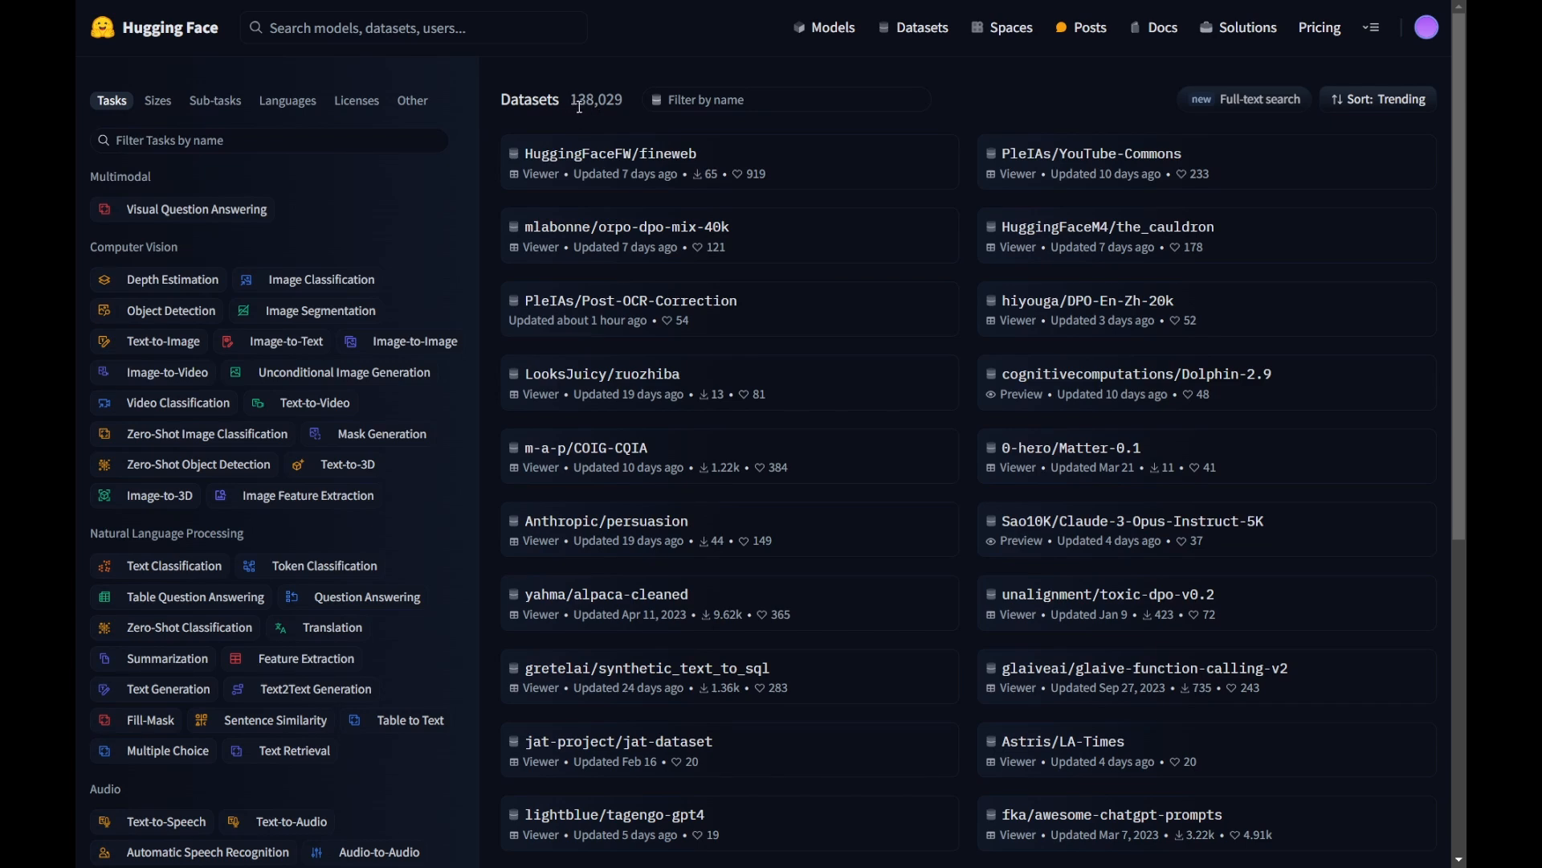
pyautogui.moveTo(636, 177)
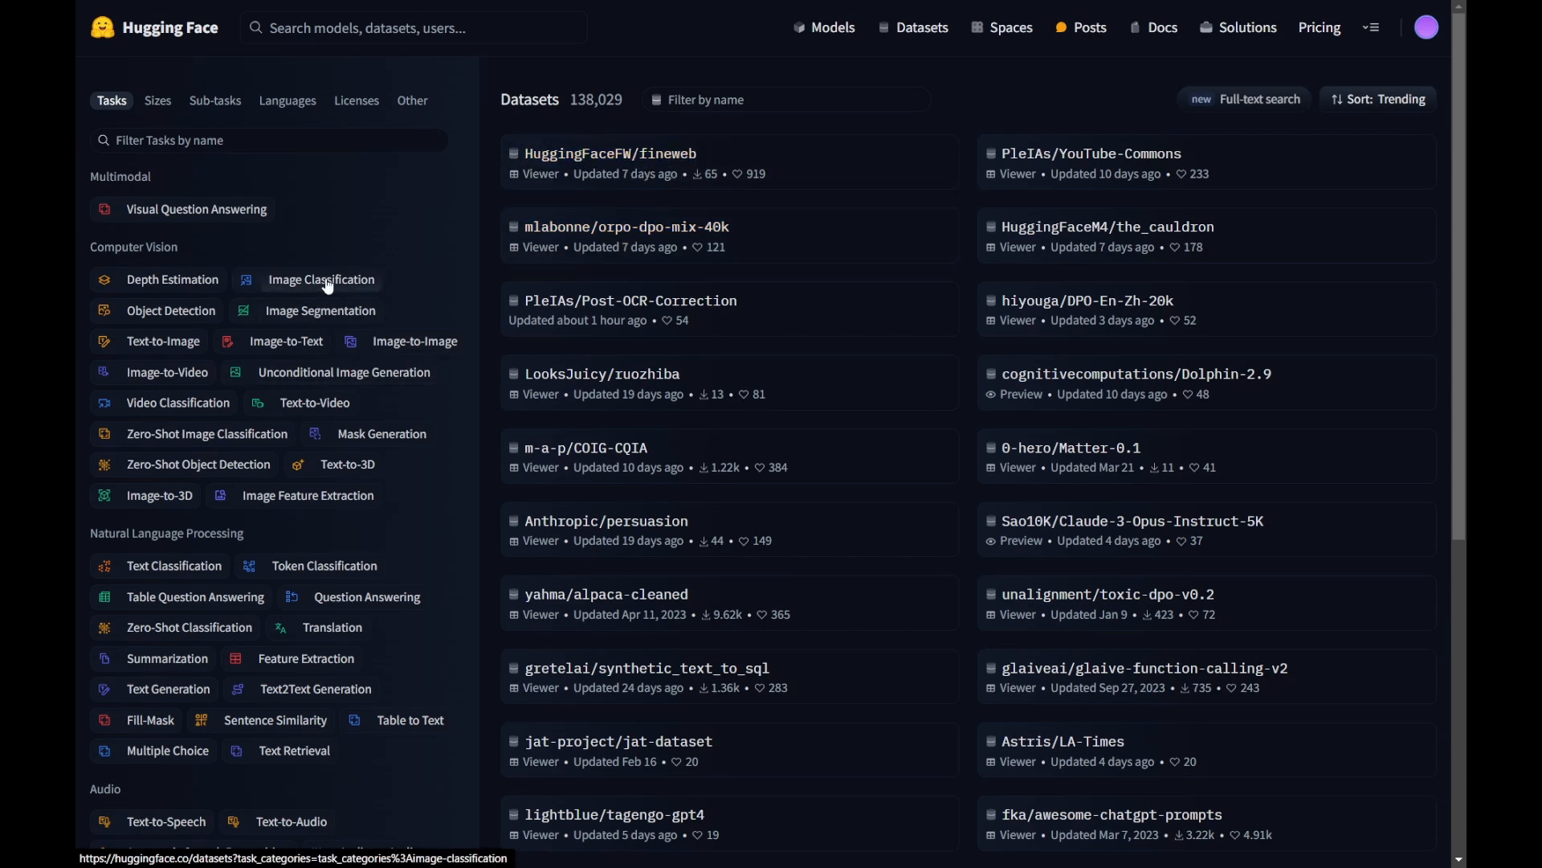
# Filter datasets to Image Classification (865 results) sorted by most downloads, imagenet-1k first
pyautogui.click(320, 280)
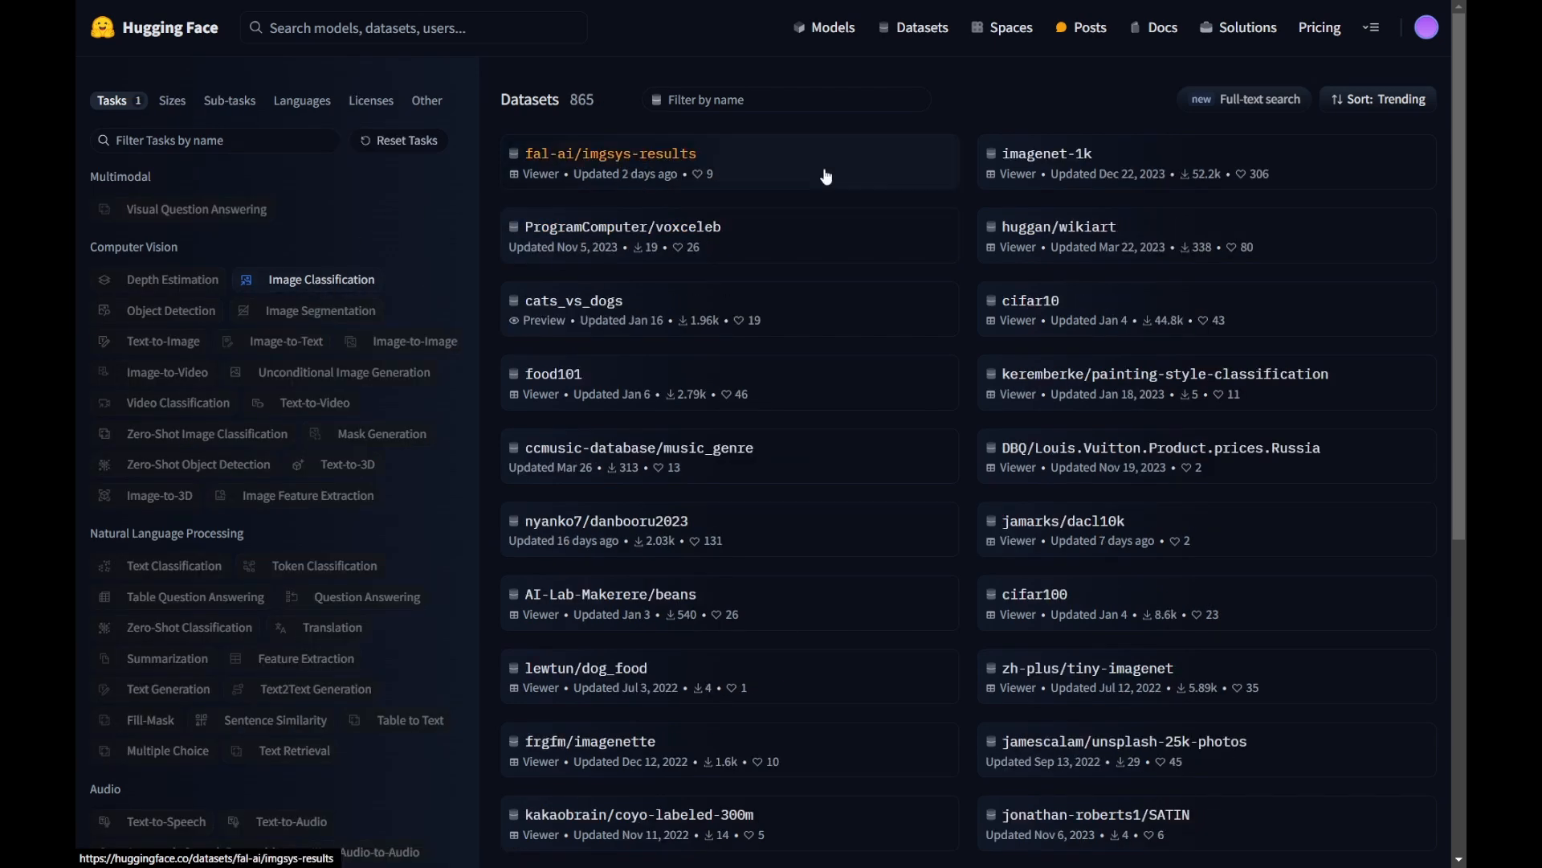
pyautogui.moveTo(1118, 139)
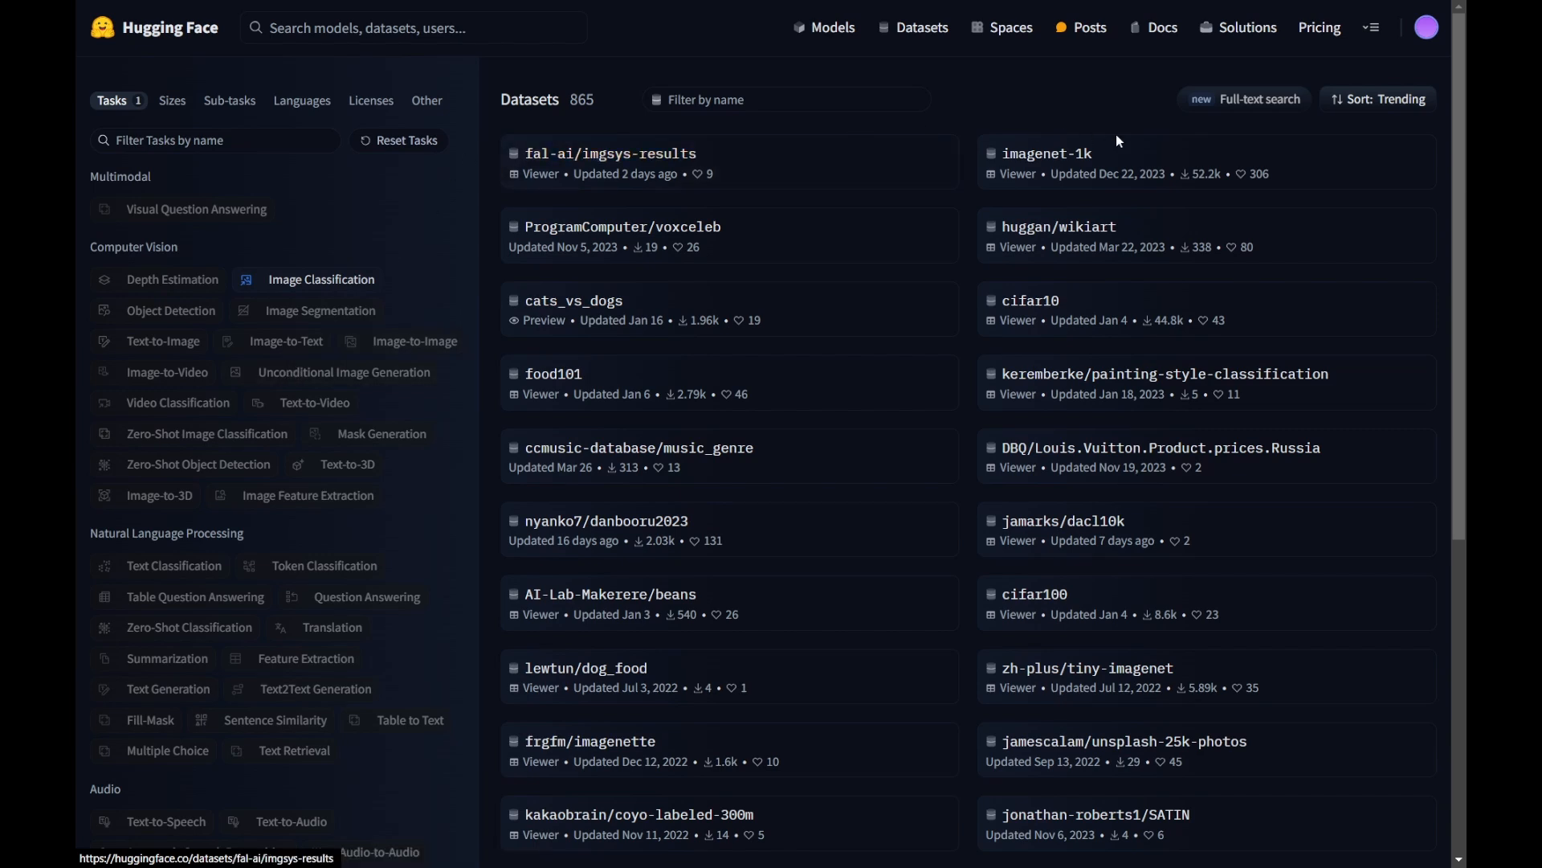
pyautogui.click(1379, 99)
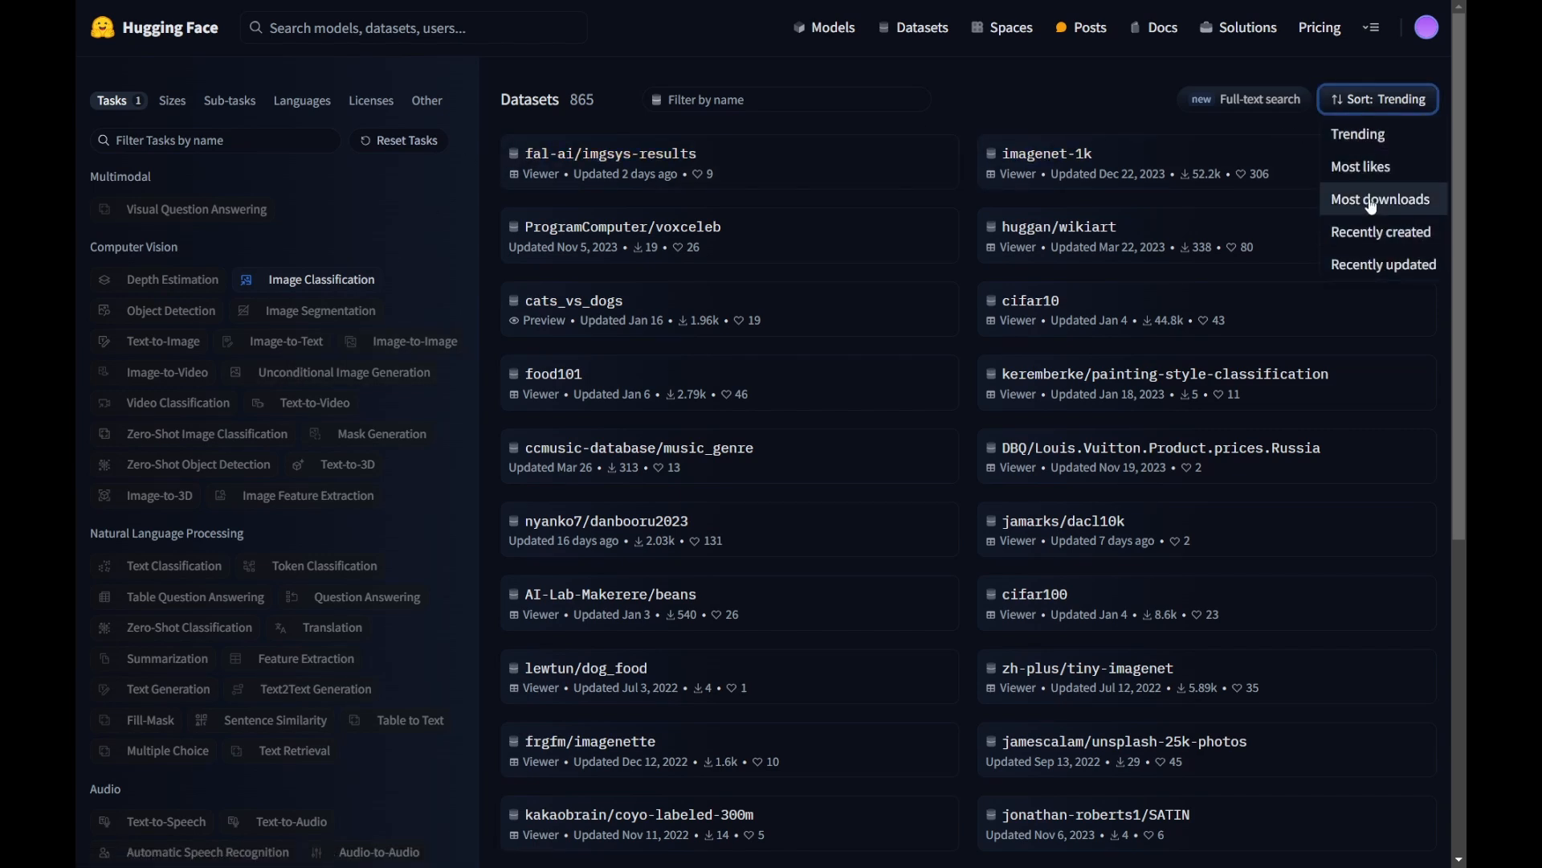
pyautogui.click(1382, 200)
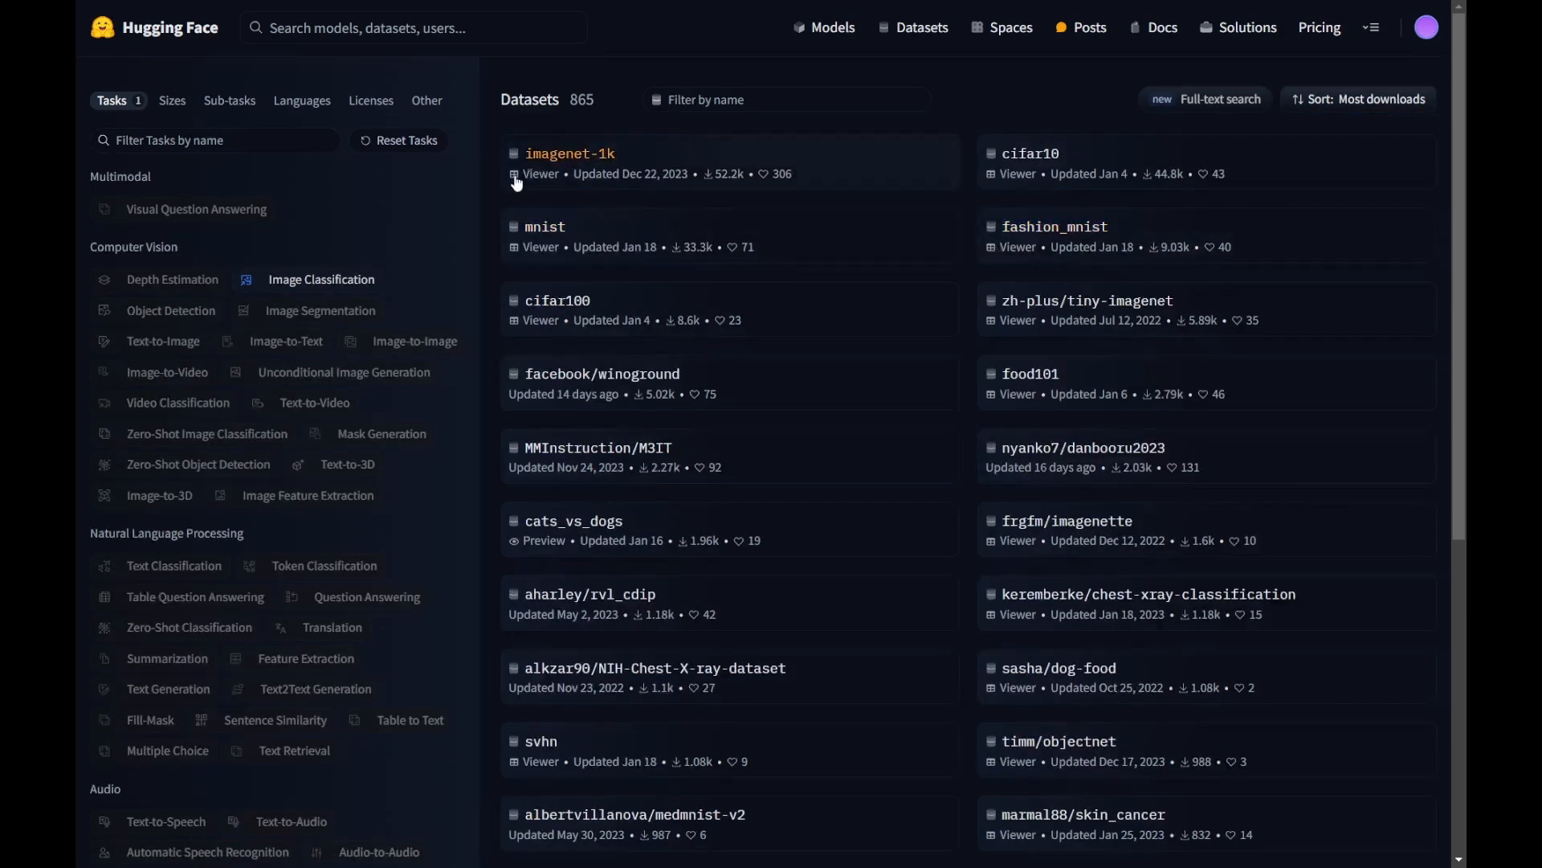
pyautogui.moveTo(588, 164)
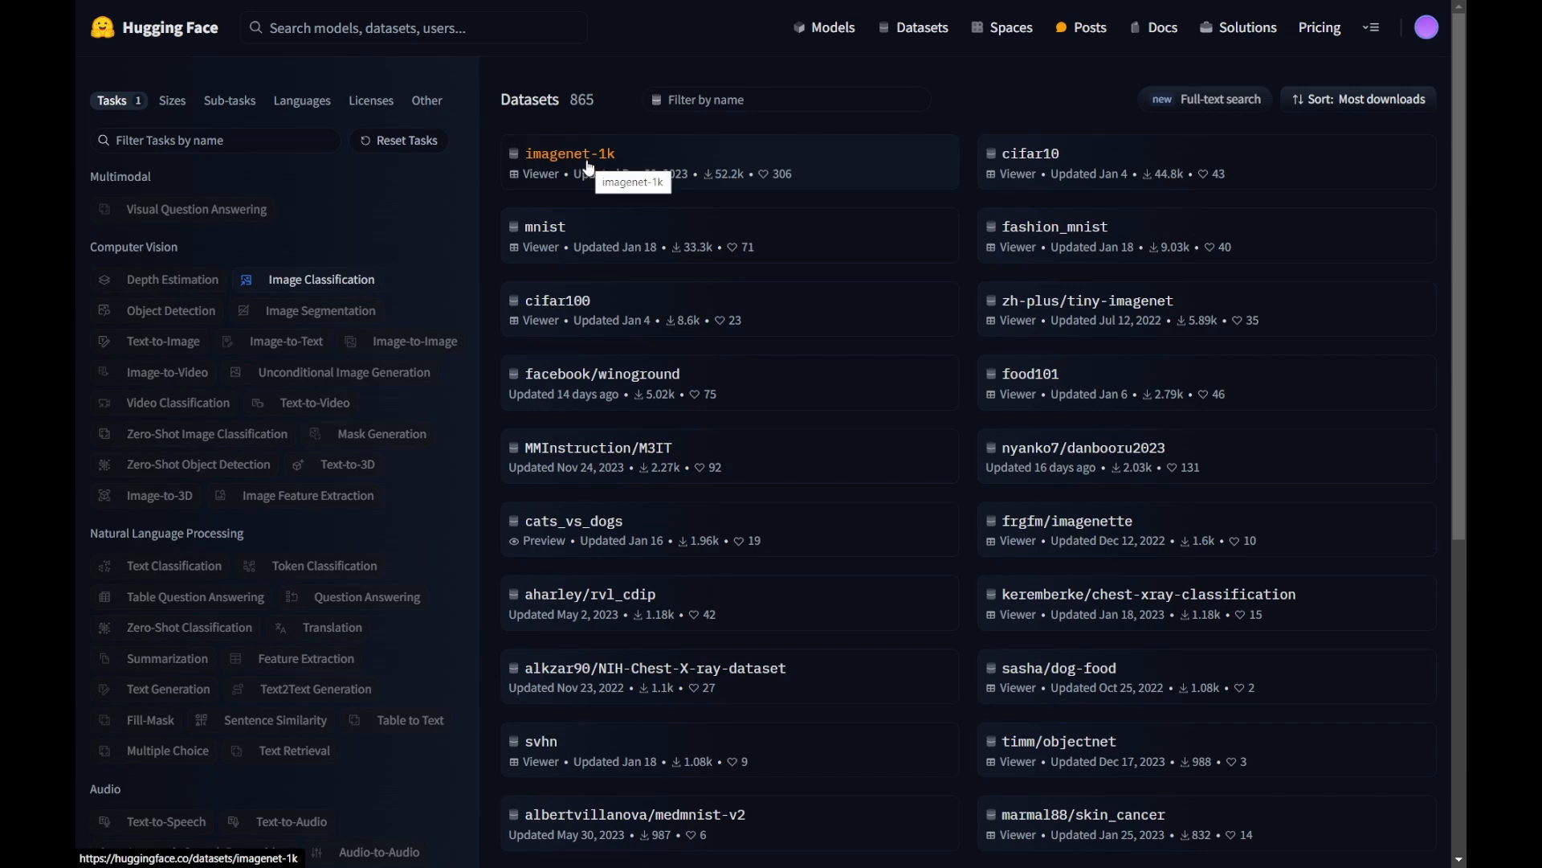
pyautogui.moveTo(596, 164)
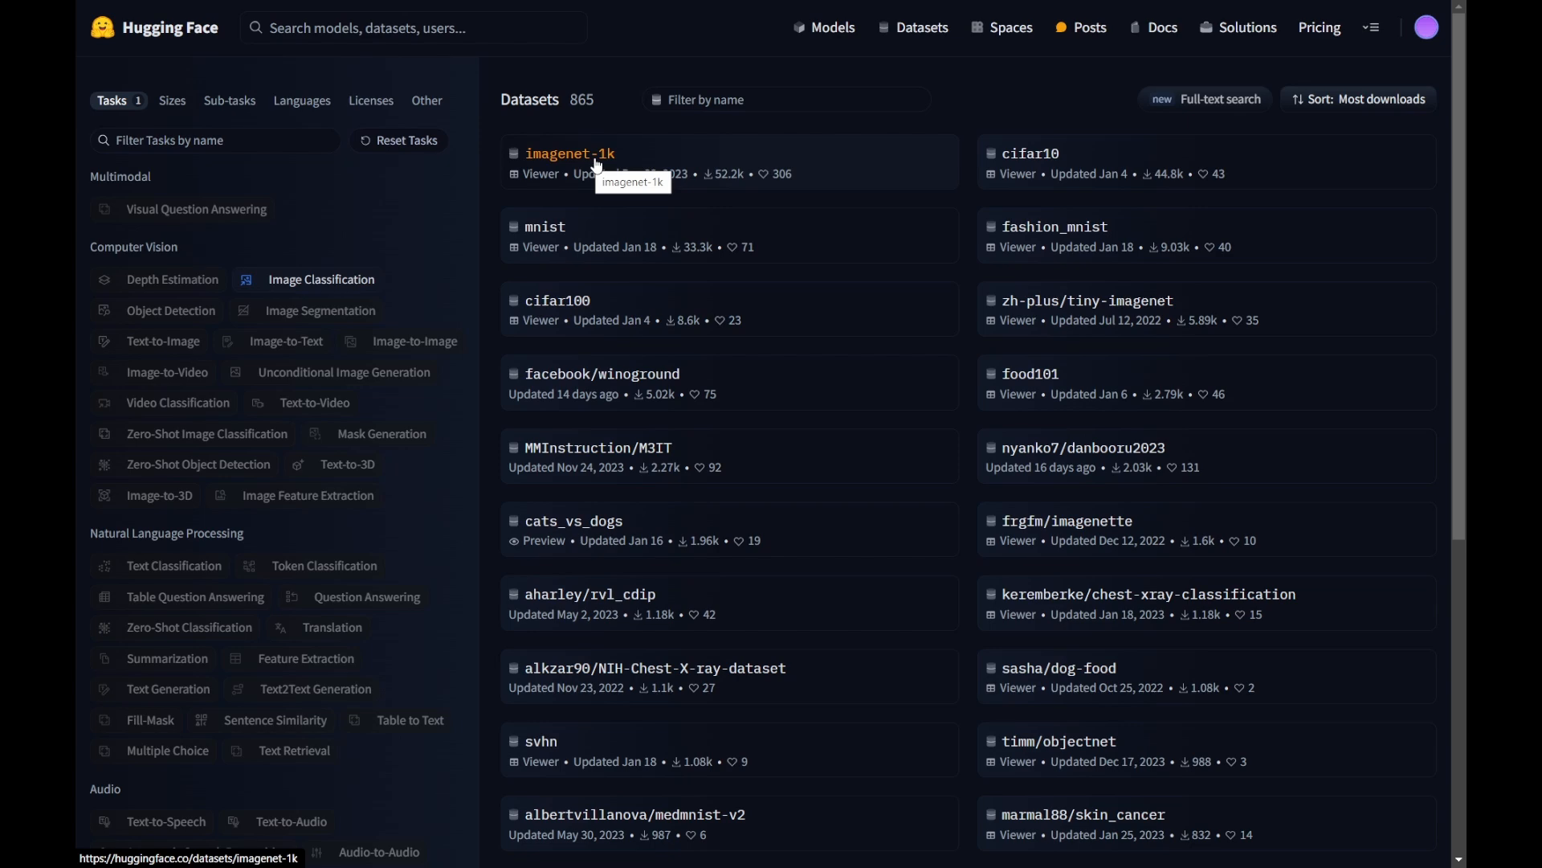
# Read the imagenet-1k dataset card's access conditions and summary, 52,174 monthly downloads
pyautogui.click(568, 155)
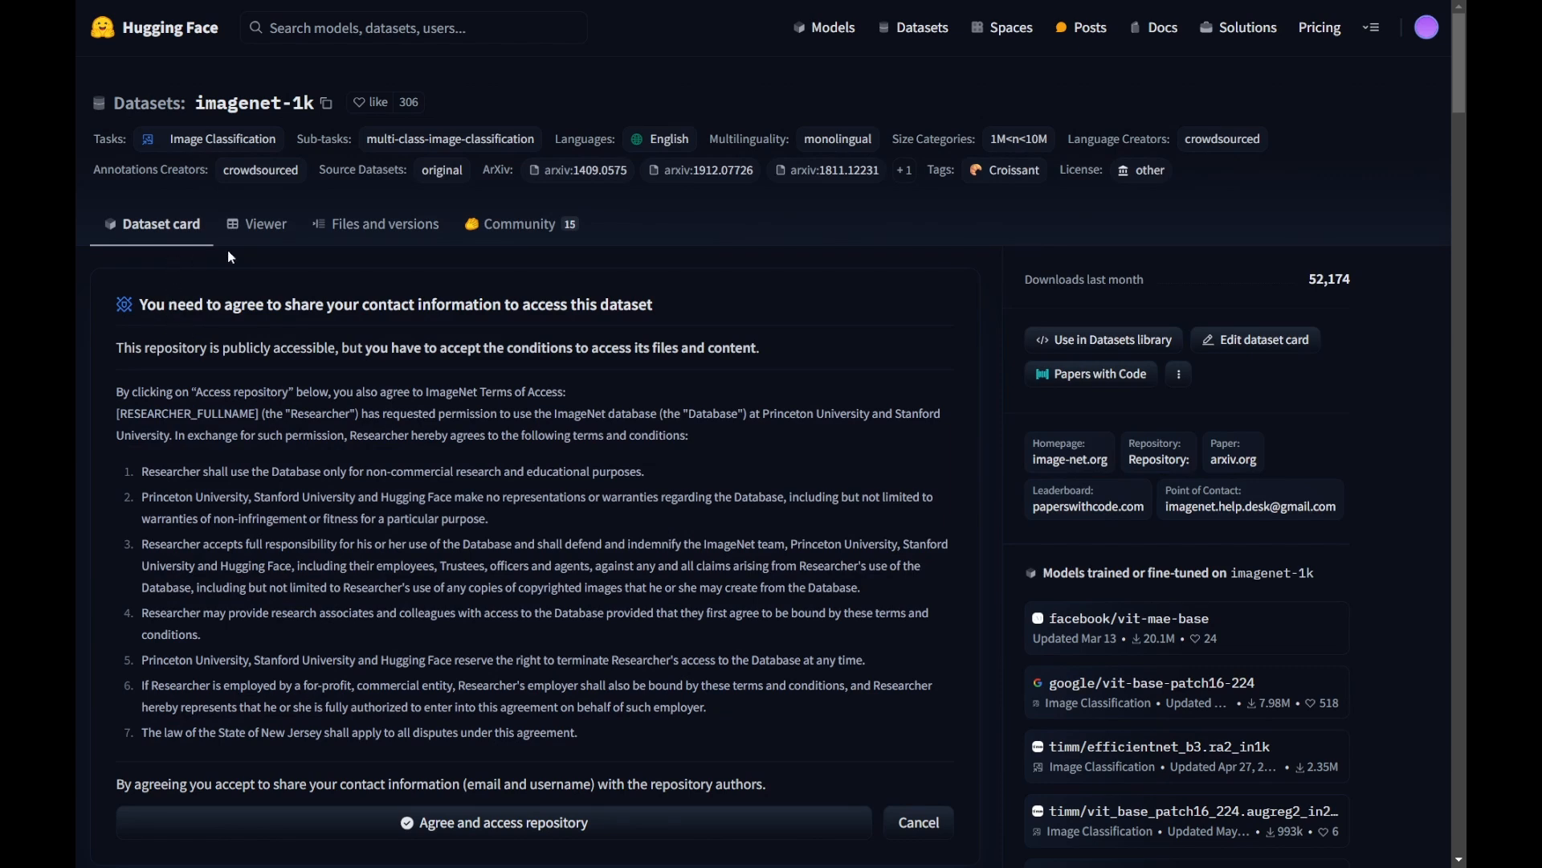
pyautogui.moveTo(180, 241)
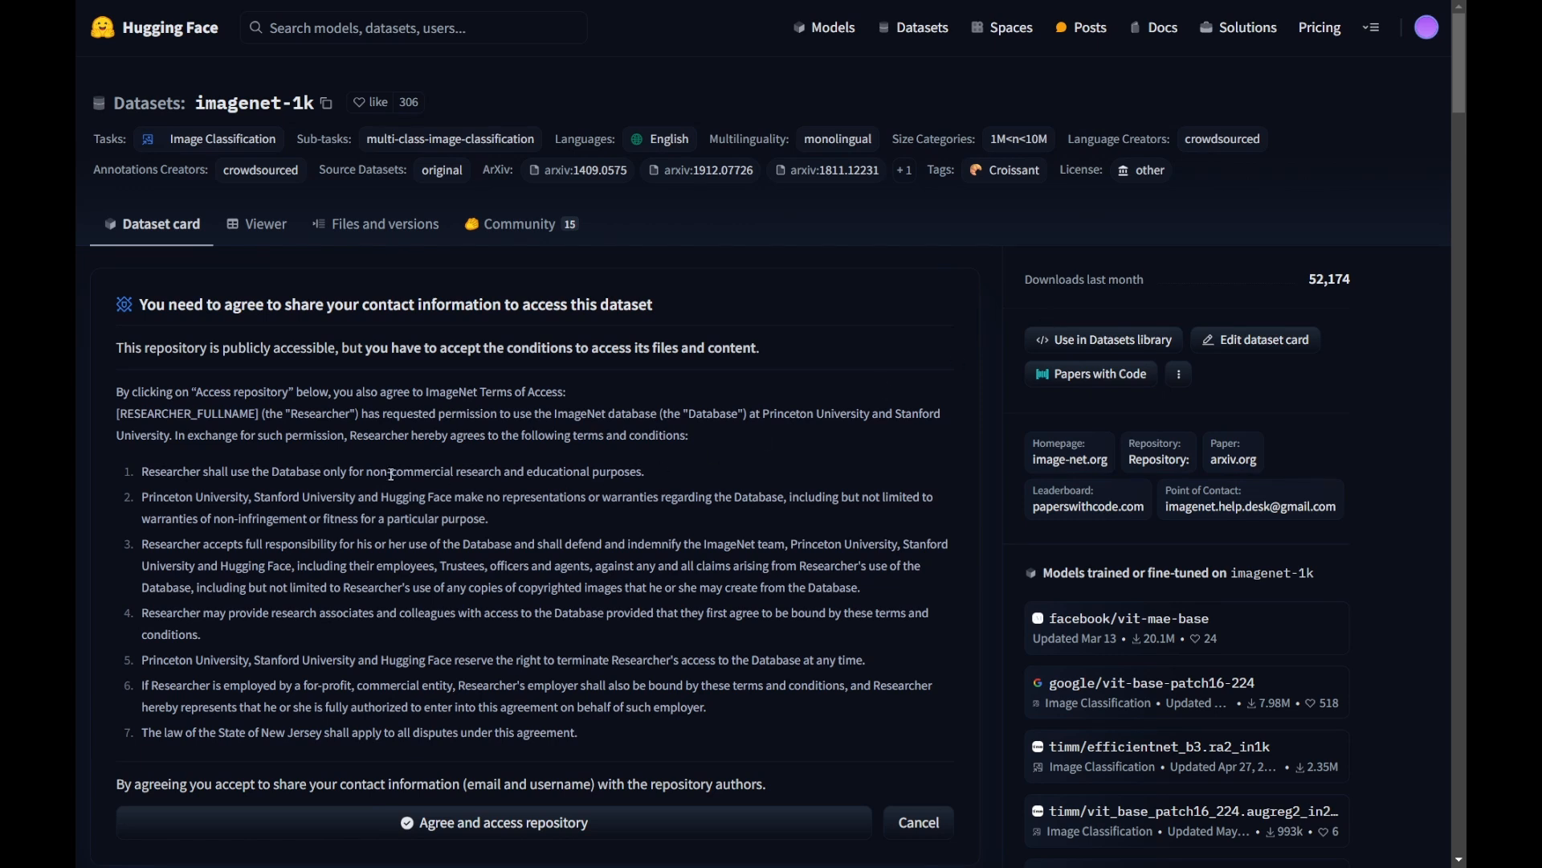
pyautogui.moveTo(472, 387)
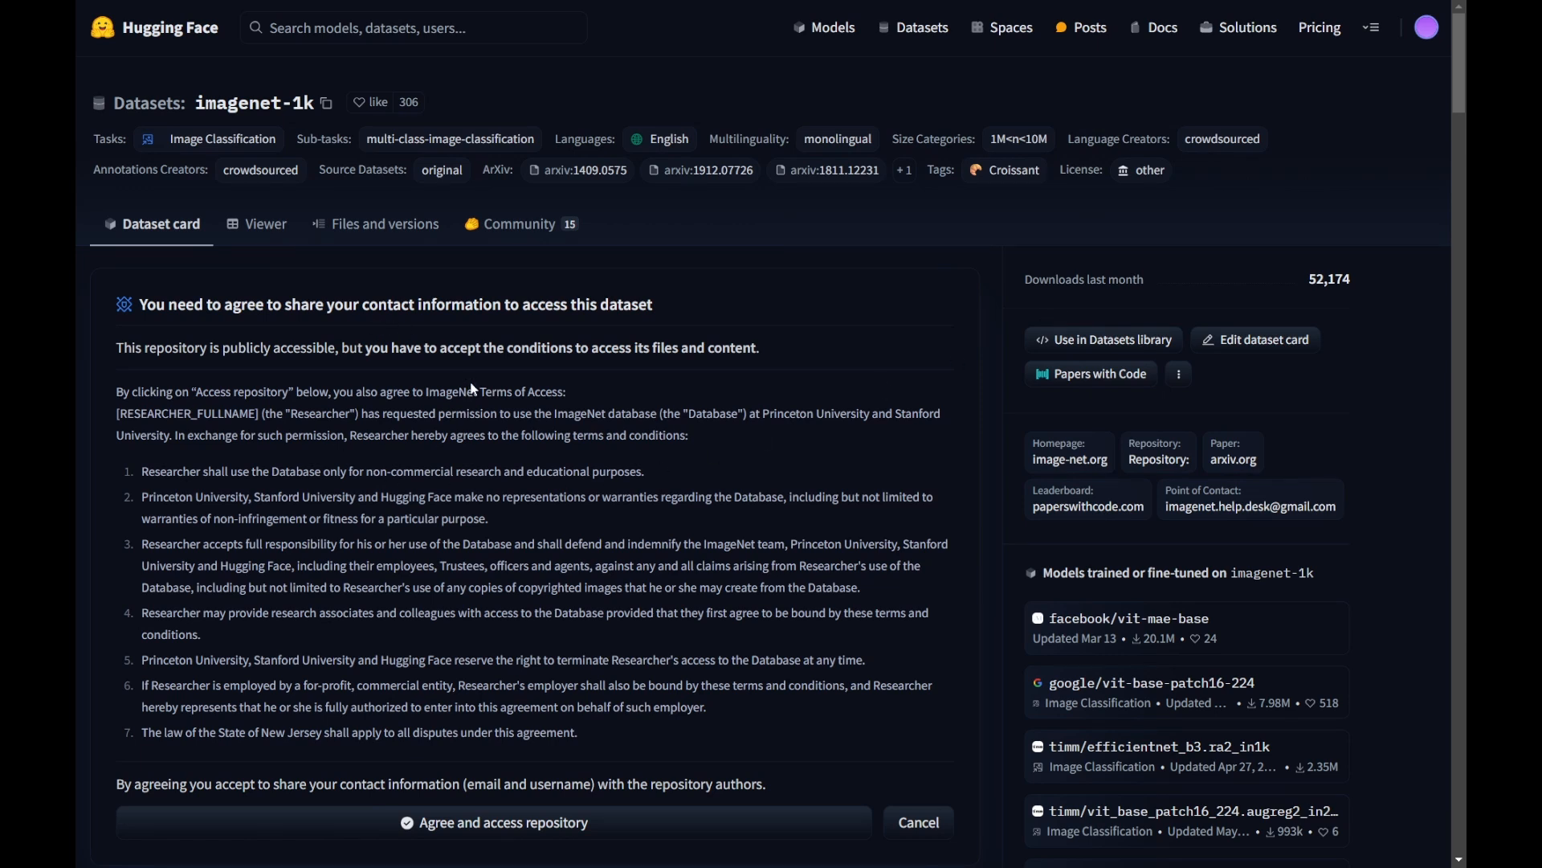
pyautogui.moveTo(428, 408)
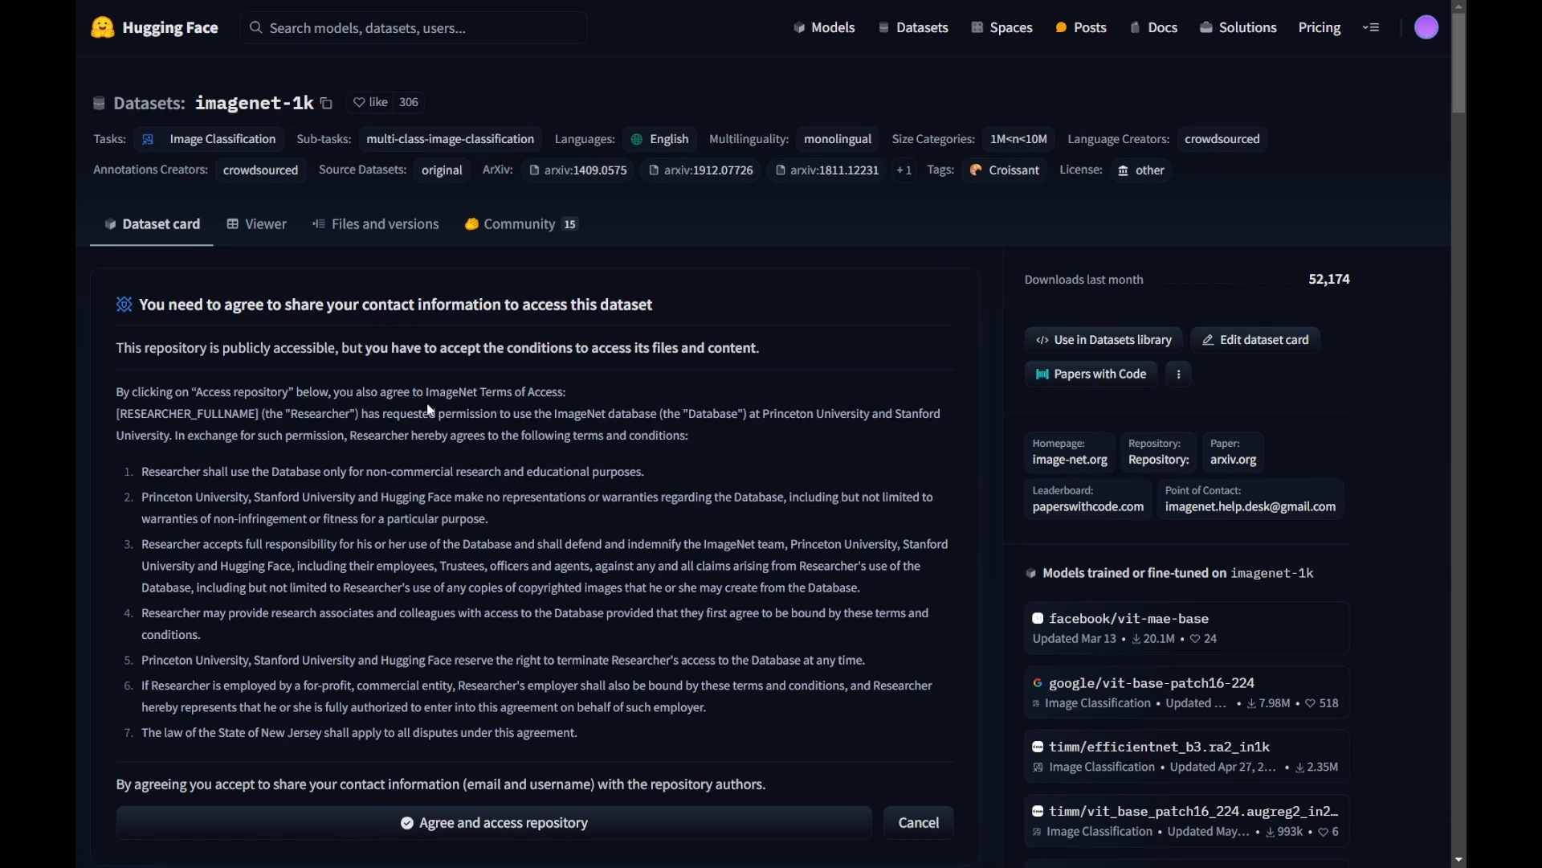
pyautogui.moveTo(200, 345)
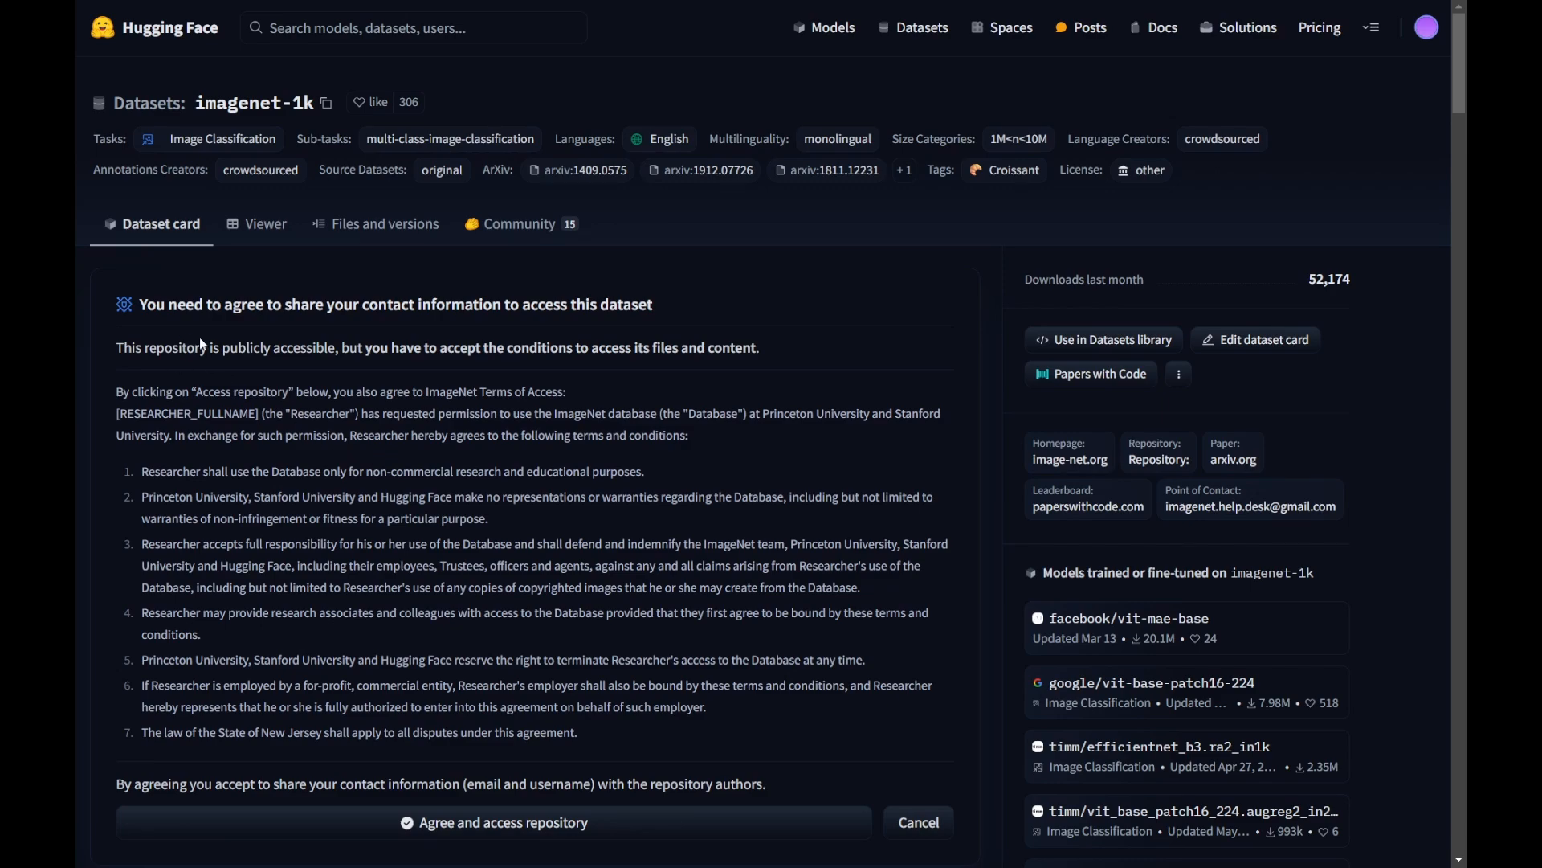
pyautogui.moveTo(285, 287)
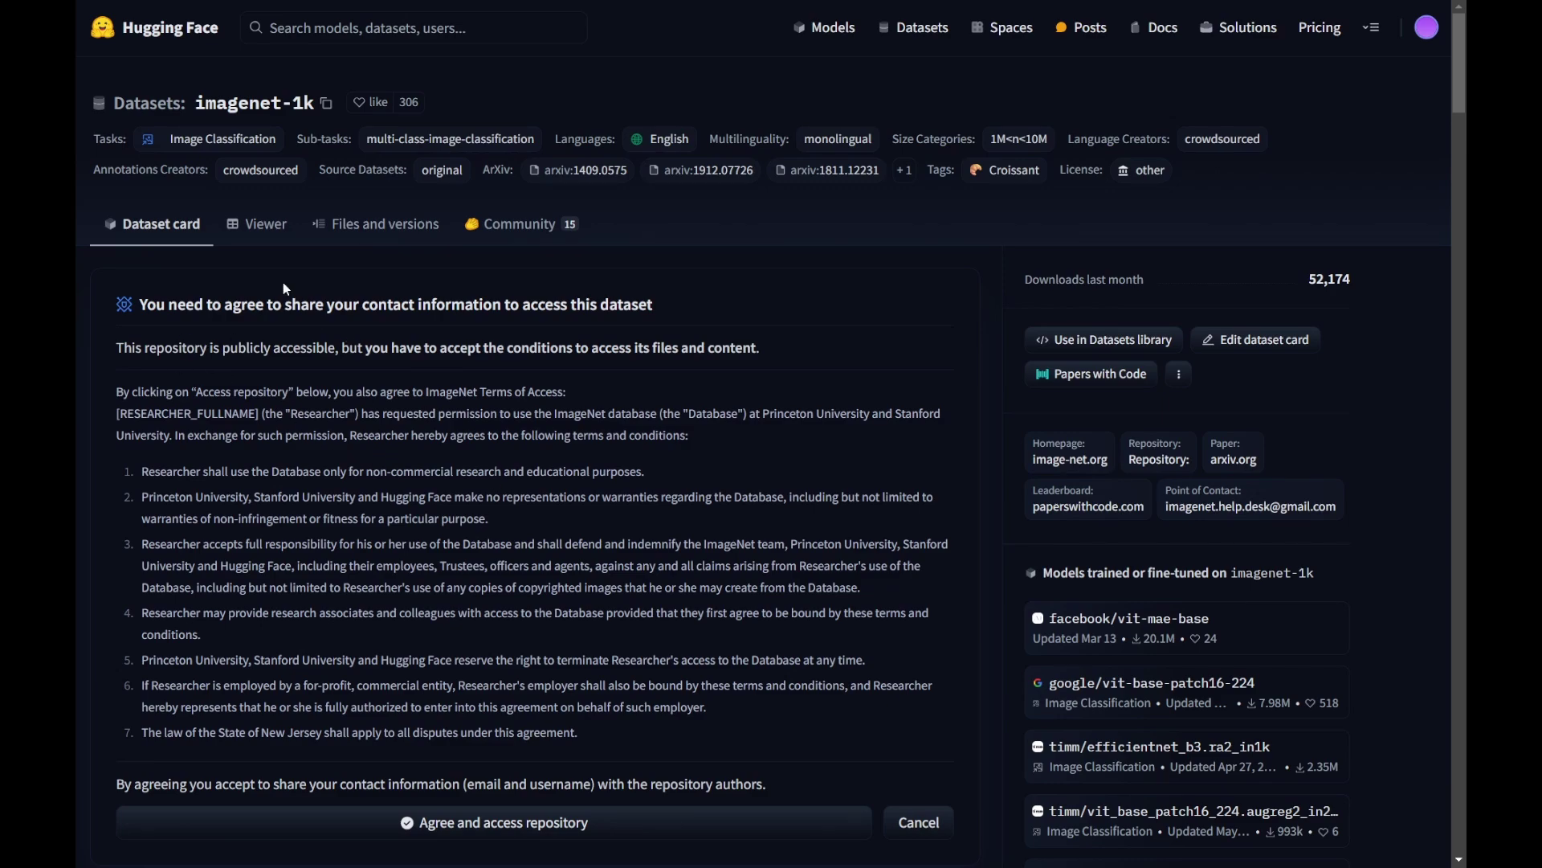
pyautogui.scroll(-3)
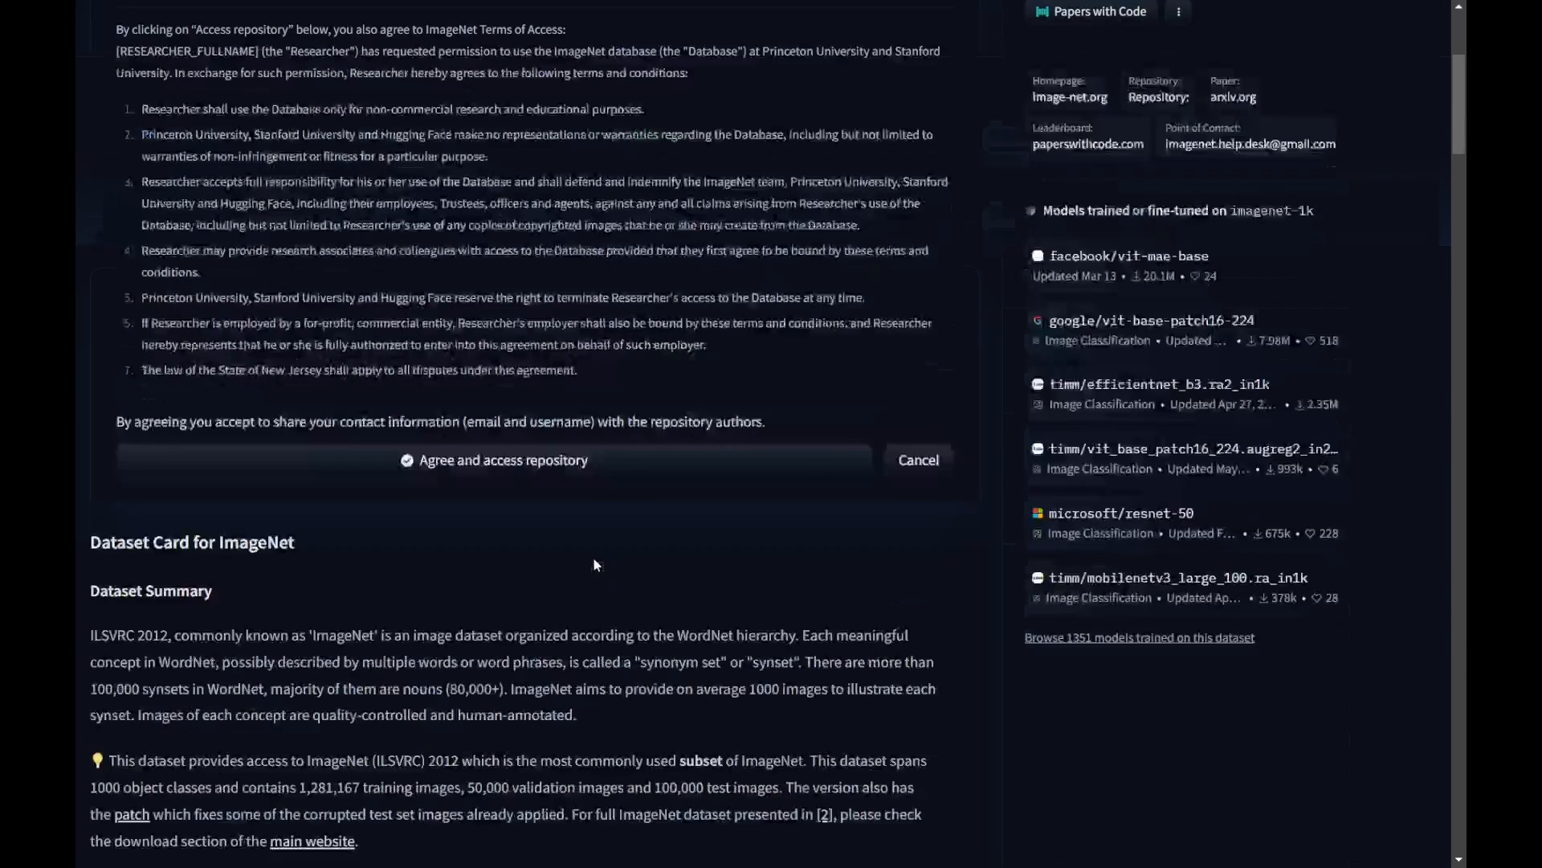
pyautogui.scroll(3)
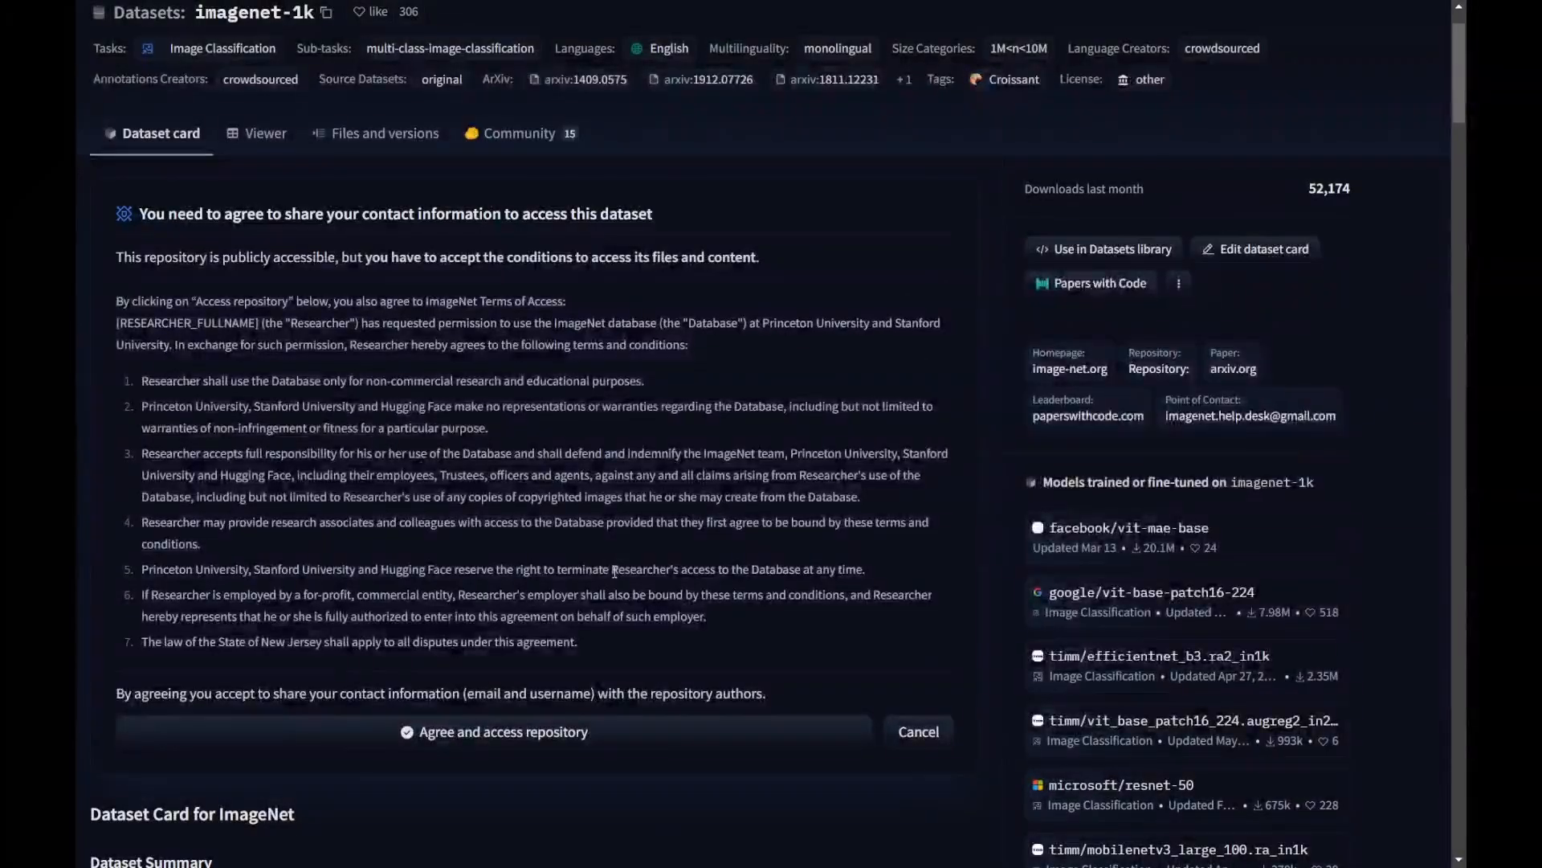
pyautogui.scroll(-3)
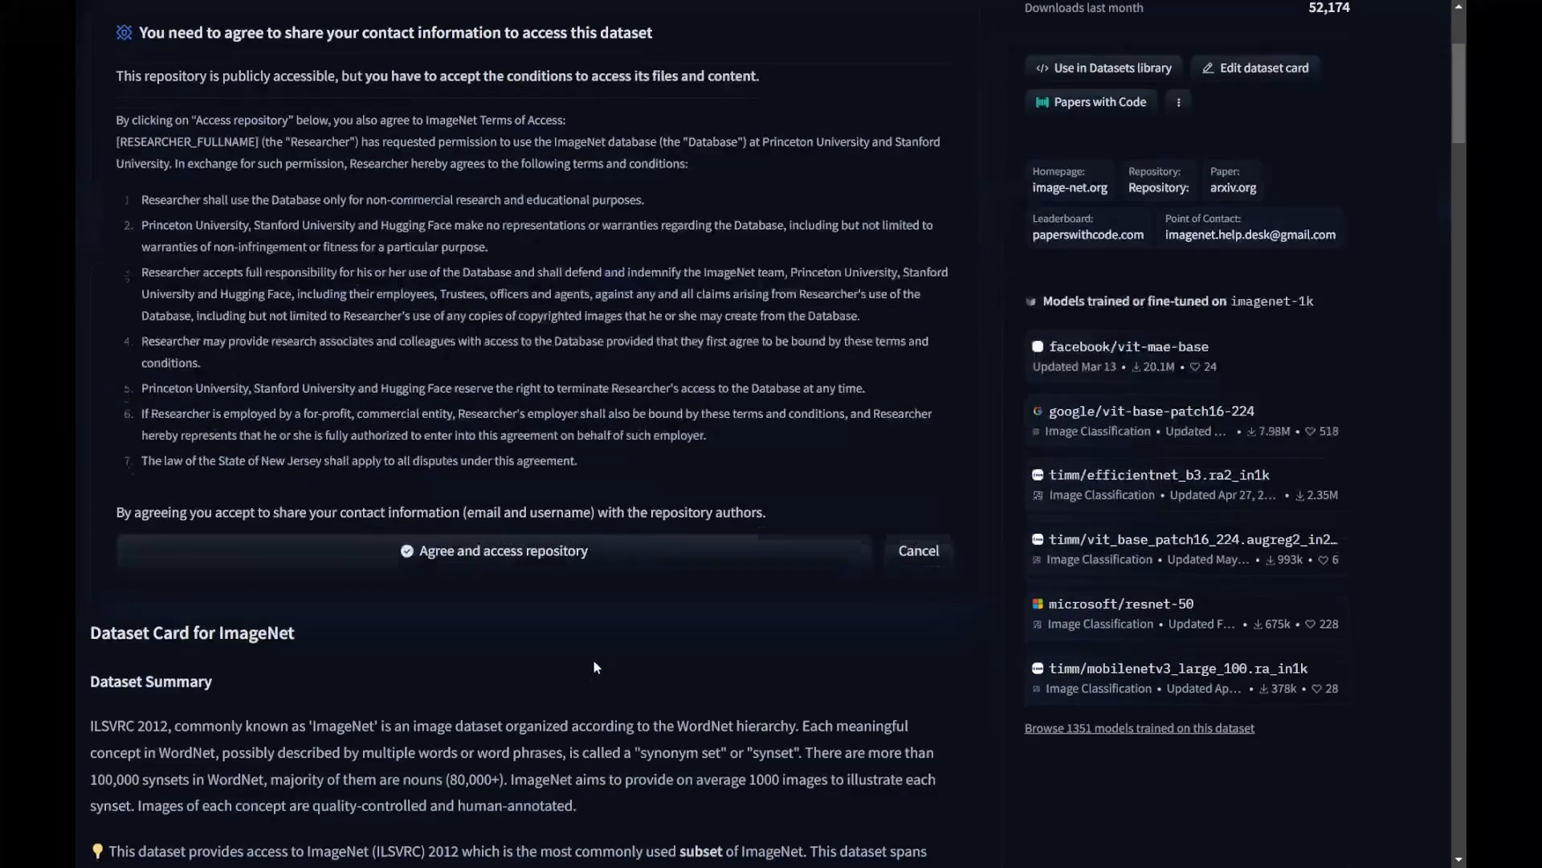
pyautogui.scroll(3)
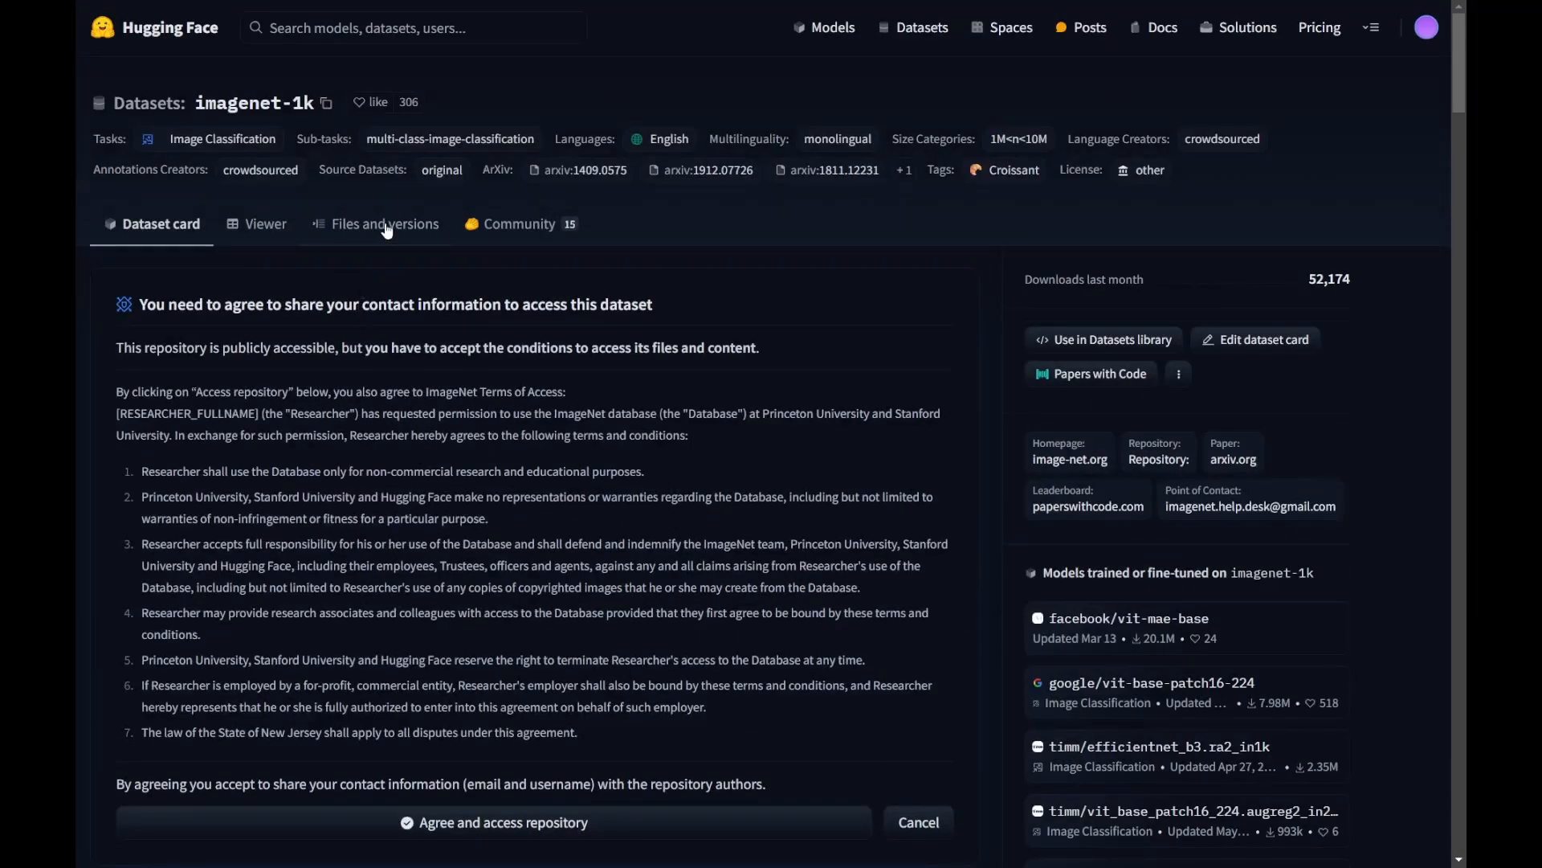
# Check imagenet-1k's gated files and community discussions, then return to the 138,029-dataset listing
pyautogui.click(385, 223)
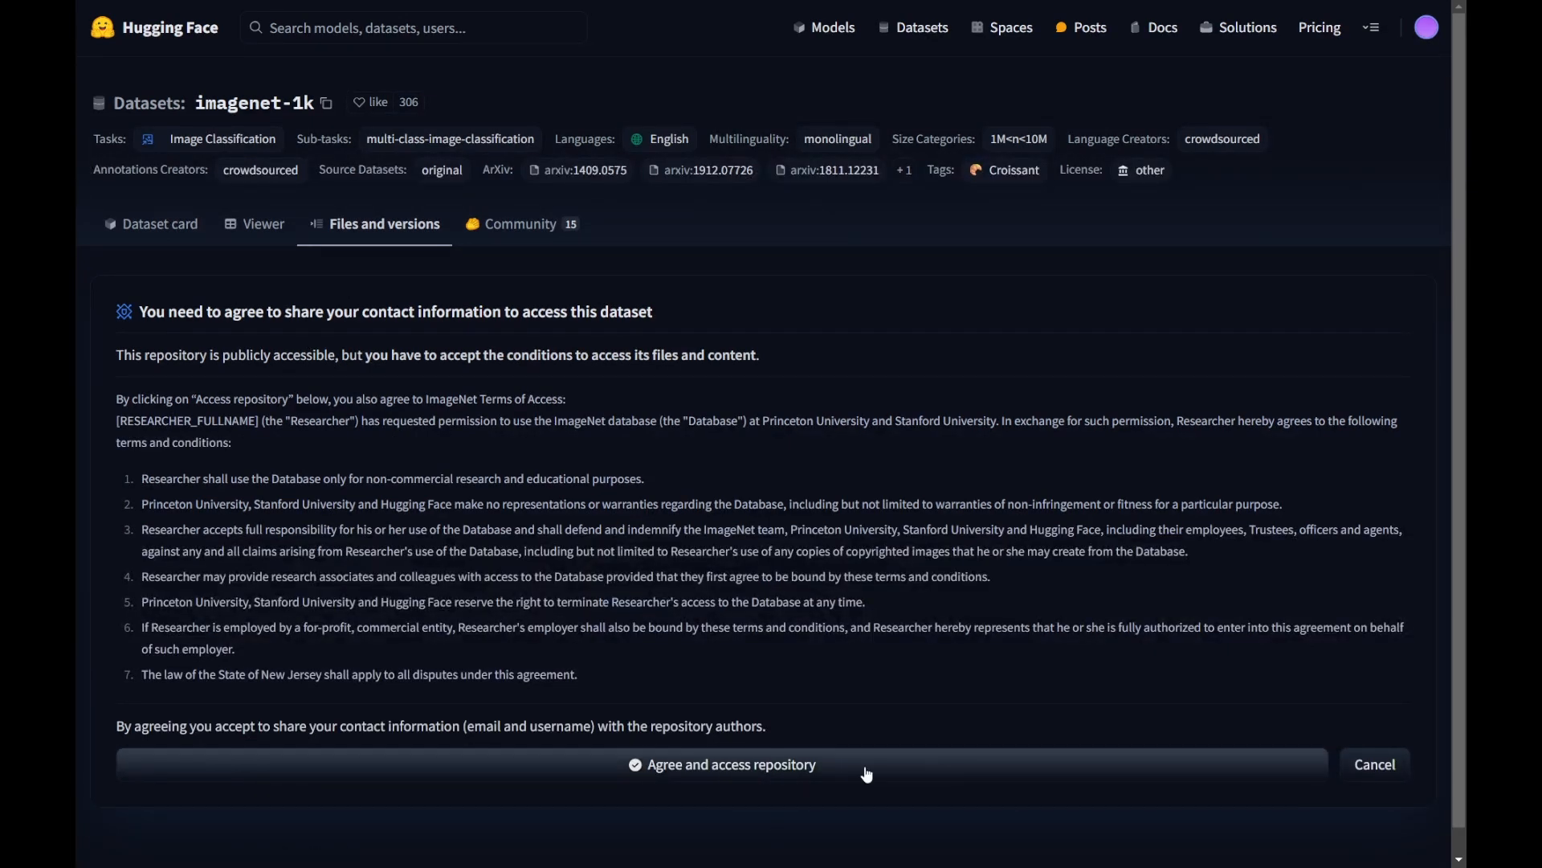
pyautogui.moveTo(541, 231)
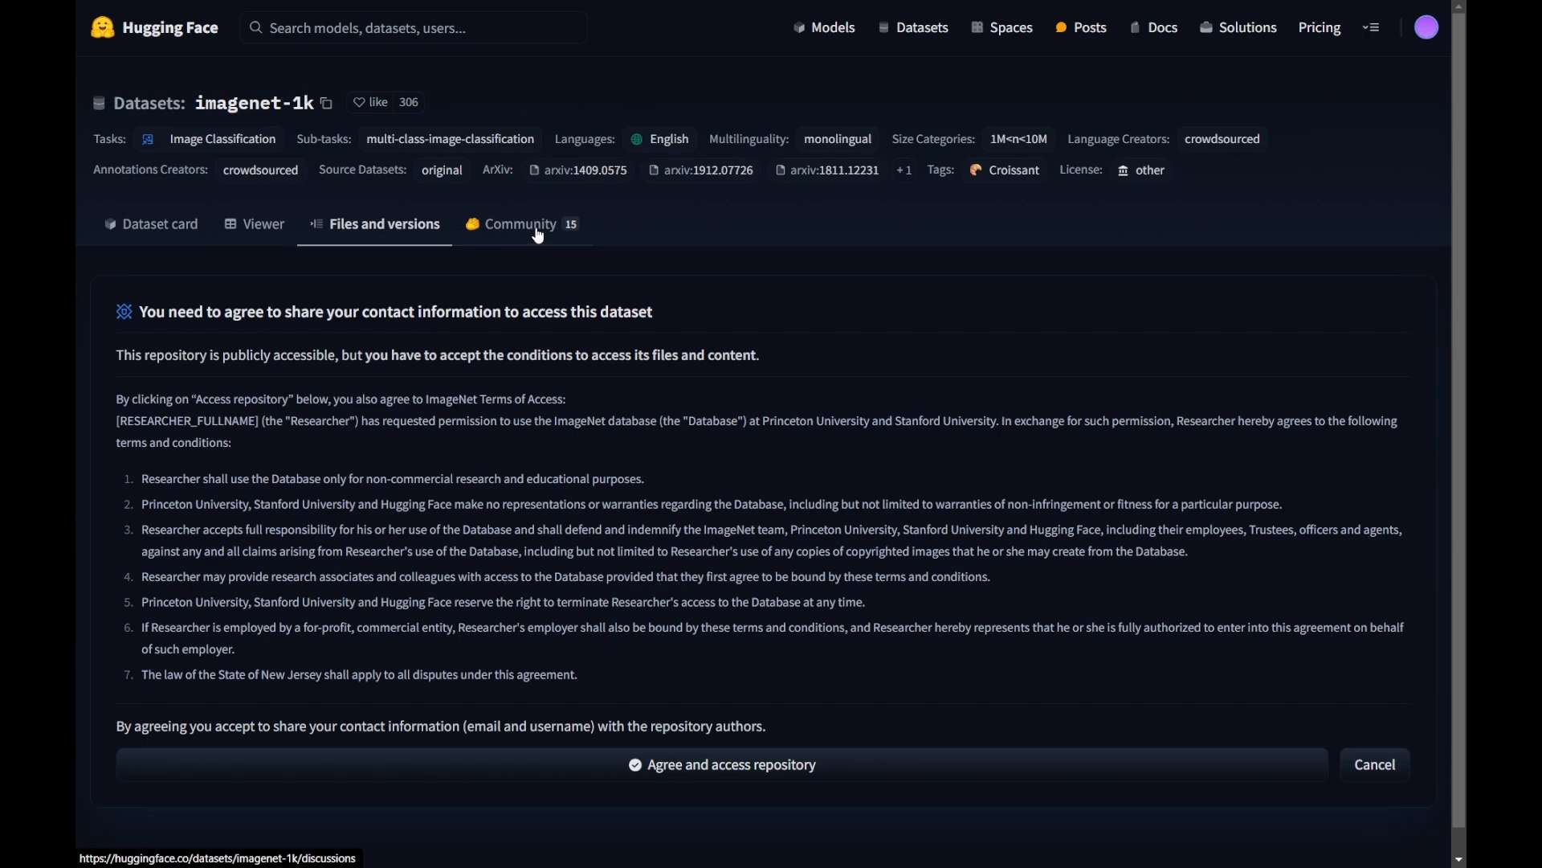
pyautogui.click(520, 223)
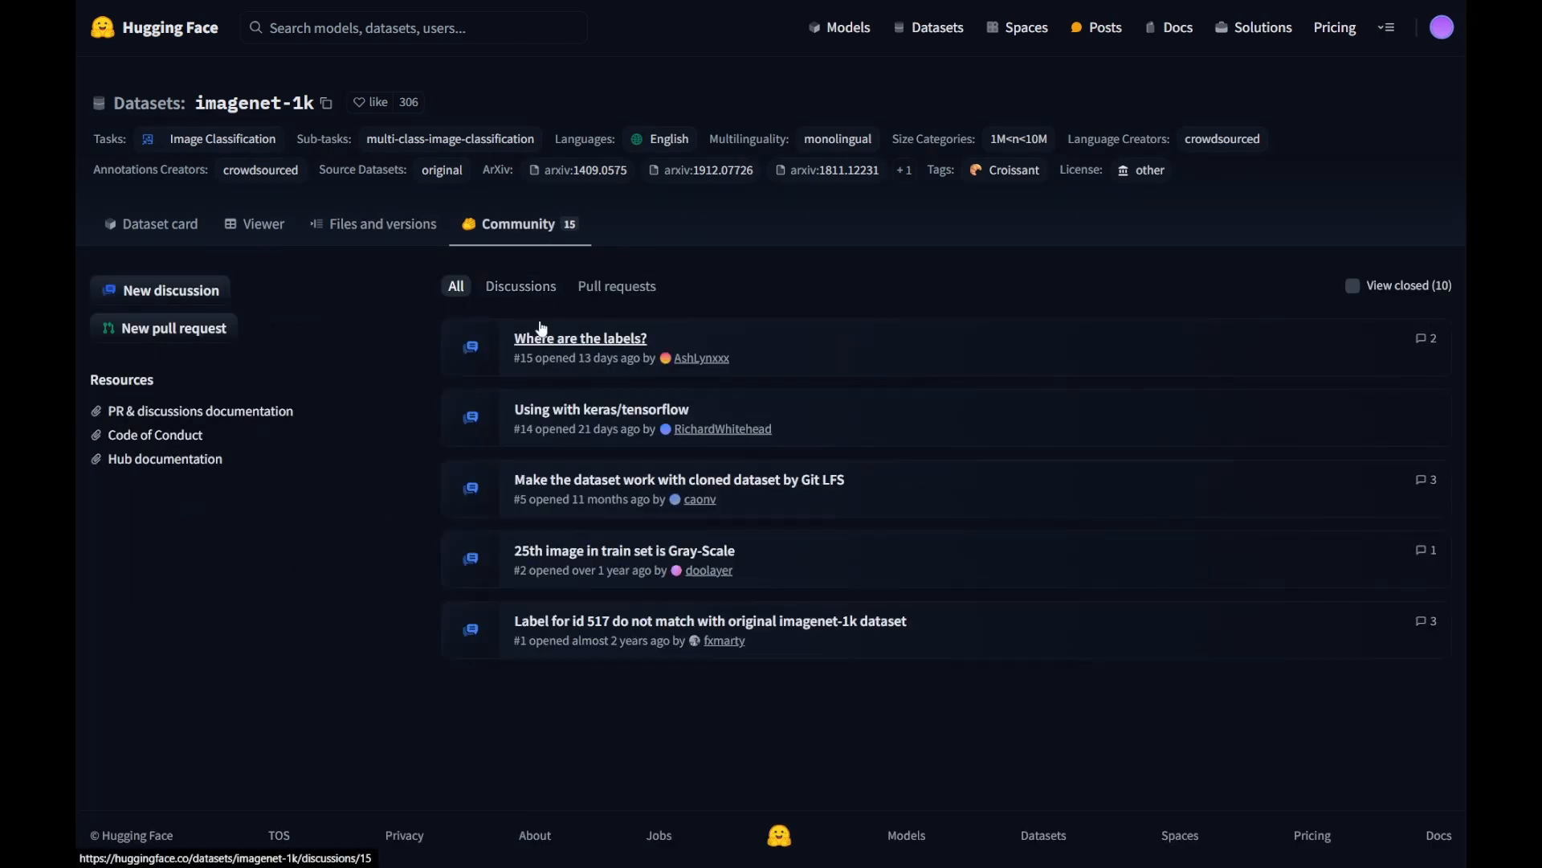
pyautogui.click(158, 224)
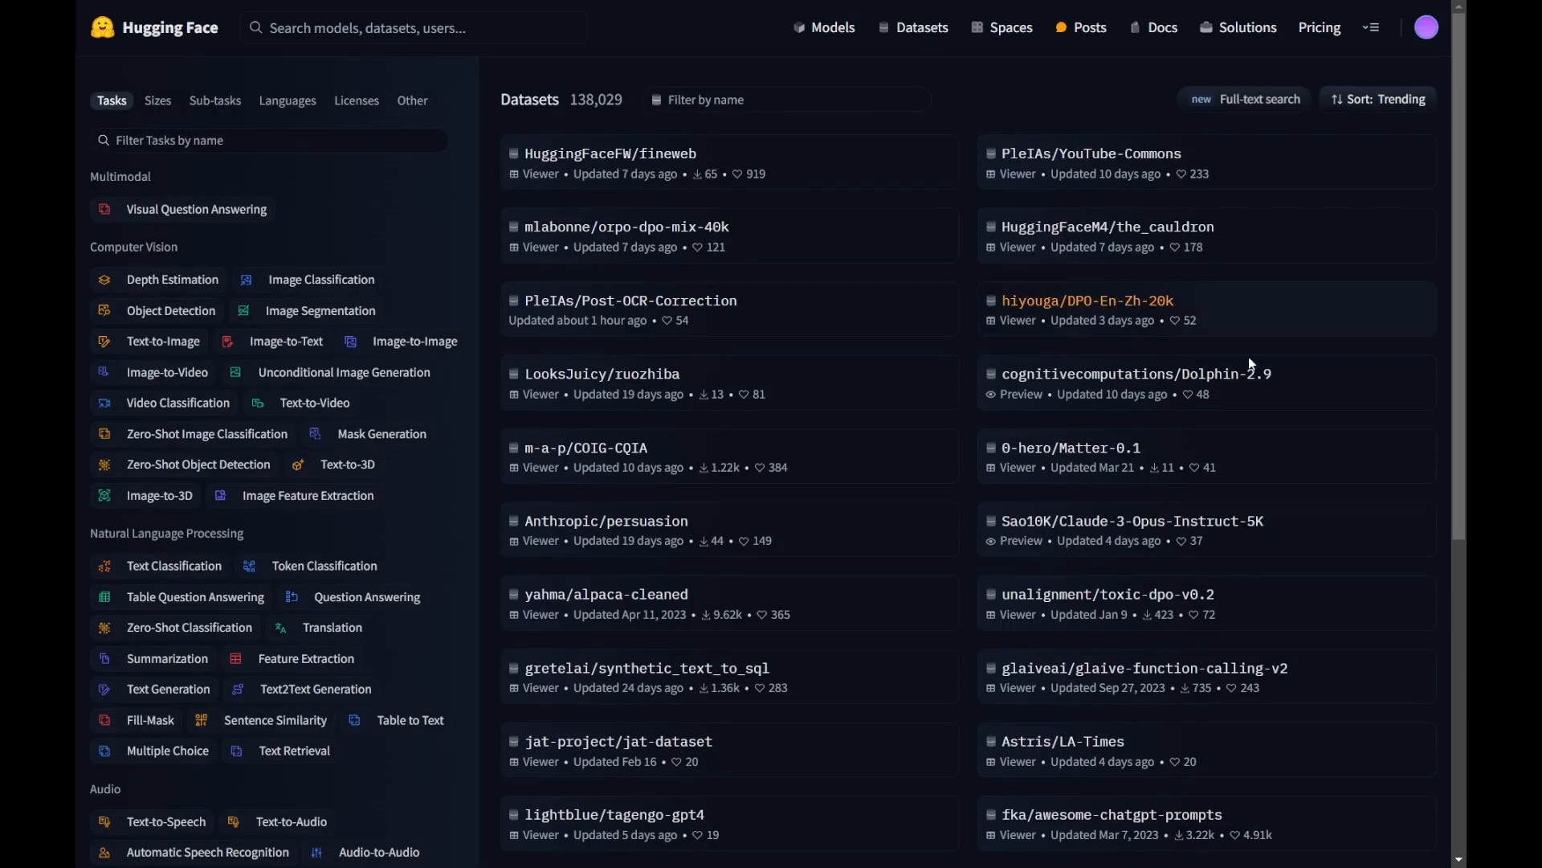
pyautogui.moveTo(1002, 45)
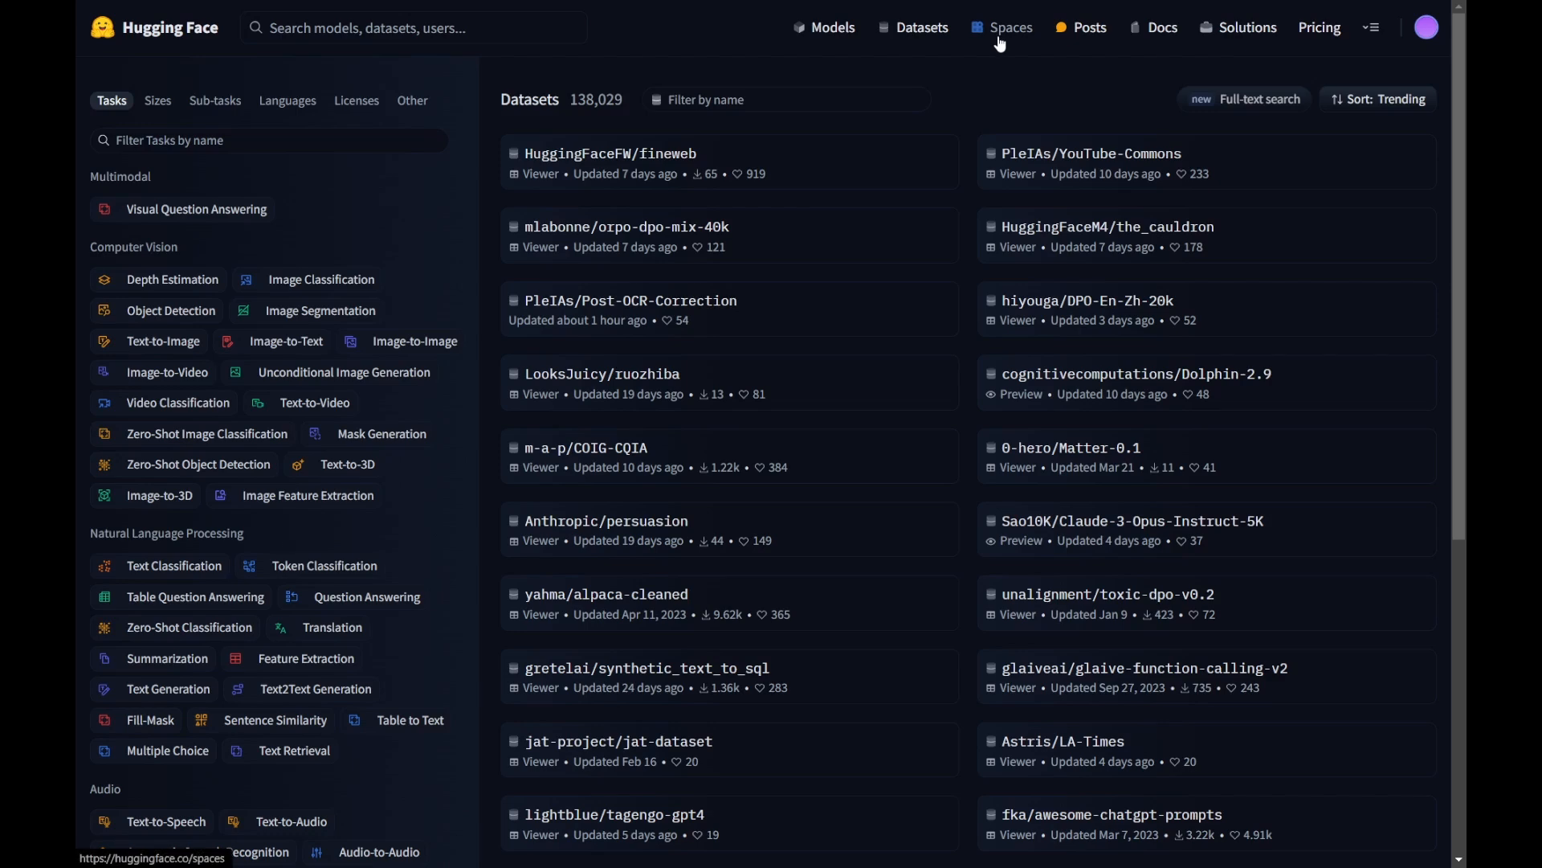
# Browse the Spaces directory down to the trending running apps to find DALLE 3 XL v2
pyautogui.click(1010, 28)
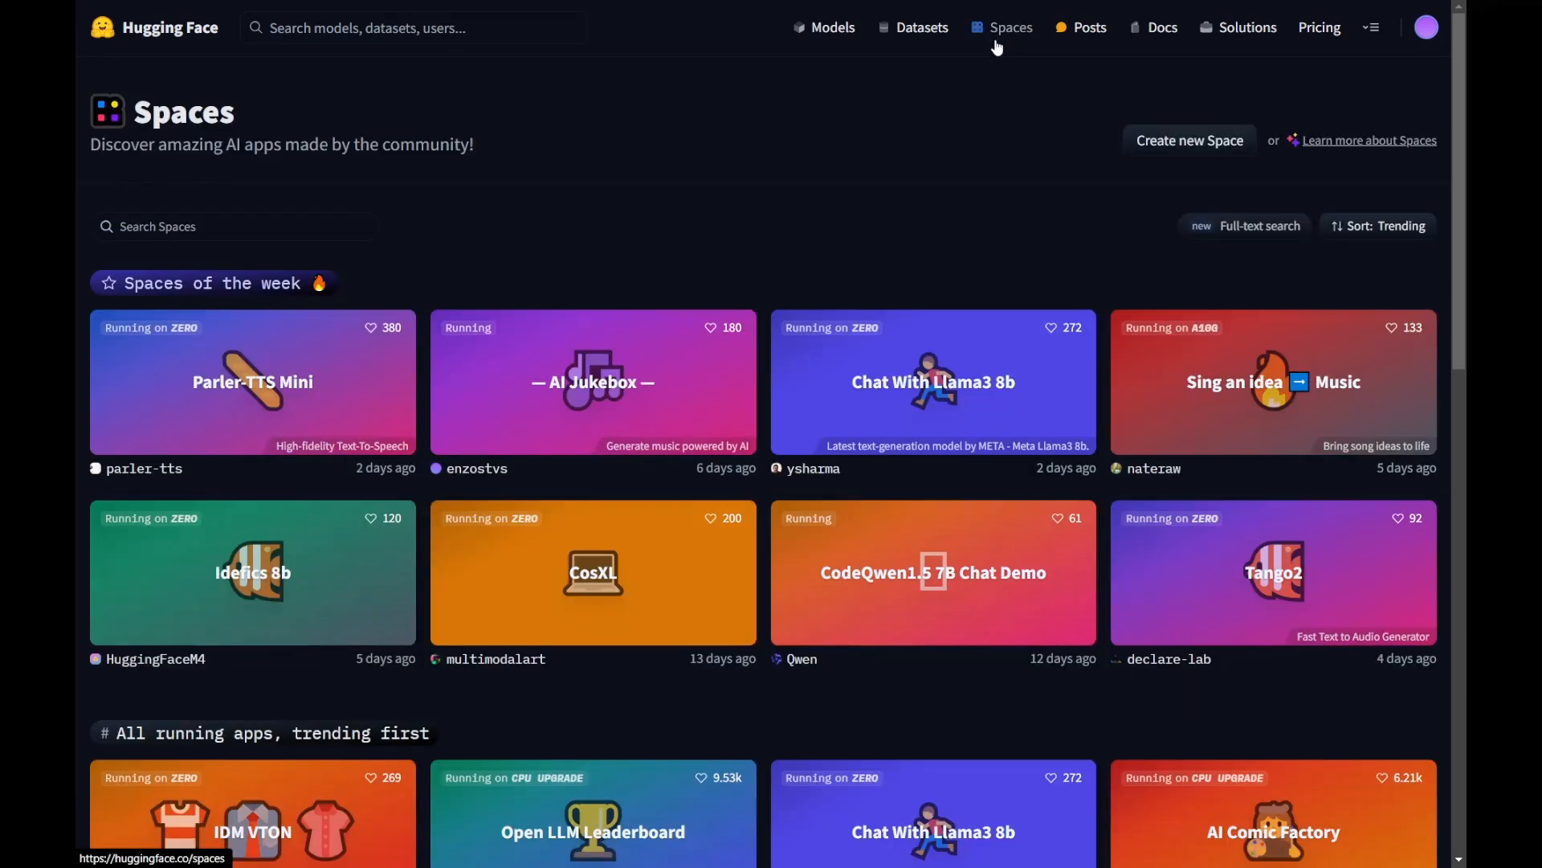
pyautogui.moveTo(755, 191)
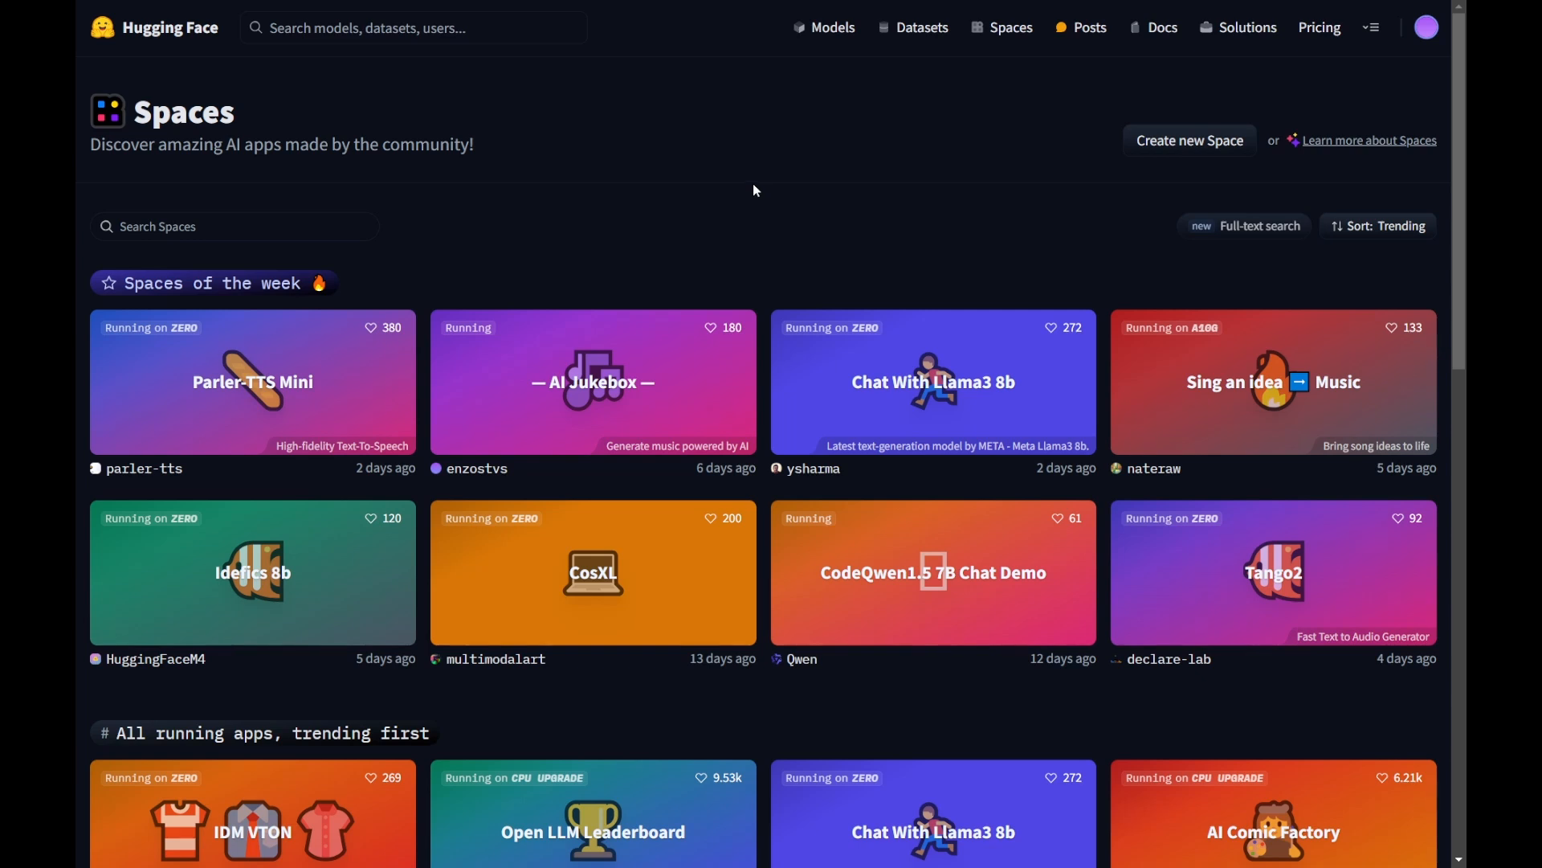
pyautogui.moveTo(677, 263)
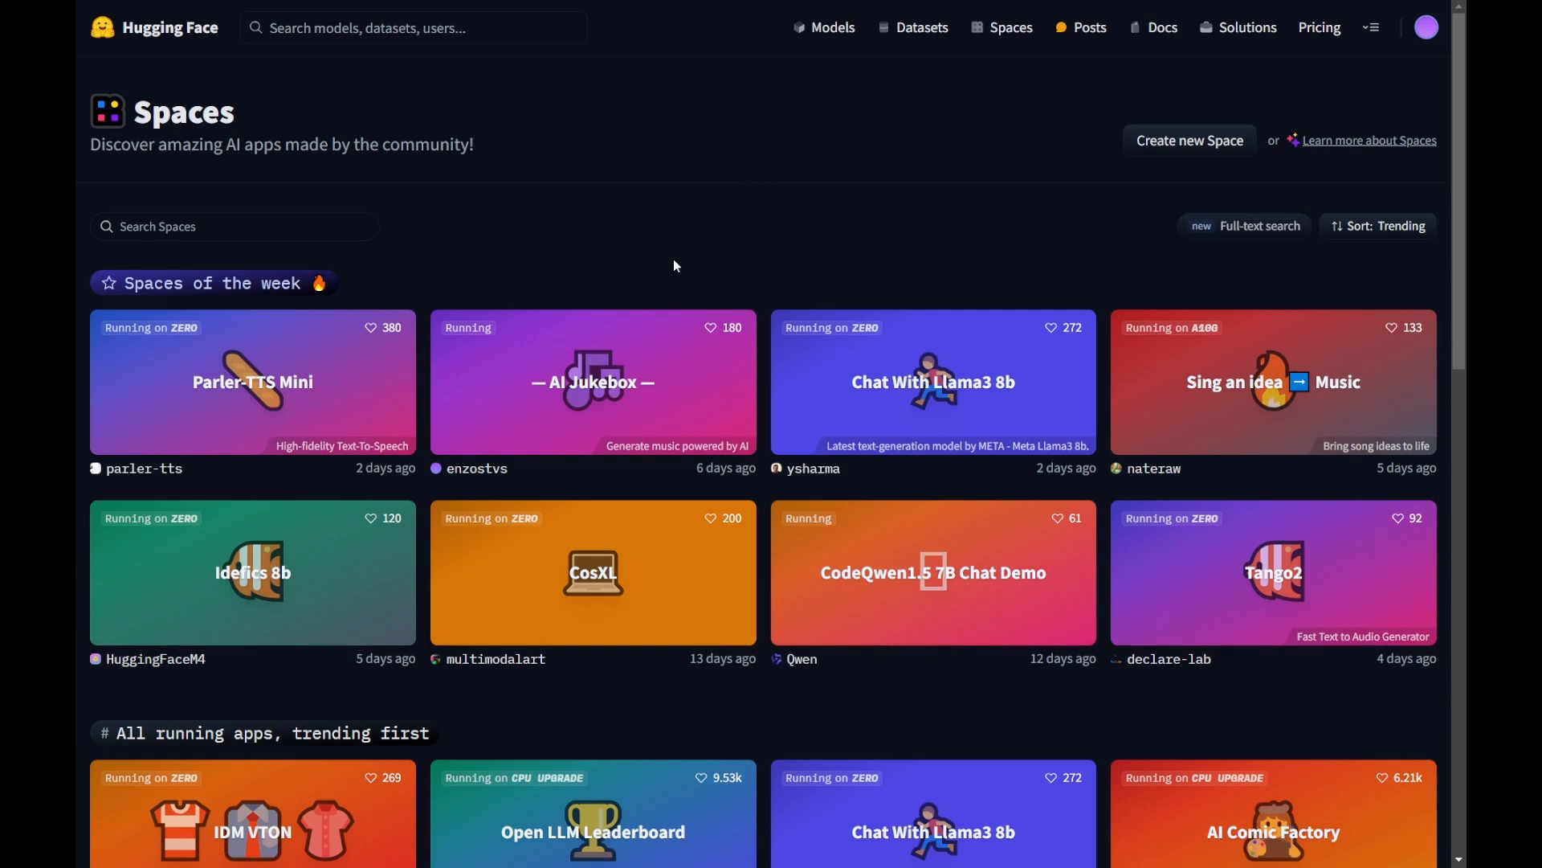
pyautogui.moveTo(685, 261)
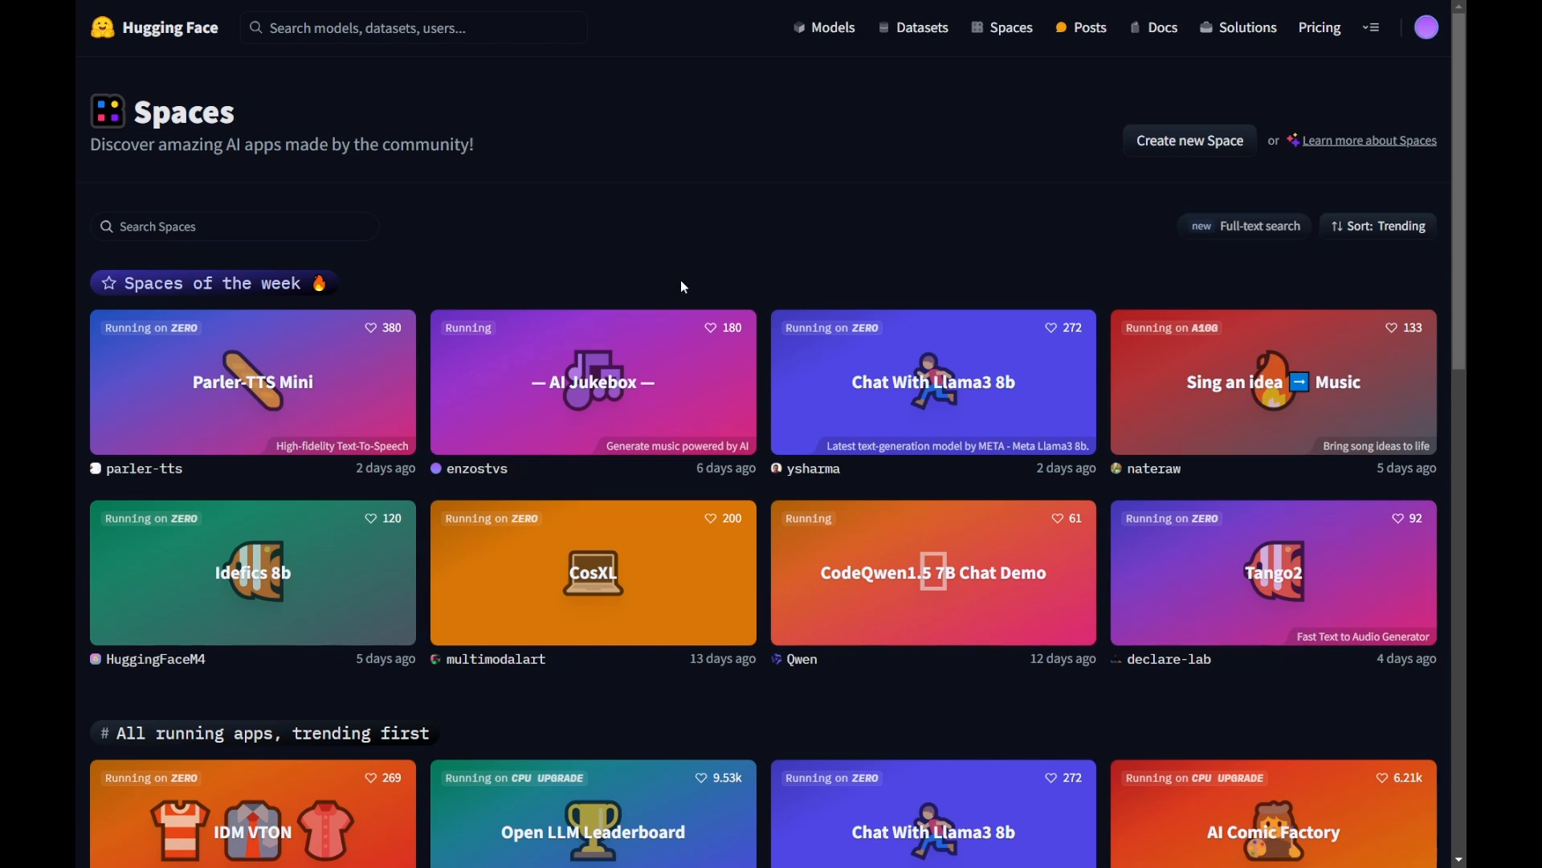
pyautogui.moveTo(475, 509)
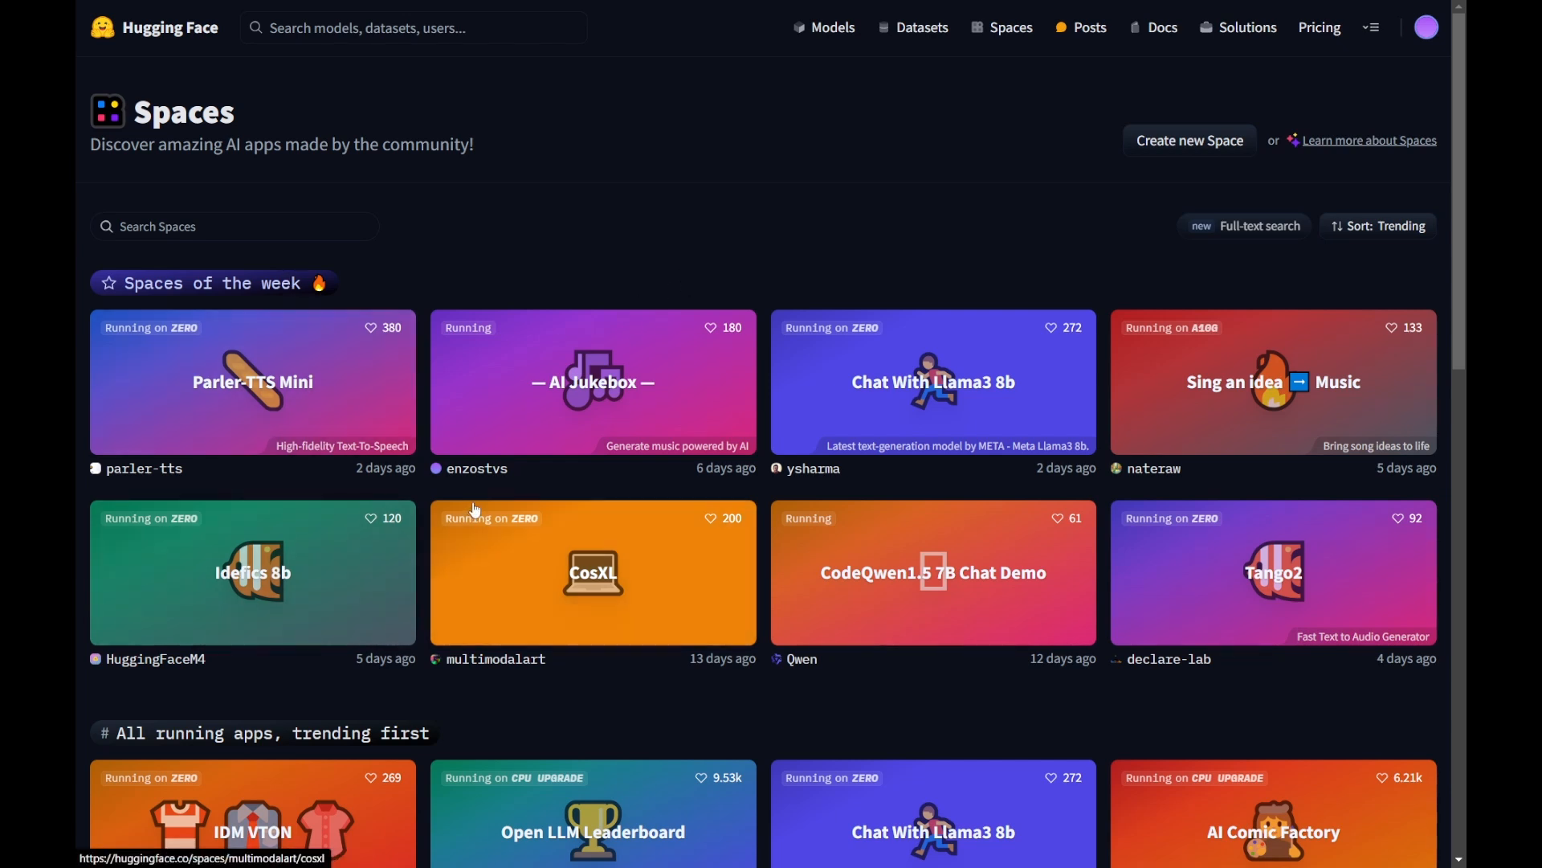
pyautogui.moveTo(180, 344)
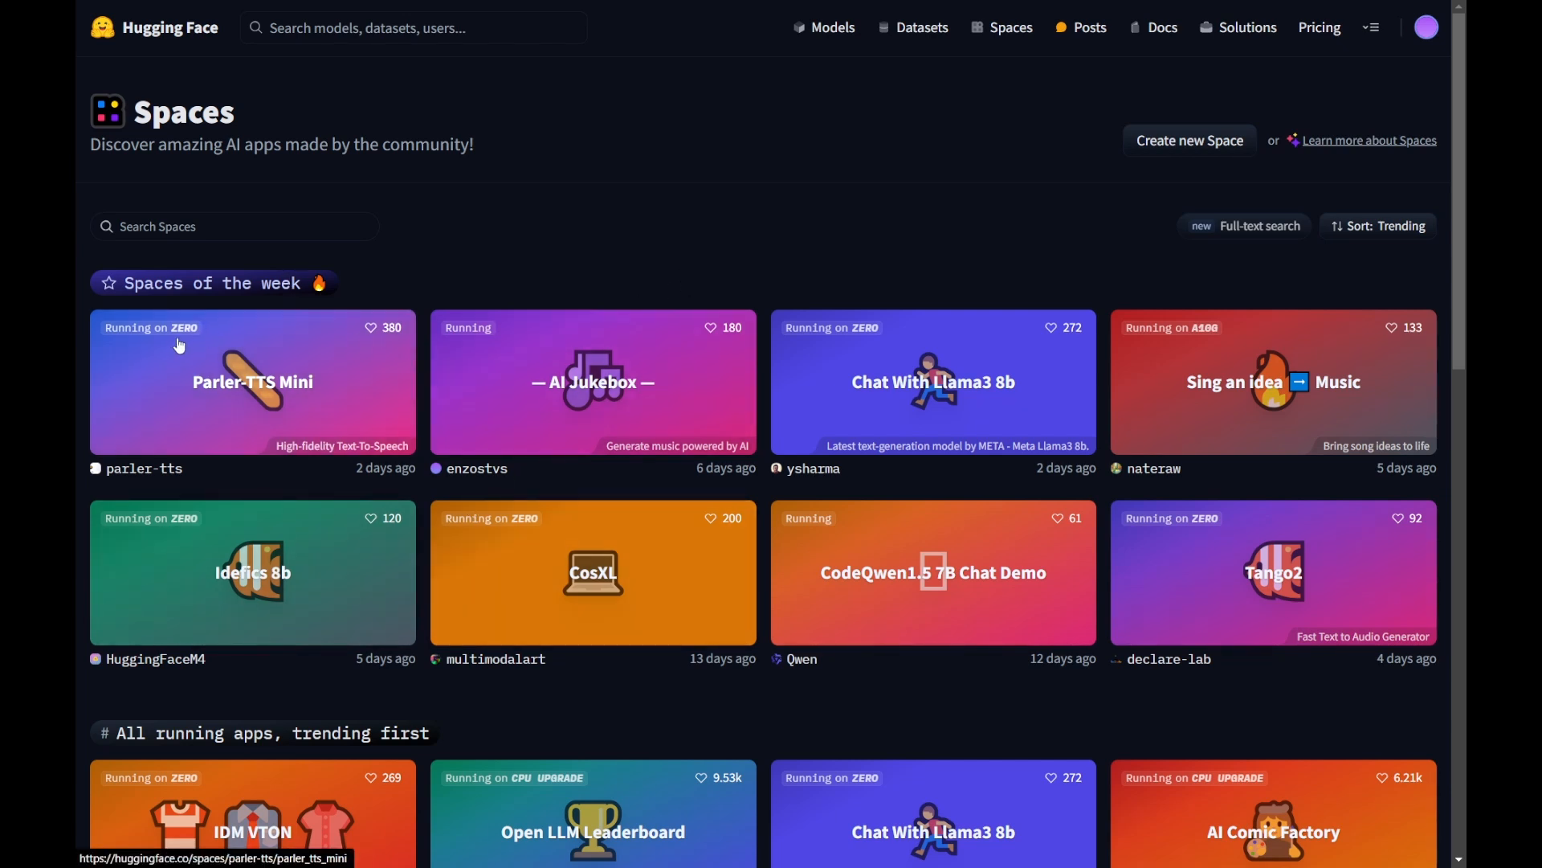
pyautogui.moveTo(183, 338)
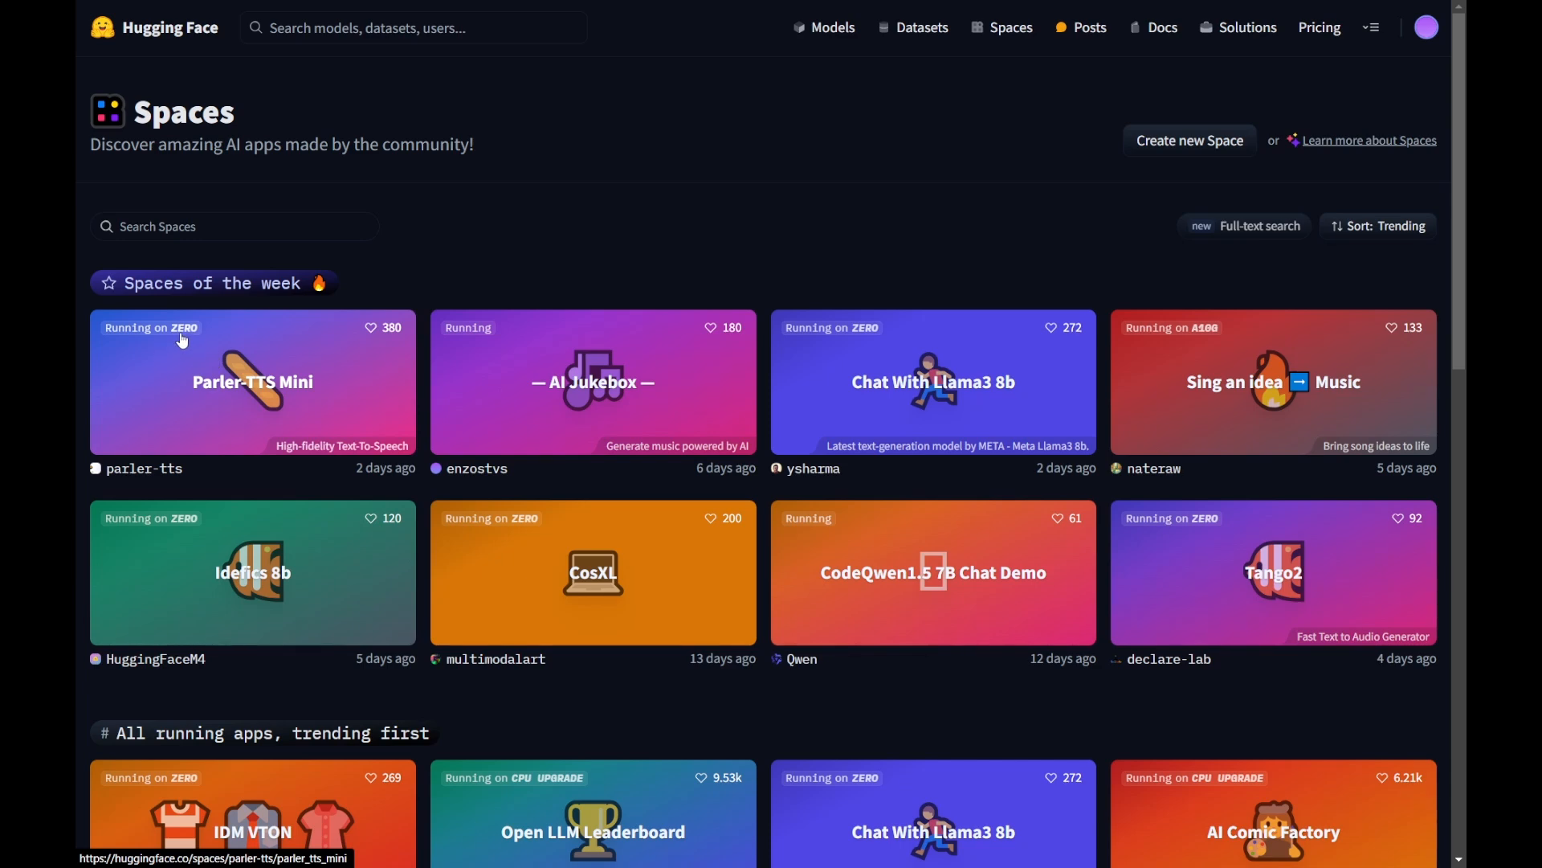
pyautogui.moveTo(808, 379)
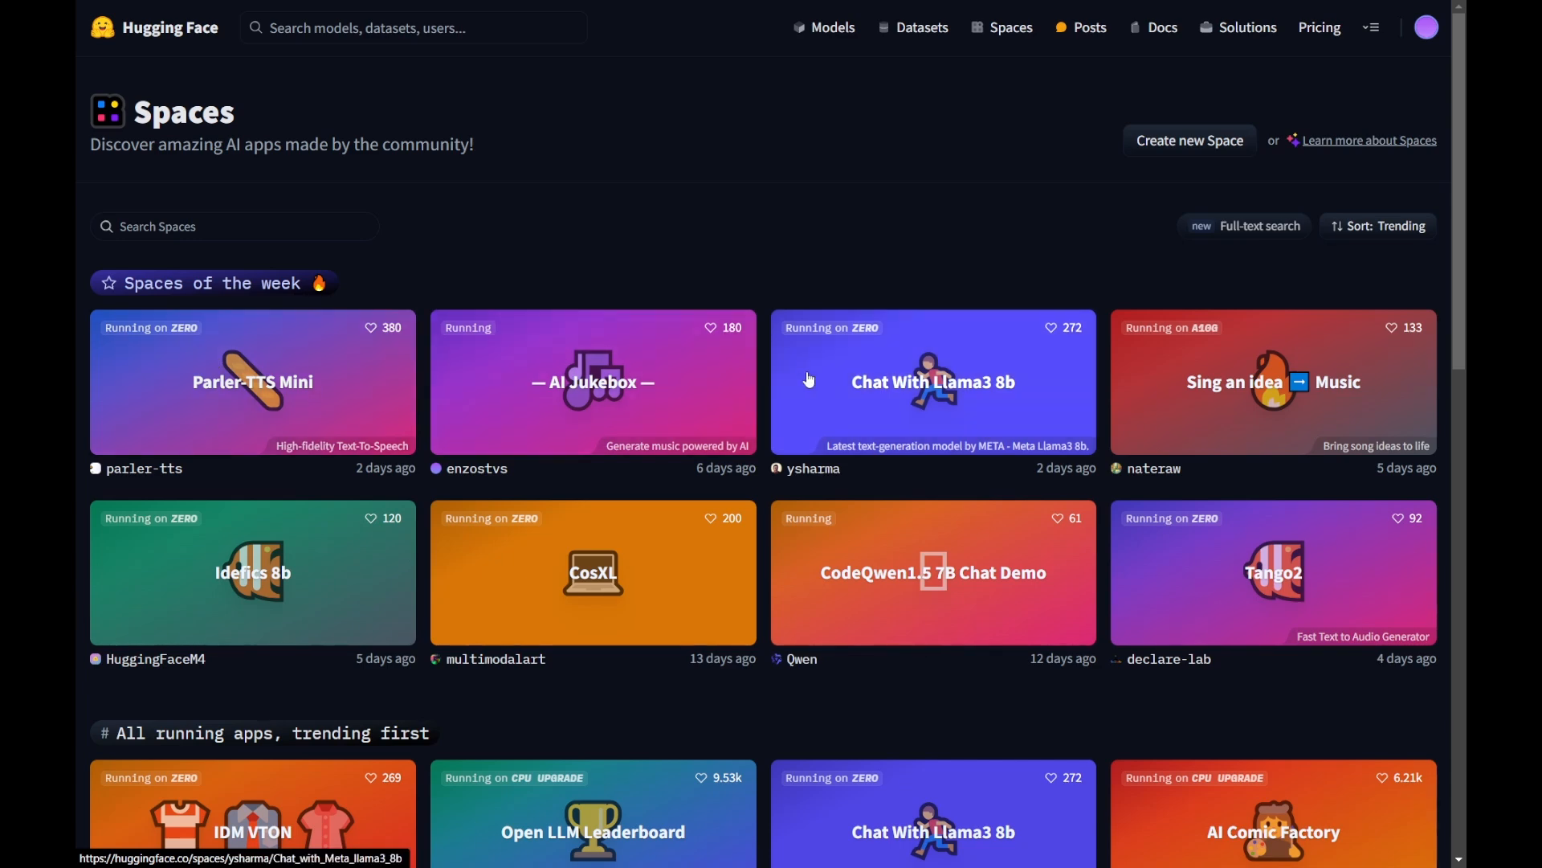
pyautogui.moveTo(480, 543)
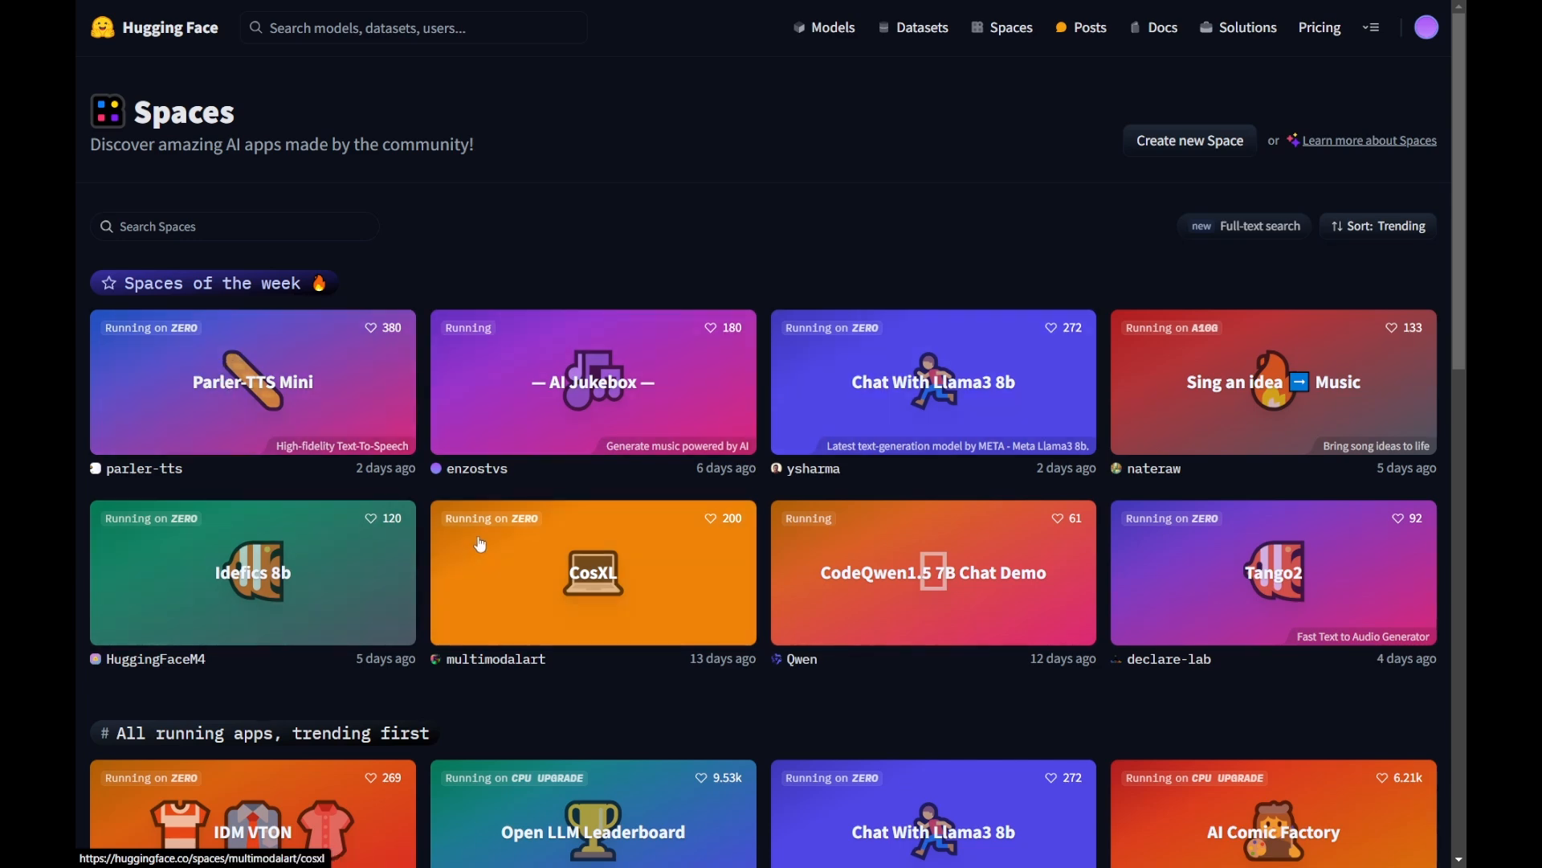
pyautogui.scroll(-3)
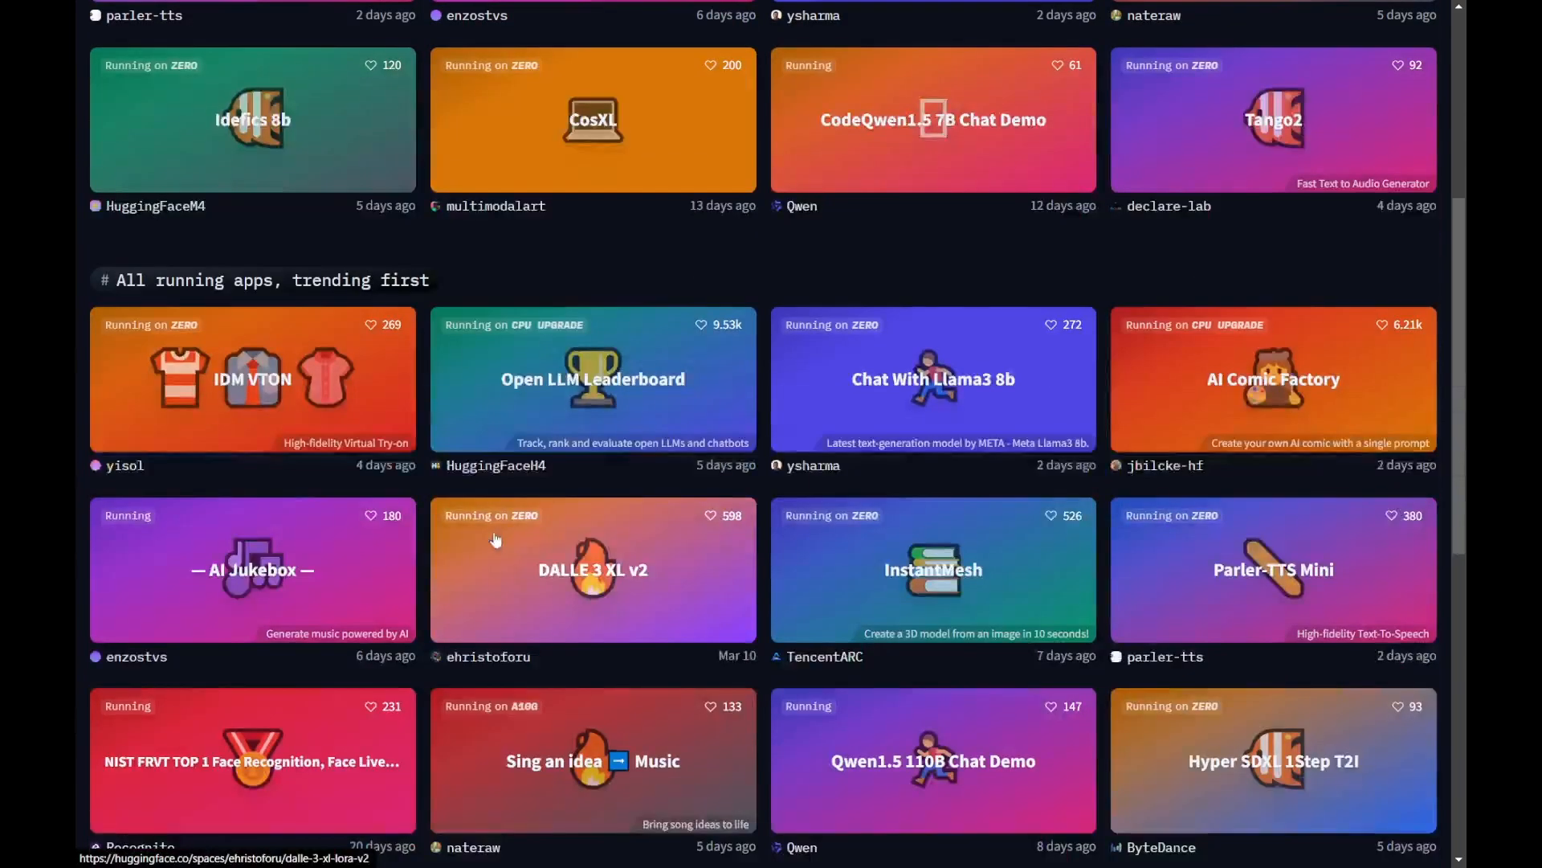
pyautogui.moveTo(584, 602)
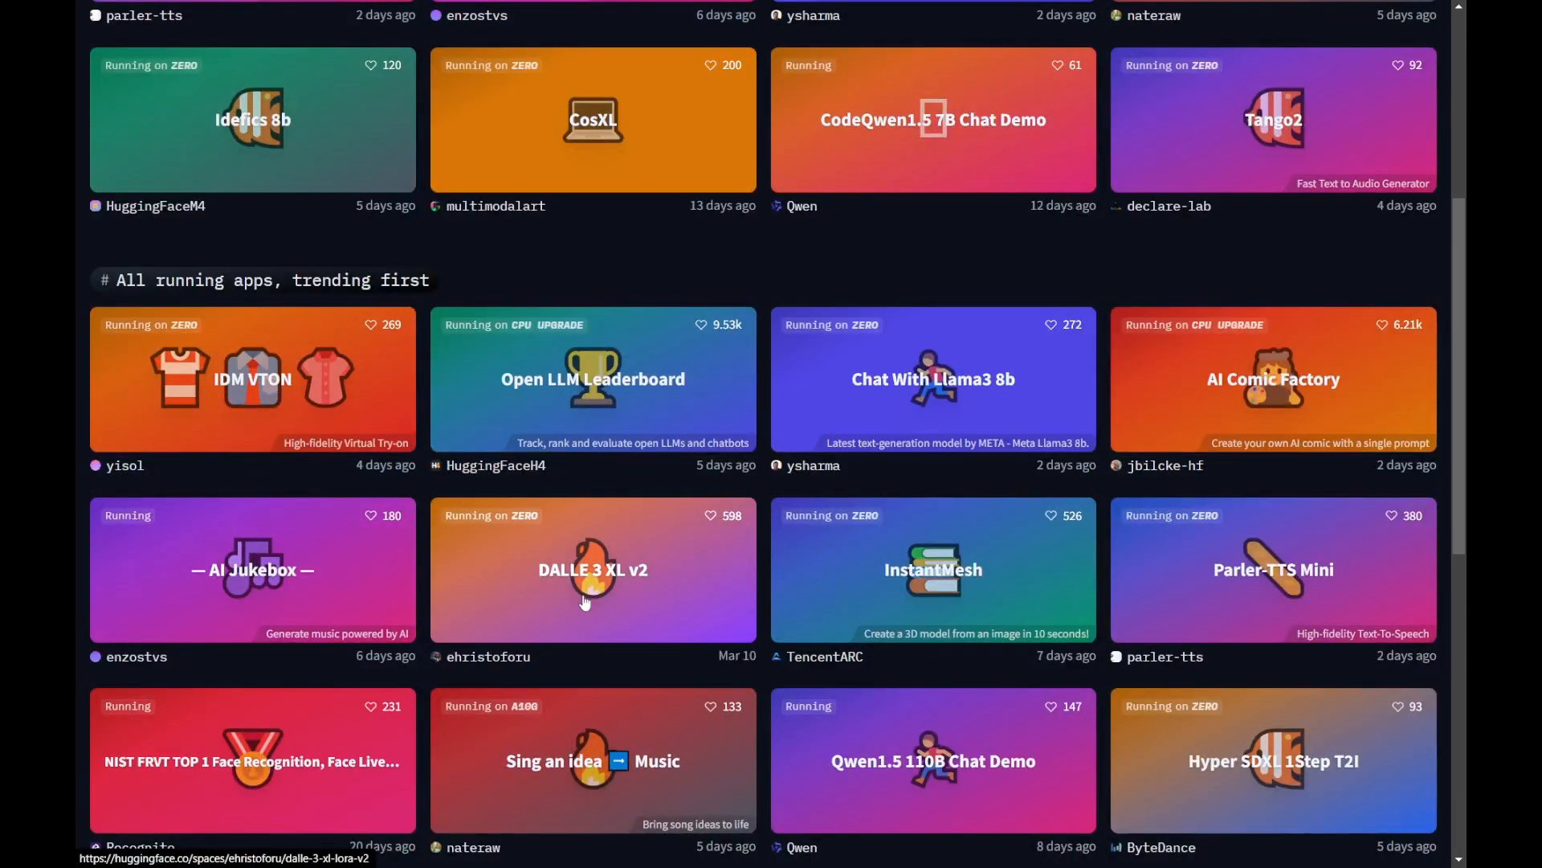
pyautogui.moveTo(584, 588)
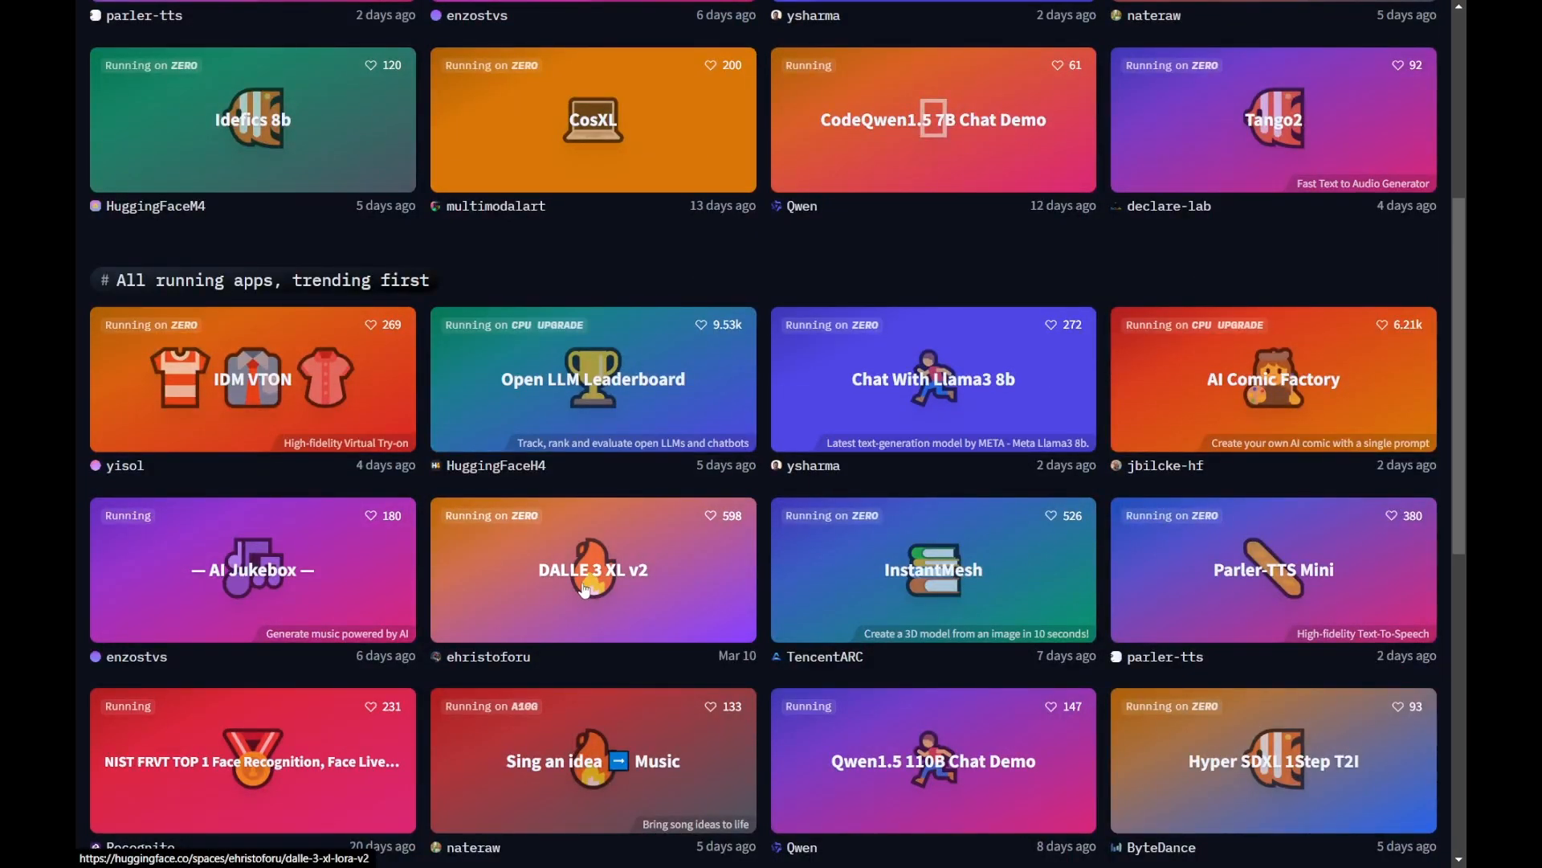
# Run the DALL·E 3 XL v2 Space on its 'neon holography crystal cat' example prompt and wait for the image
pyautogui.click(590, 588)
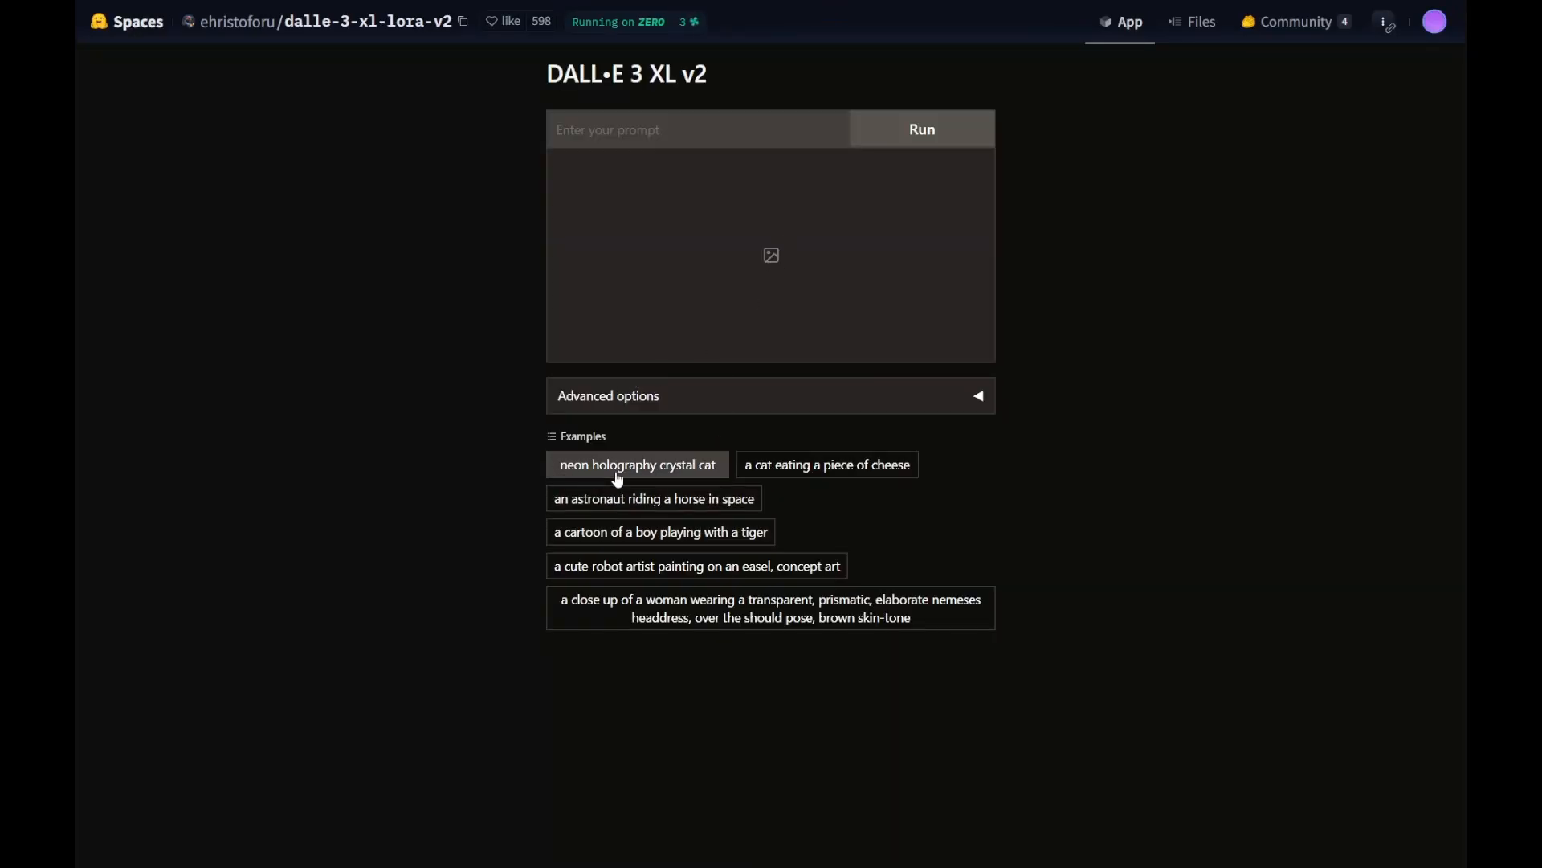
pyautogui.click(636, 464)
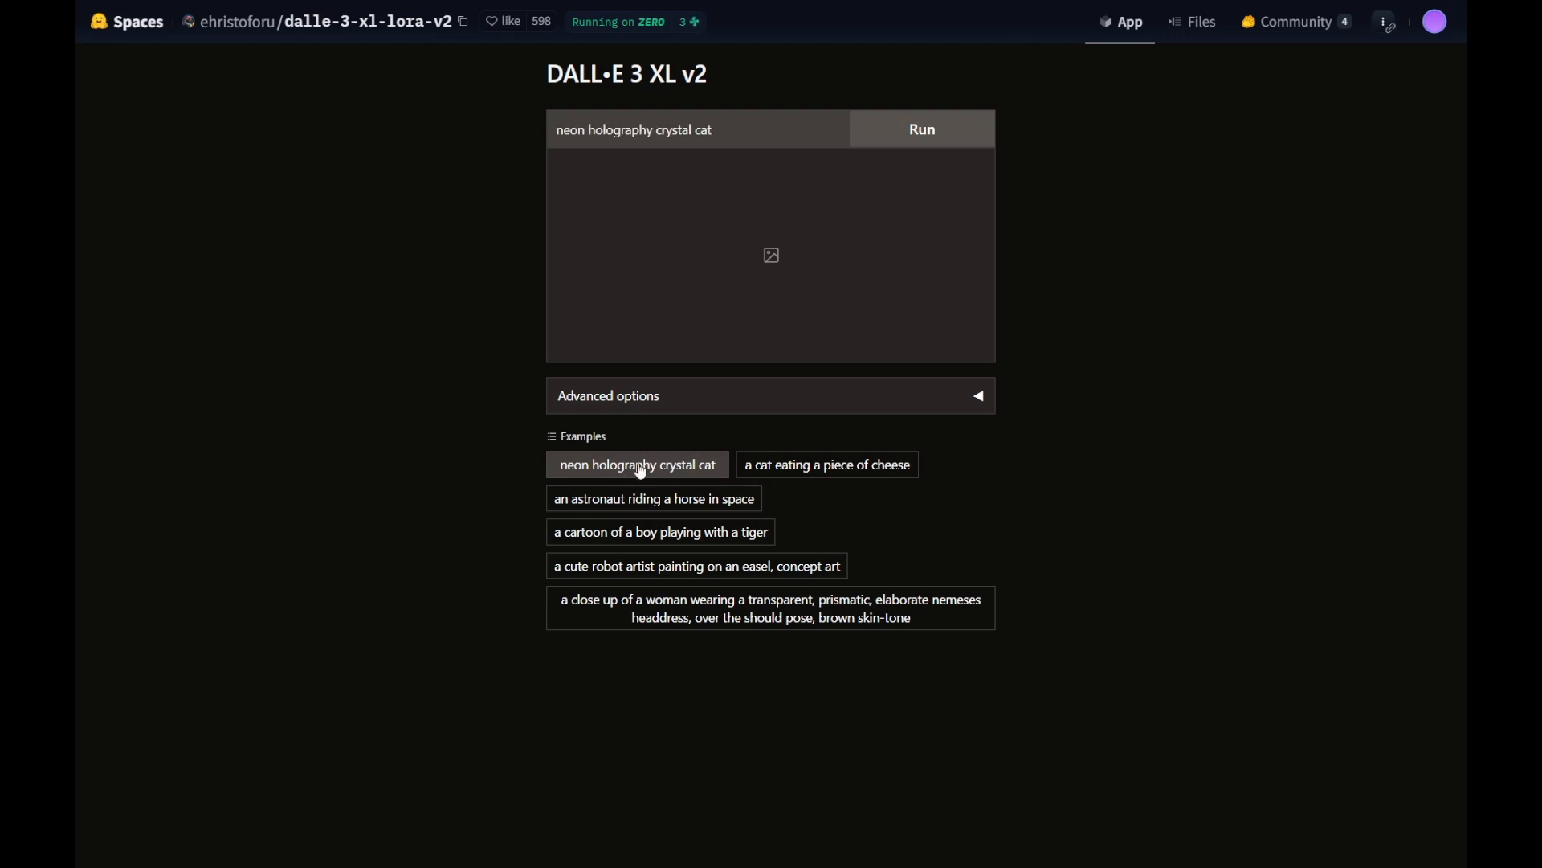
pyautogui.click(922, 128)
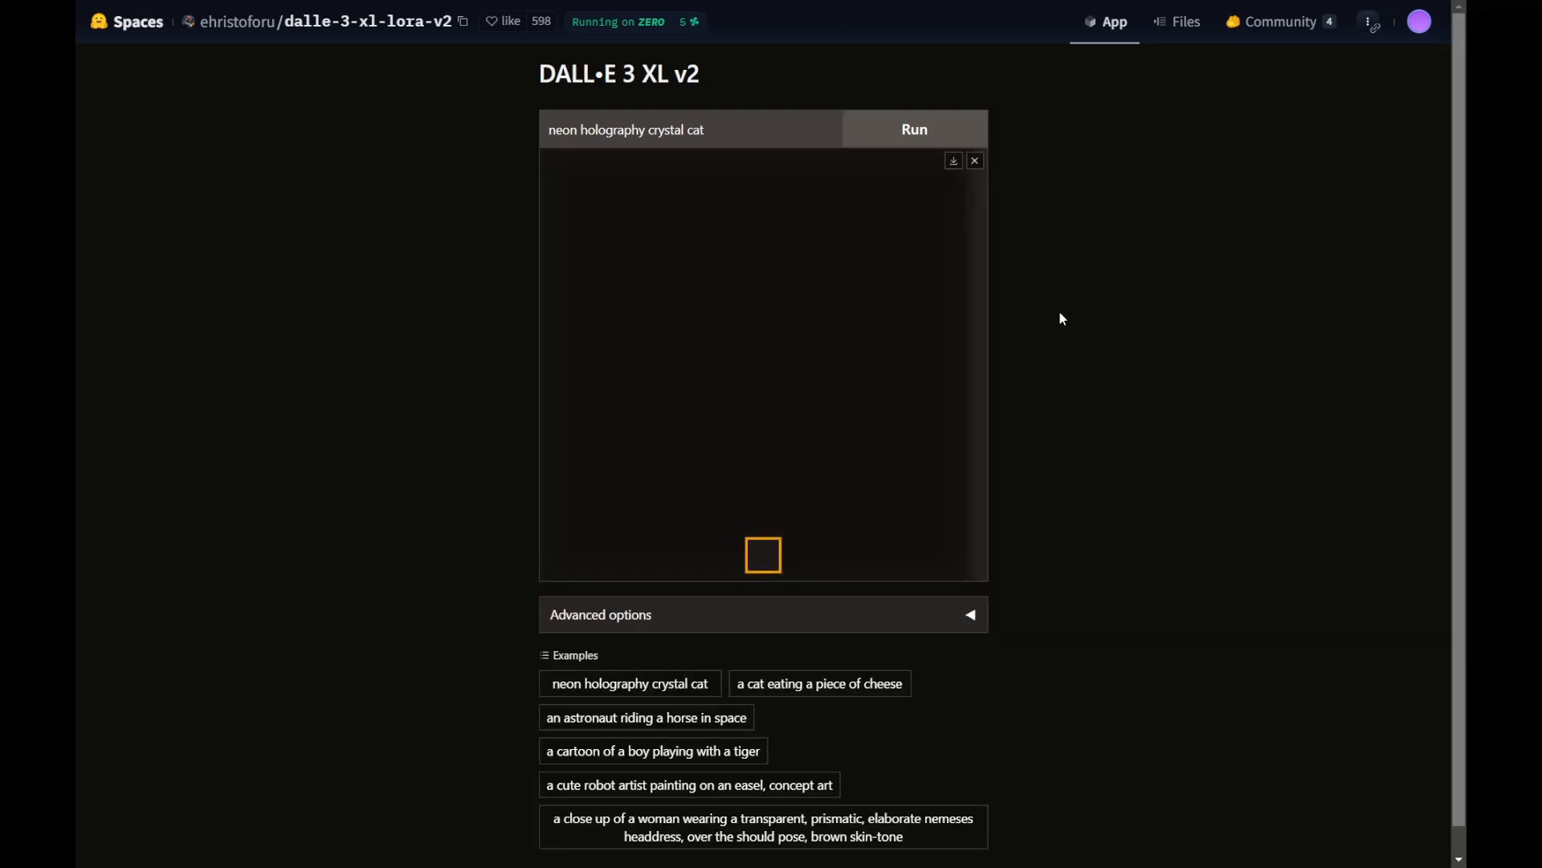
pyautogui.click(915, 128)
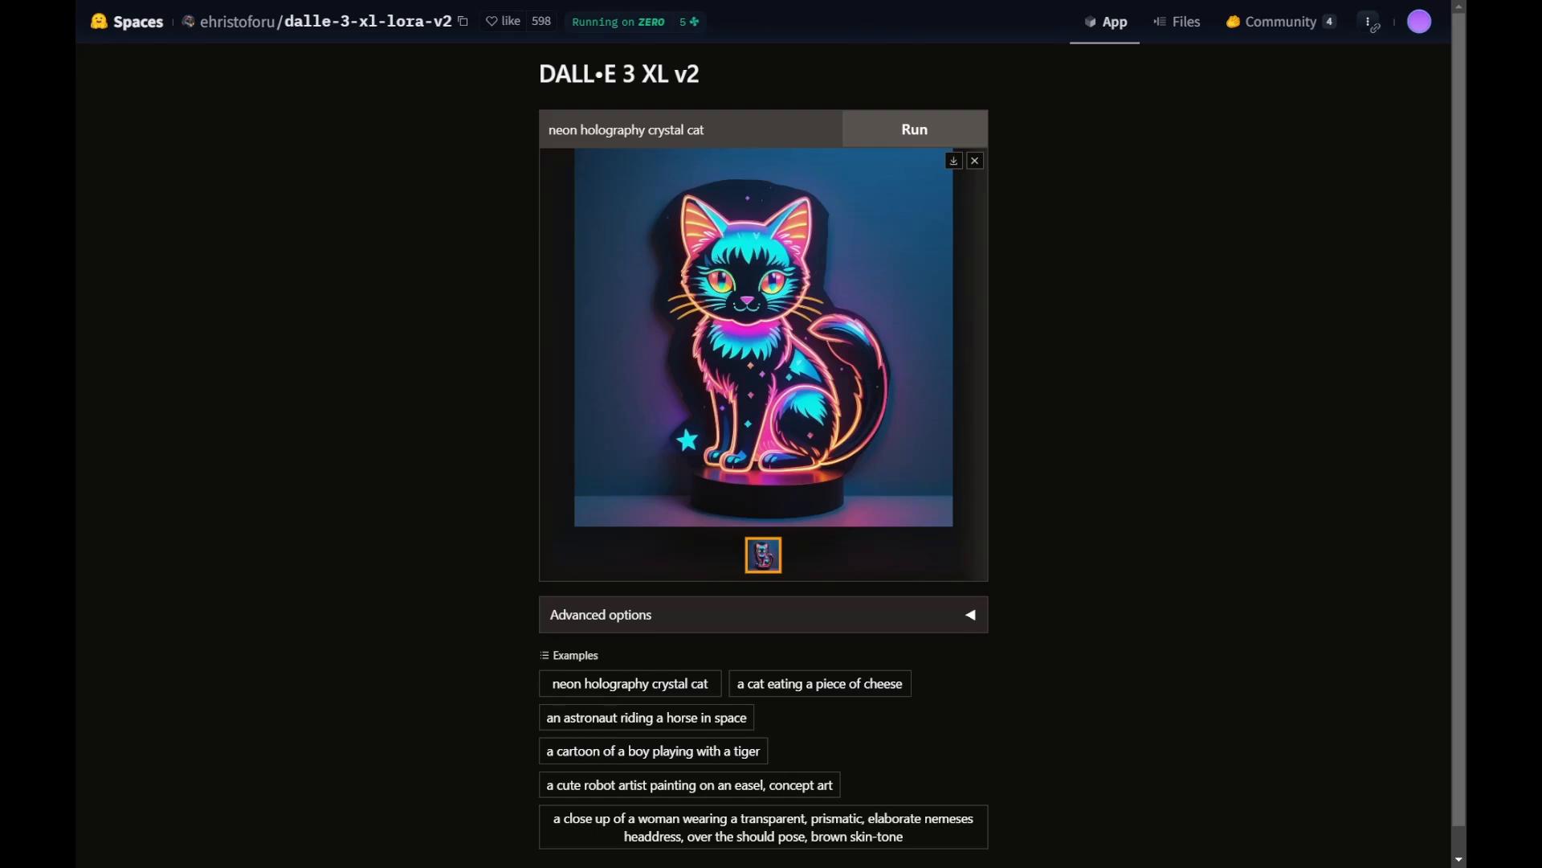
pyautogui.moveTo(825, 460)
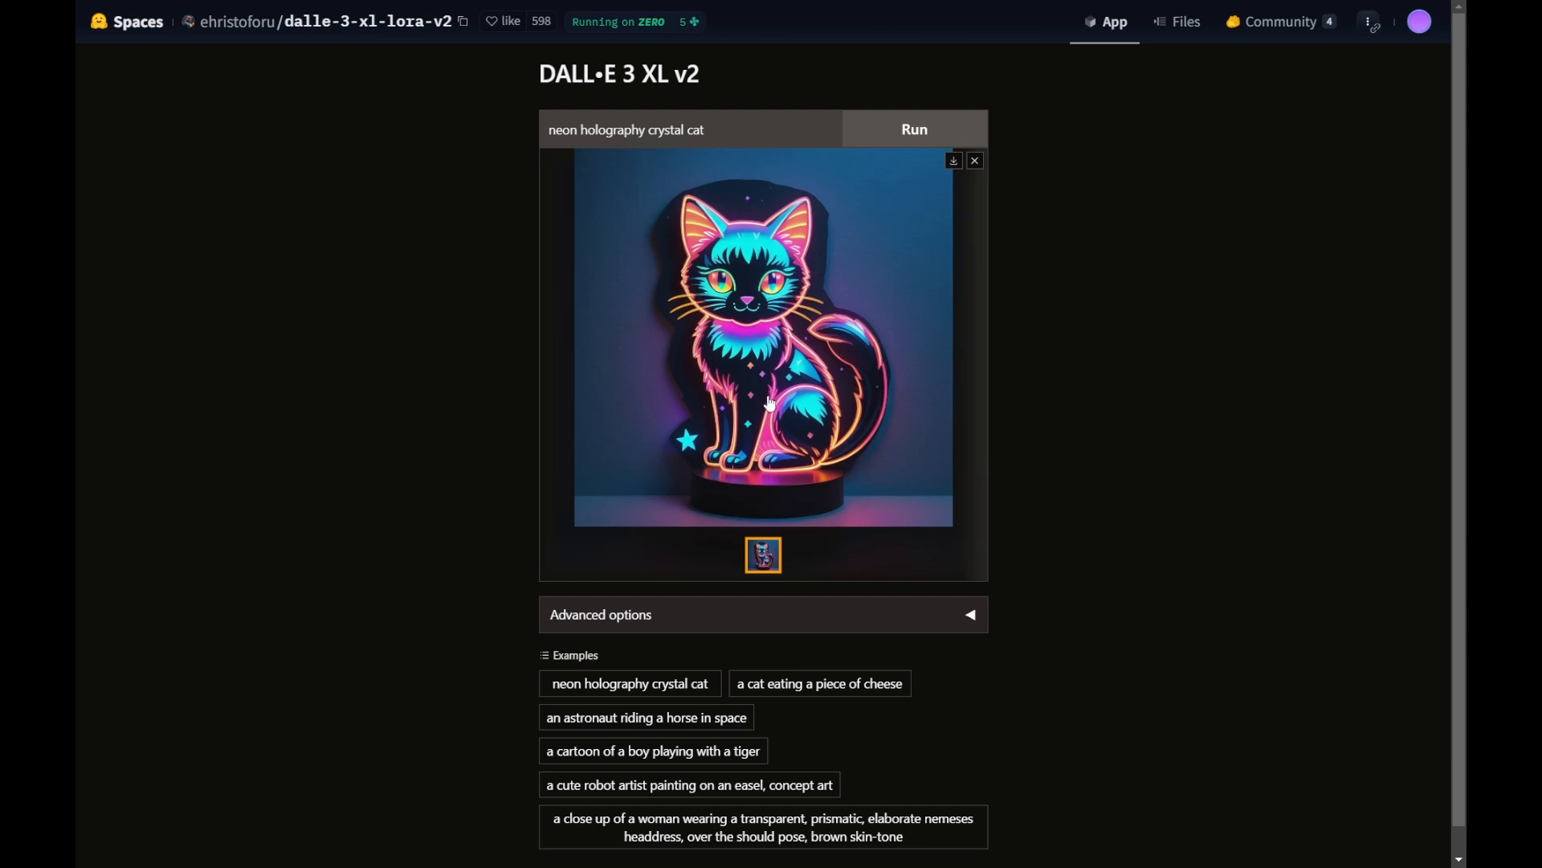
pyautogui.moveTo(771, 415)
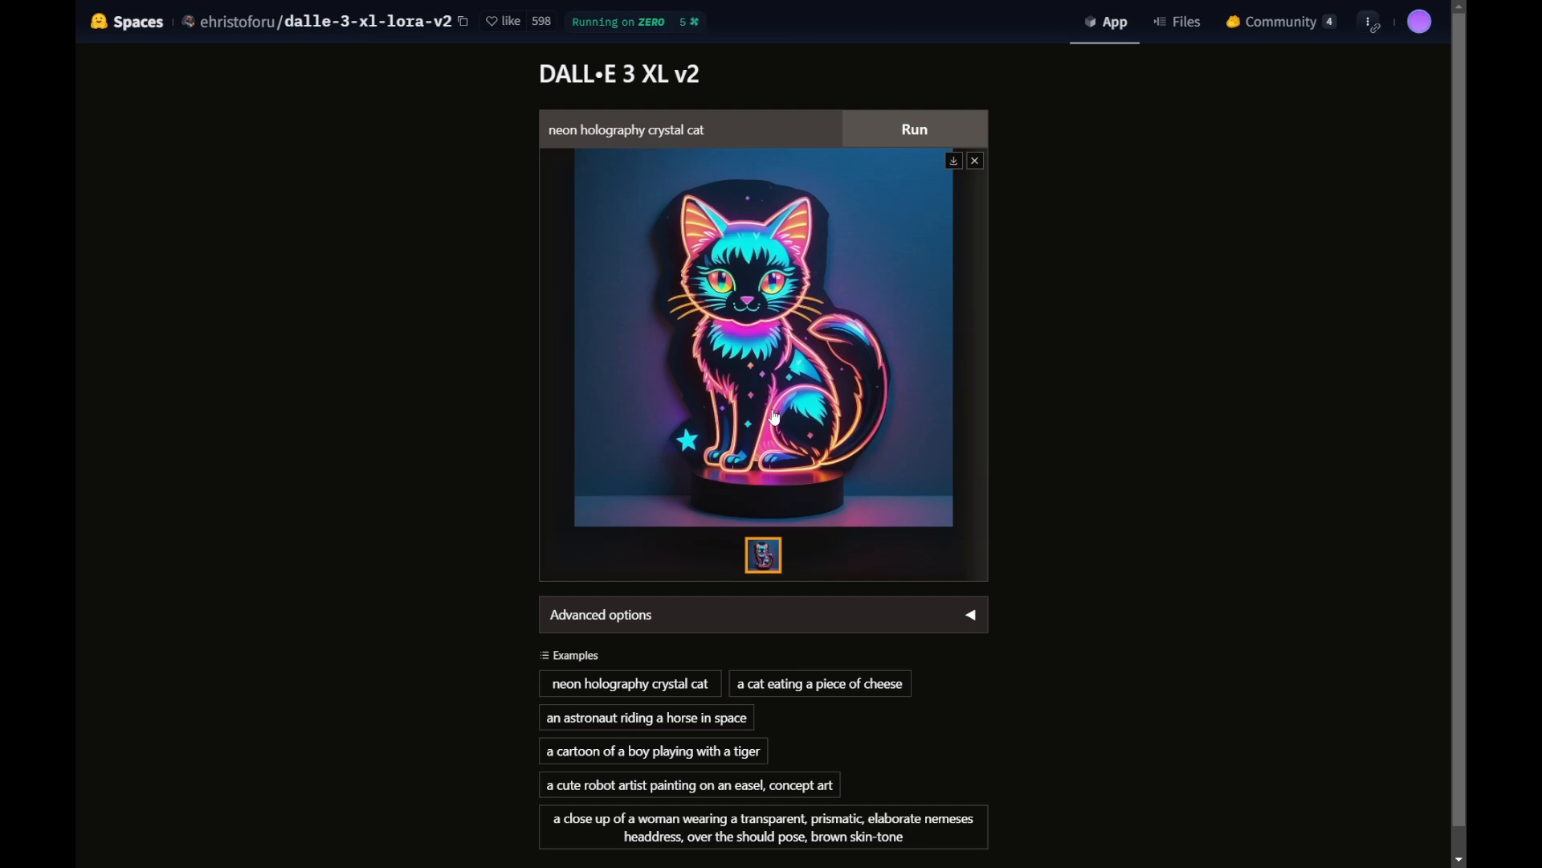
pyautogui.moveTo(773, 409)
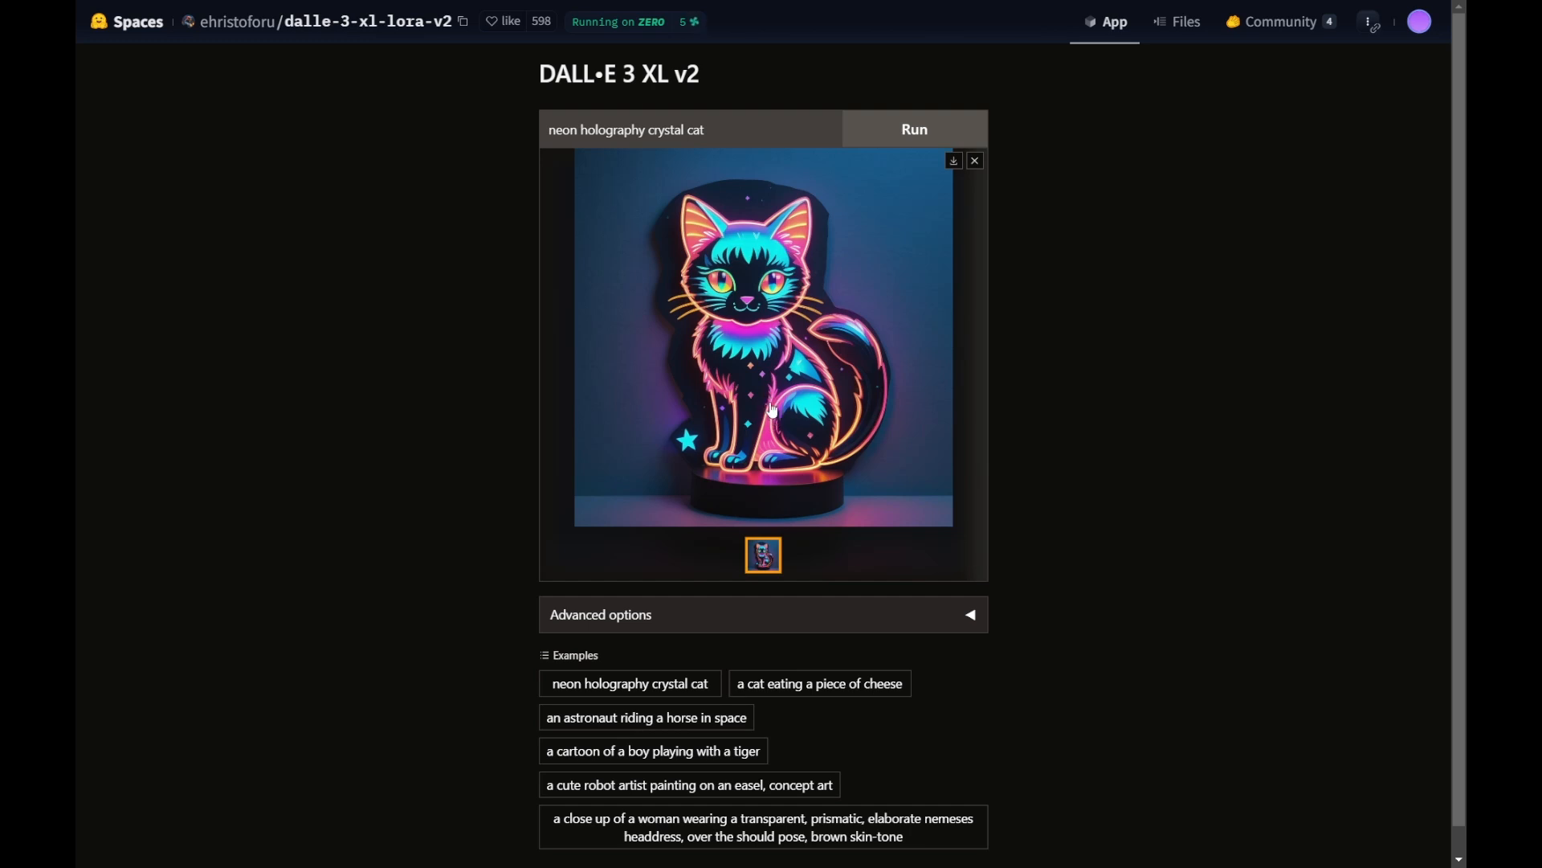
pyautogui.moveTo(484, 303)
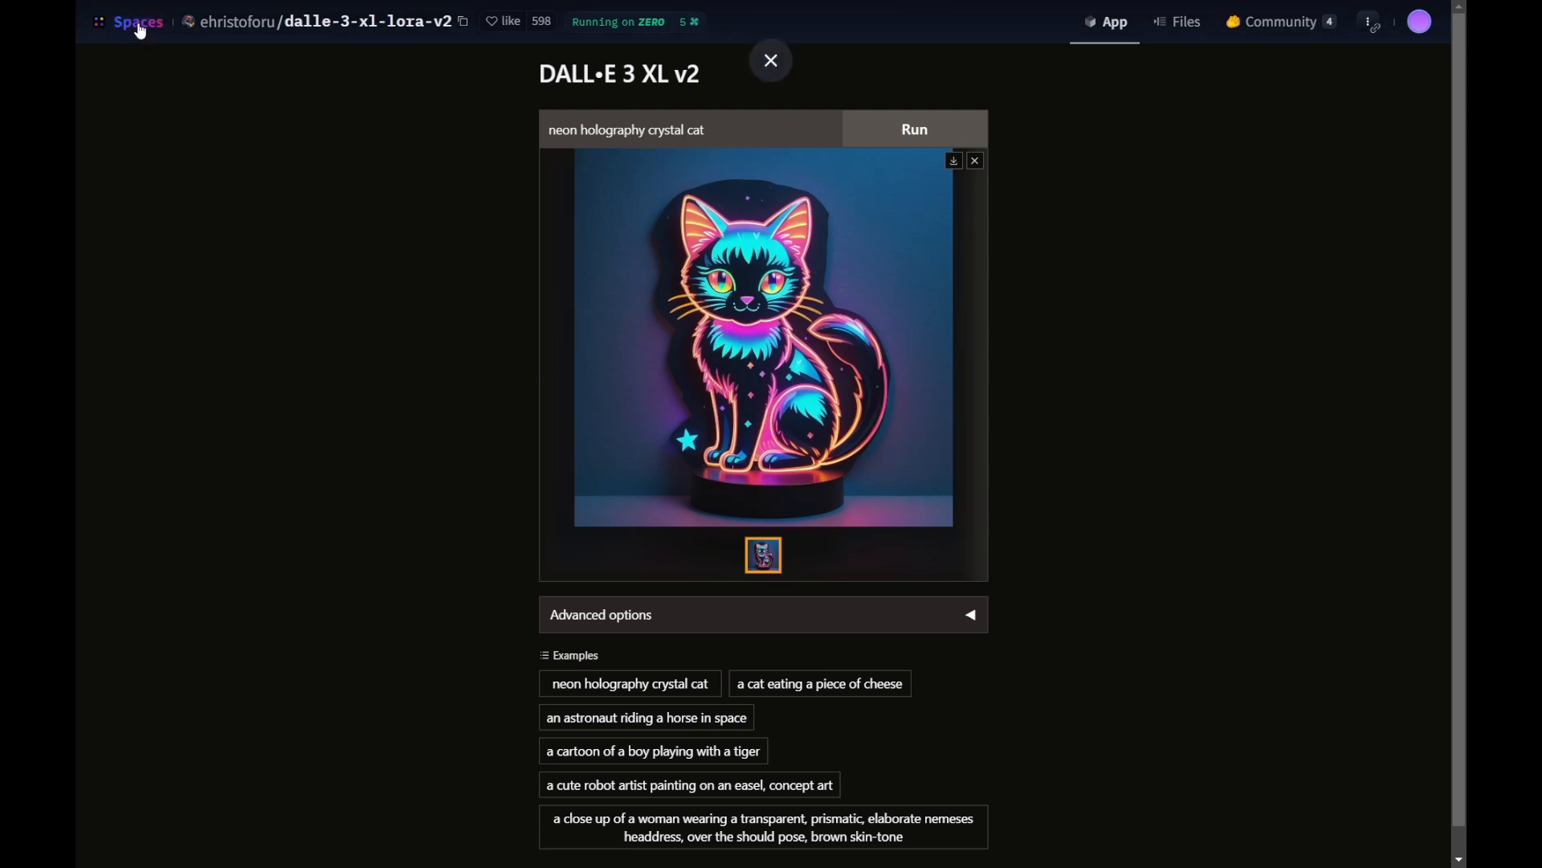
# Return from the Space to the Spaces directory and look down the trending apps
pyautogui.click(137, 21)
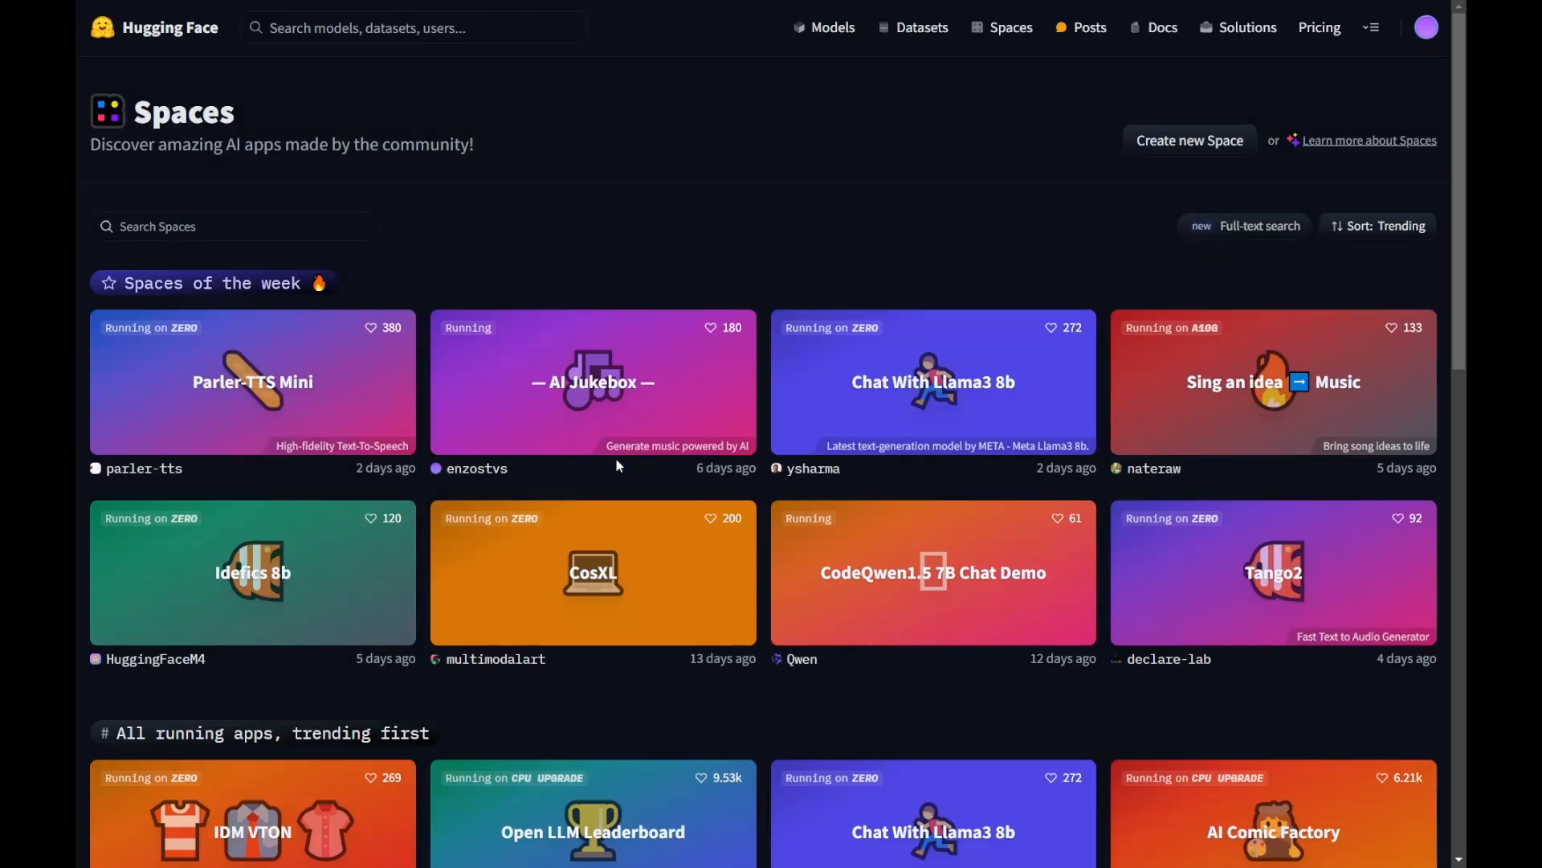
pyautogui.scroll(-3)
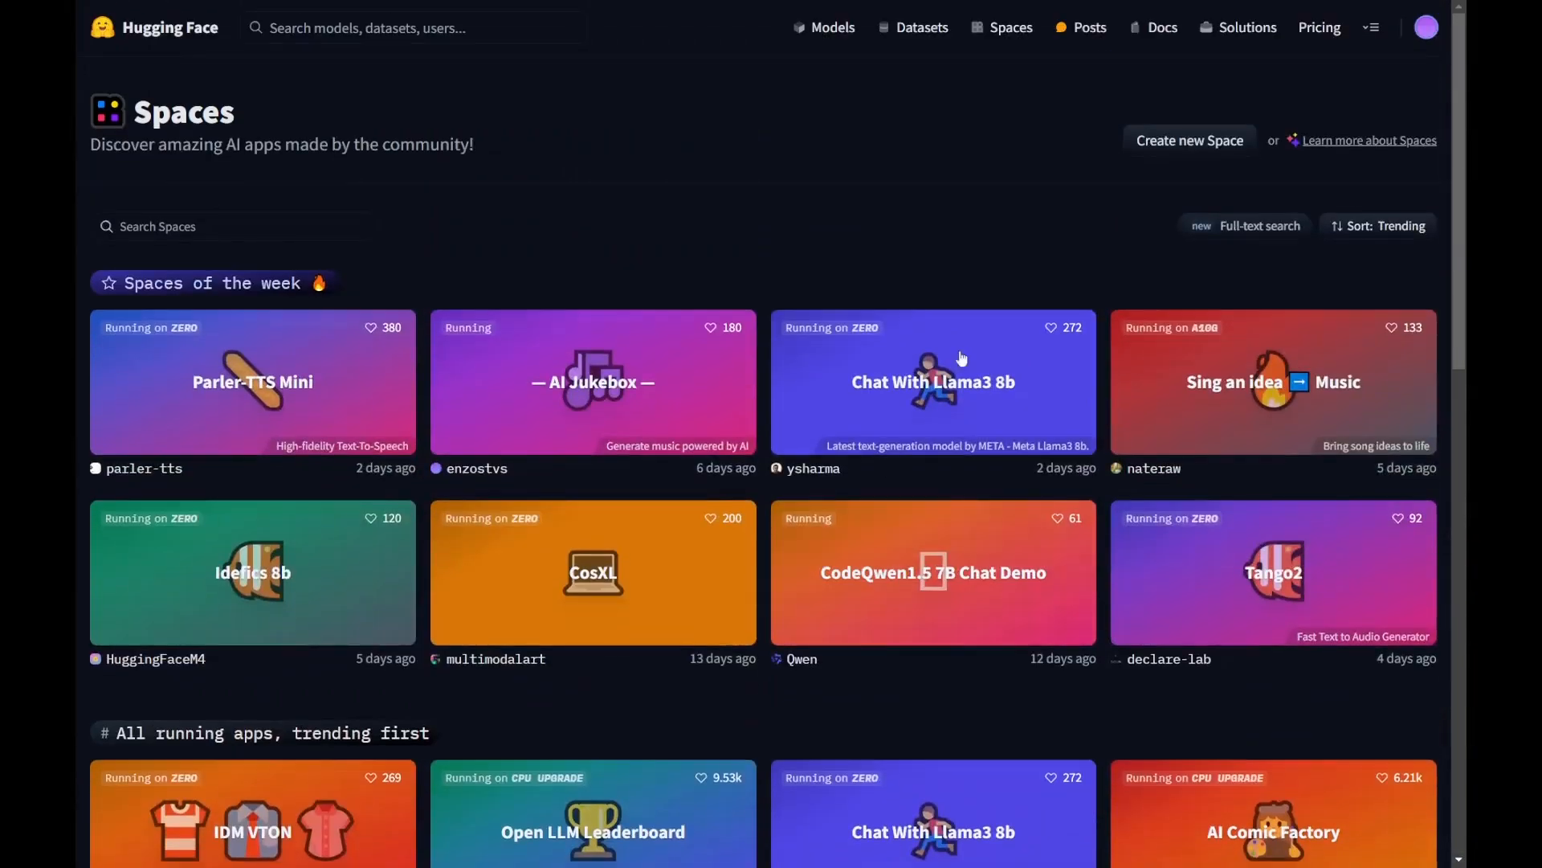
pyautogui.moveTo(1122, 72)
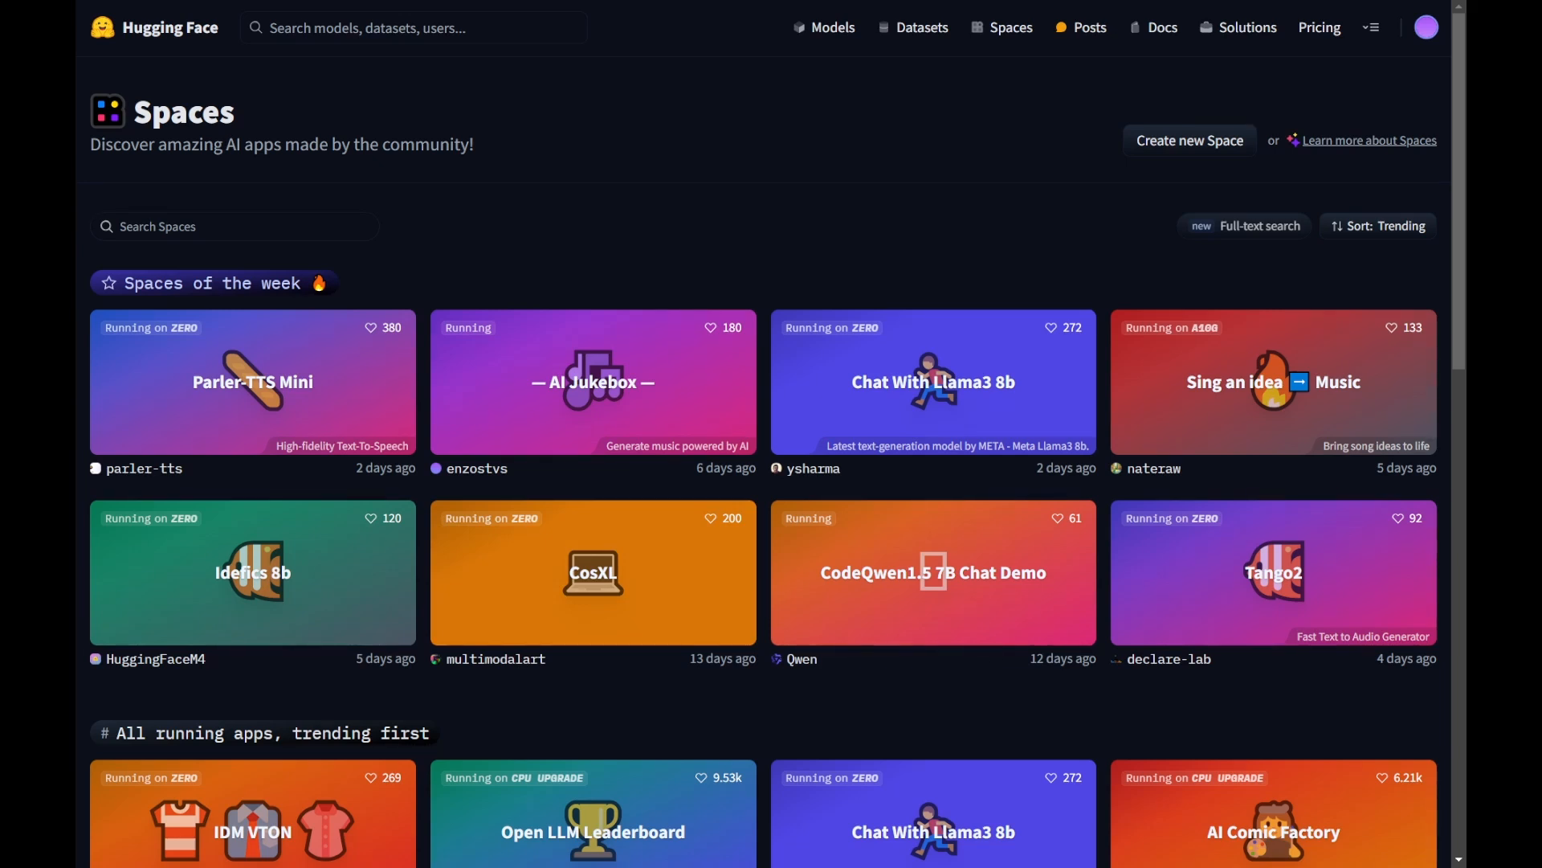
pyautogui.moveTo(356, 241)
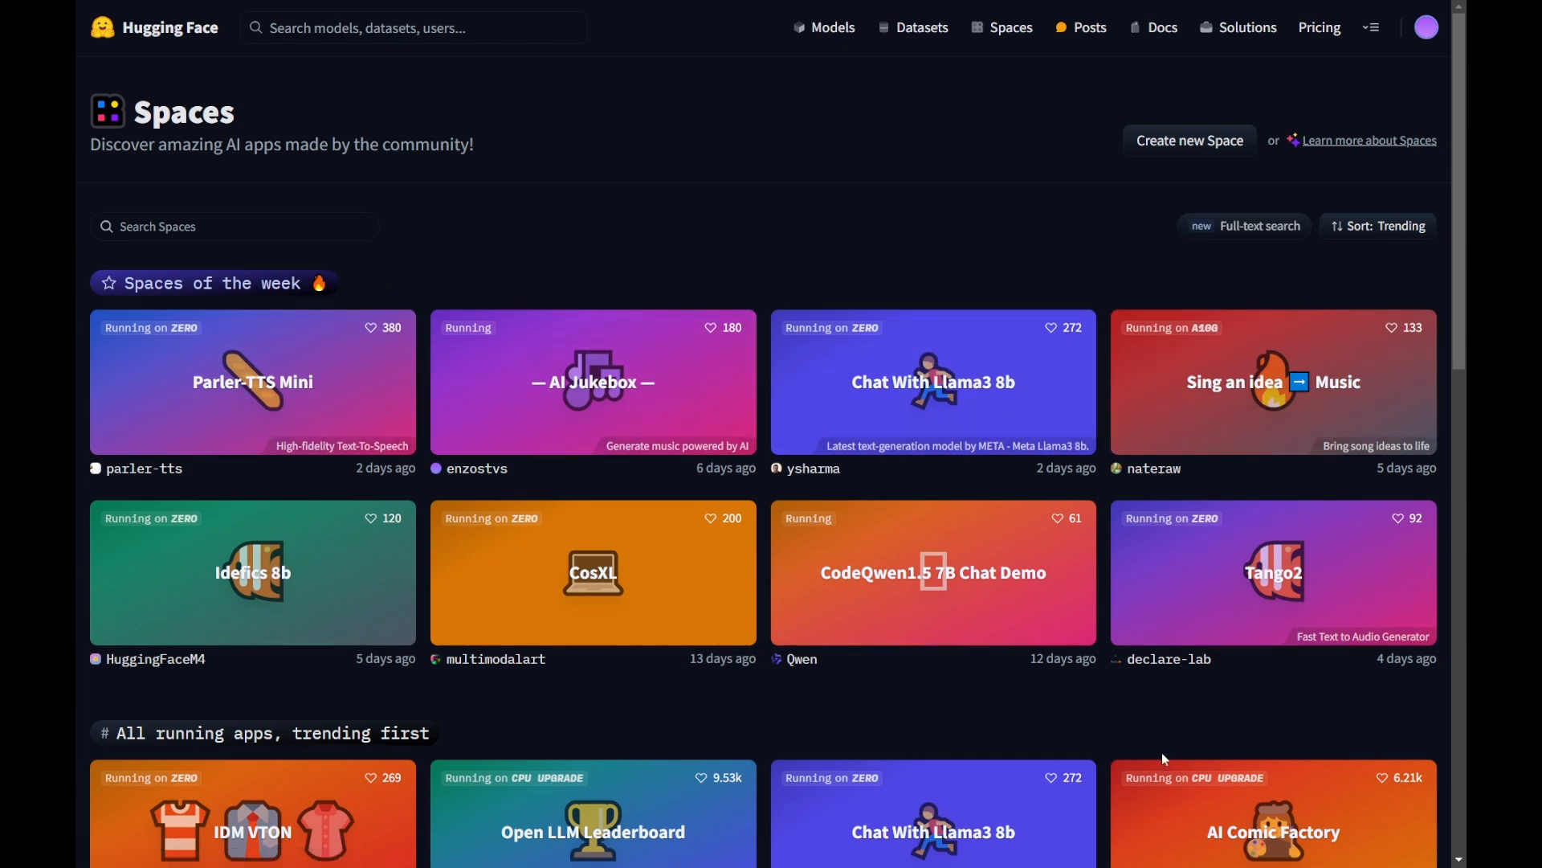
pyautogui.moveTo(668, 707)
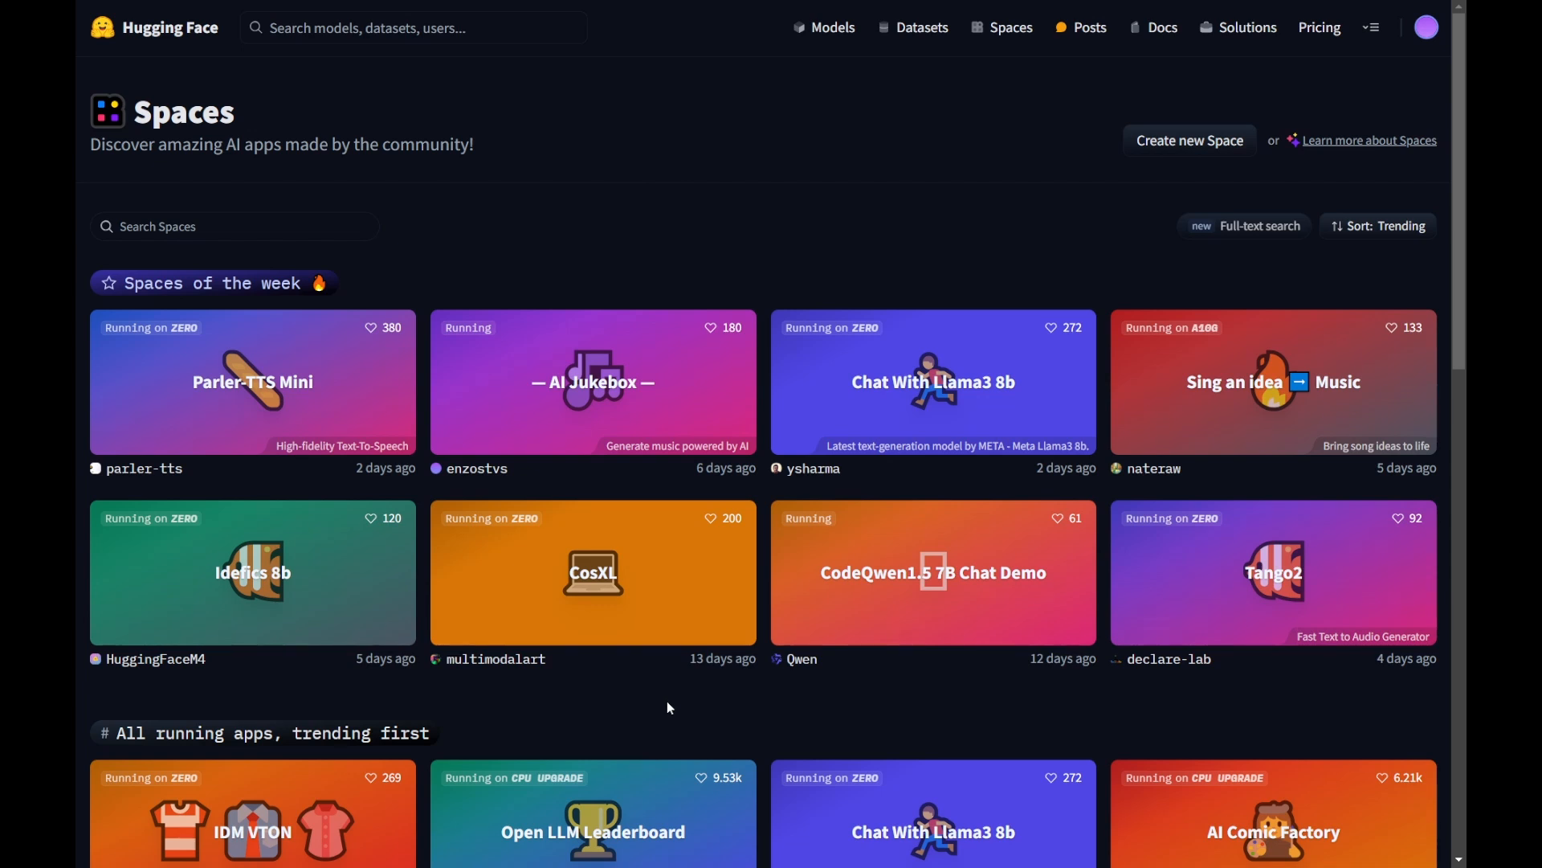
pyautogui.moveTo(854, 225)
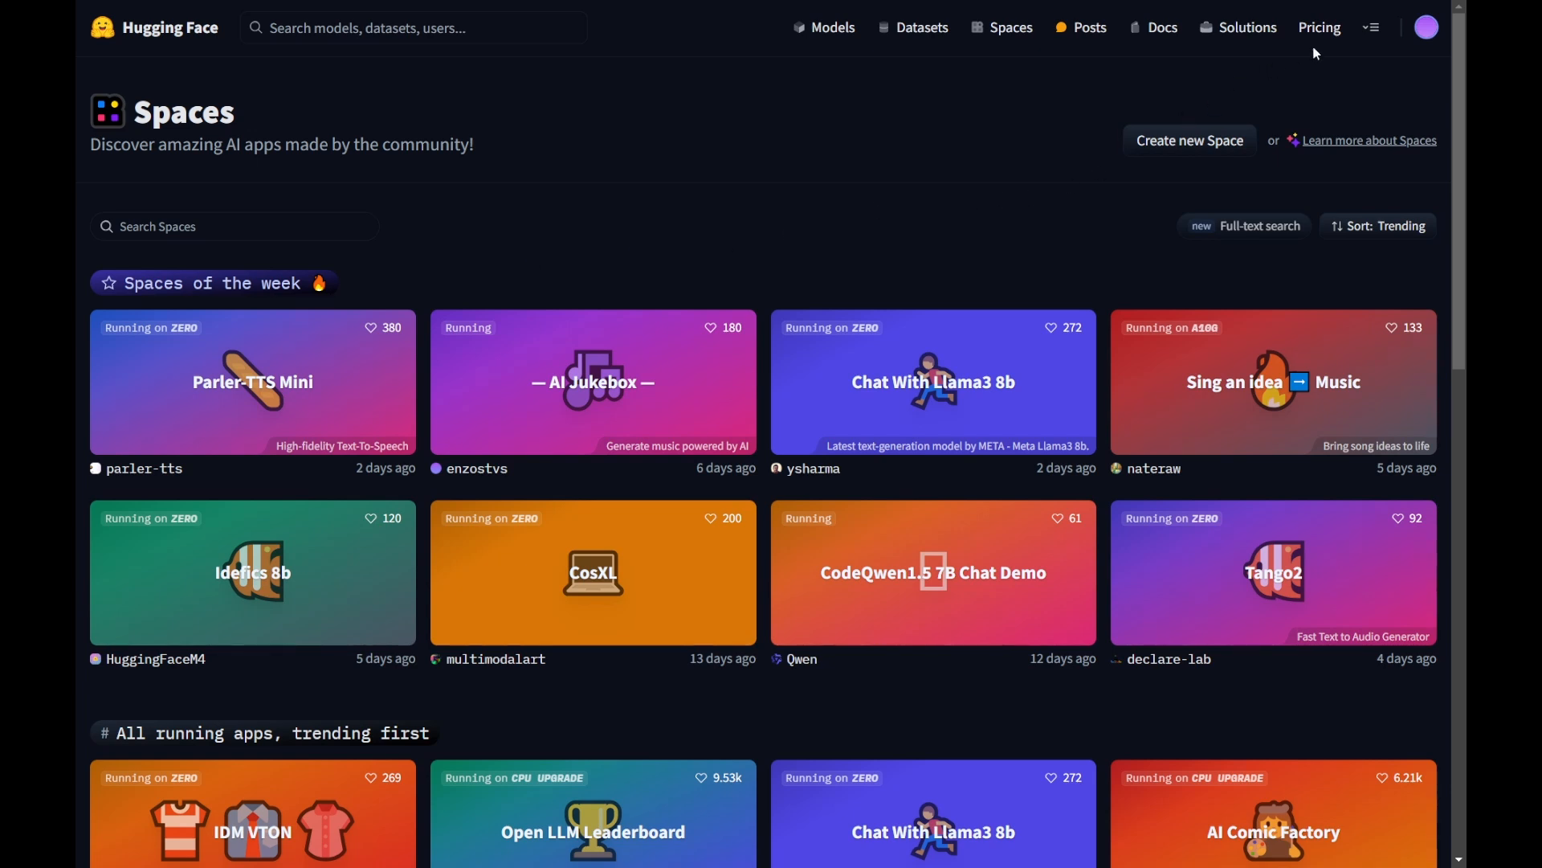
pyautogui.moveTo(1320, 29)
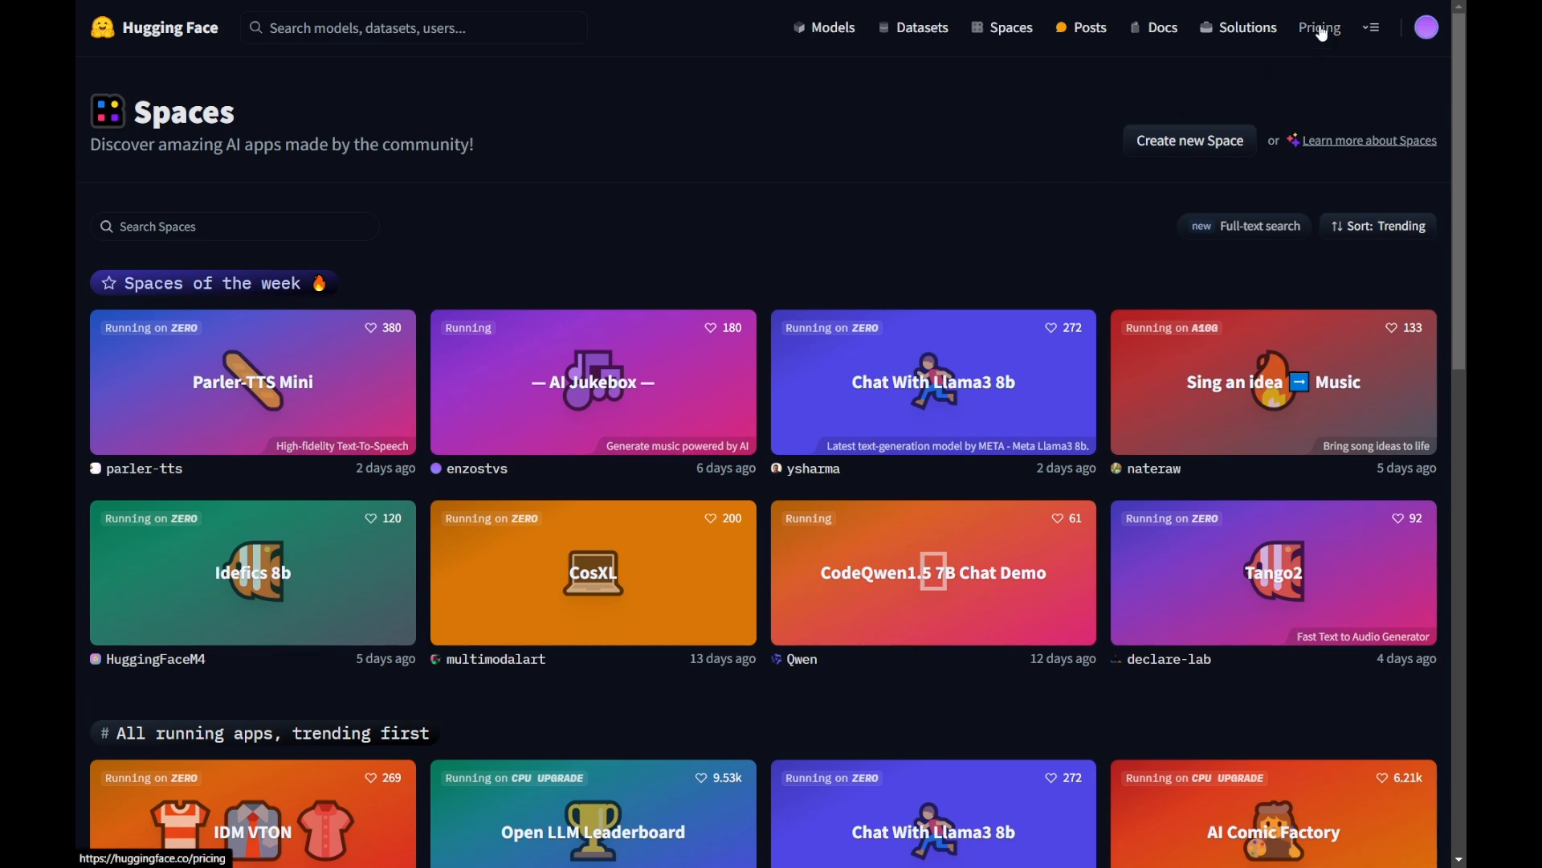
# Go to the Pricing page and move past the plan cards to the free Hugging Face Hub section
pyautogui.click(1319, 28)
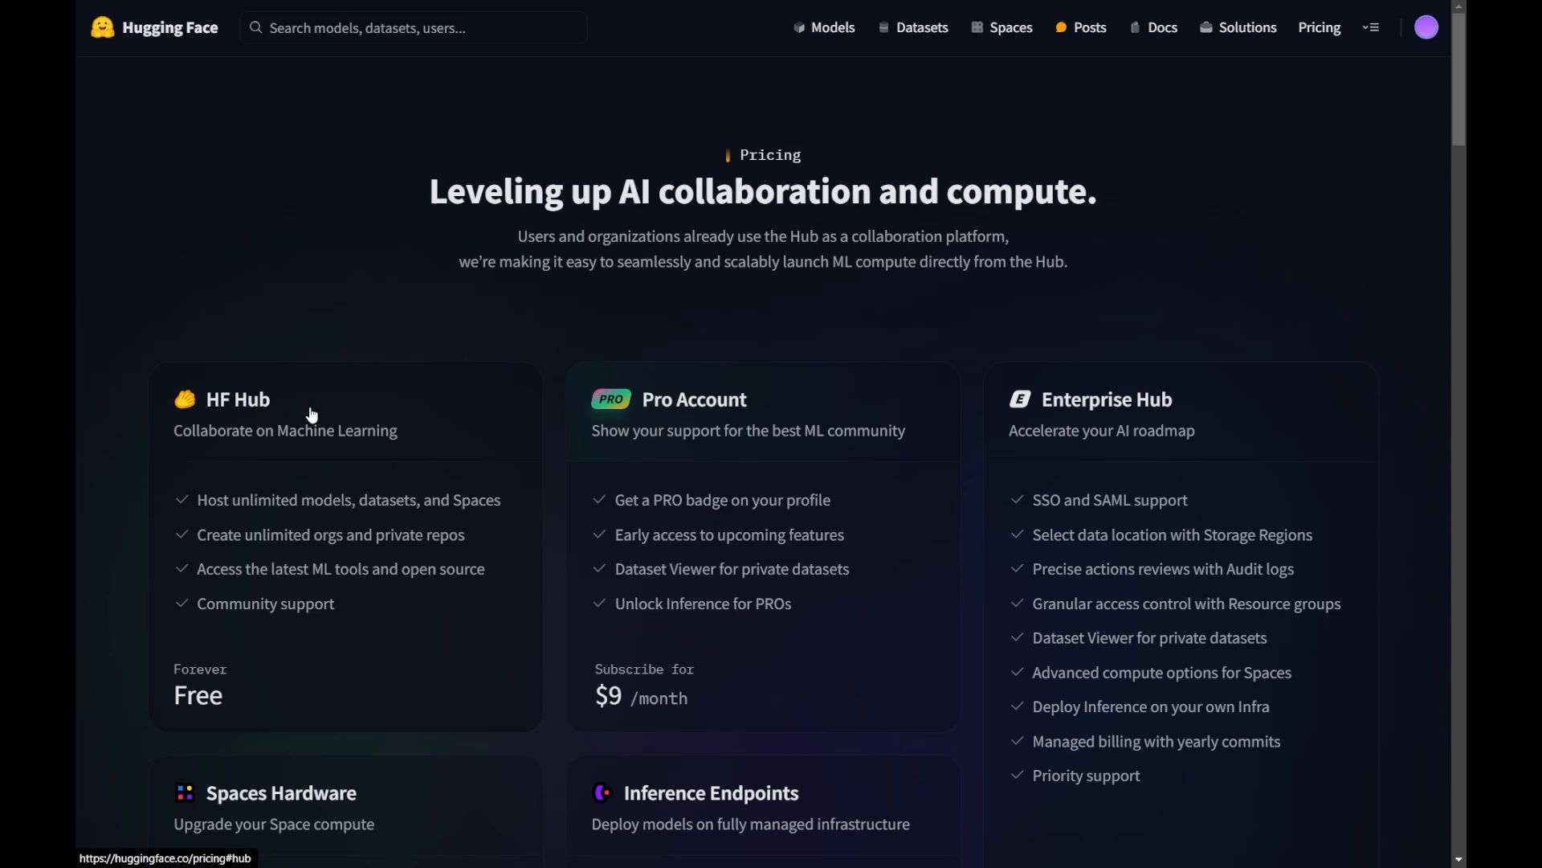
pyautogui.moveTo(239, 626)
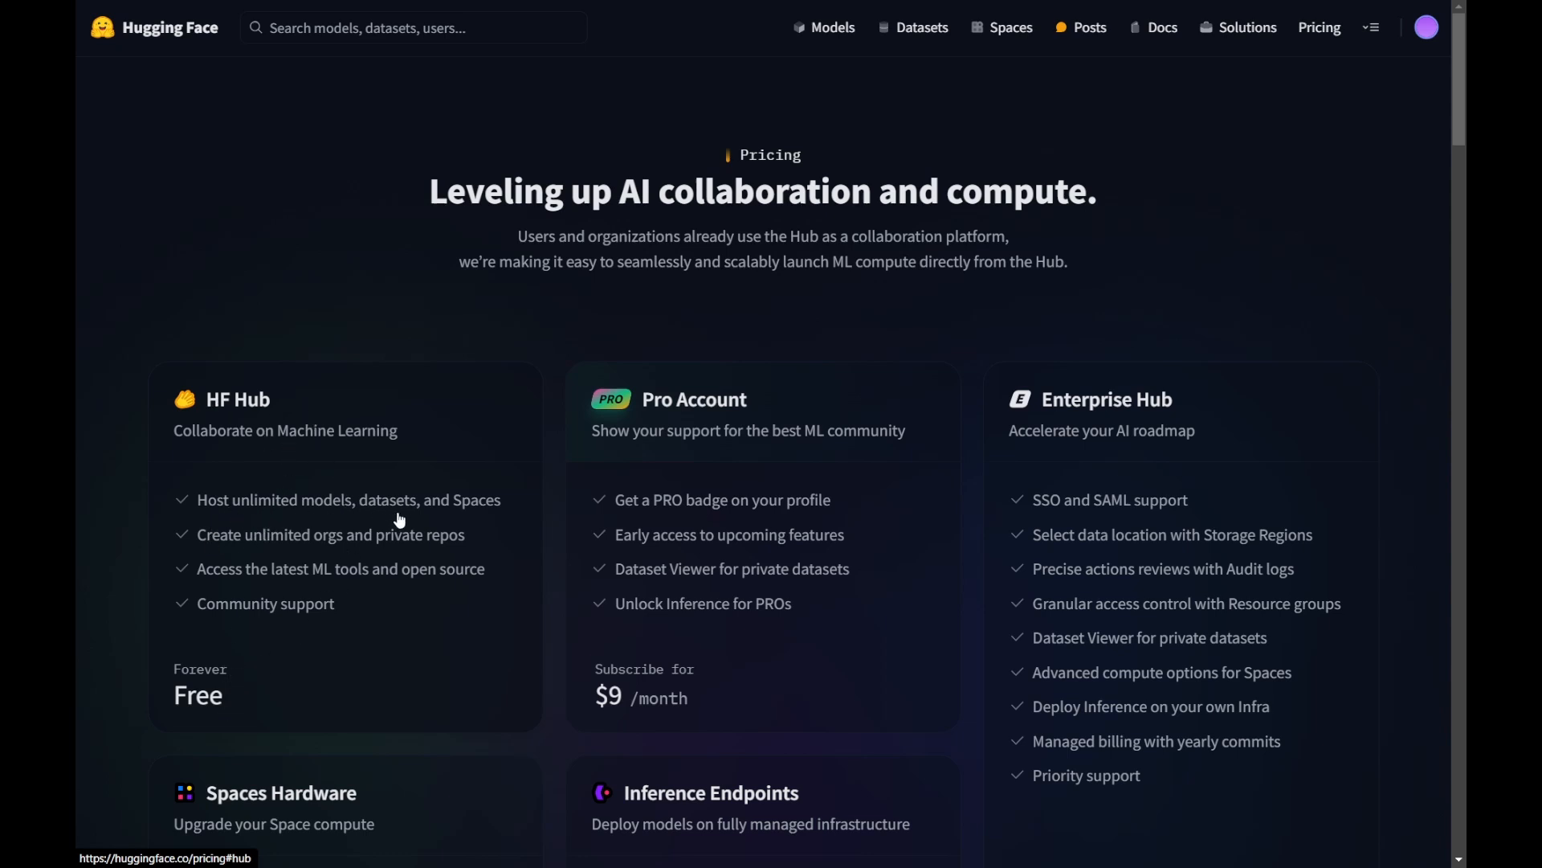
pyautogui.moveTo(368, 559)
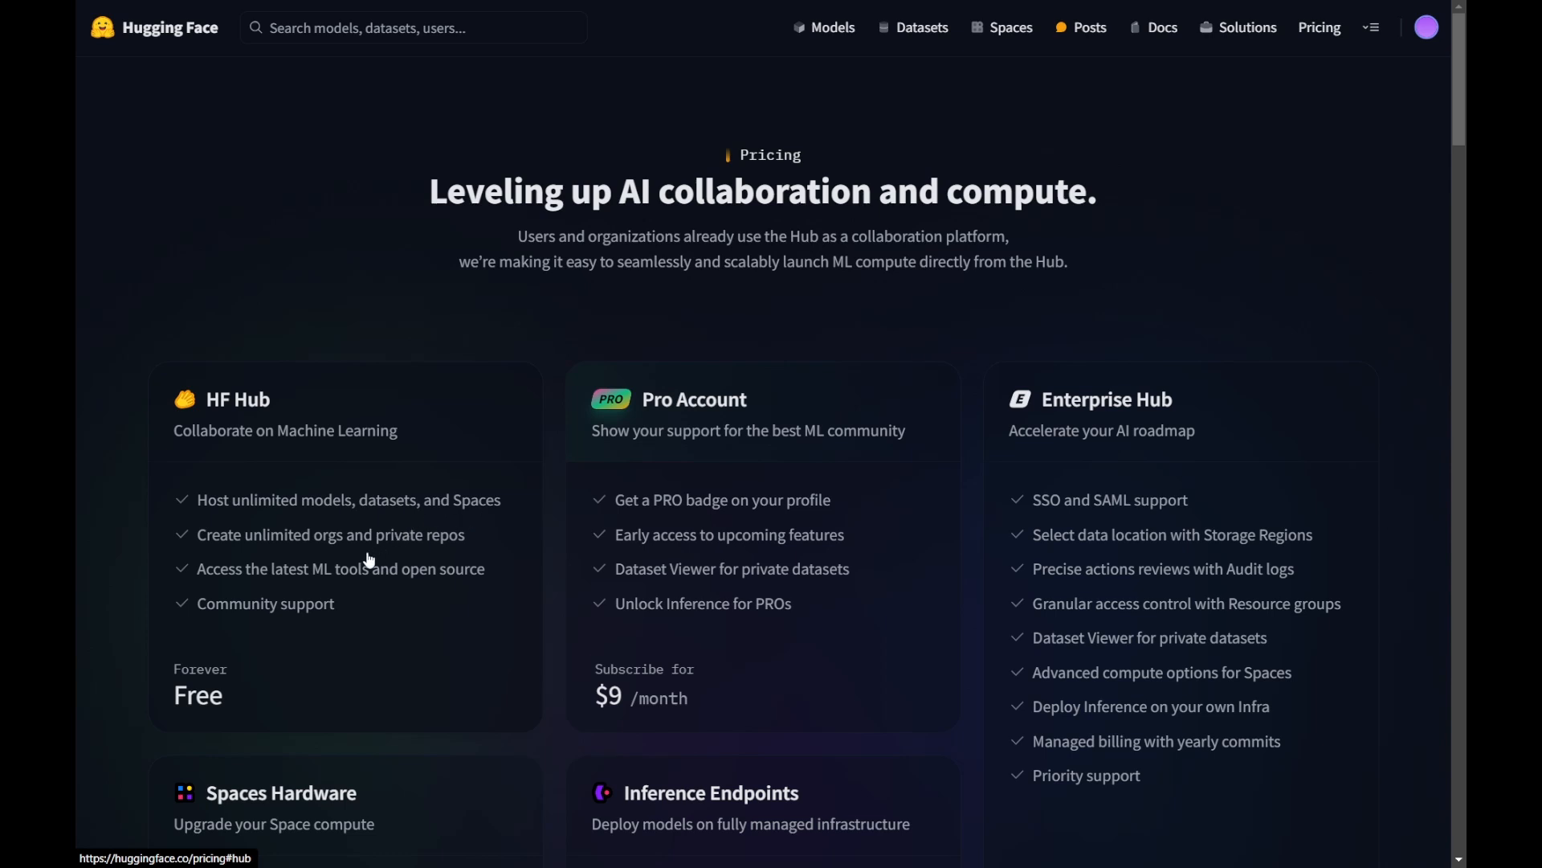
pyautogui.moveTo(250, 559)
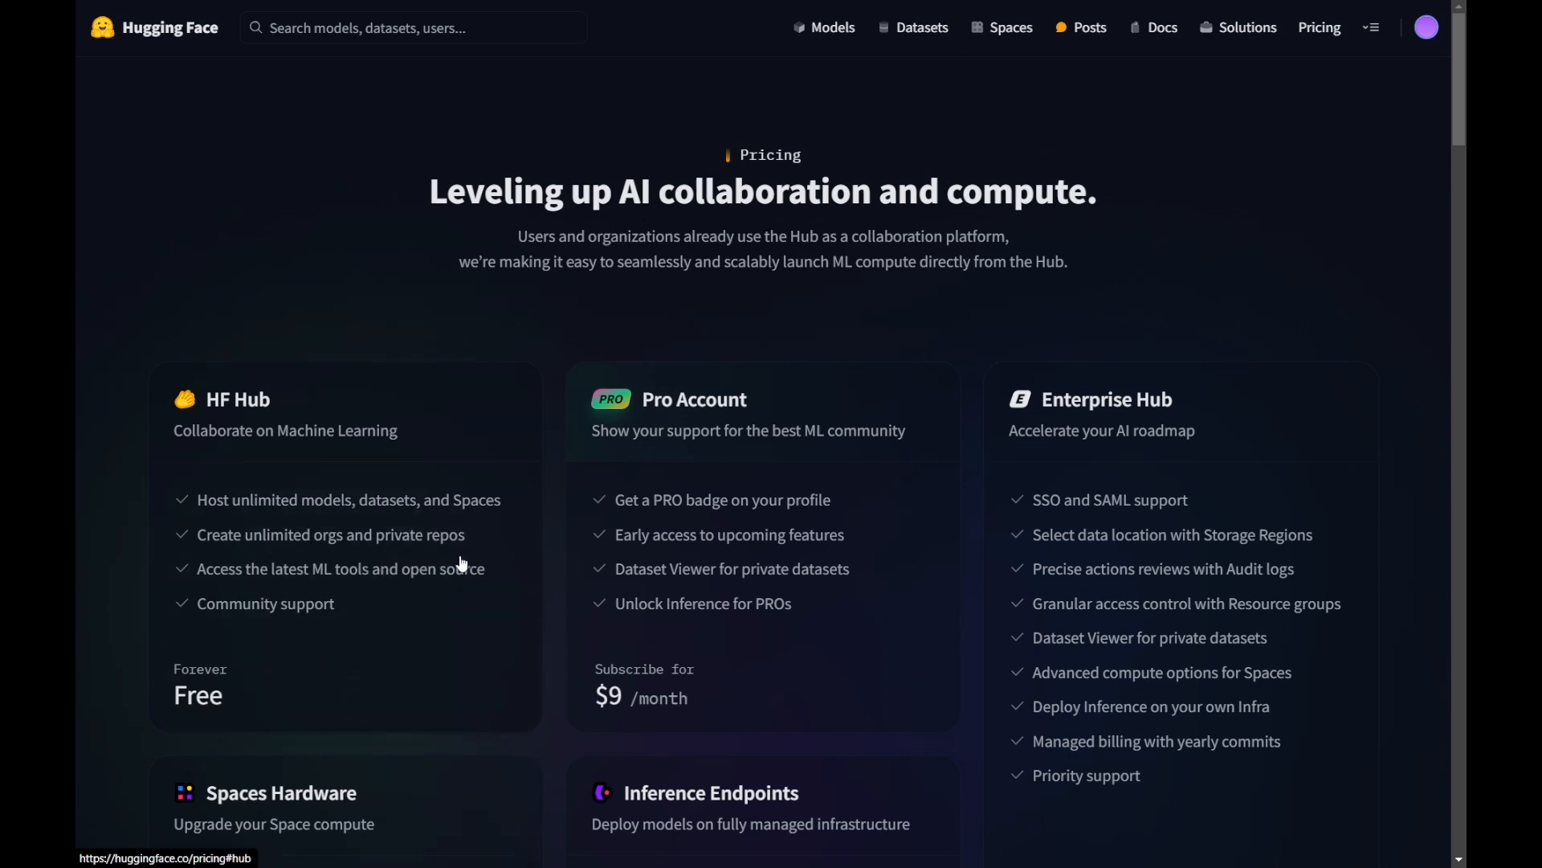
pyautogui.moveTo(344, 601)
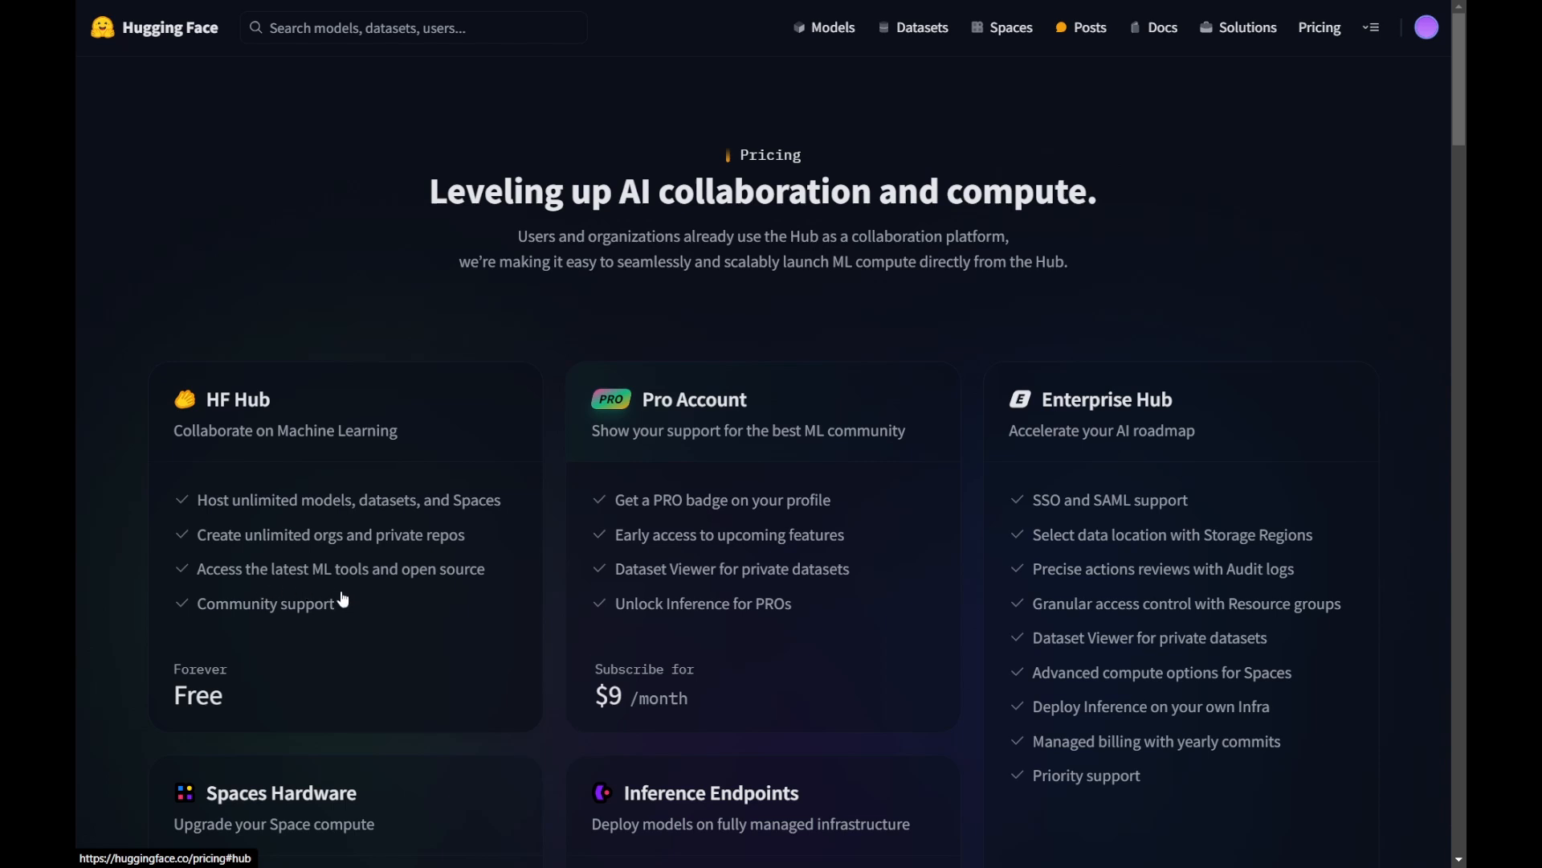
pyautogui.moveTo(270, 649)
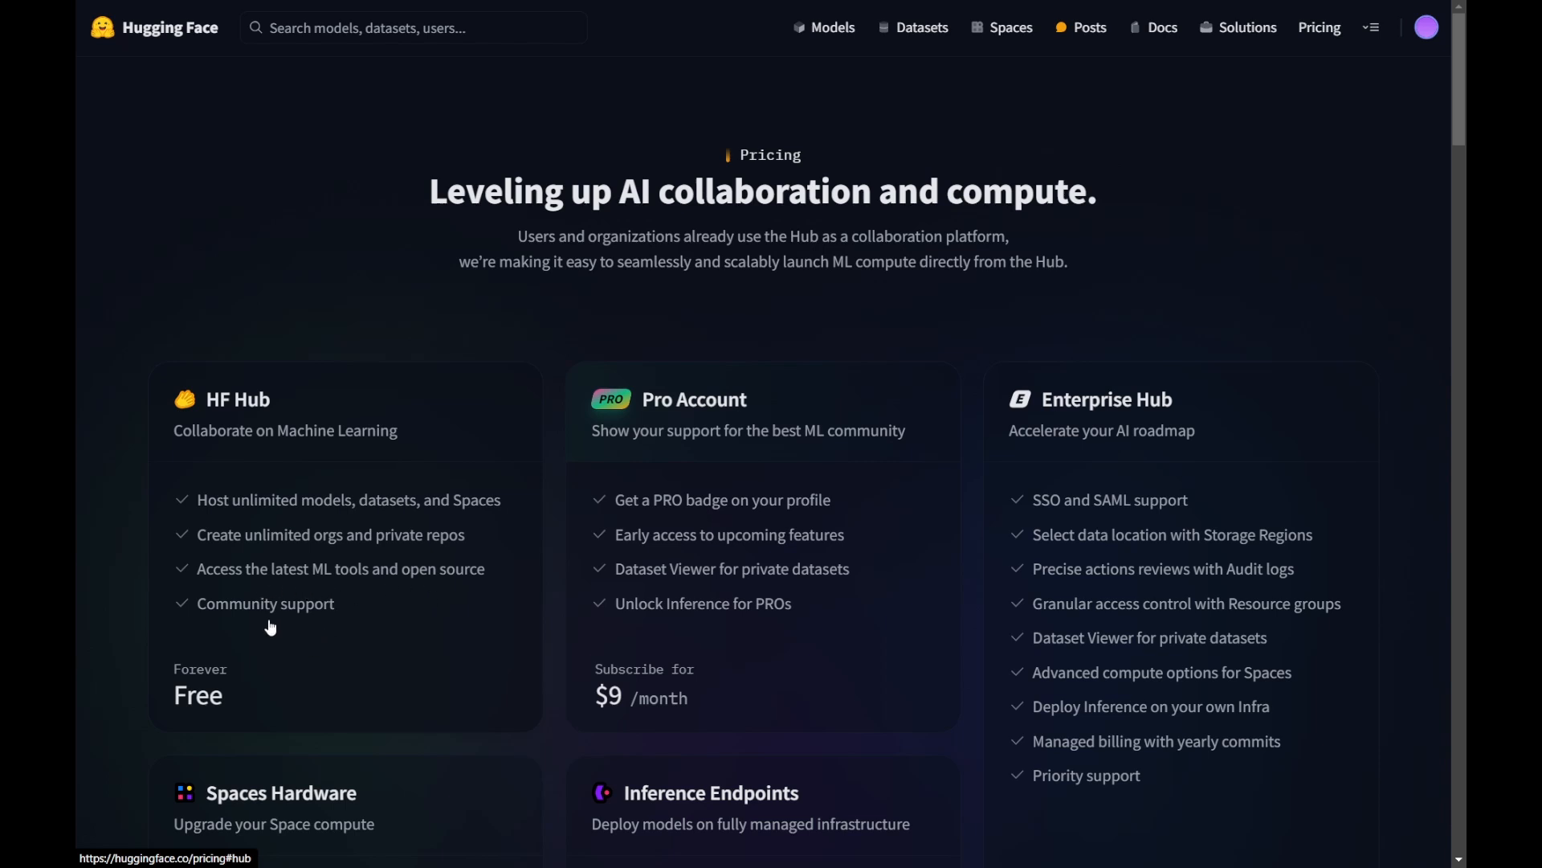
pyautogui.scroll(-3)
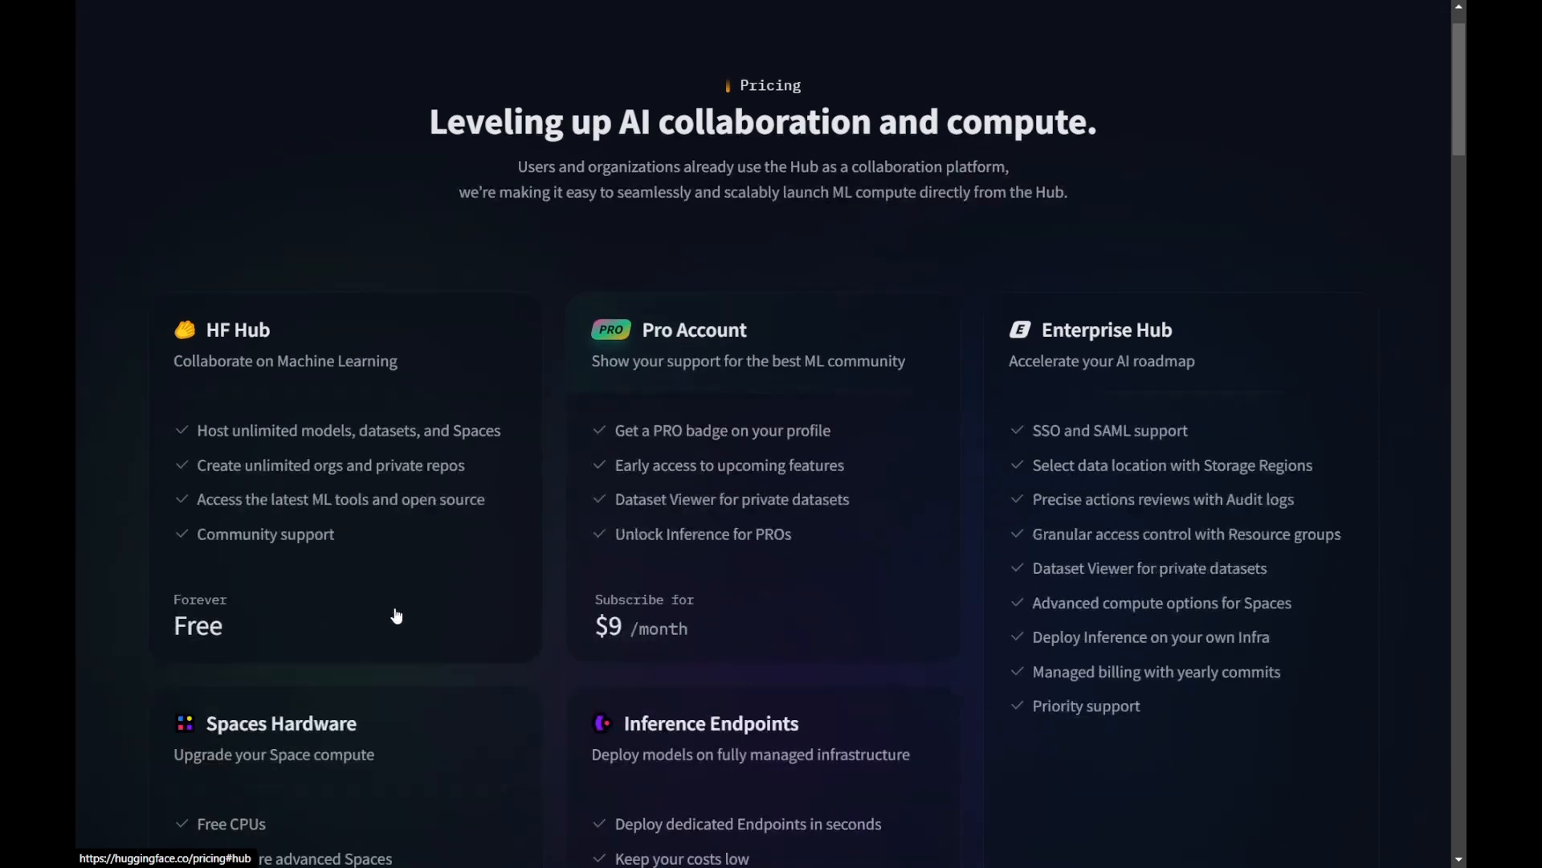
pyautogui.scroll(-3)
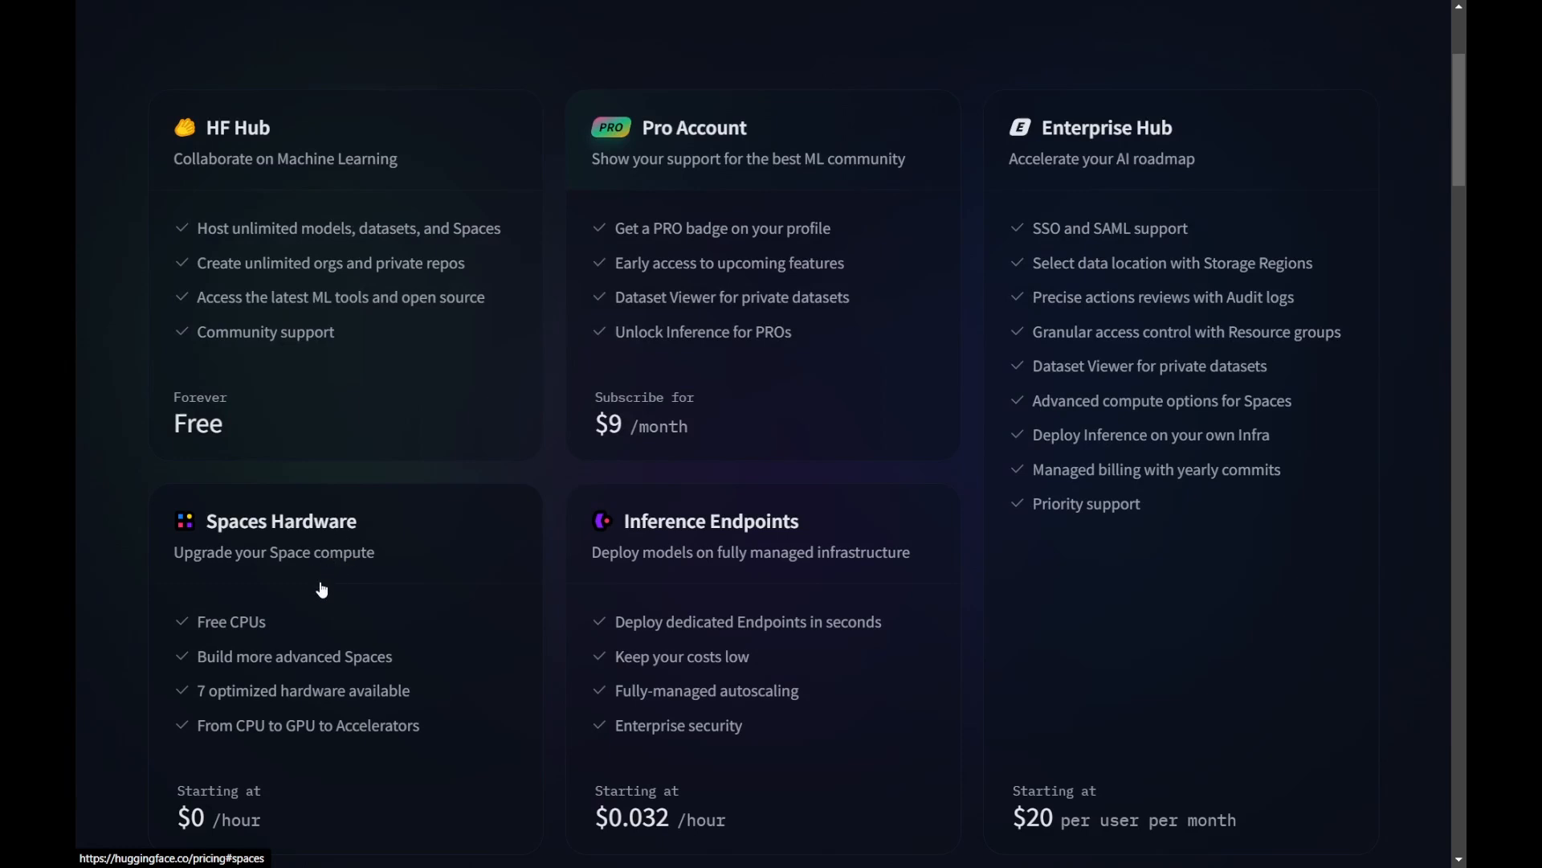
pyautogui.moveTo(376, 673)
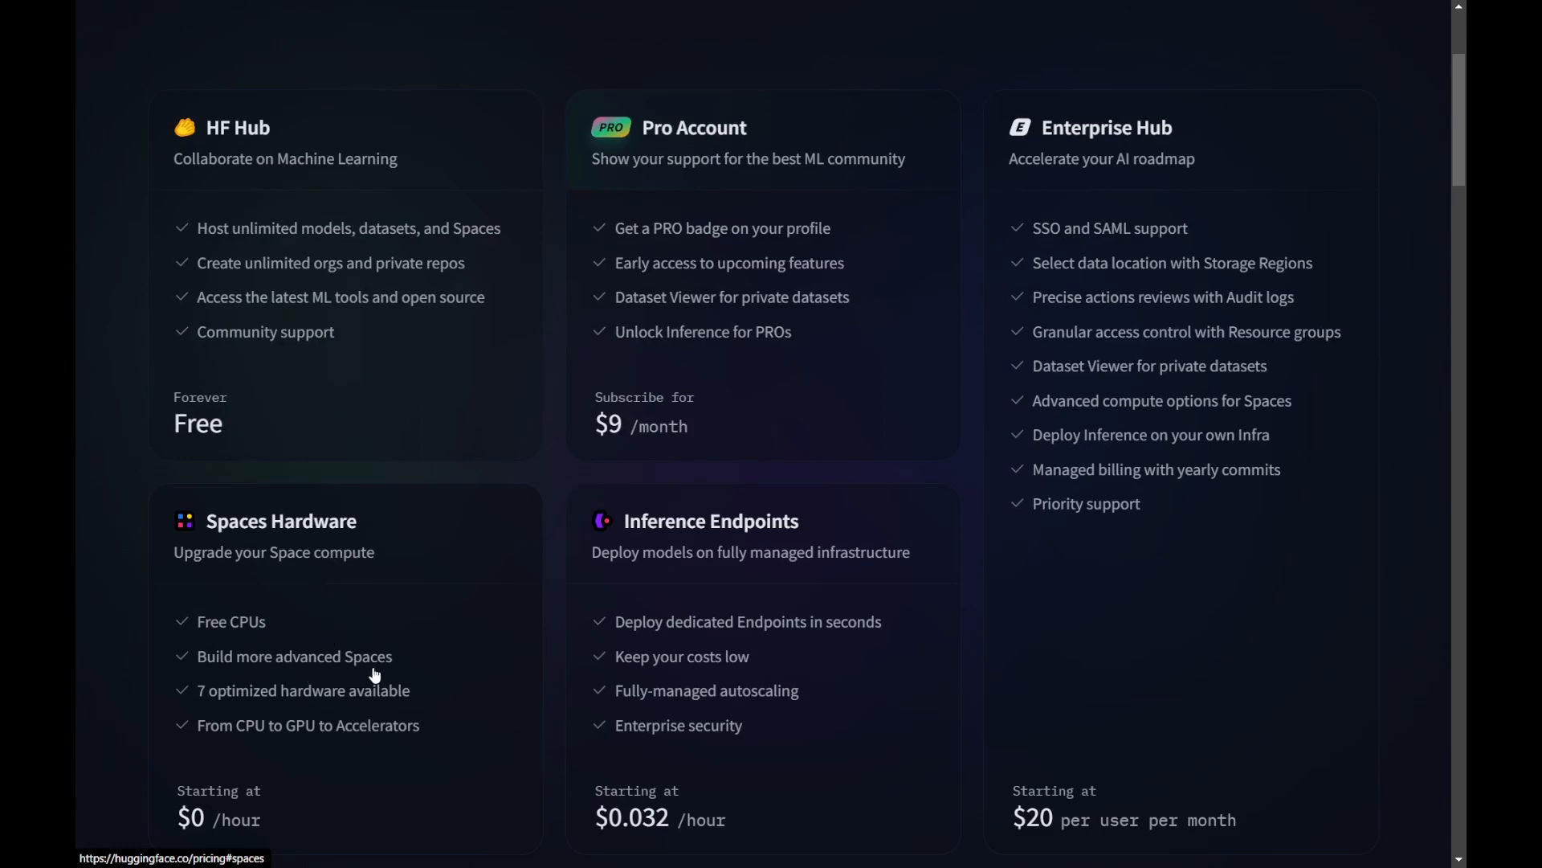
pyautogui.moveTo(321, 717)
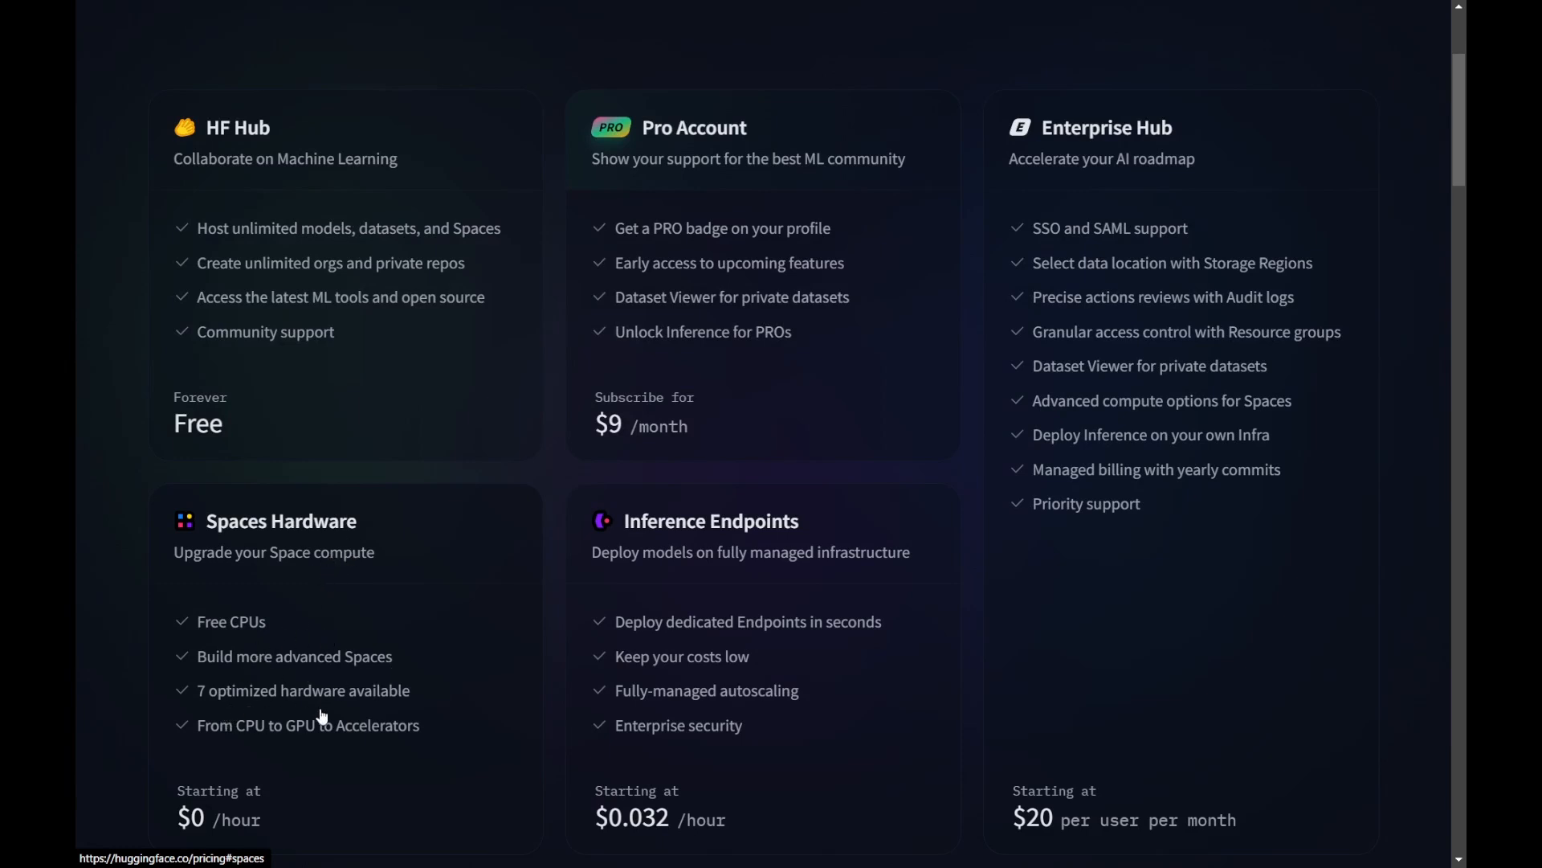
pyautogui.moveTo(208, 822)
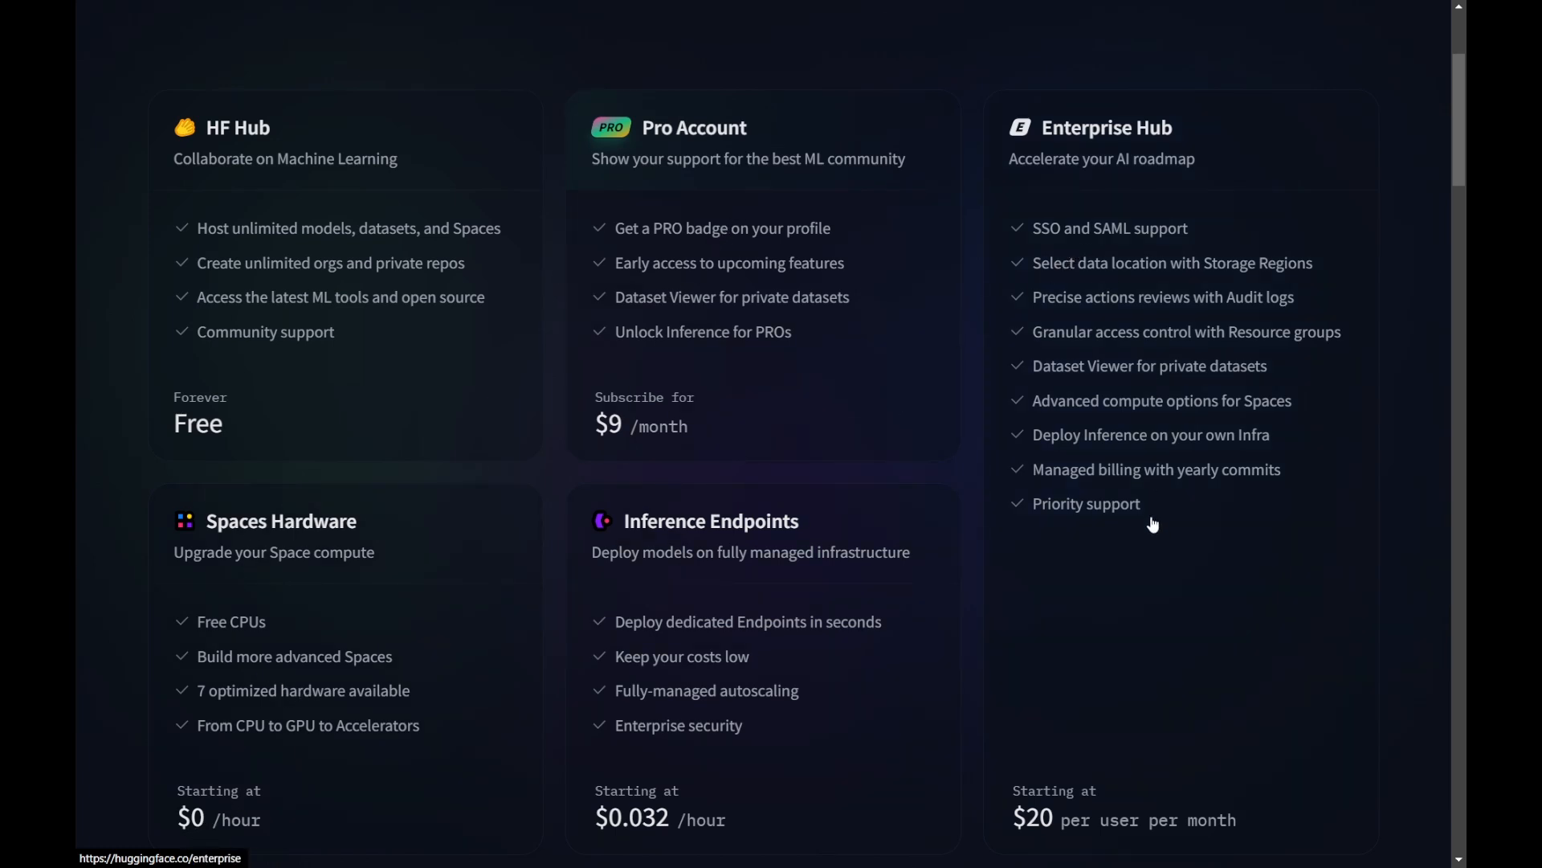
pyautogui.scroll(-3)
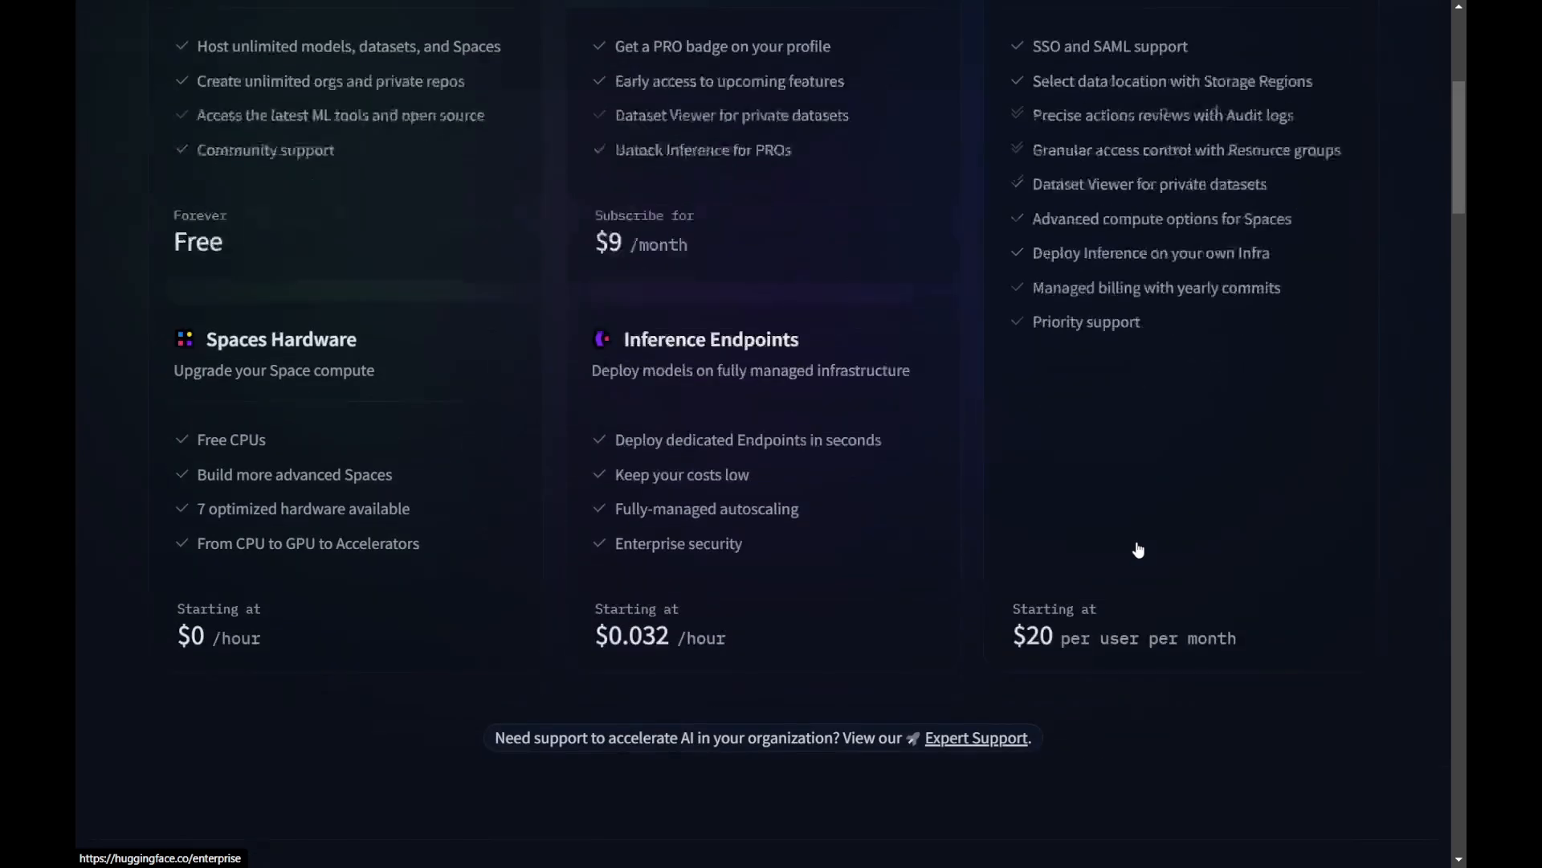
pyautogui.scroll(-3)
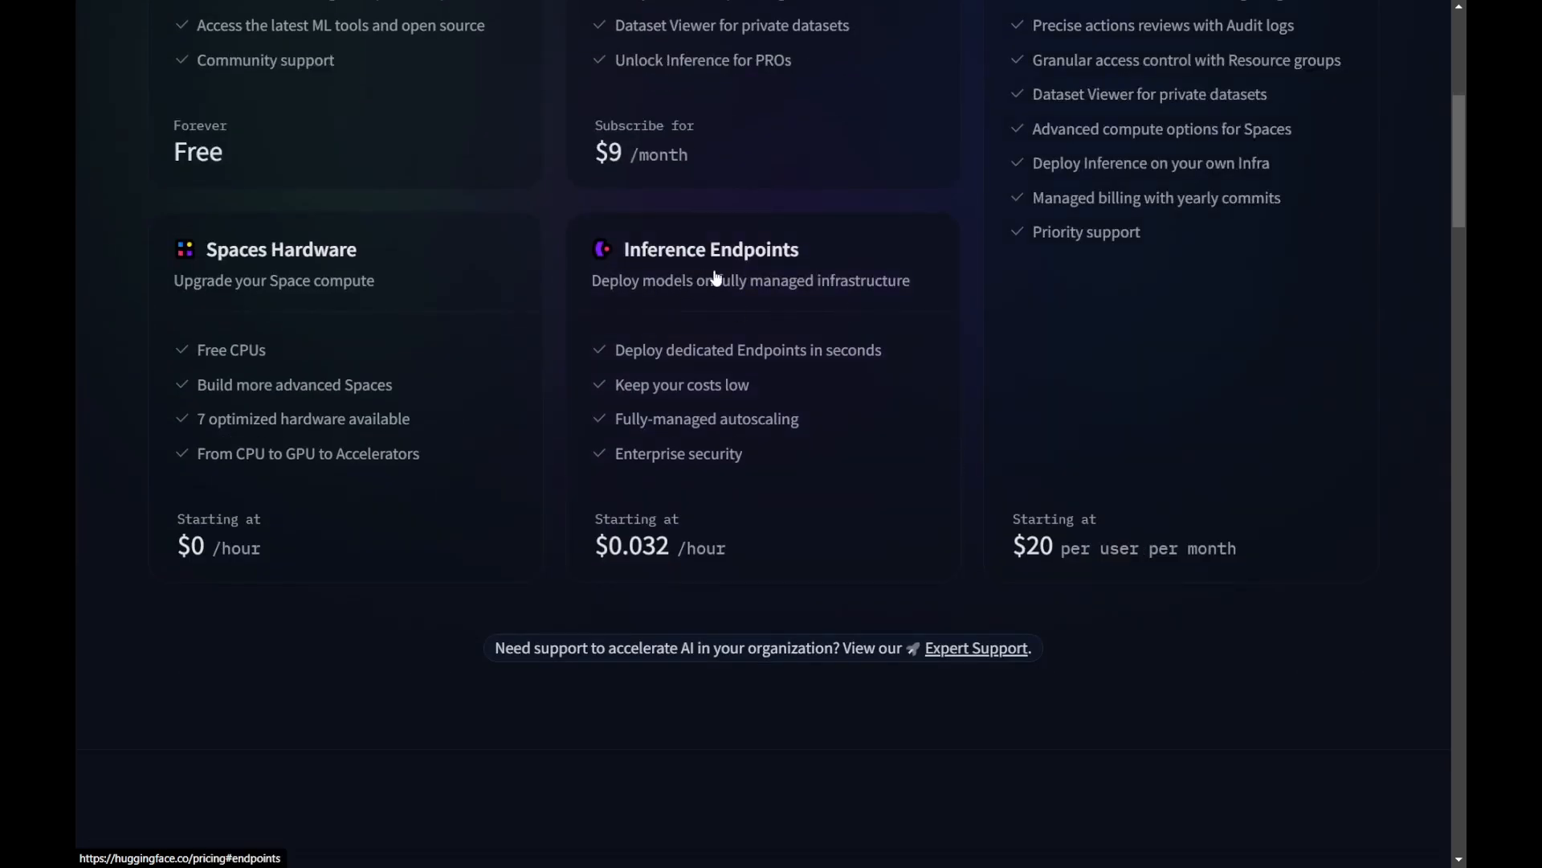
pyautogui.scroll(-3)
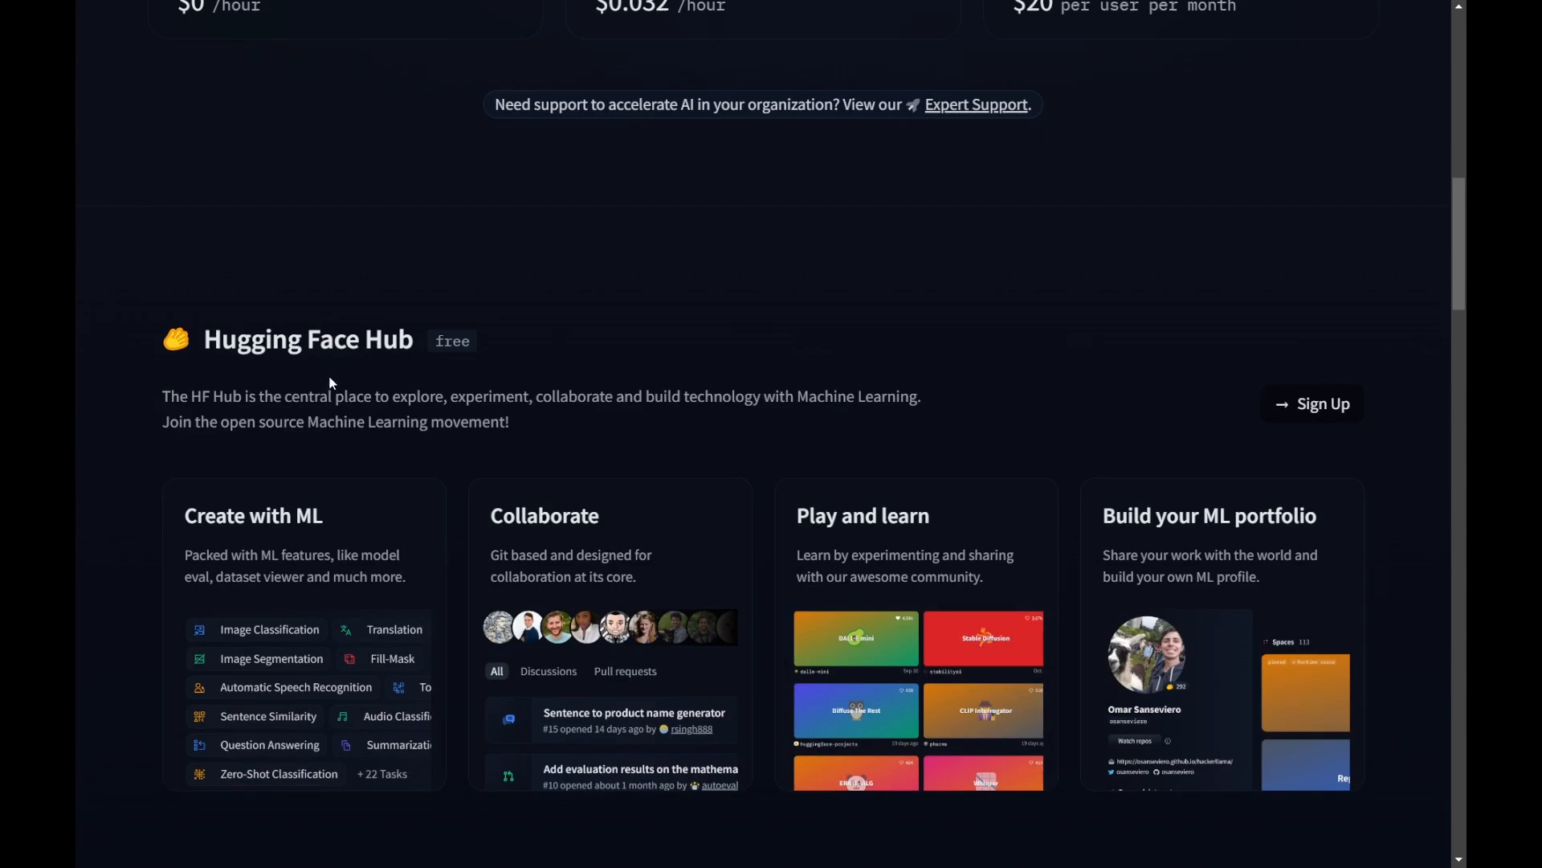
pyautogui.moveTo(324, 630)
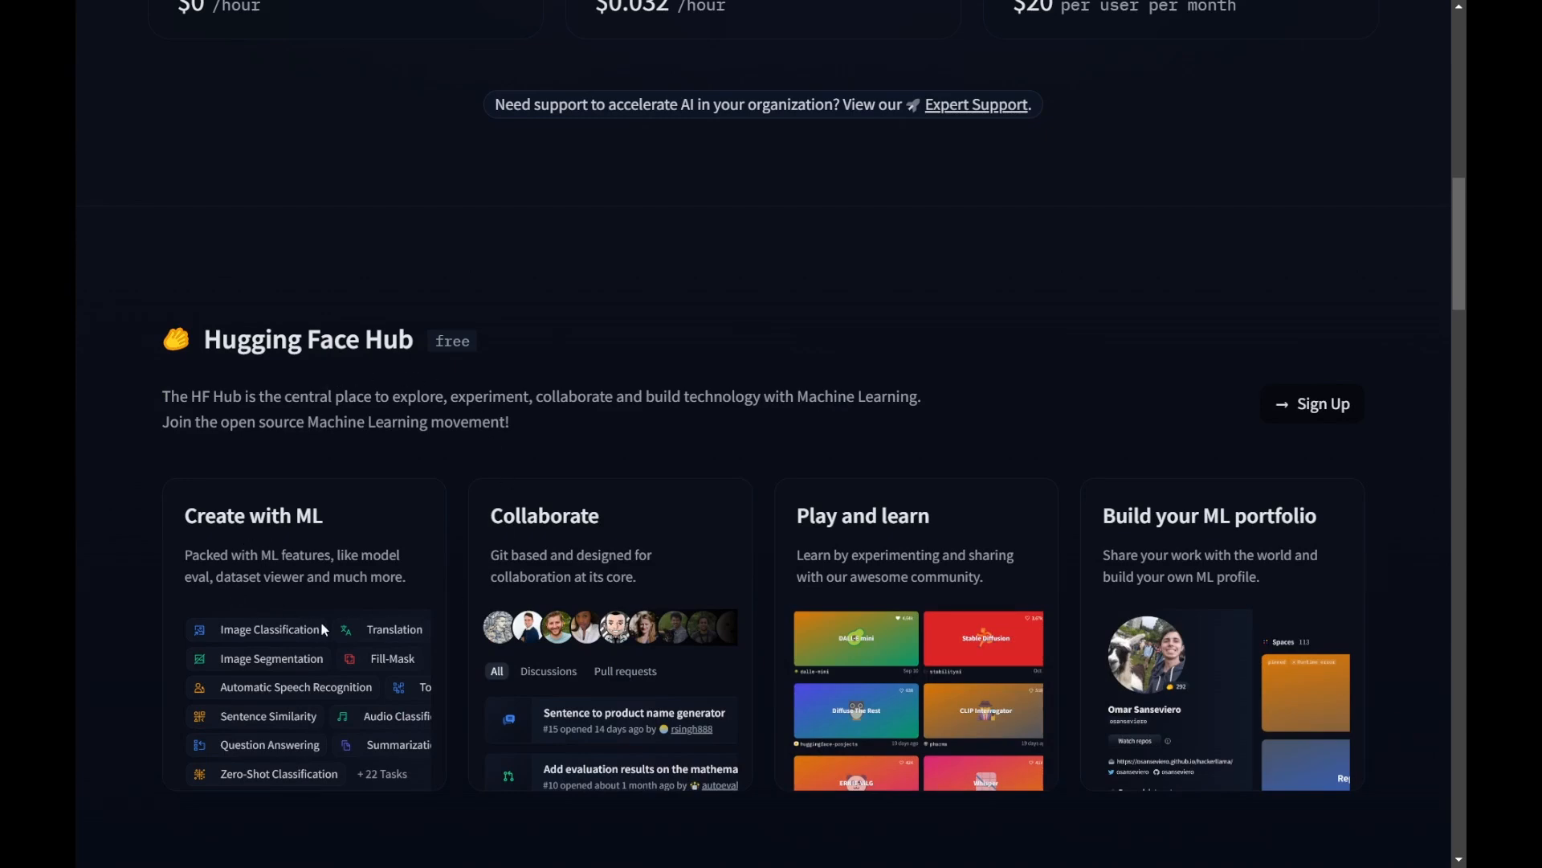
pyautogui.moveTo(964, 443)
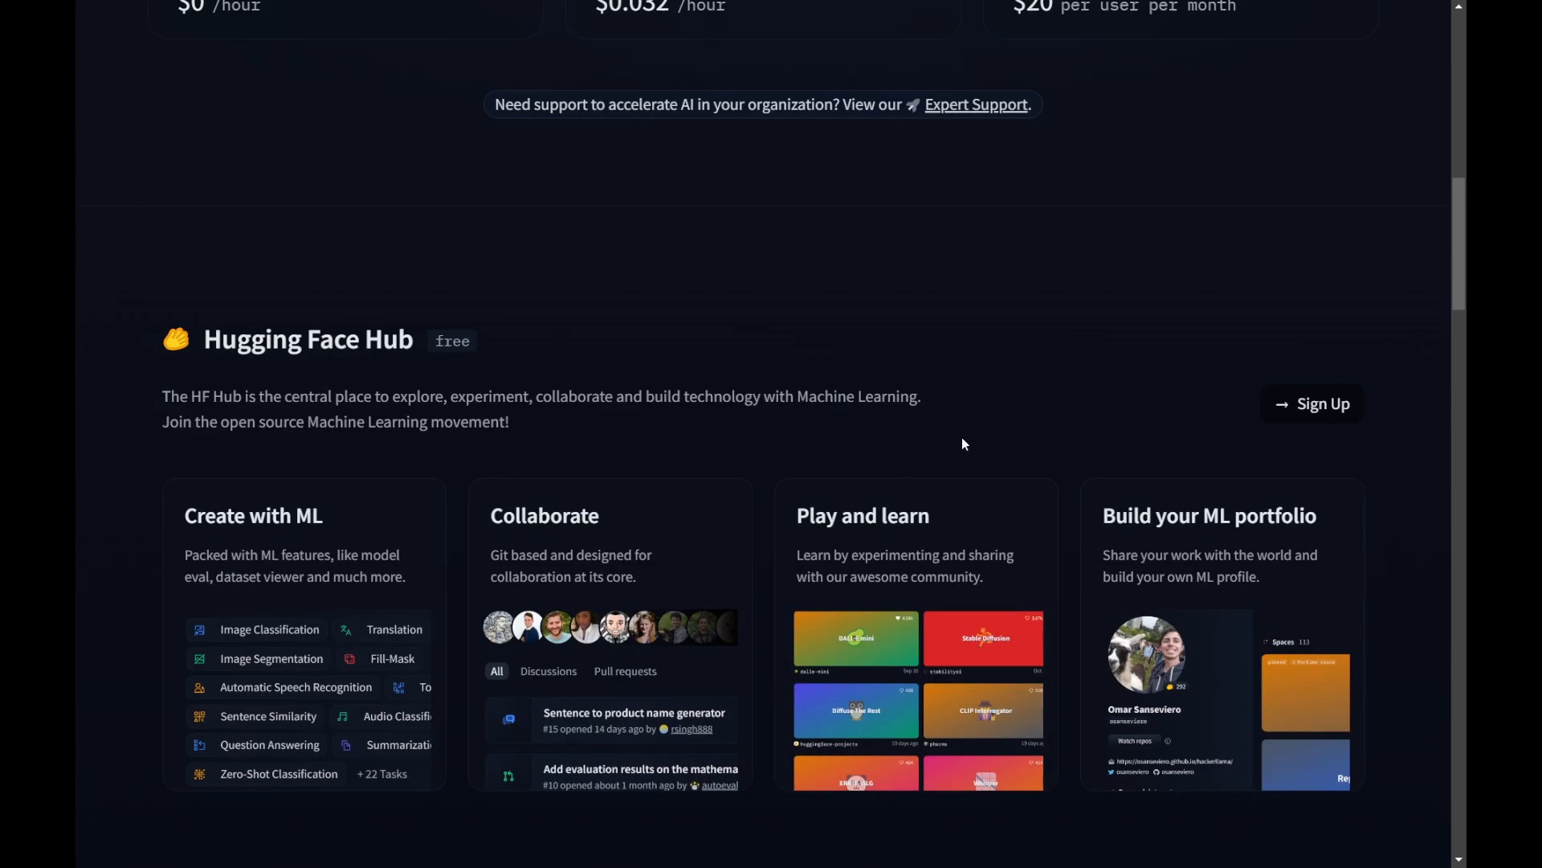
# Scroll through the Spaces Hardware hourly table to the Persistent Storage tiers ($5 to $100 monthly)
pyautogui.scroll(-3)
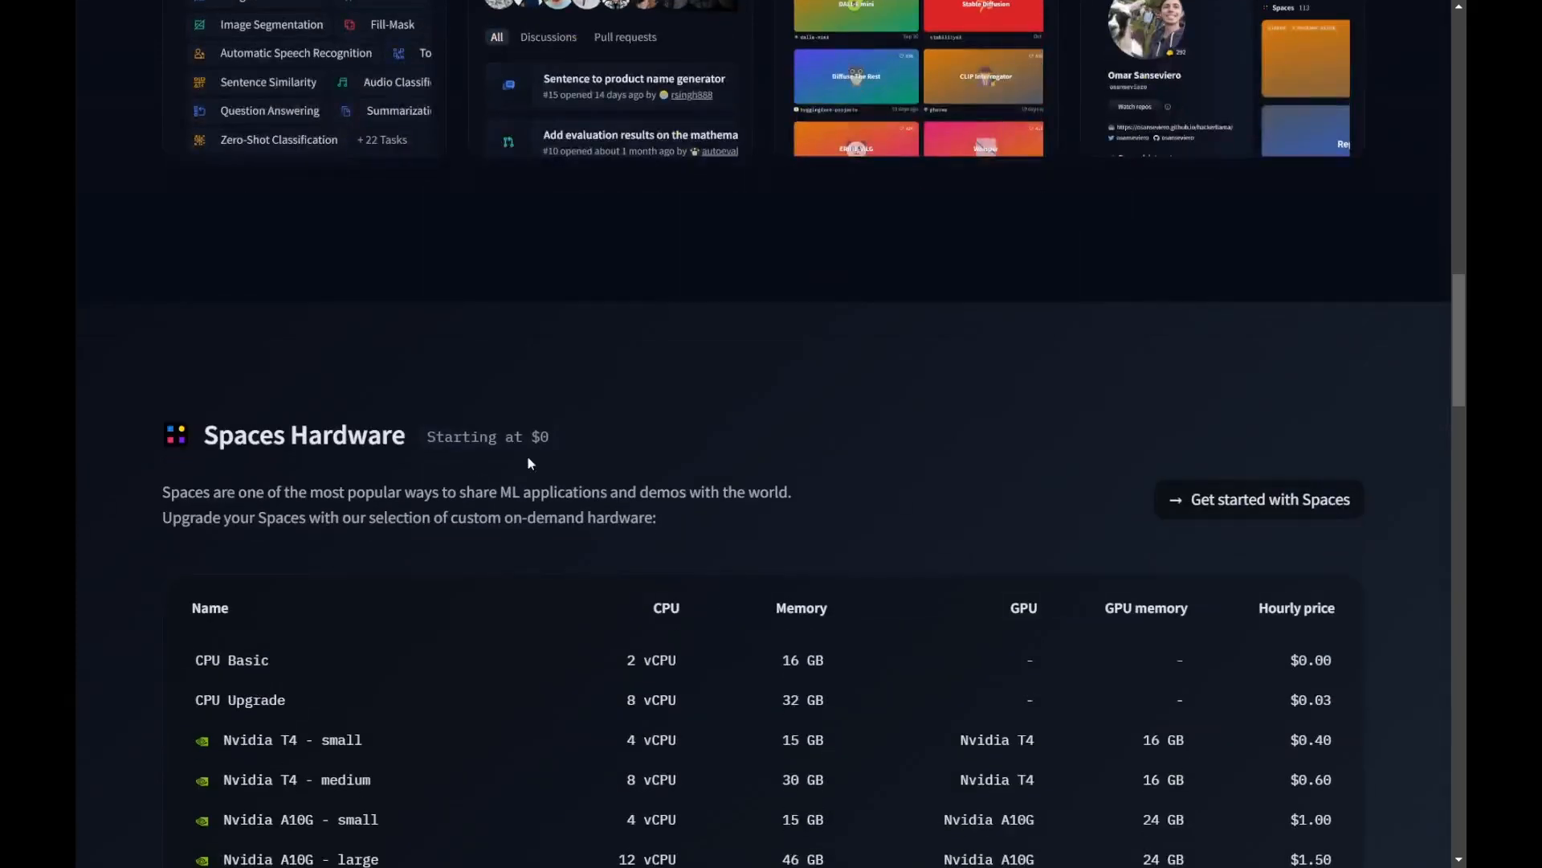
pyautogui.scroll(-3)
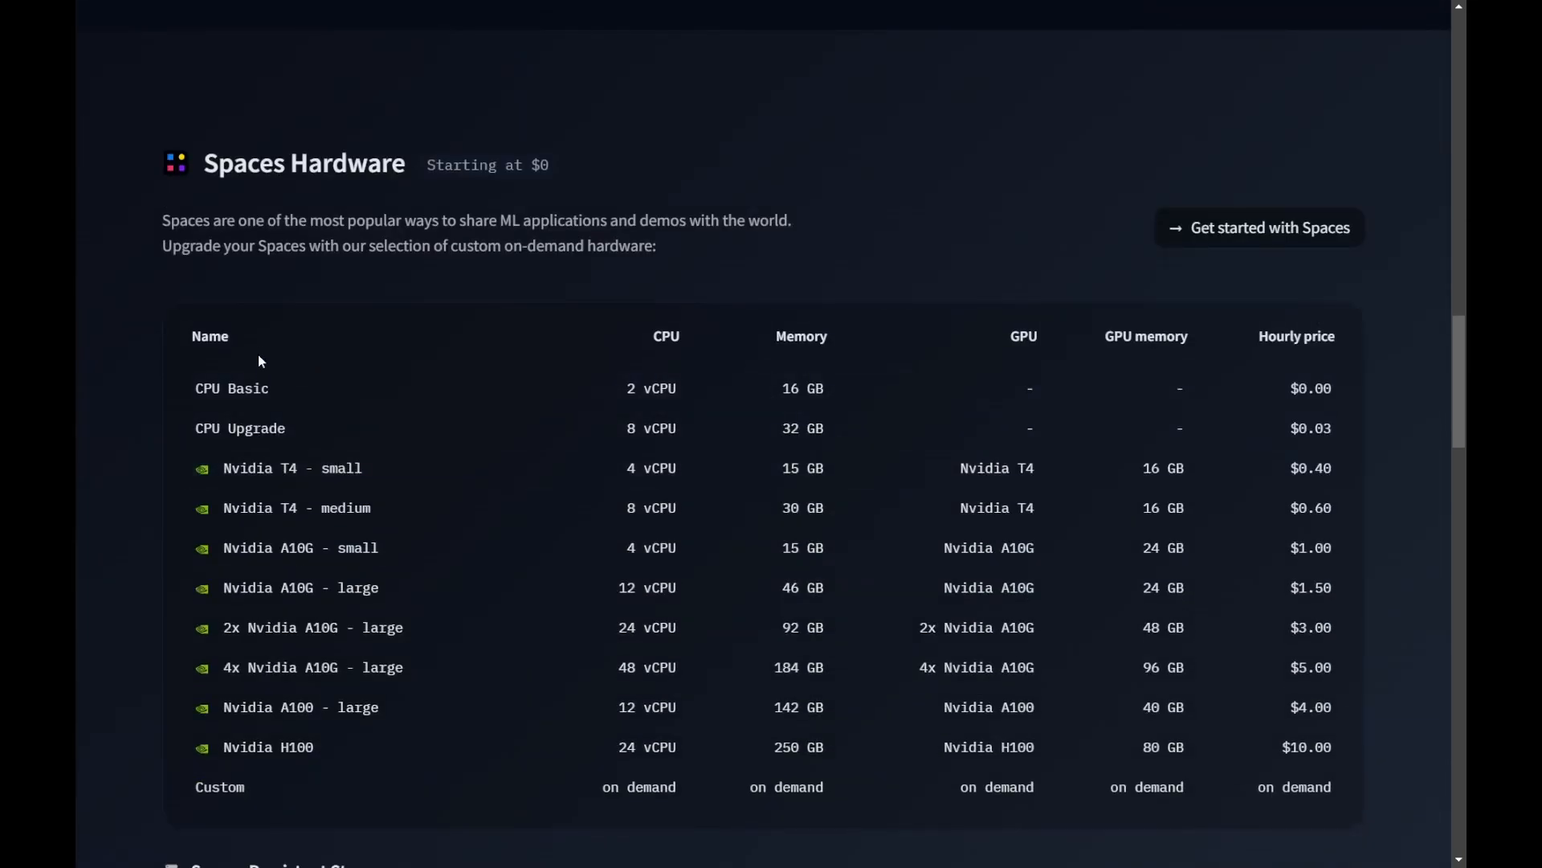
pyautogui.moveTo(845, 453)
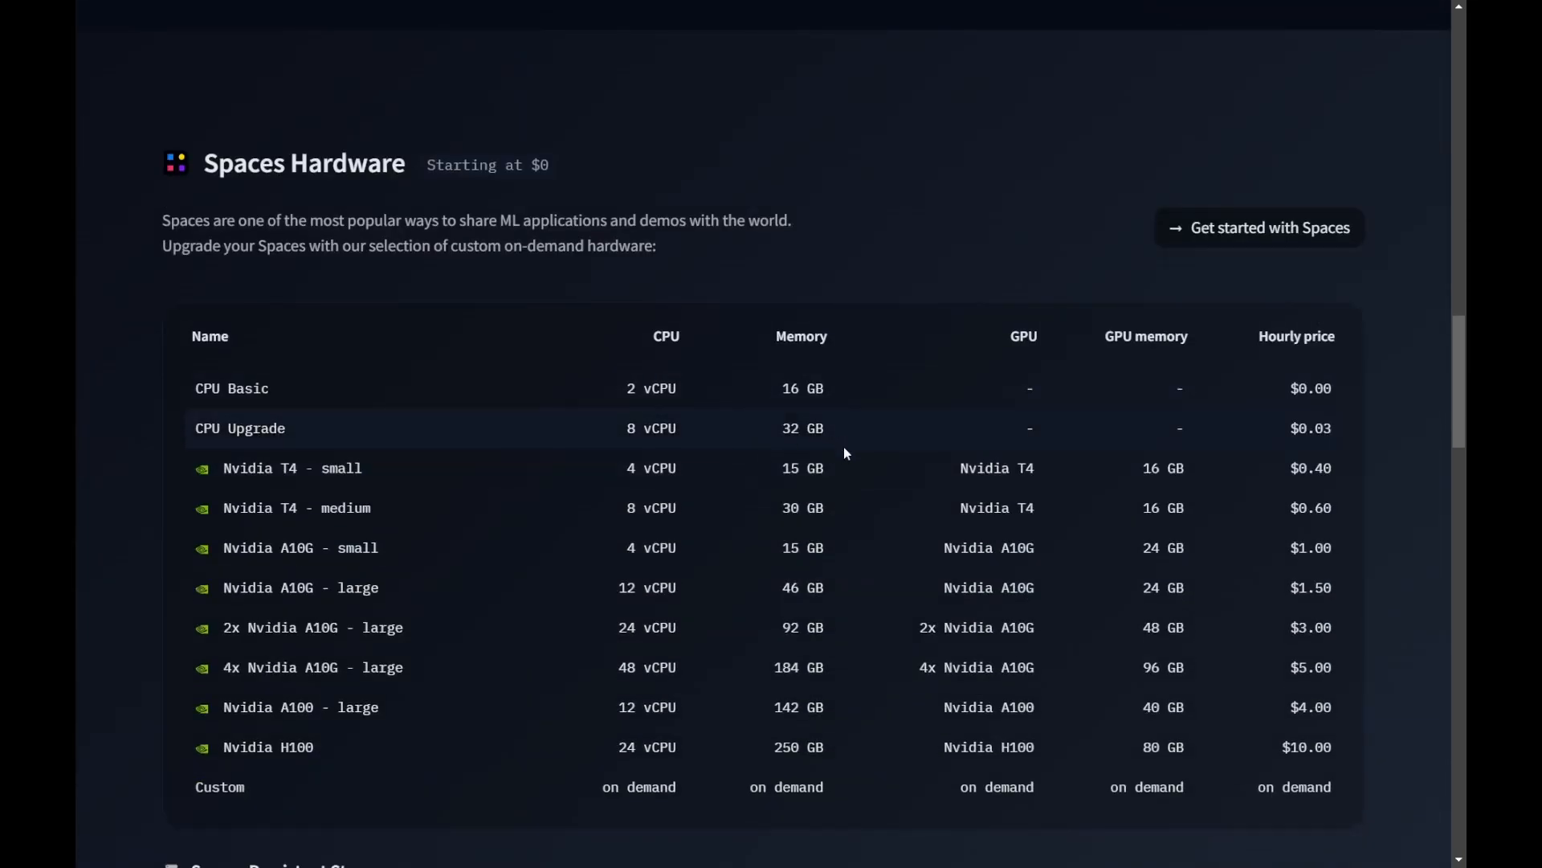
pyautogui.scroll(-3)
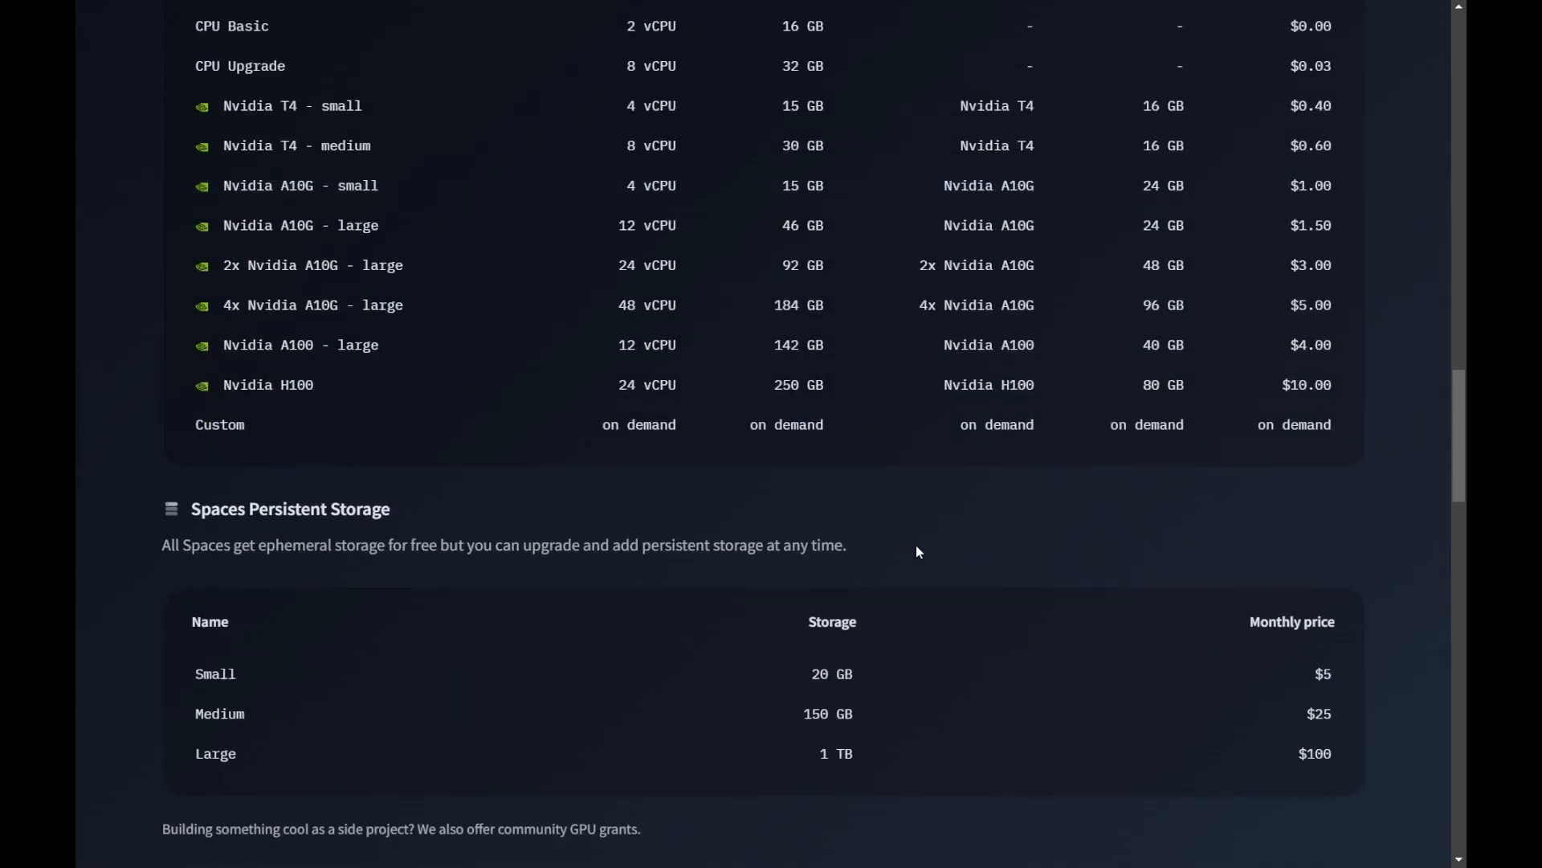
pyautogui.moveTo(597, 607)
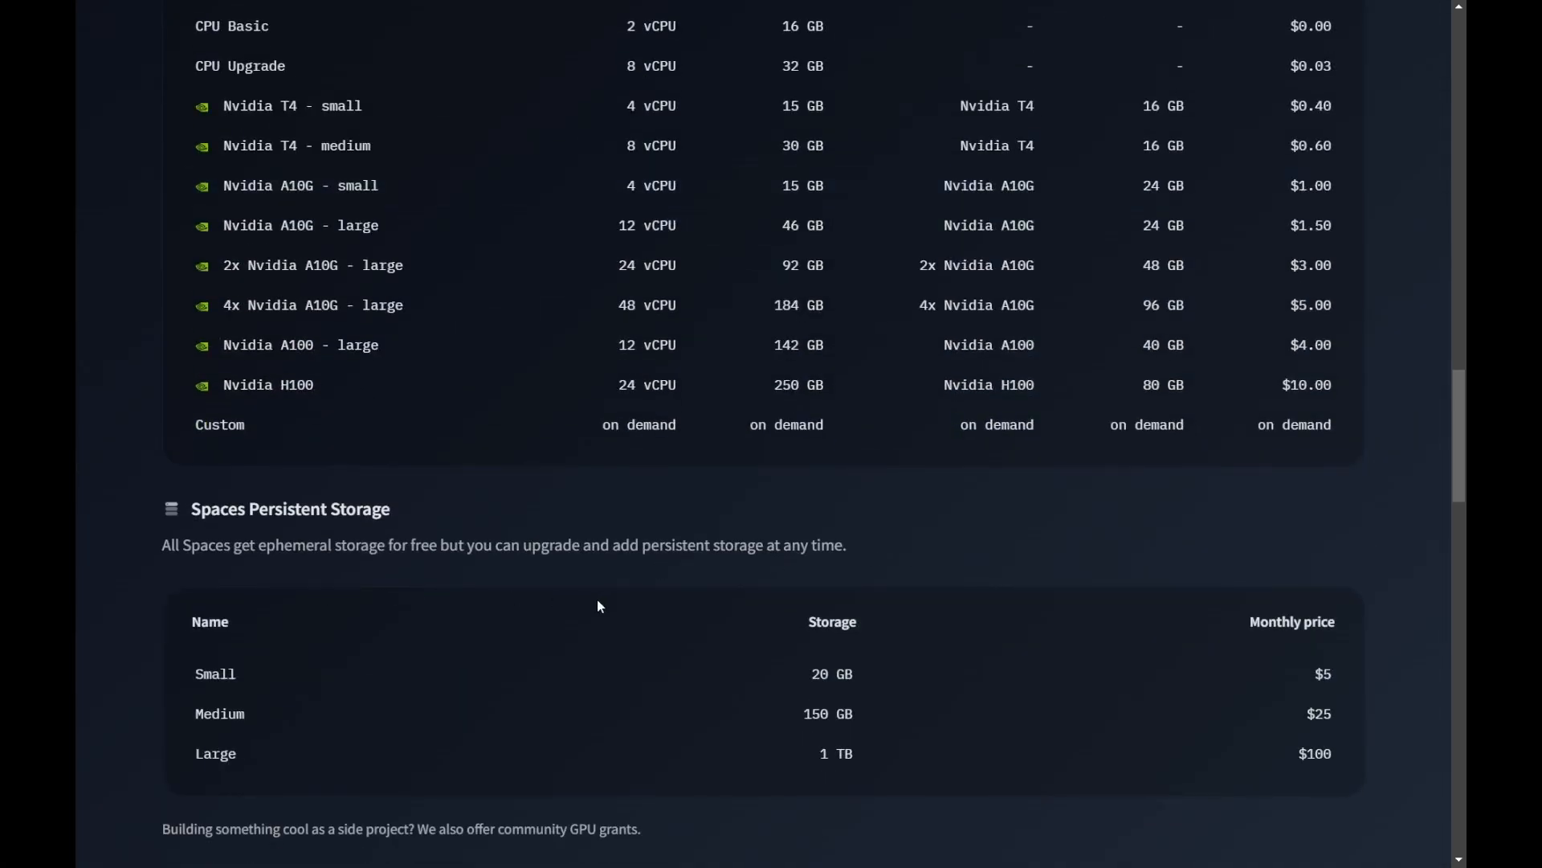
pyautogui.scroll(-3)
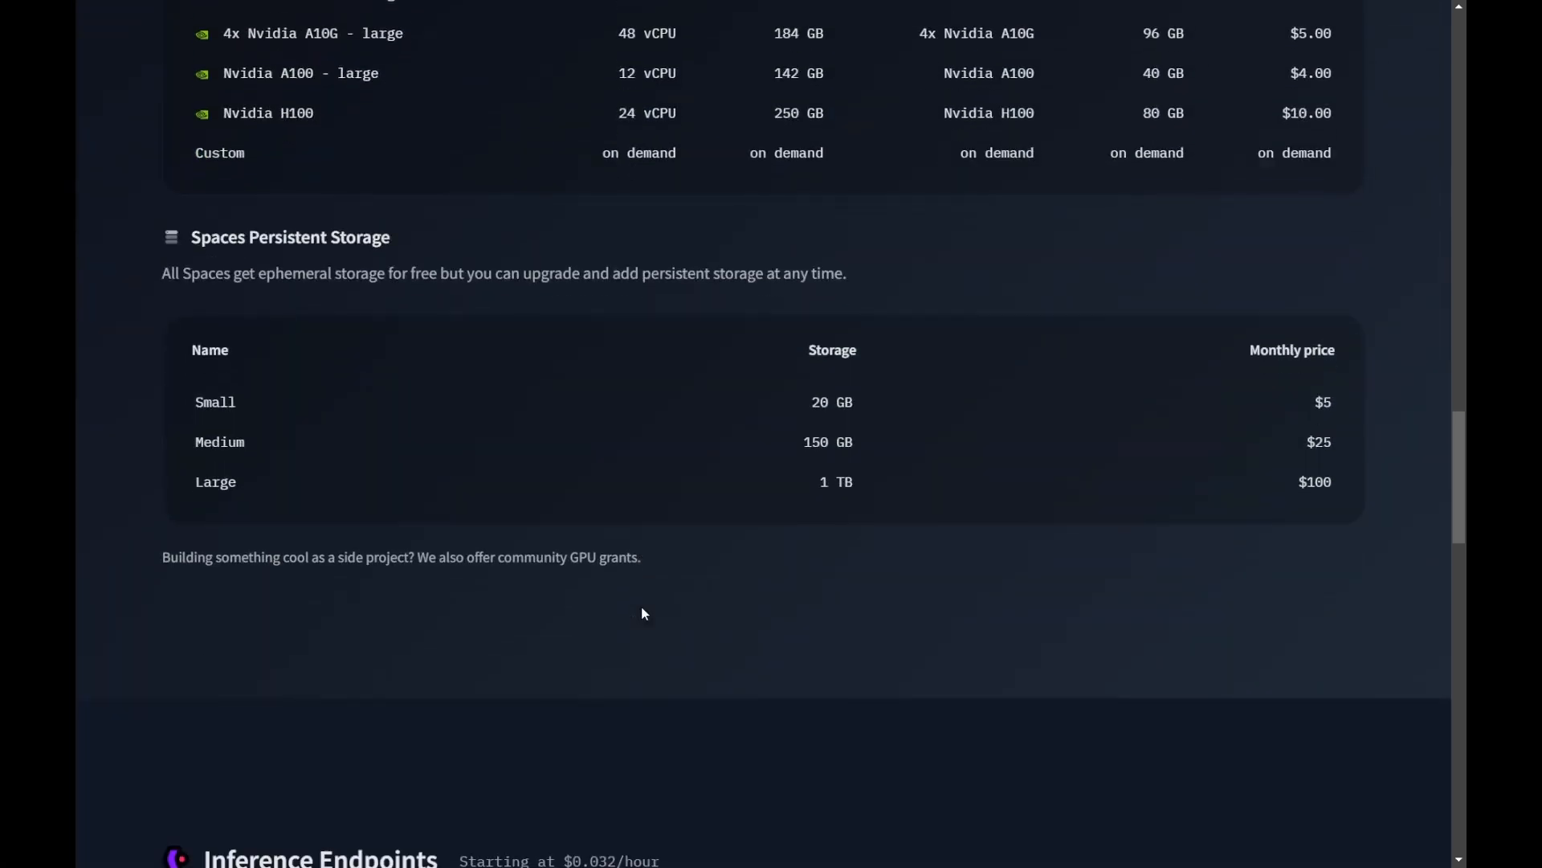
# Scroll through the Inference Endpoints CPU and GPU hourly rate tables toward the Pro Account section
pyautogui.scroll(-3)
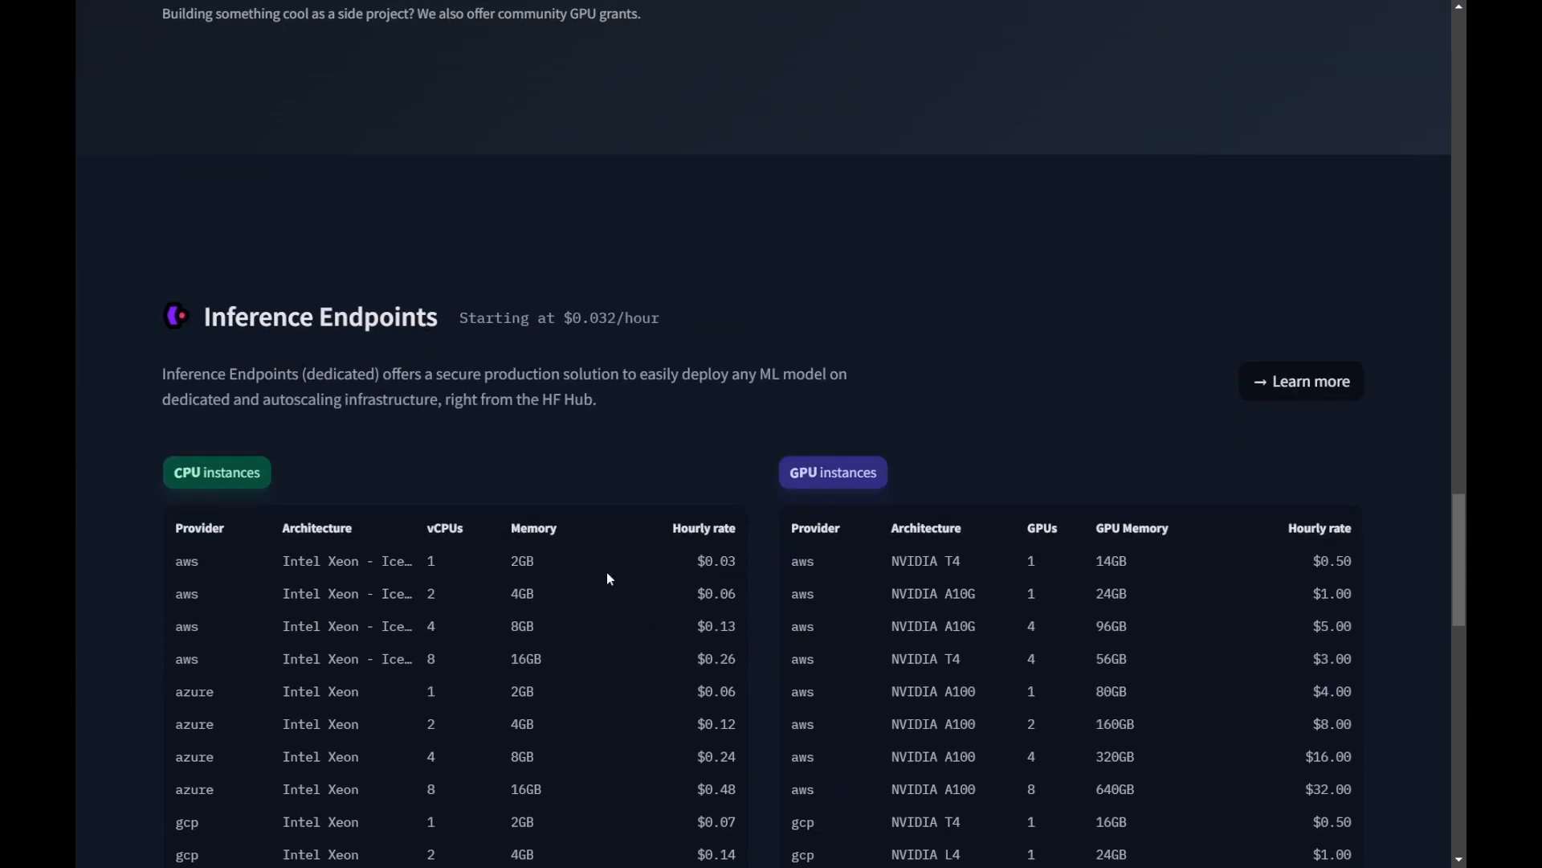
pyautogui.moveTo(533, 651)
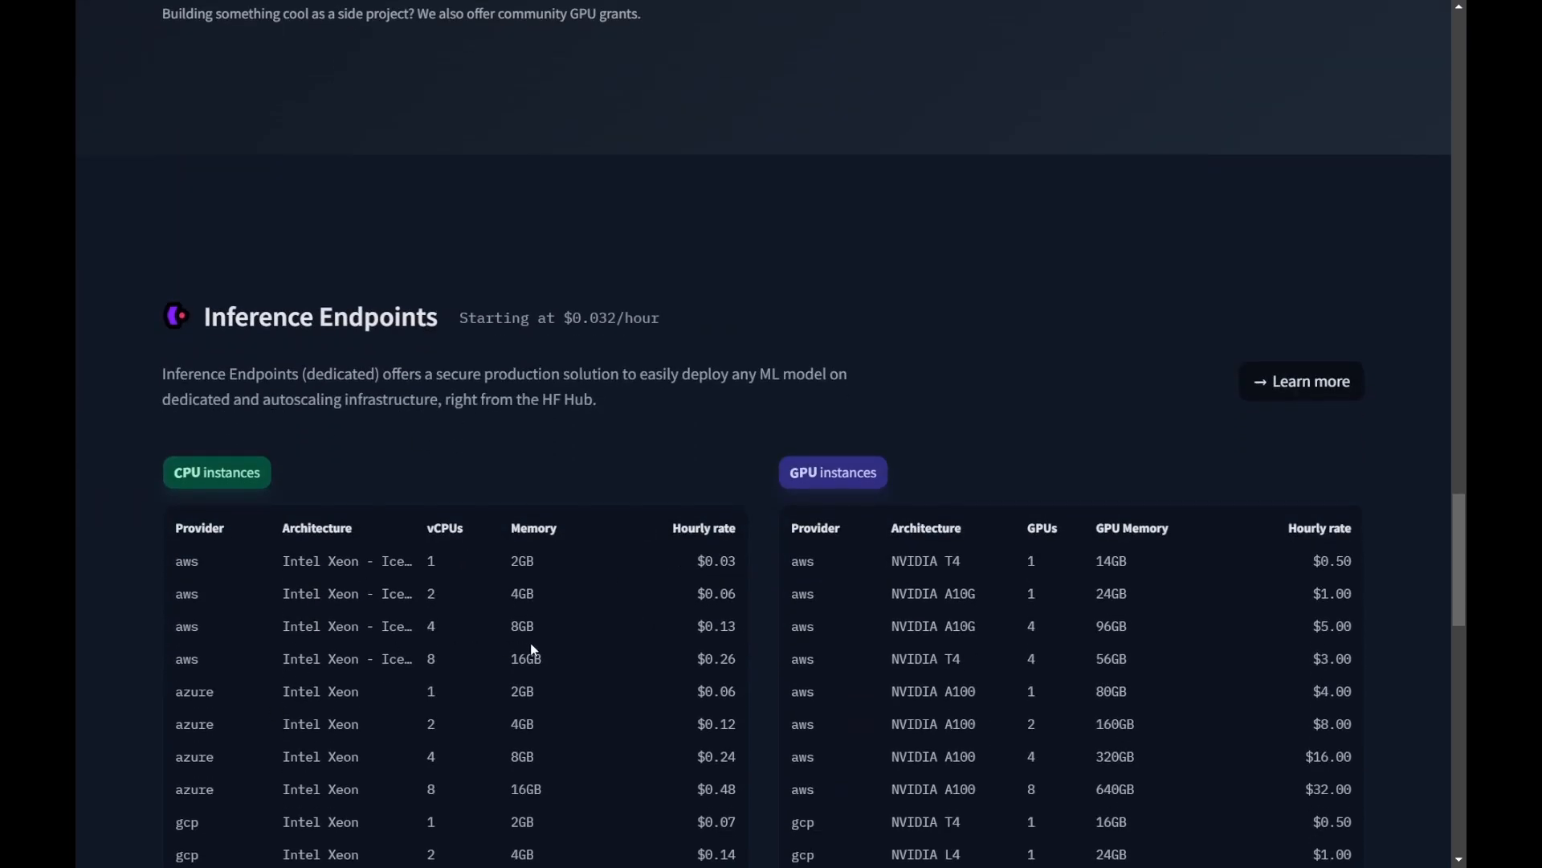
pyautogui.moveTo(999, 561)
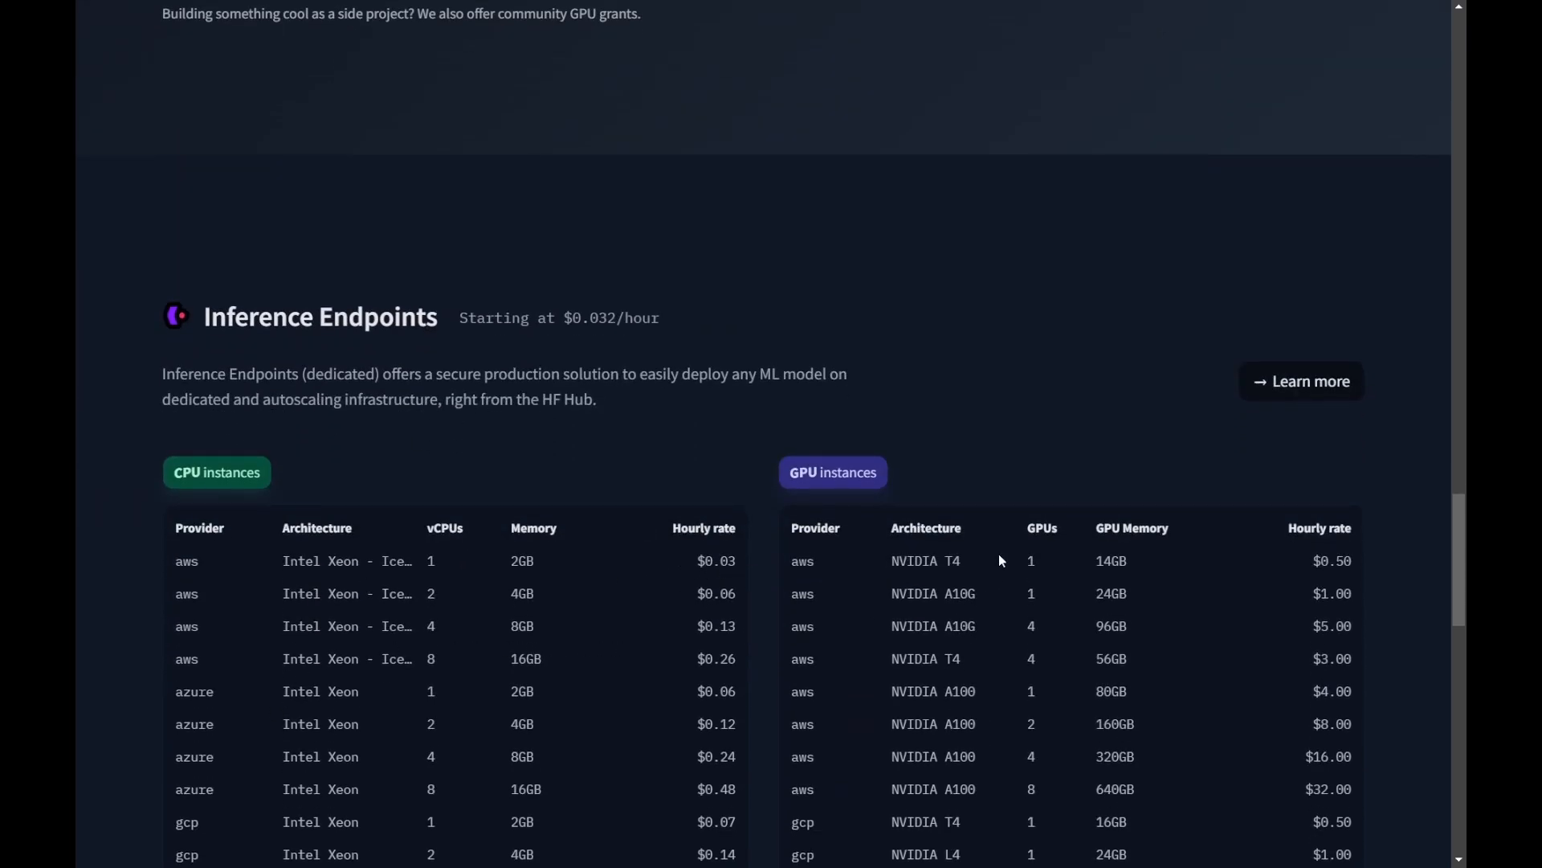
pyautogui.moveTo(1021, 518)
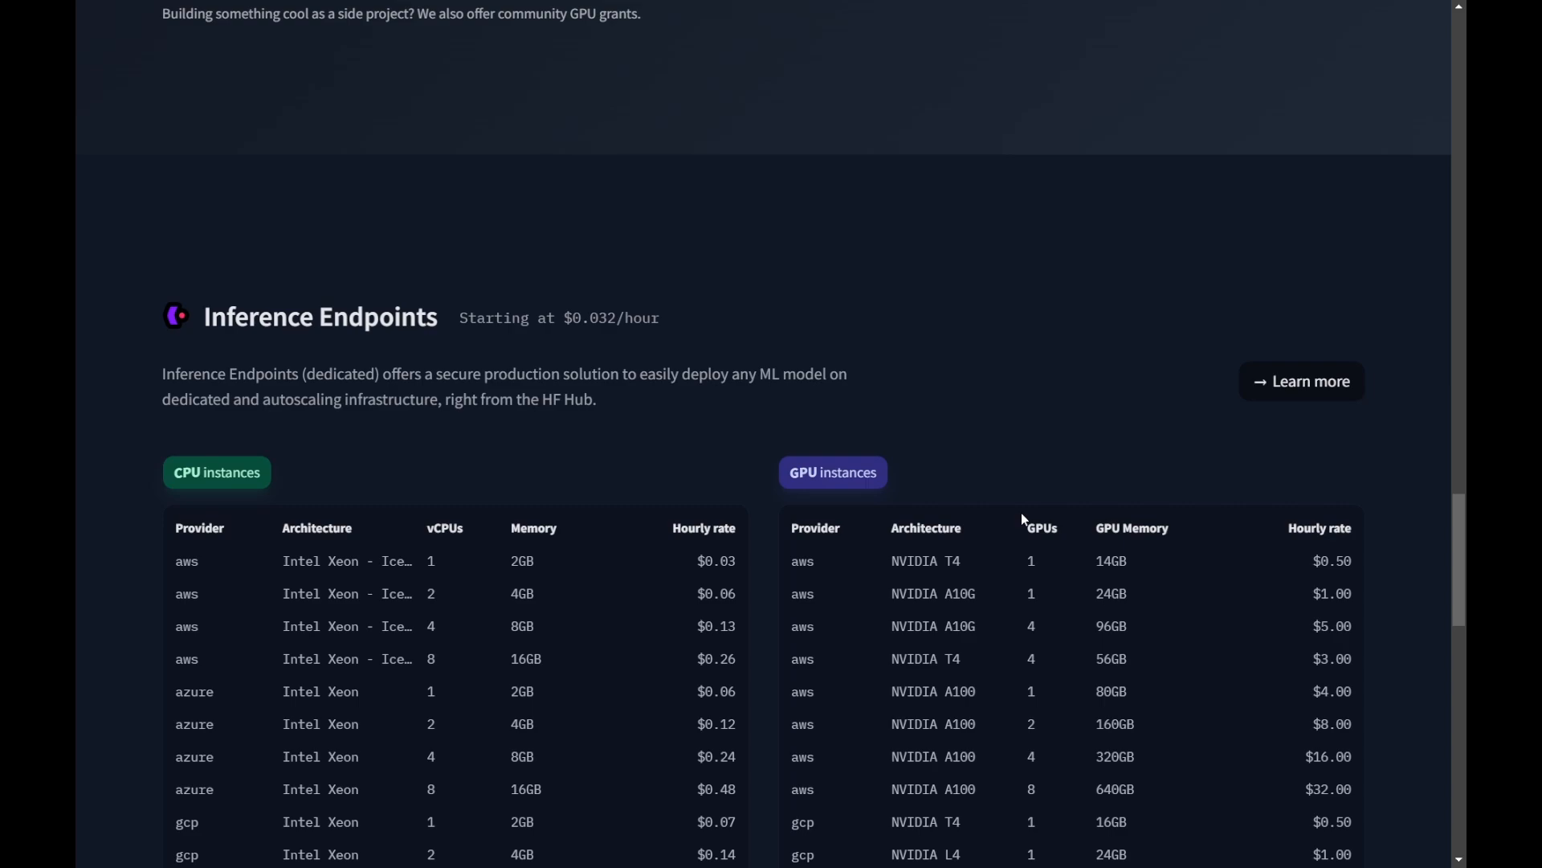
pyautogui.scroll(-3)
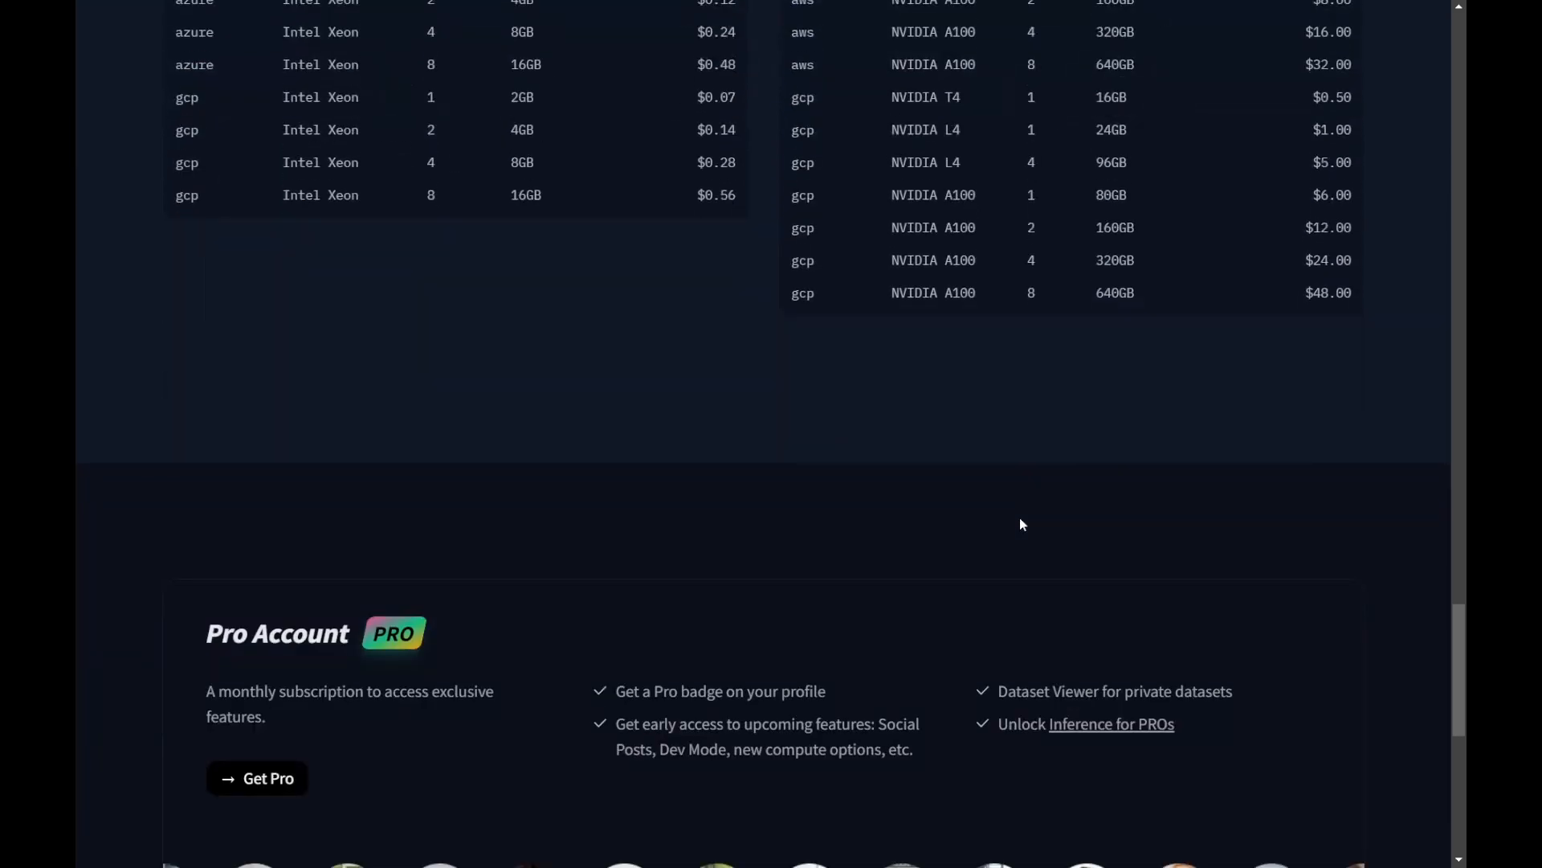